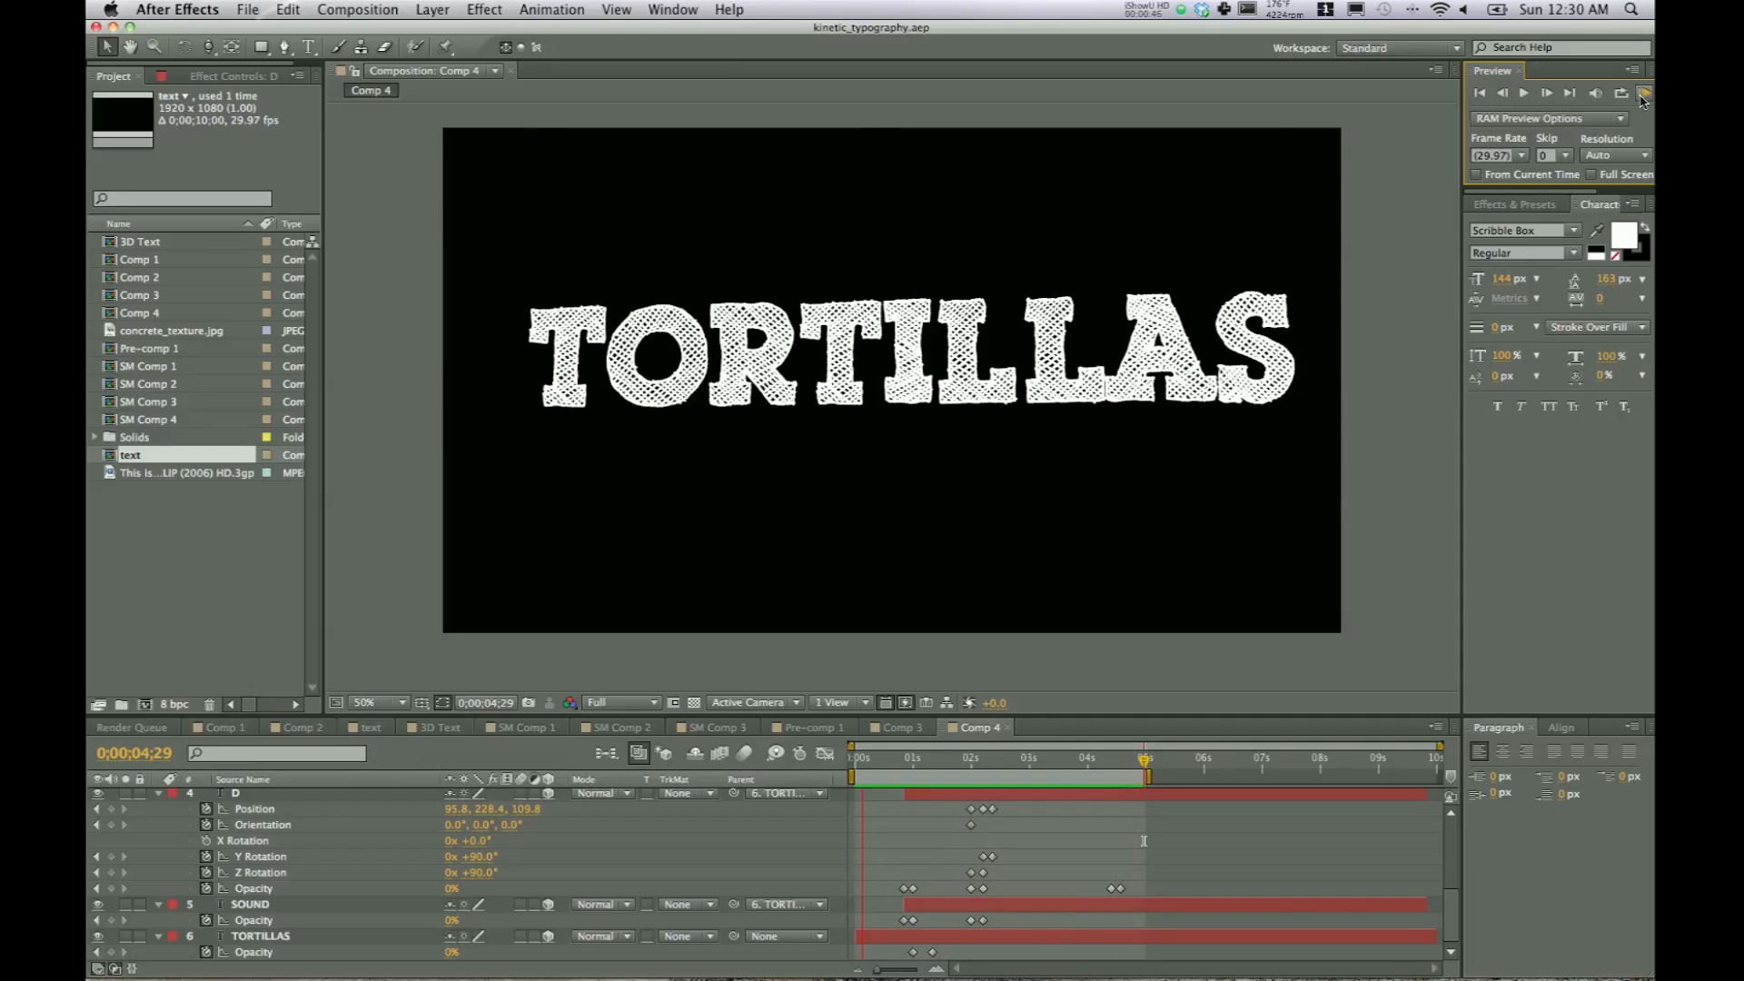
- Preview the existing animation, then create a new HDTV 1080 29.97 composition
click(1640, 94)
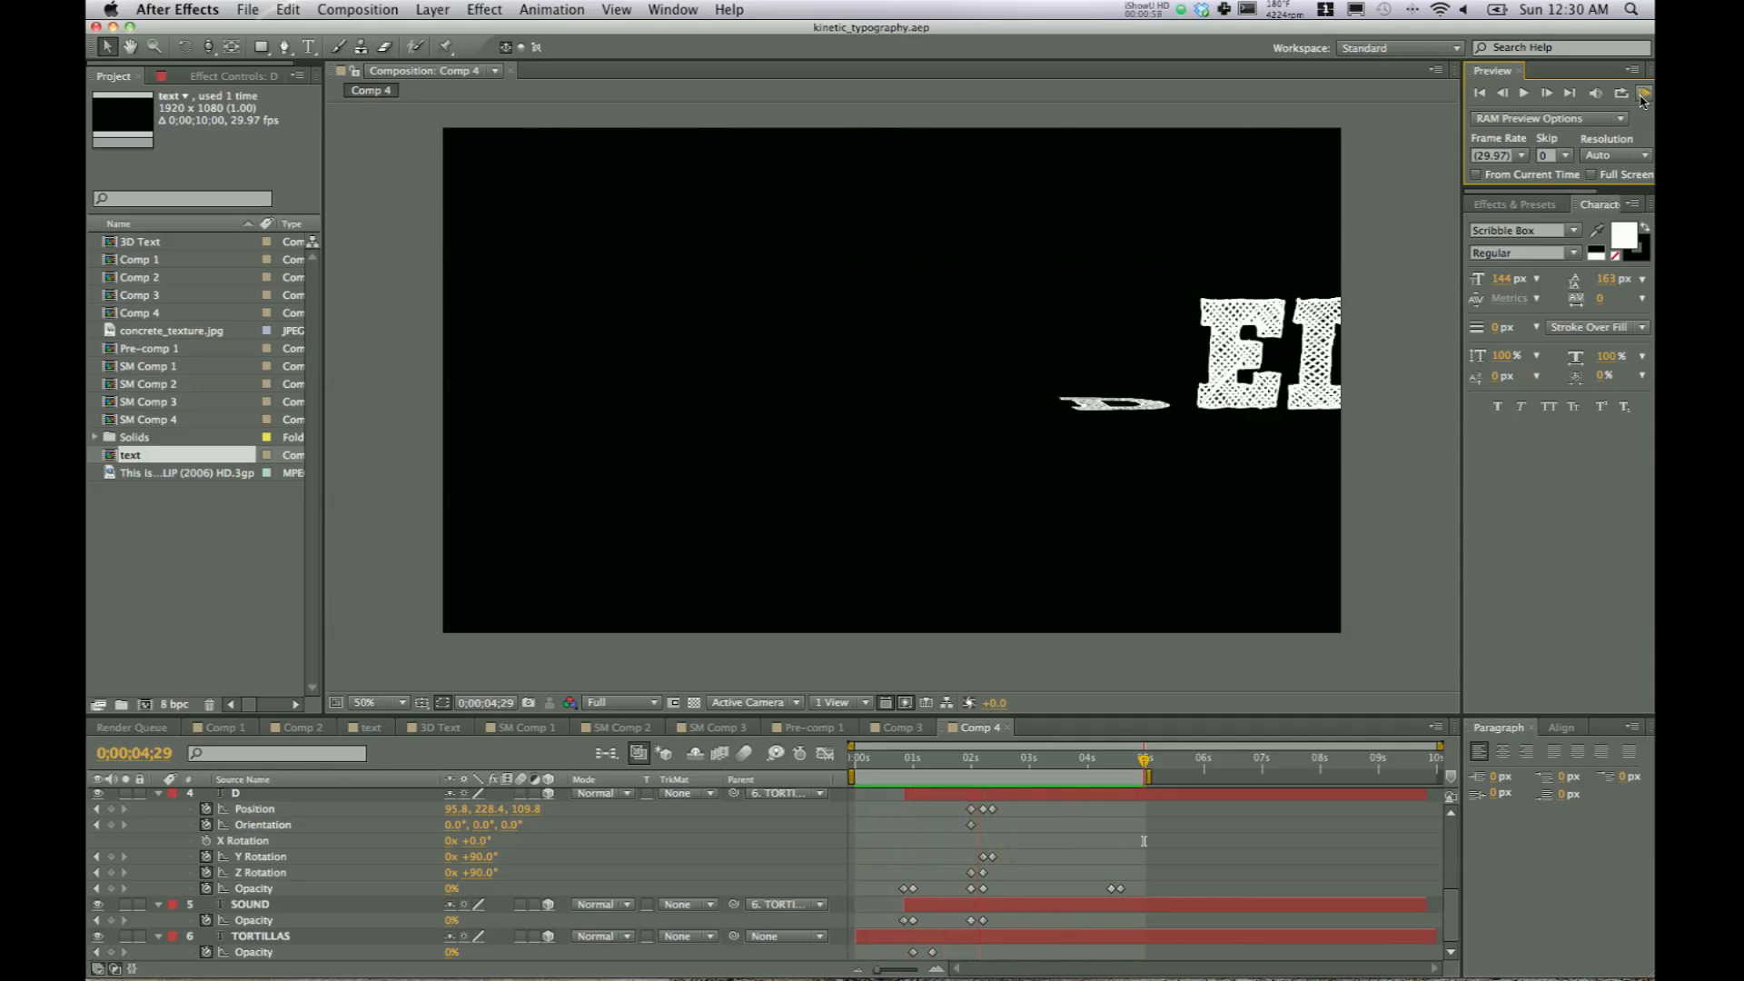
click(1645, 93)
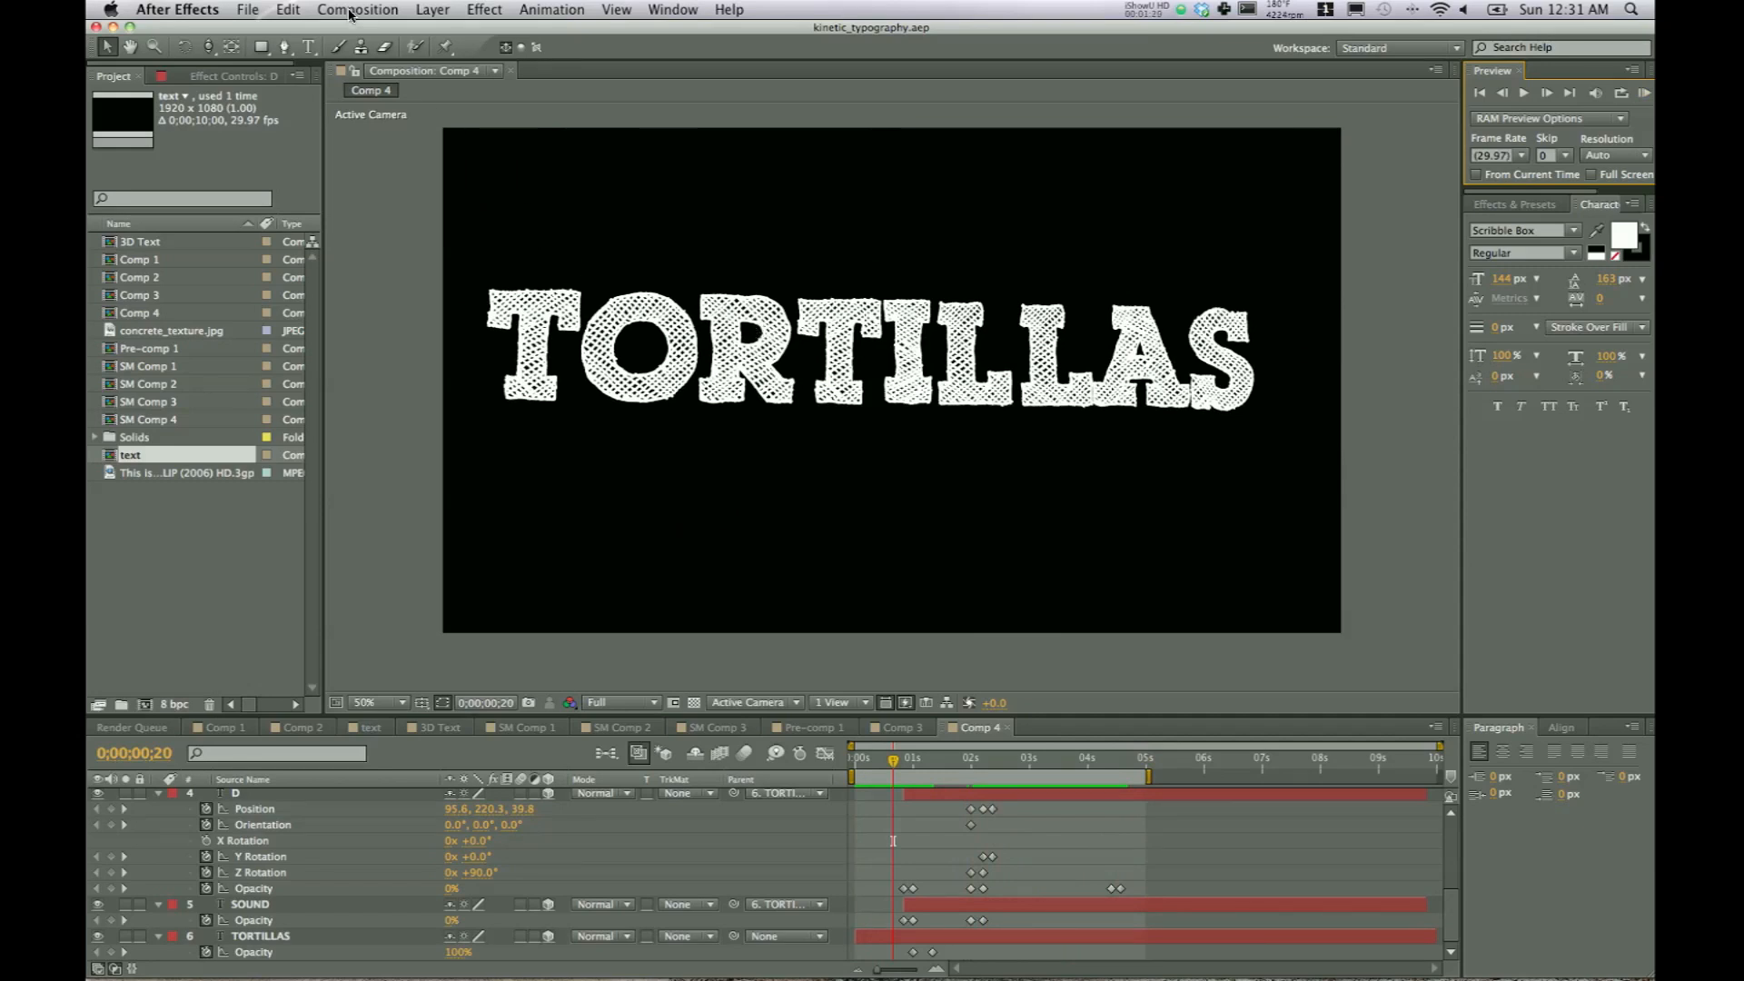
click(356, 9)
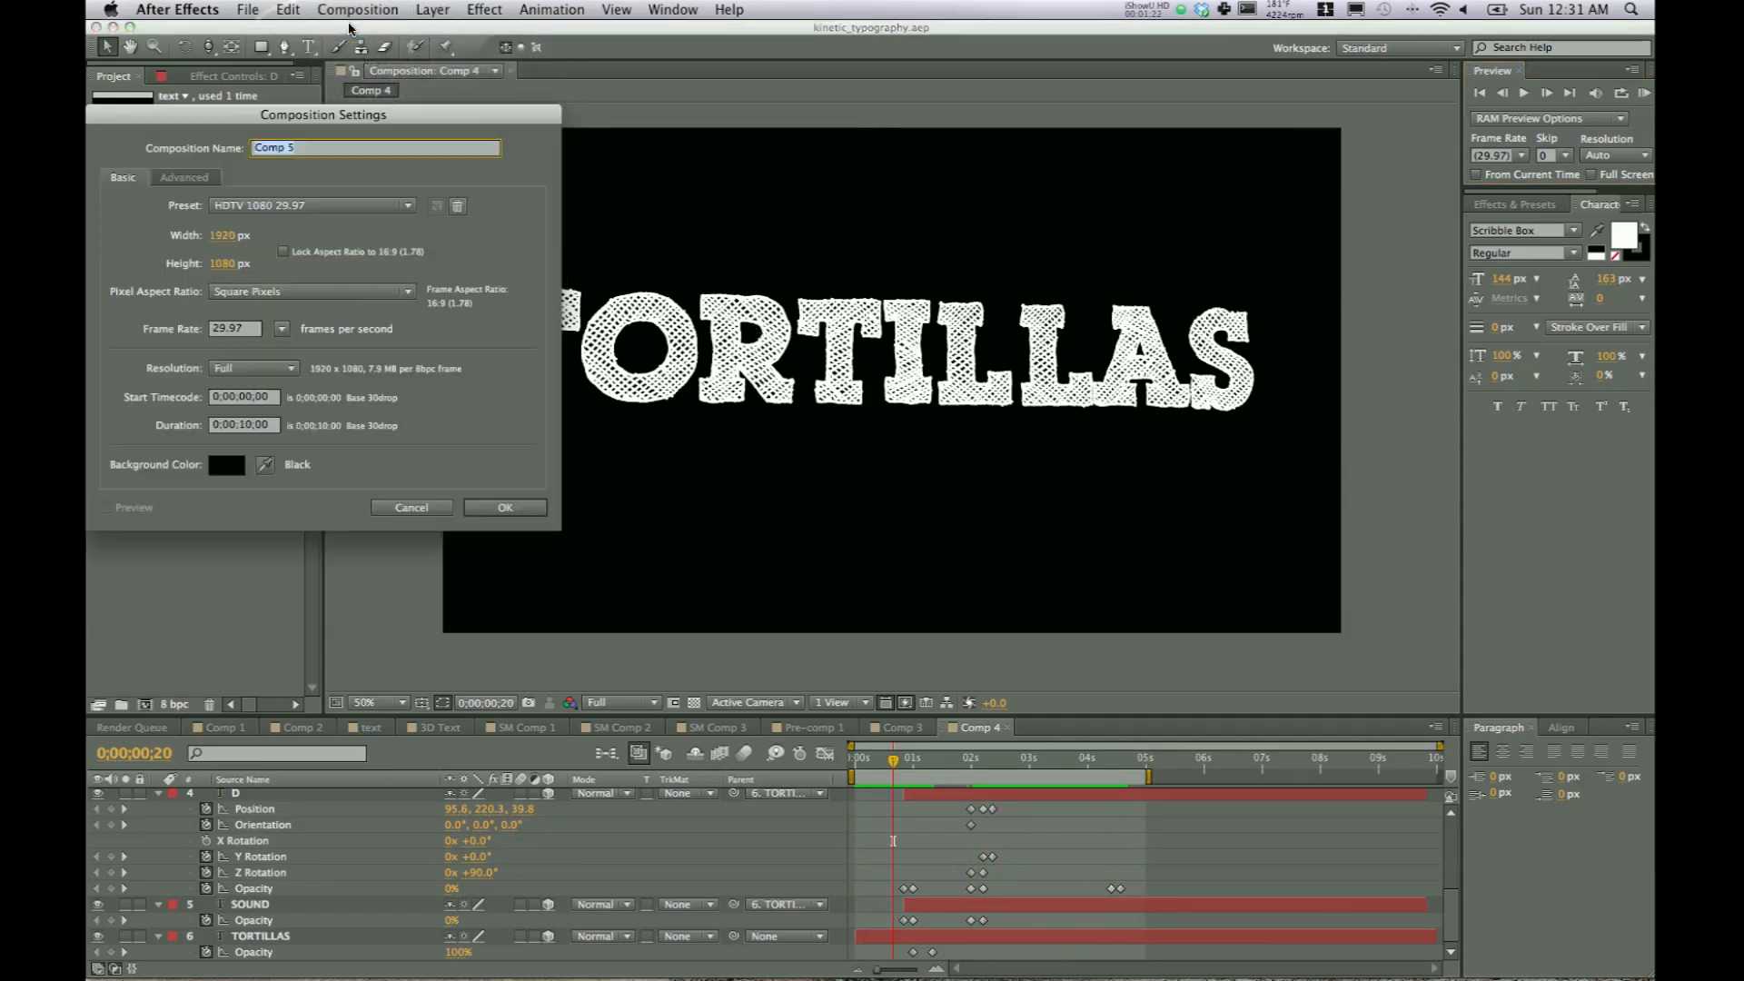
click(504, 507)
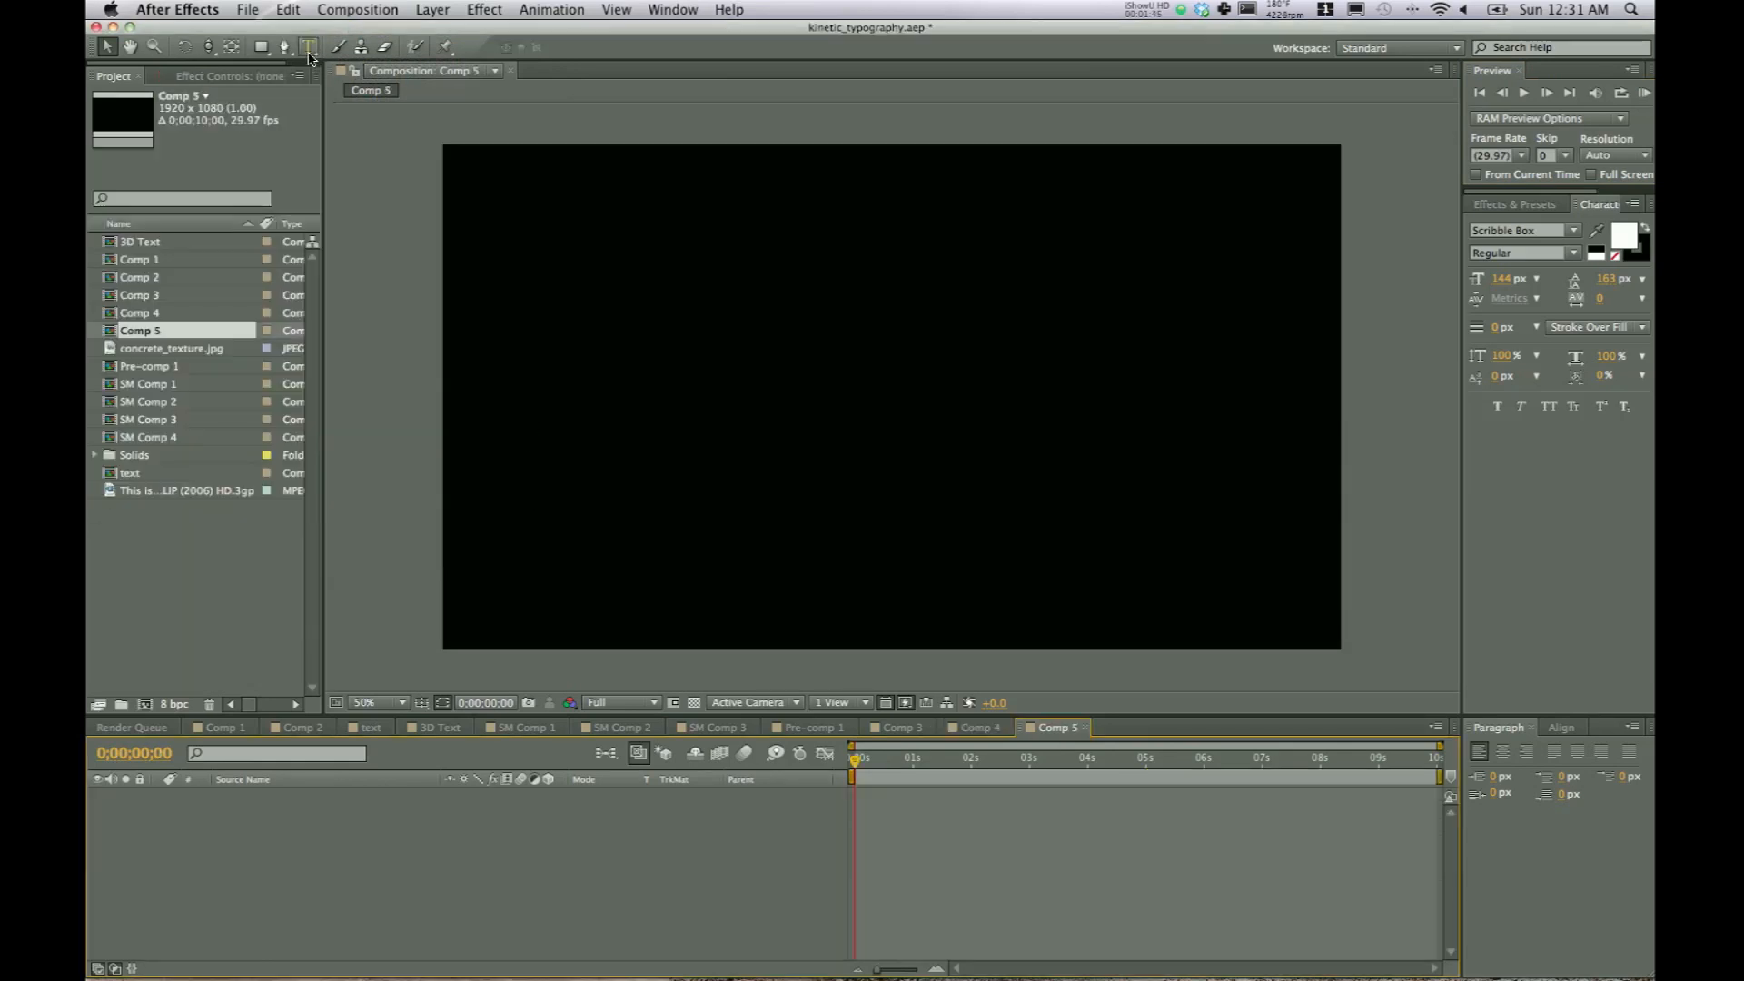
- Type the TORTILLAS, SOUND and GOOD text layers and select SOUND to reposition it
click(307, 46)
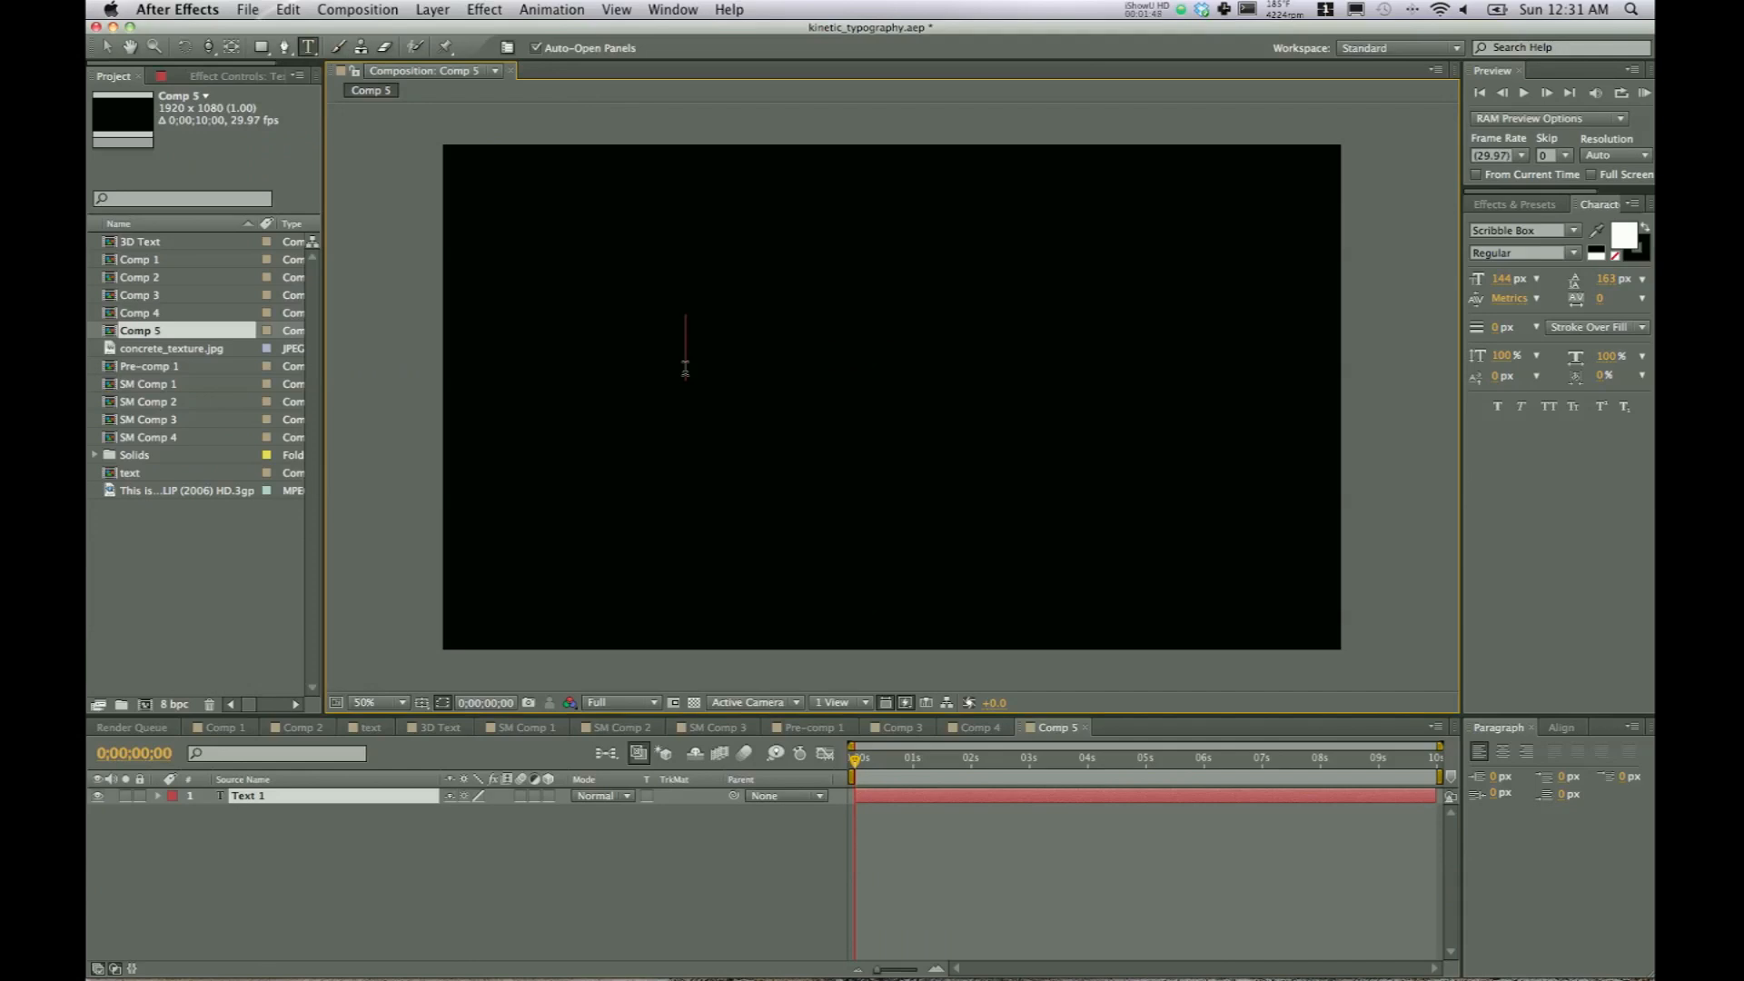
text(TORIT)
text(Tortillas)
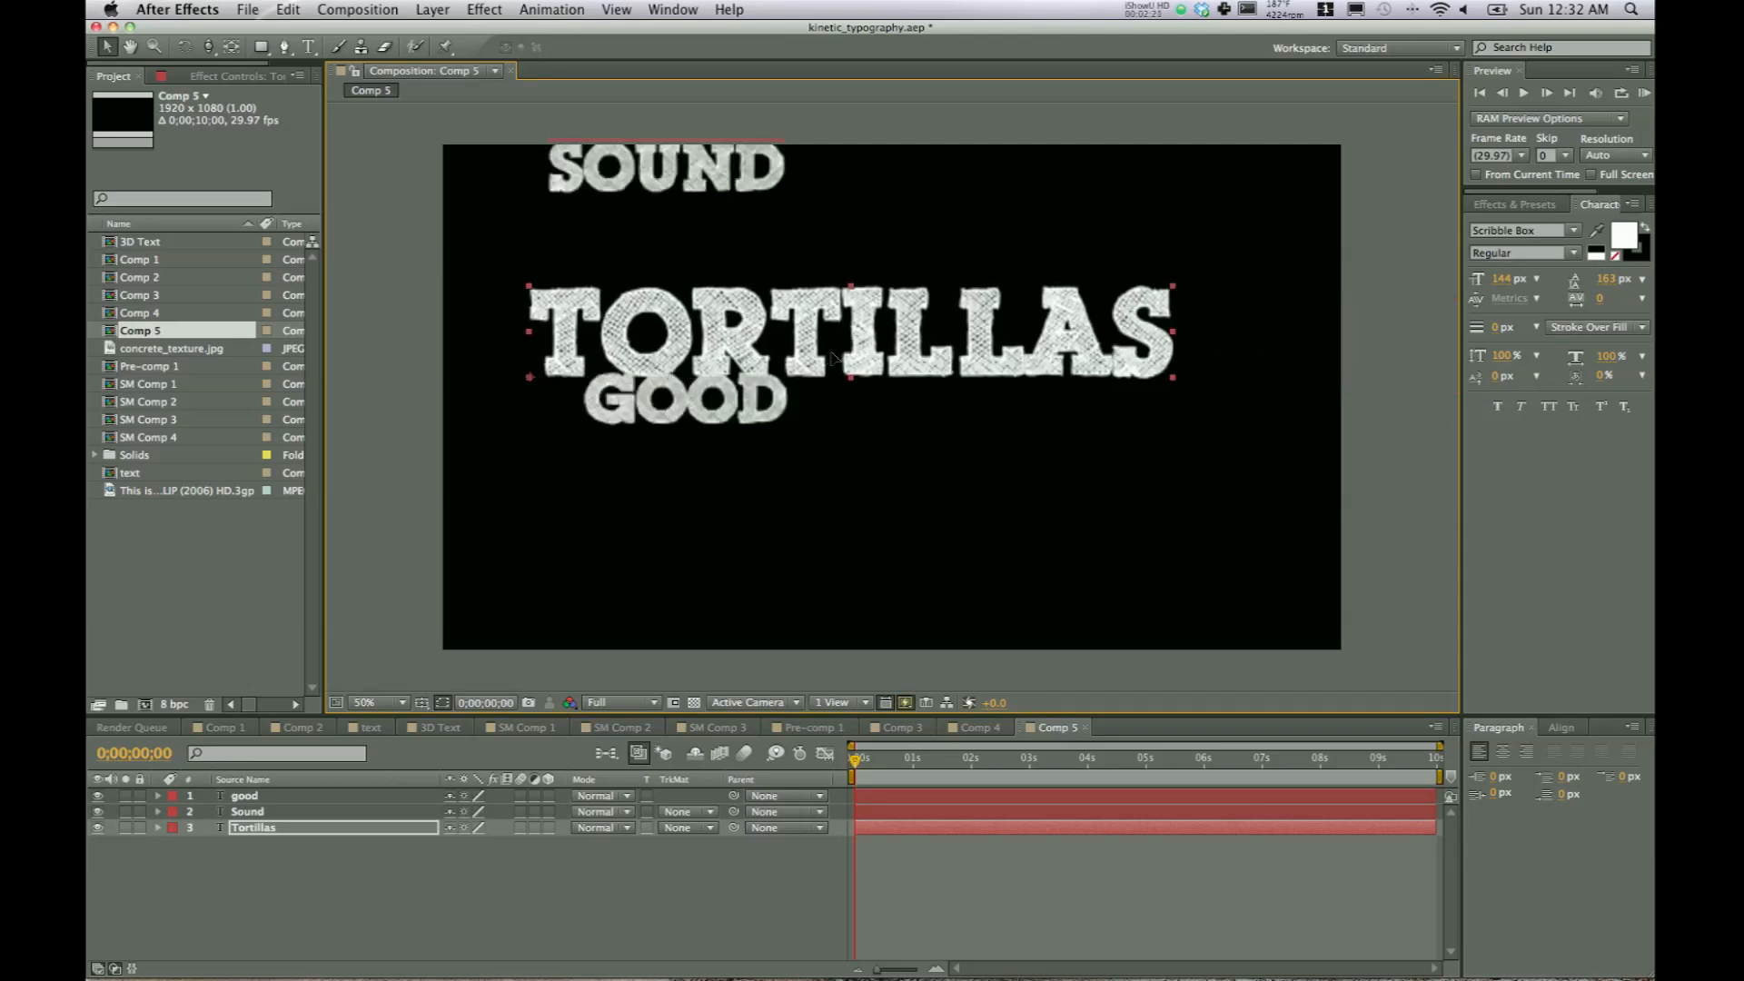
click(247, 811)
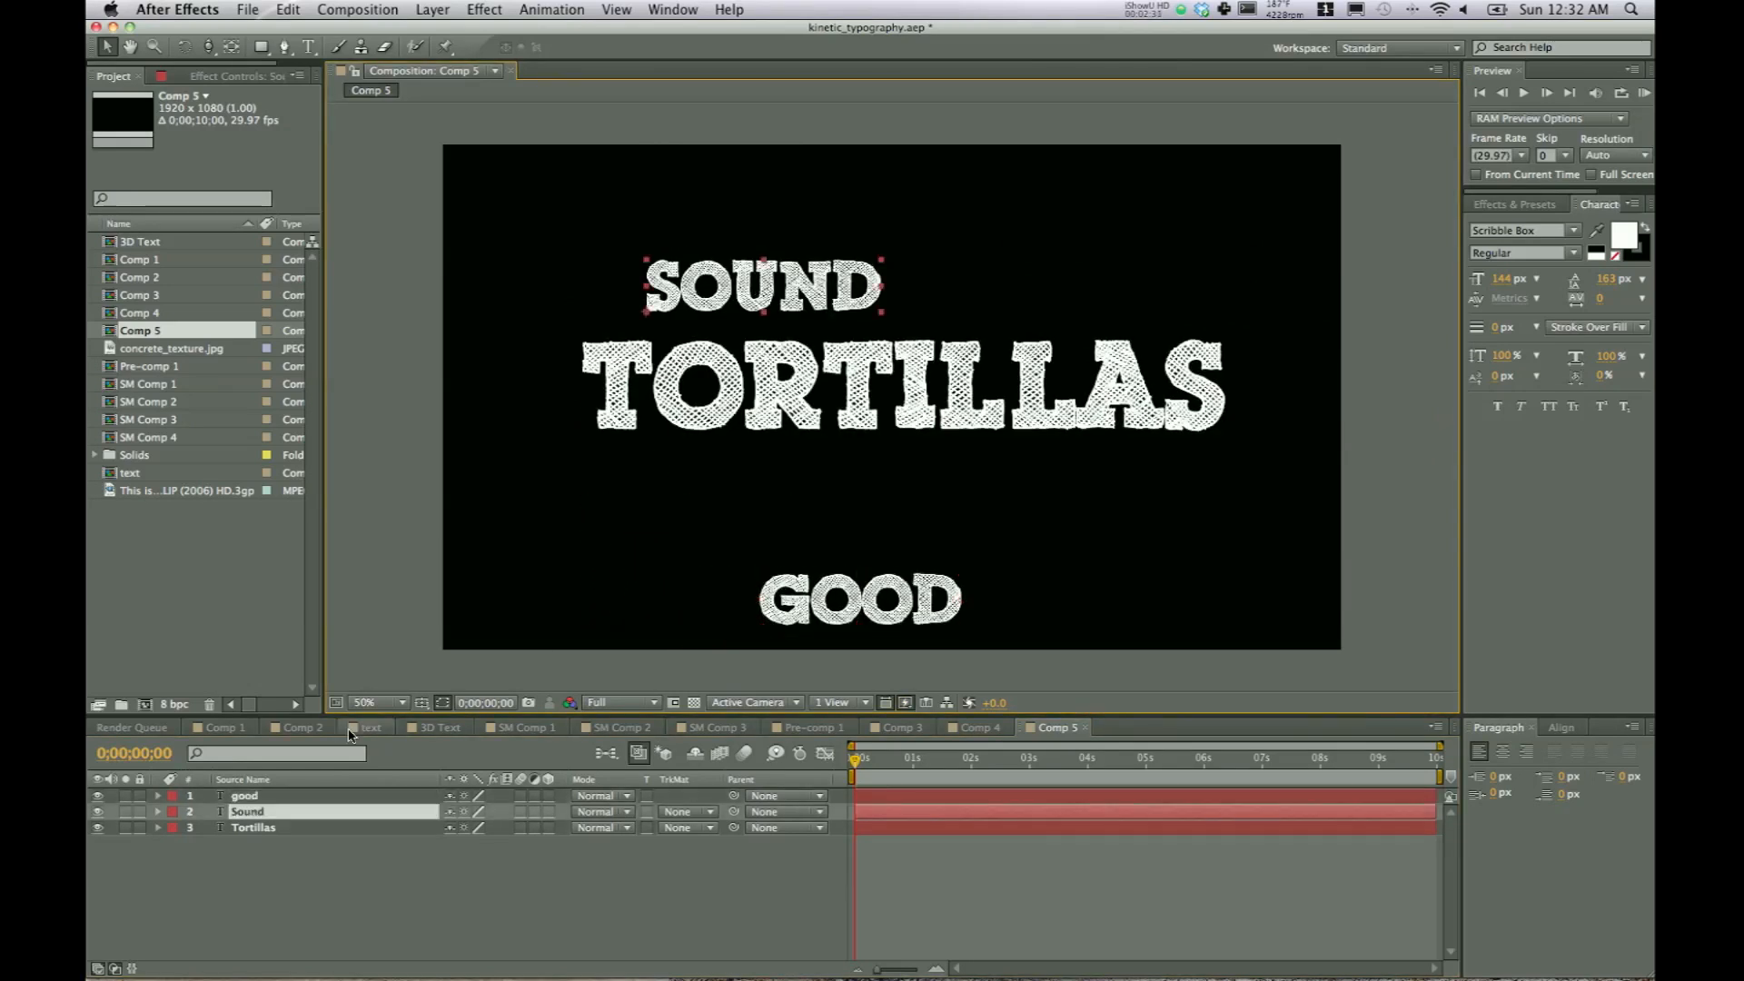
- Select the Sound layer to rotate it -90° over the O of TORTILLAS
click(158, 811)
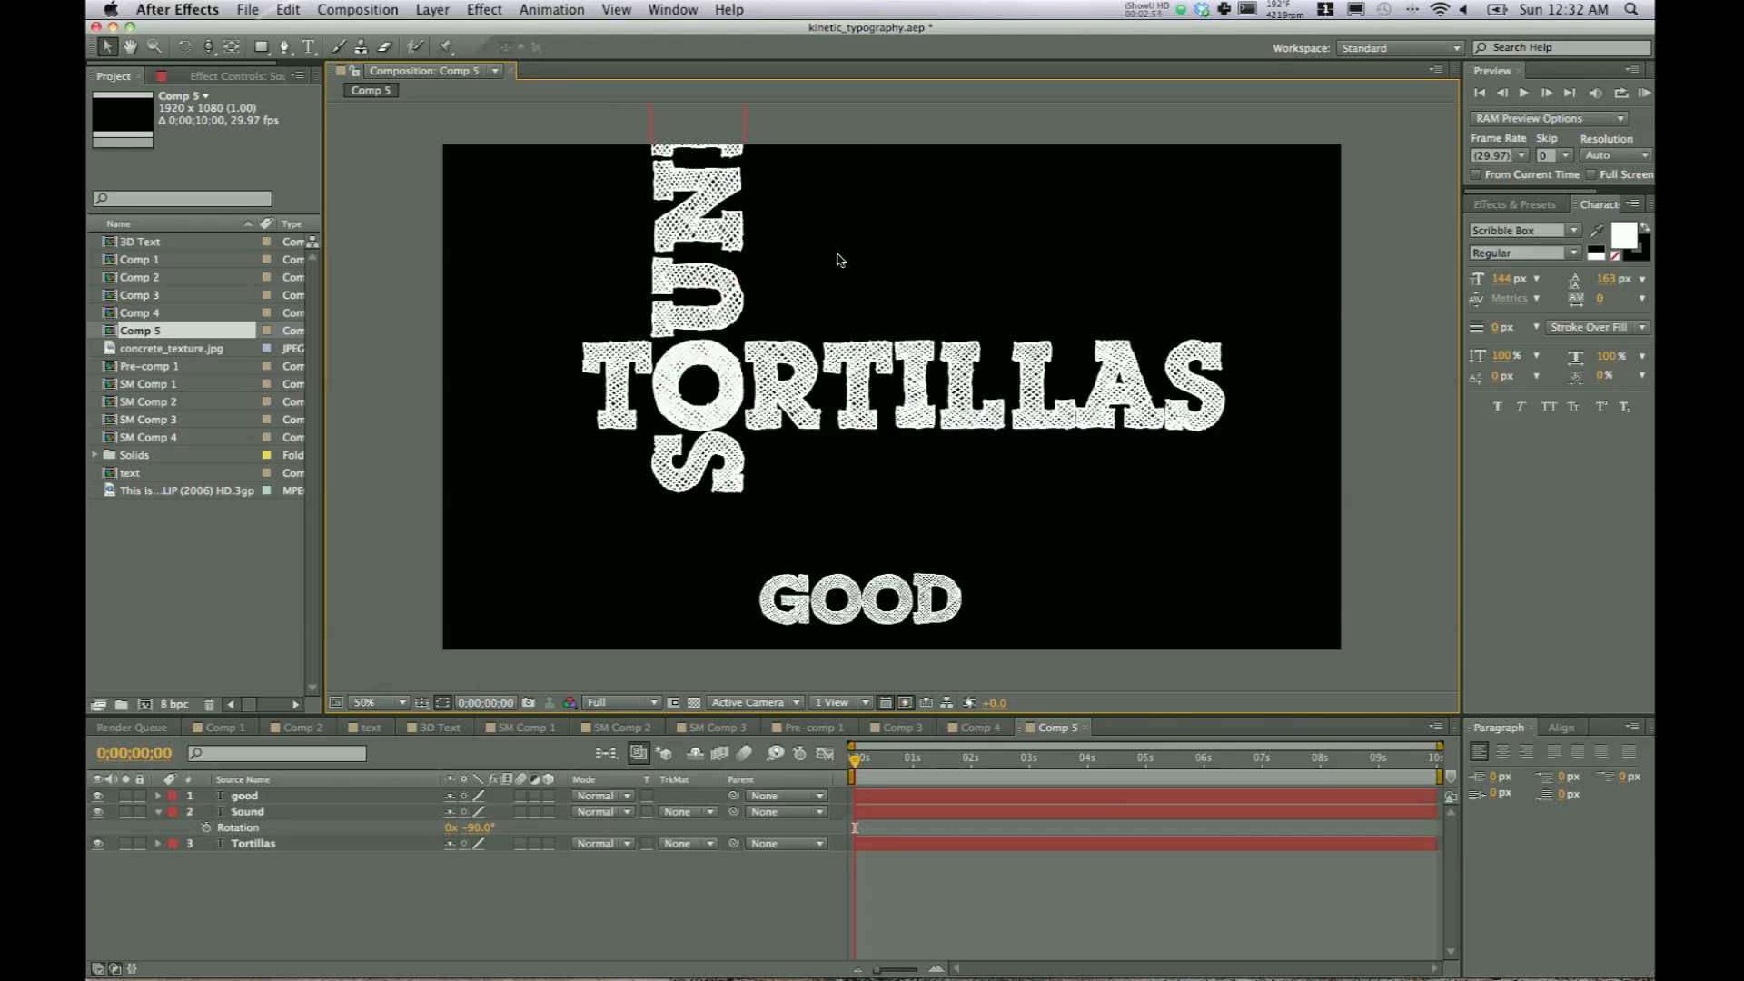
mouse_move(865, 510)
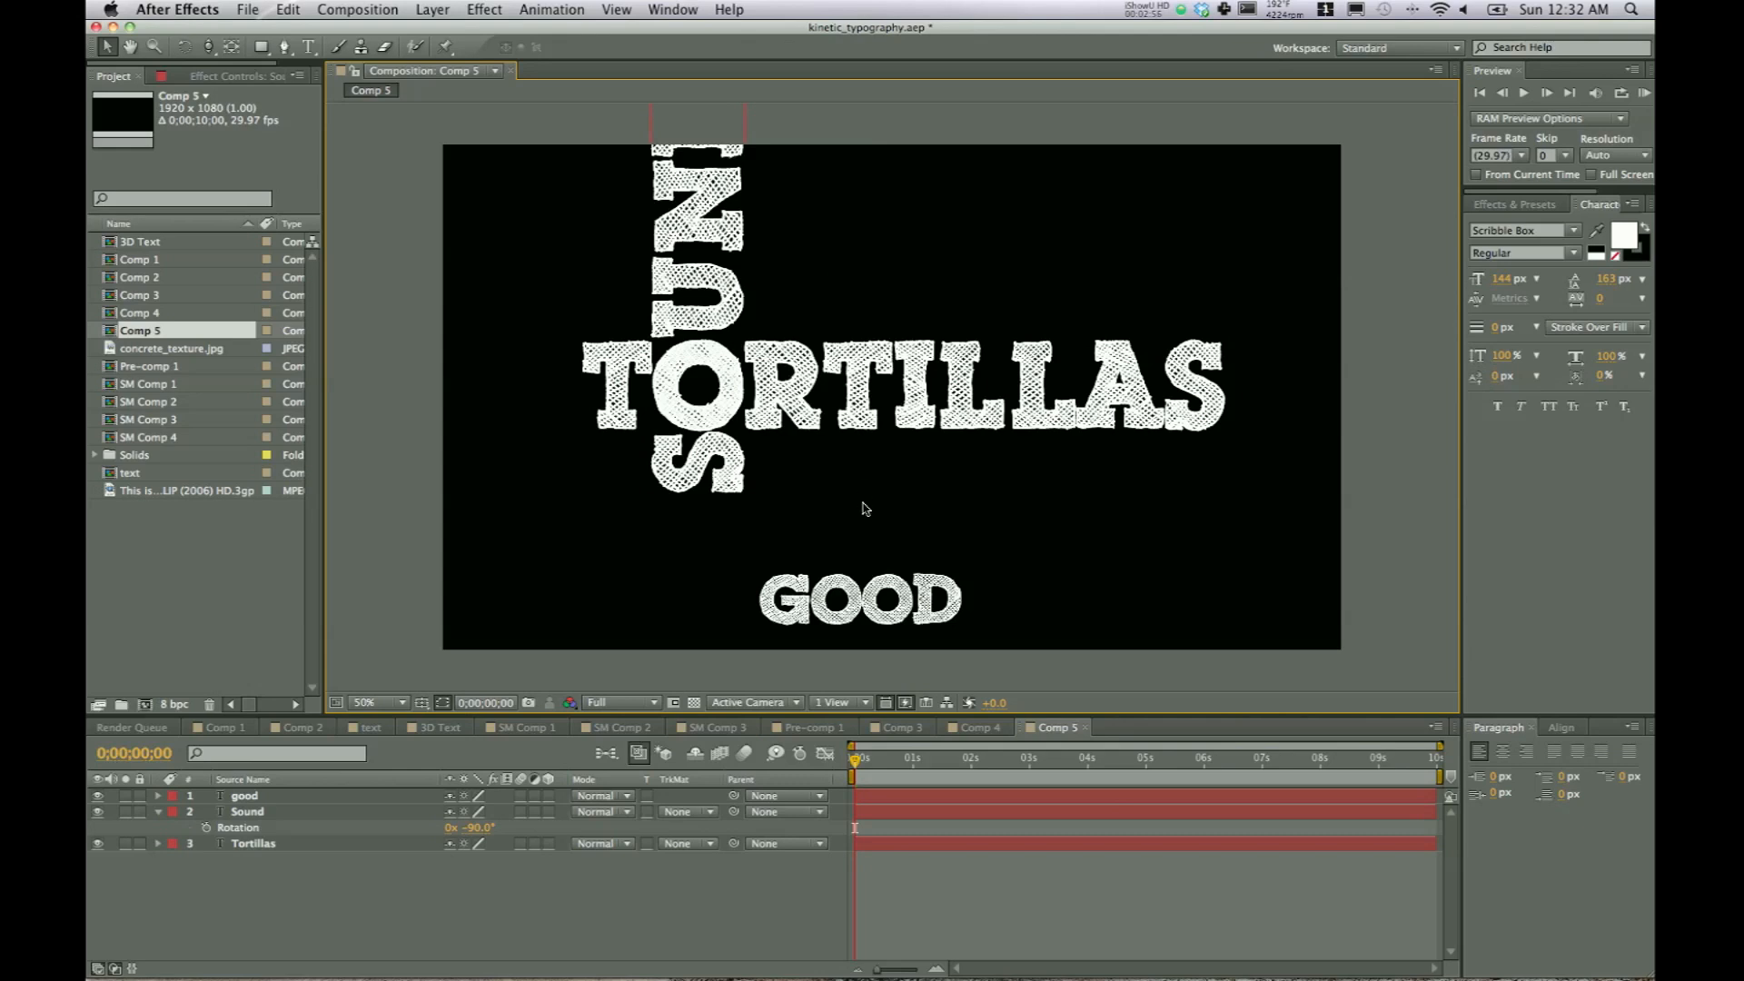
mouse_move(1105, 555)
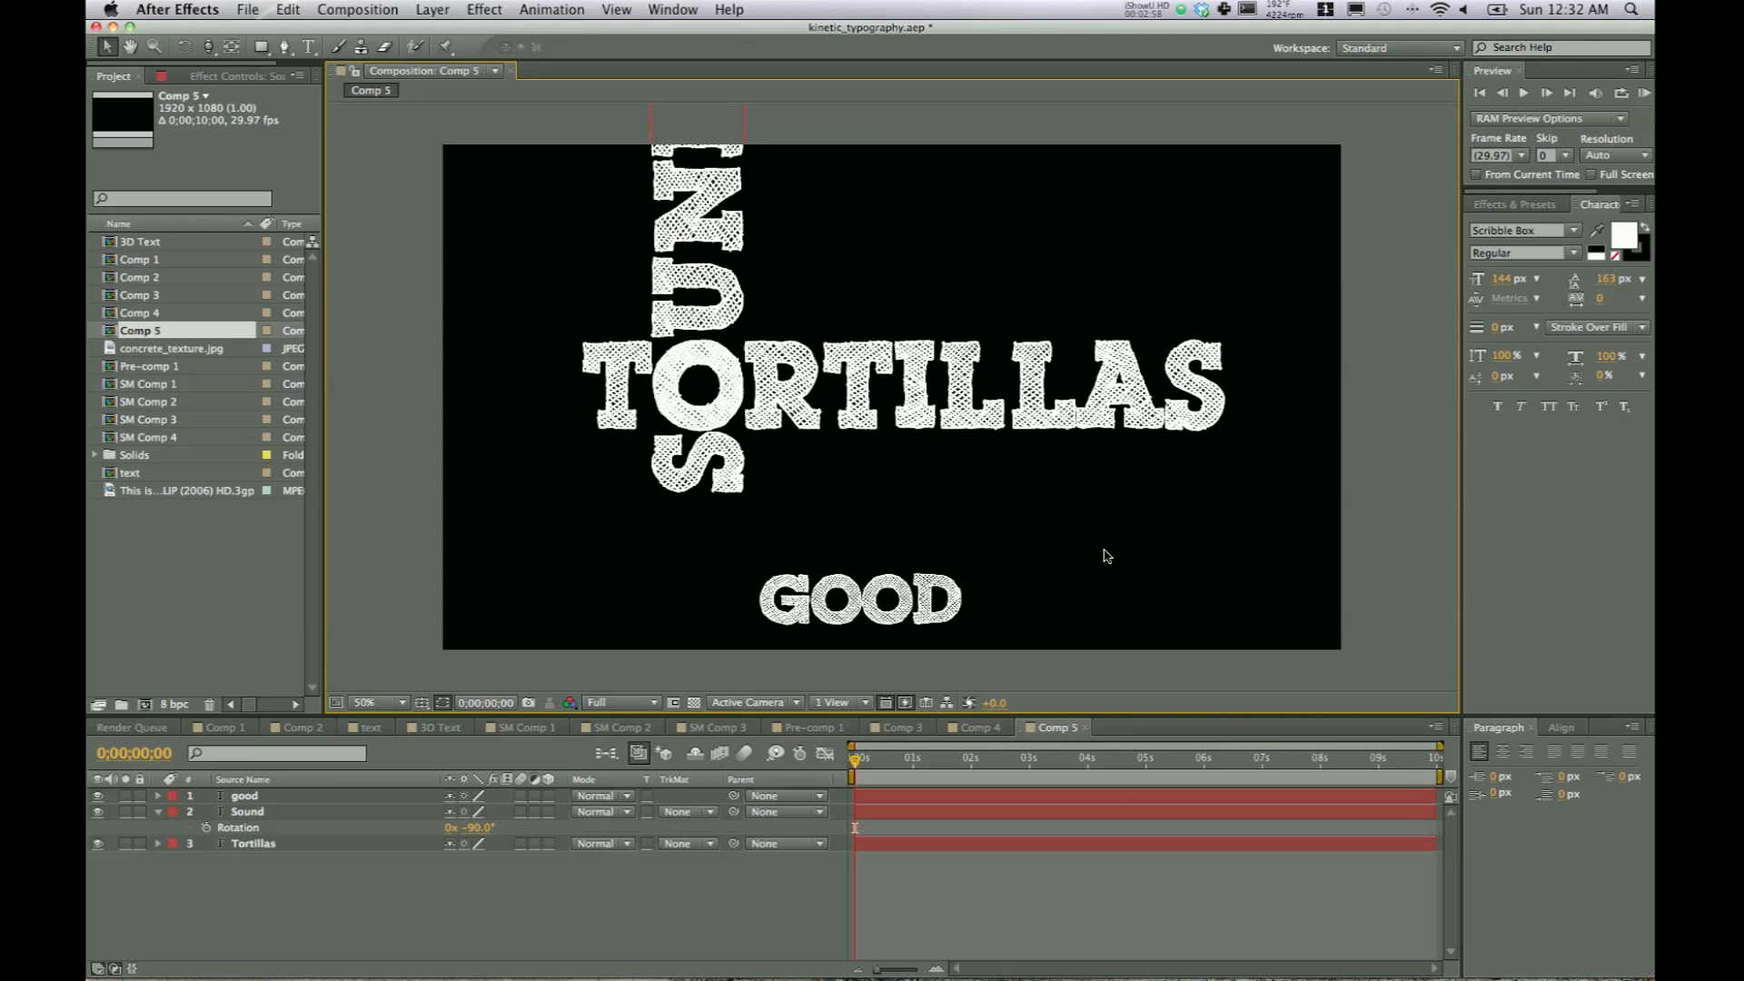
mouse_move(1098, 652)
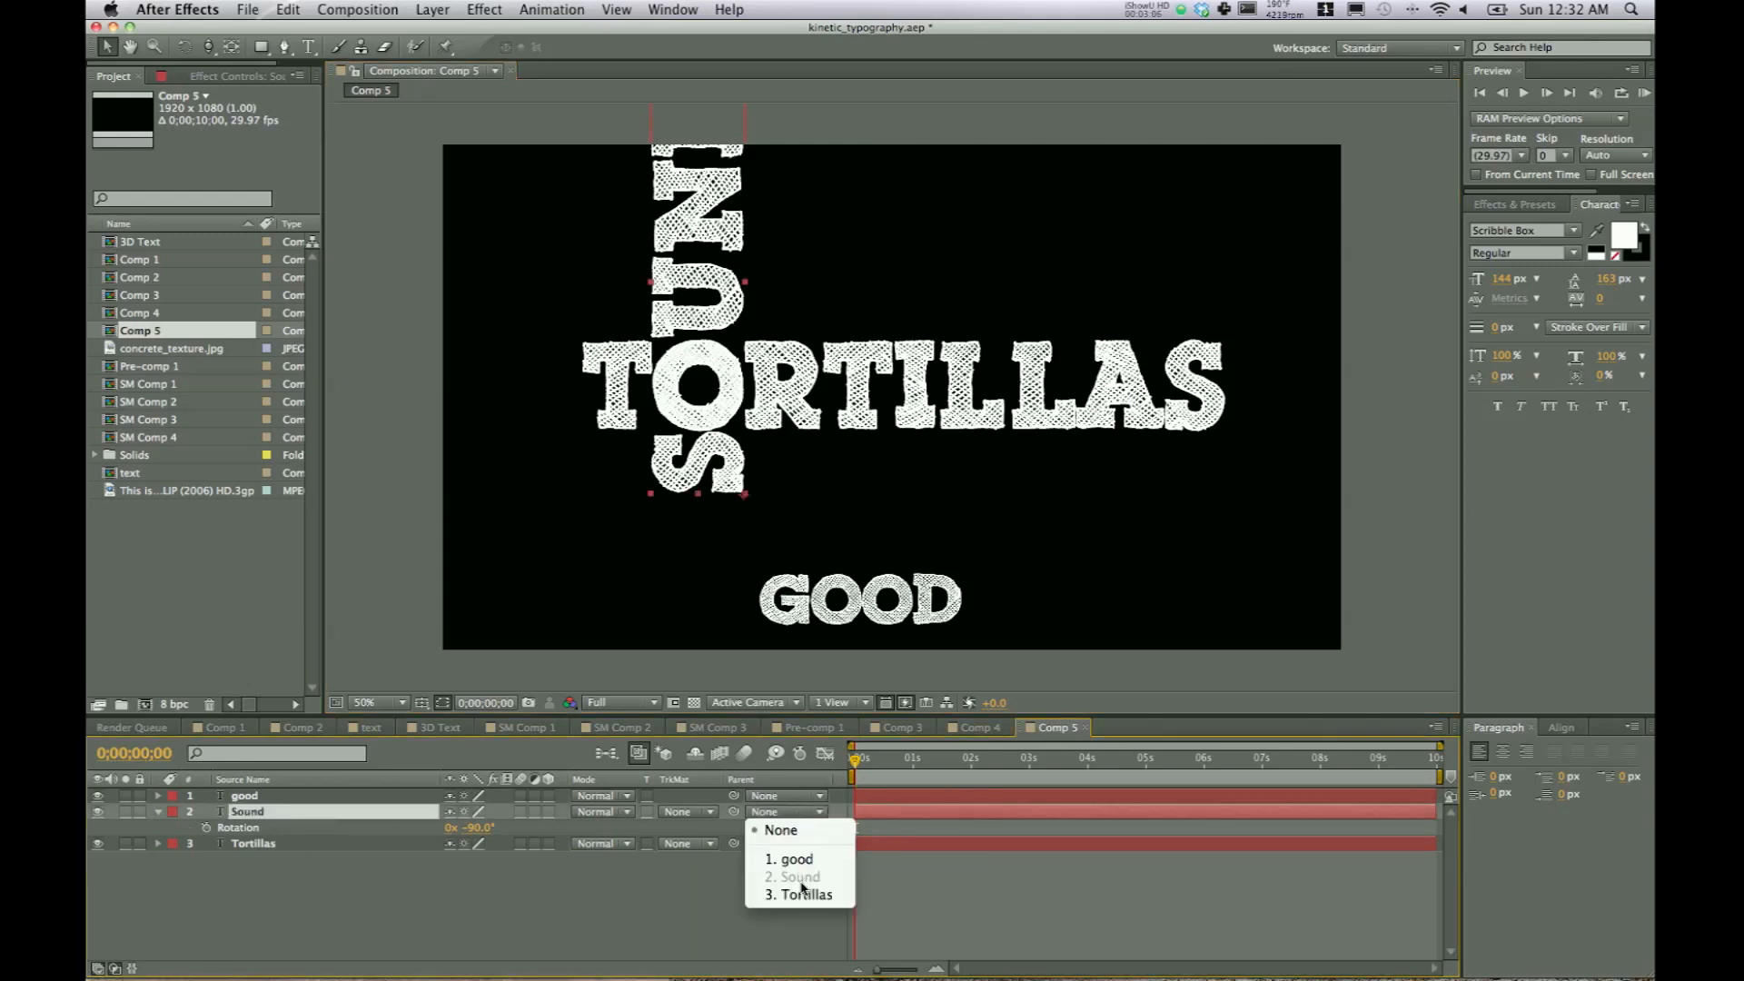
- Parent Sound to 3. Tortillas, then move TORTILLAS to test the link
click(798, 893)
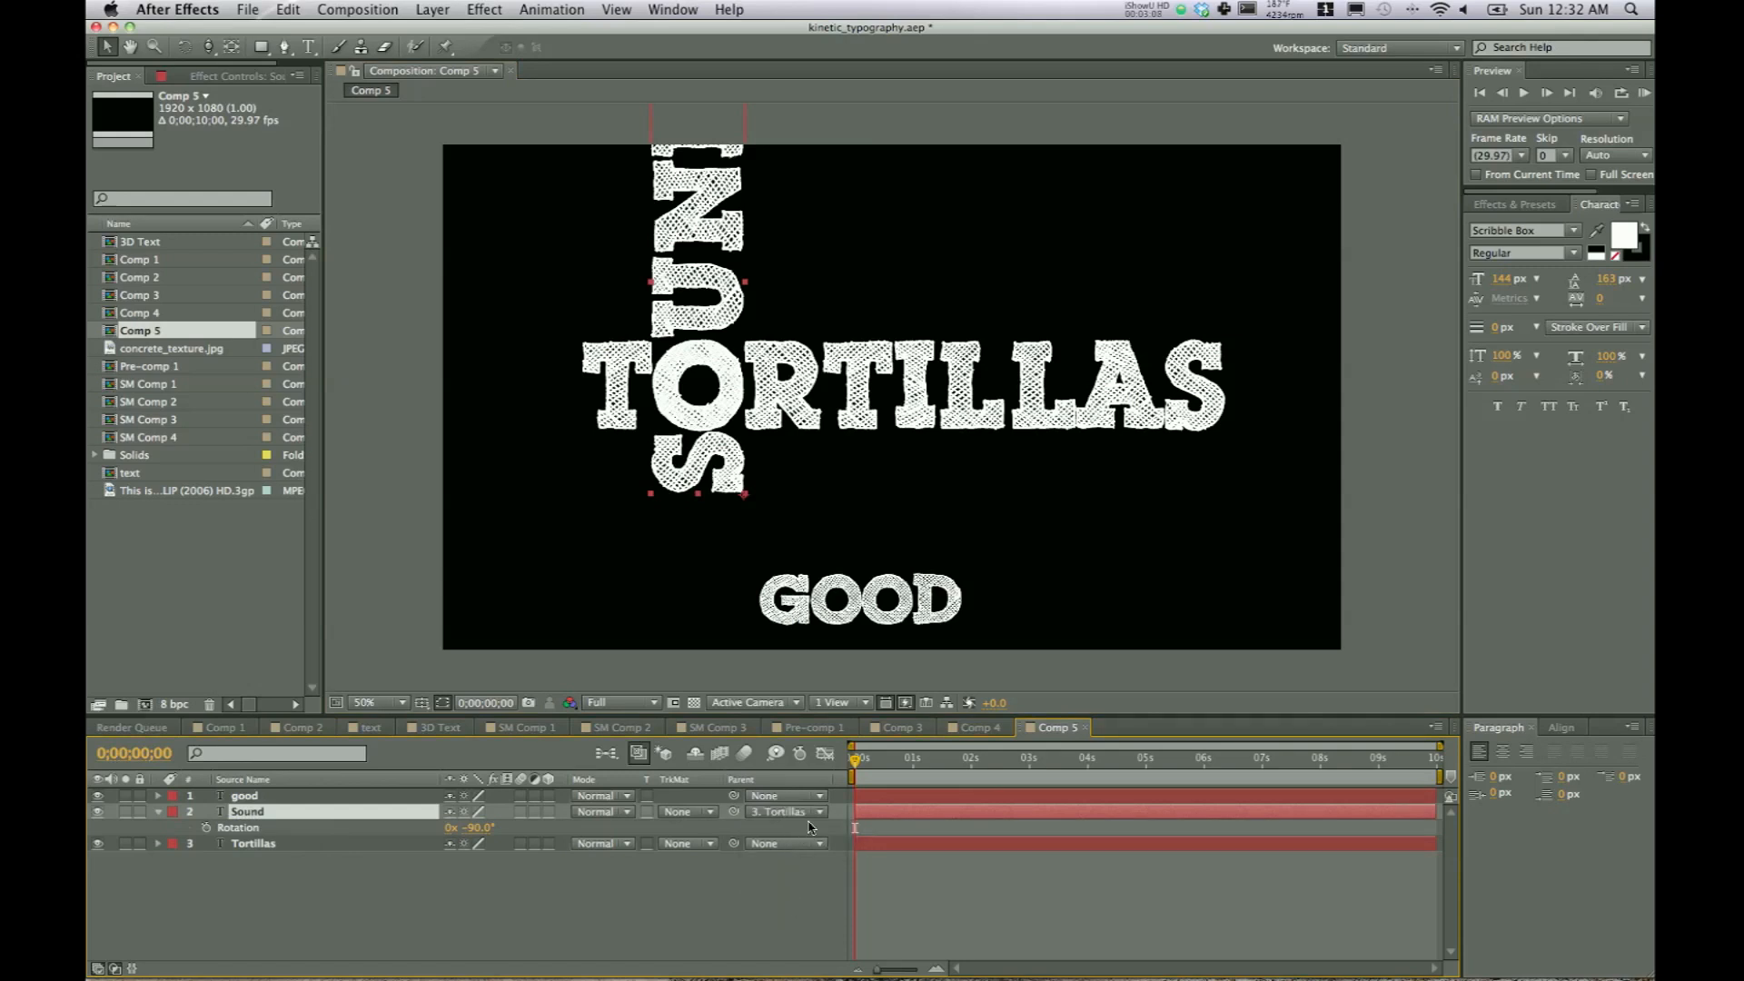
click(252, 842)
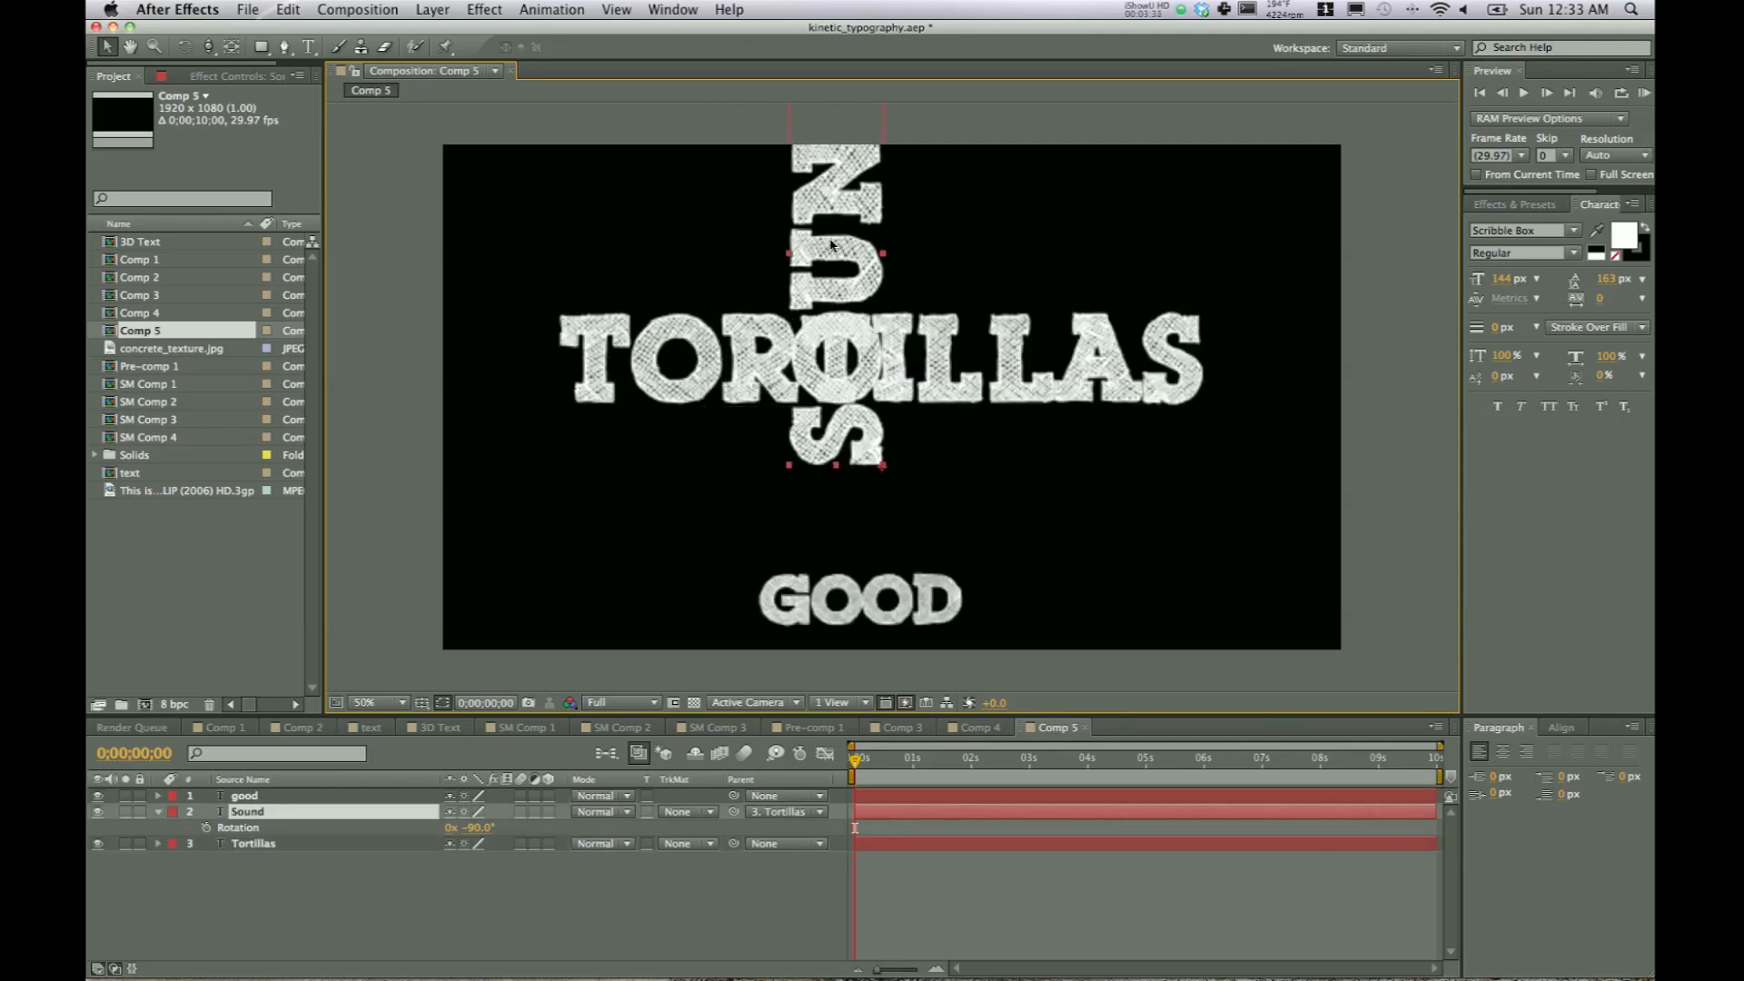
click(252, 843)
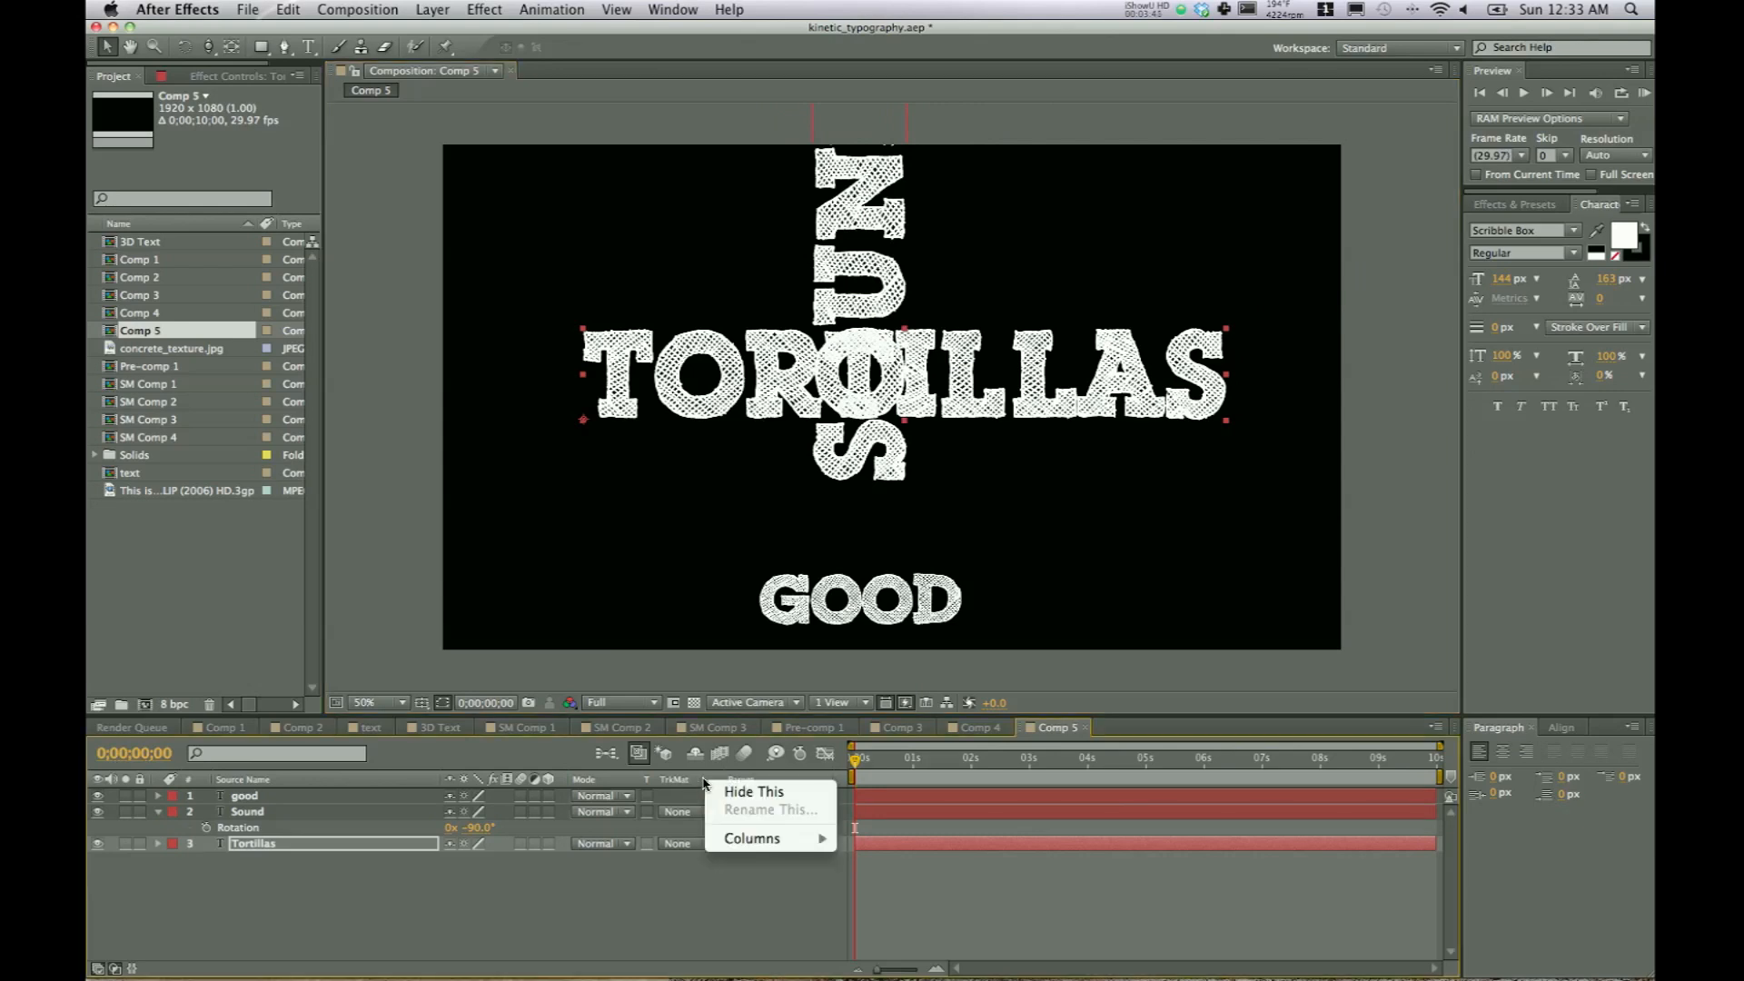
mouse_move(408, 784)
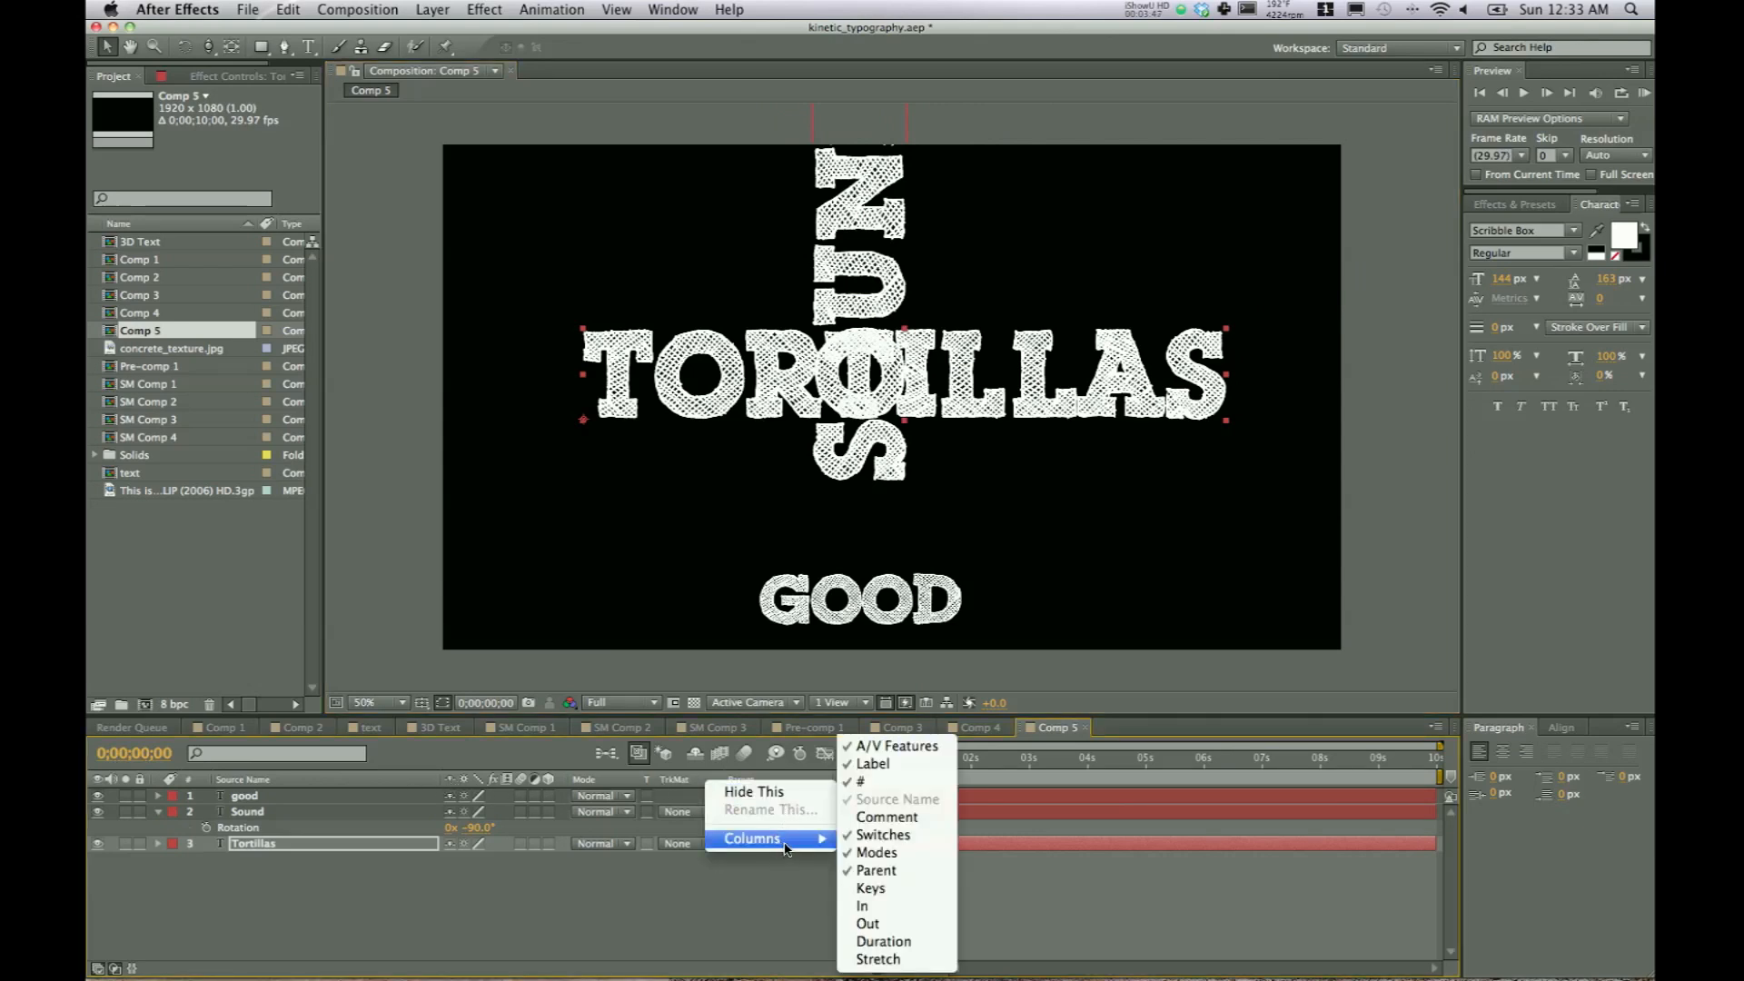
mouse_move(876, 869)
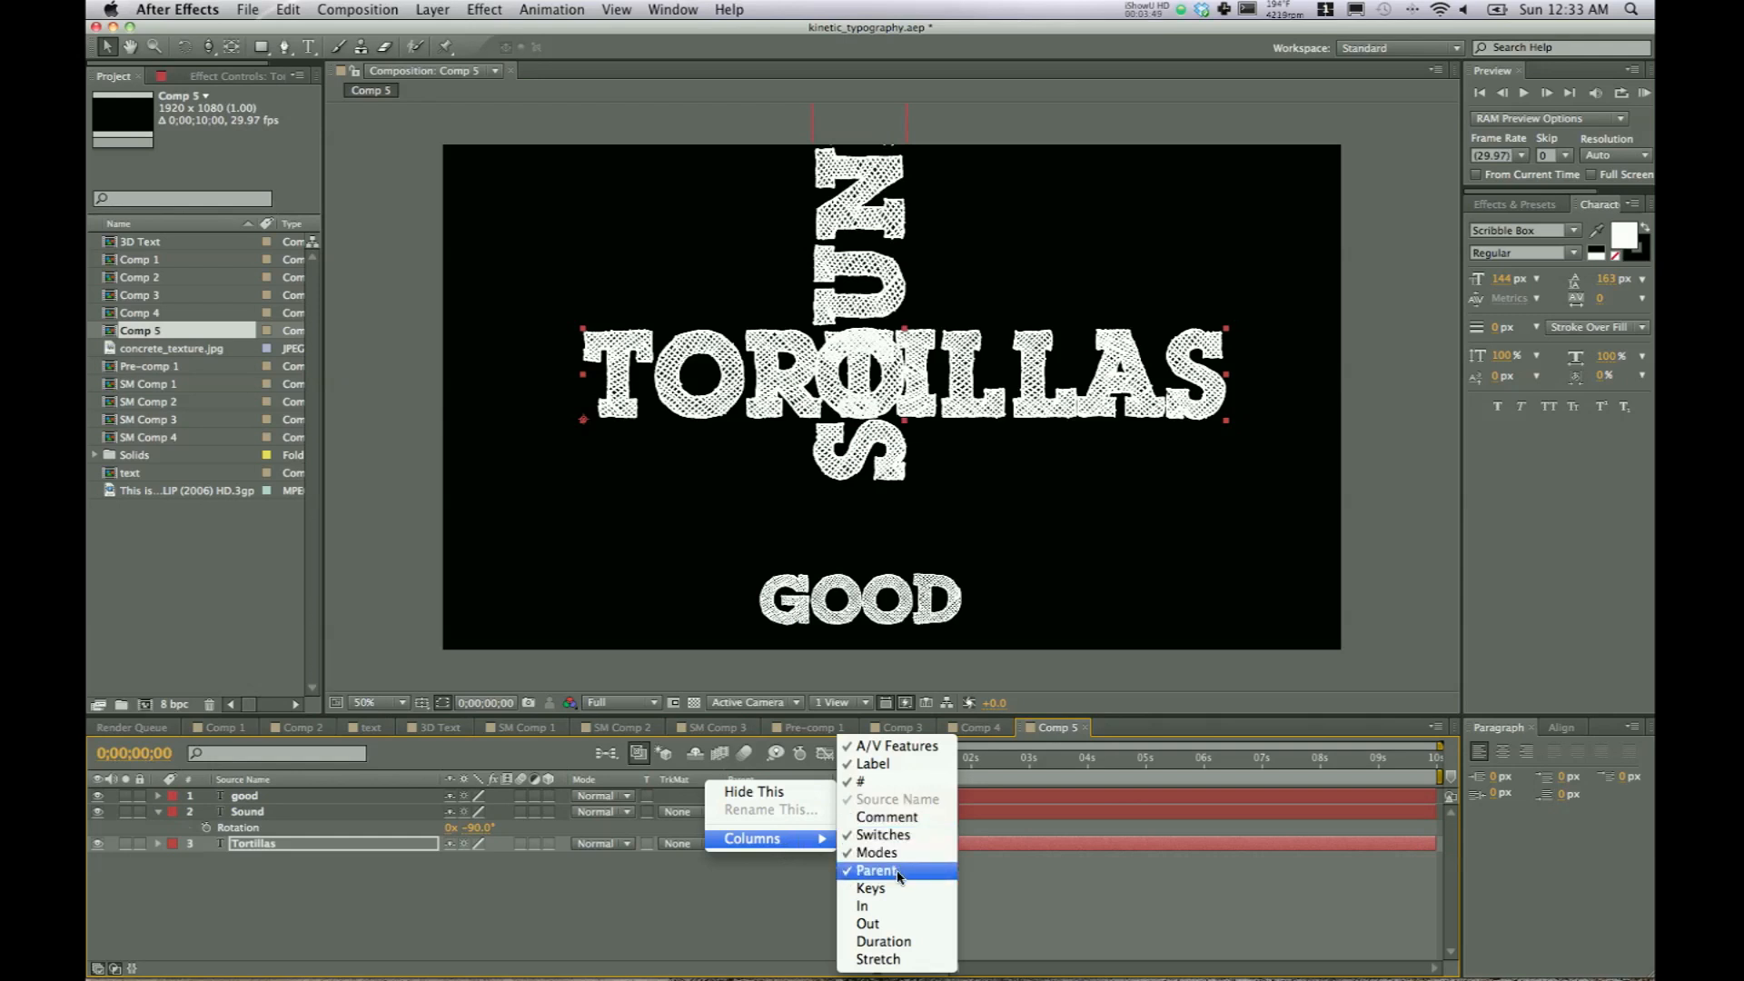
mouse_move(746, 888)
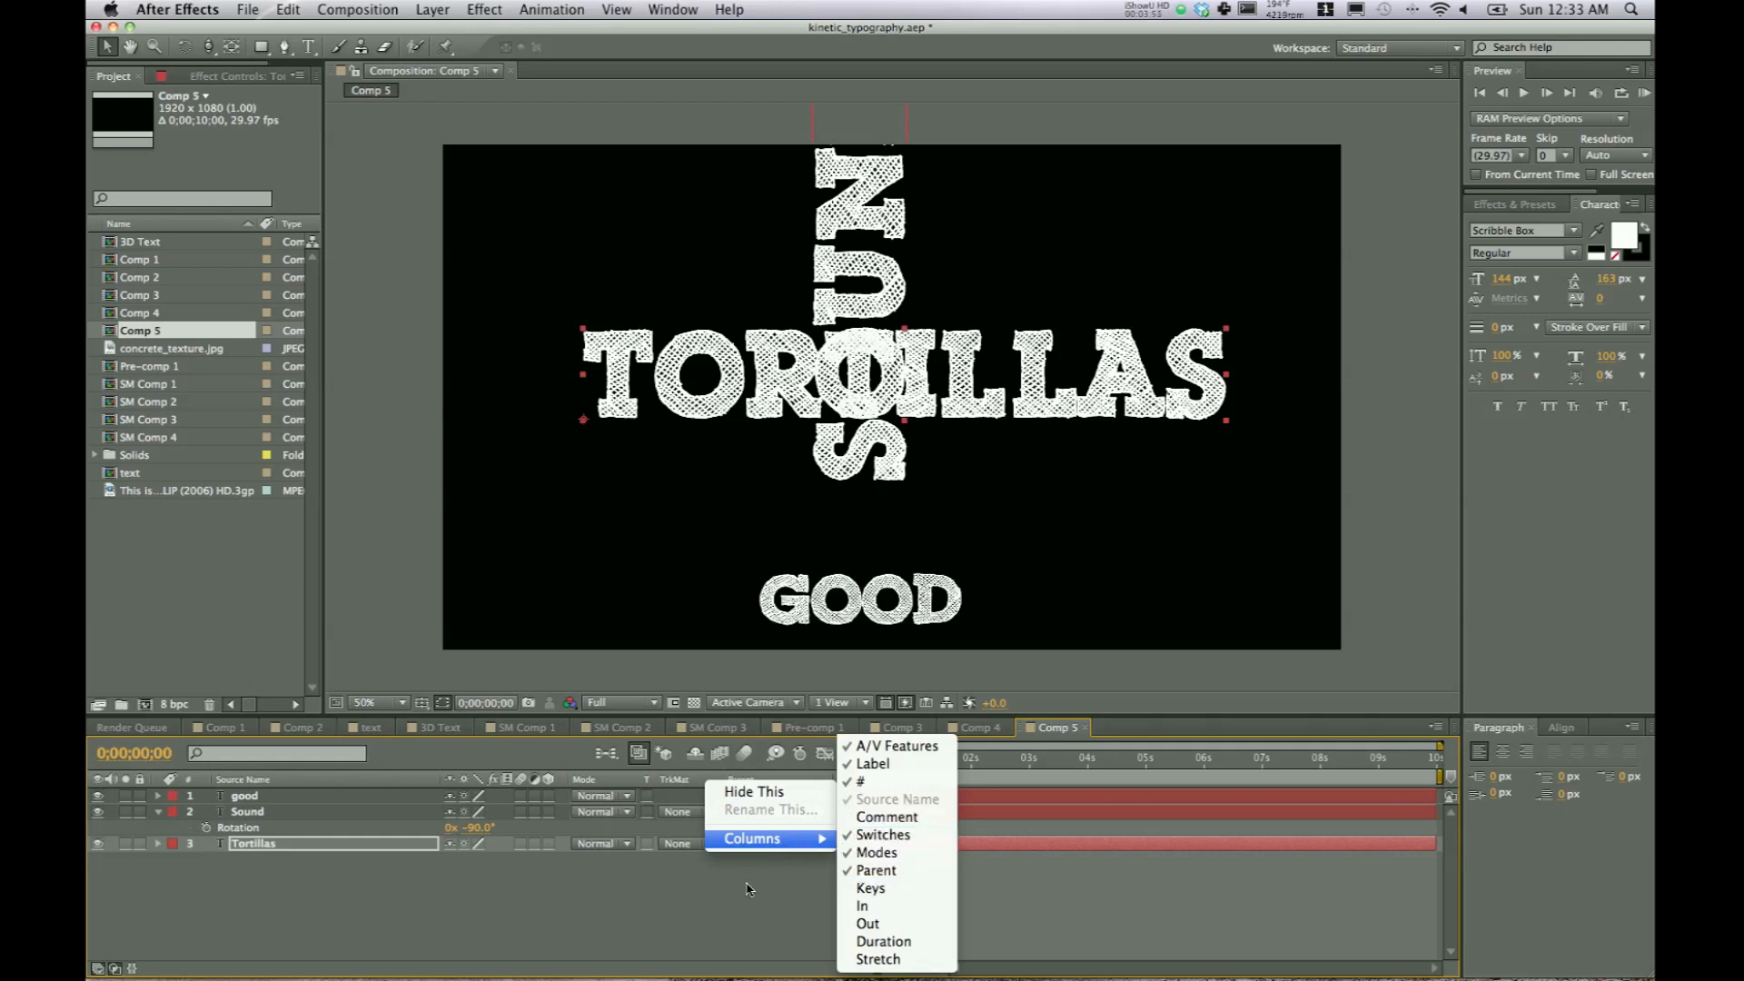
- Dismiss the column options and set the good layer's Parent to 3. Tortillas
click(876, 870)
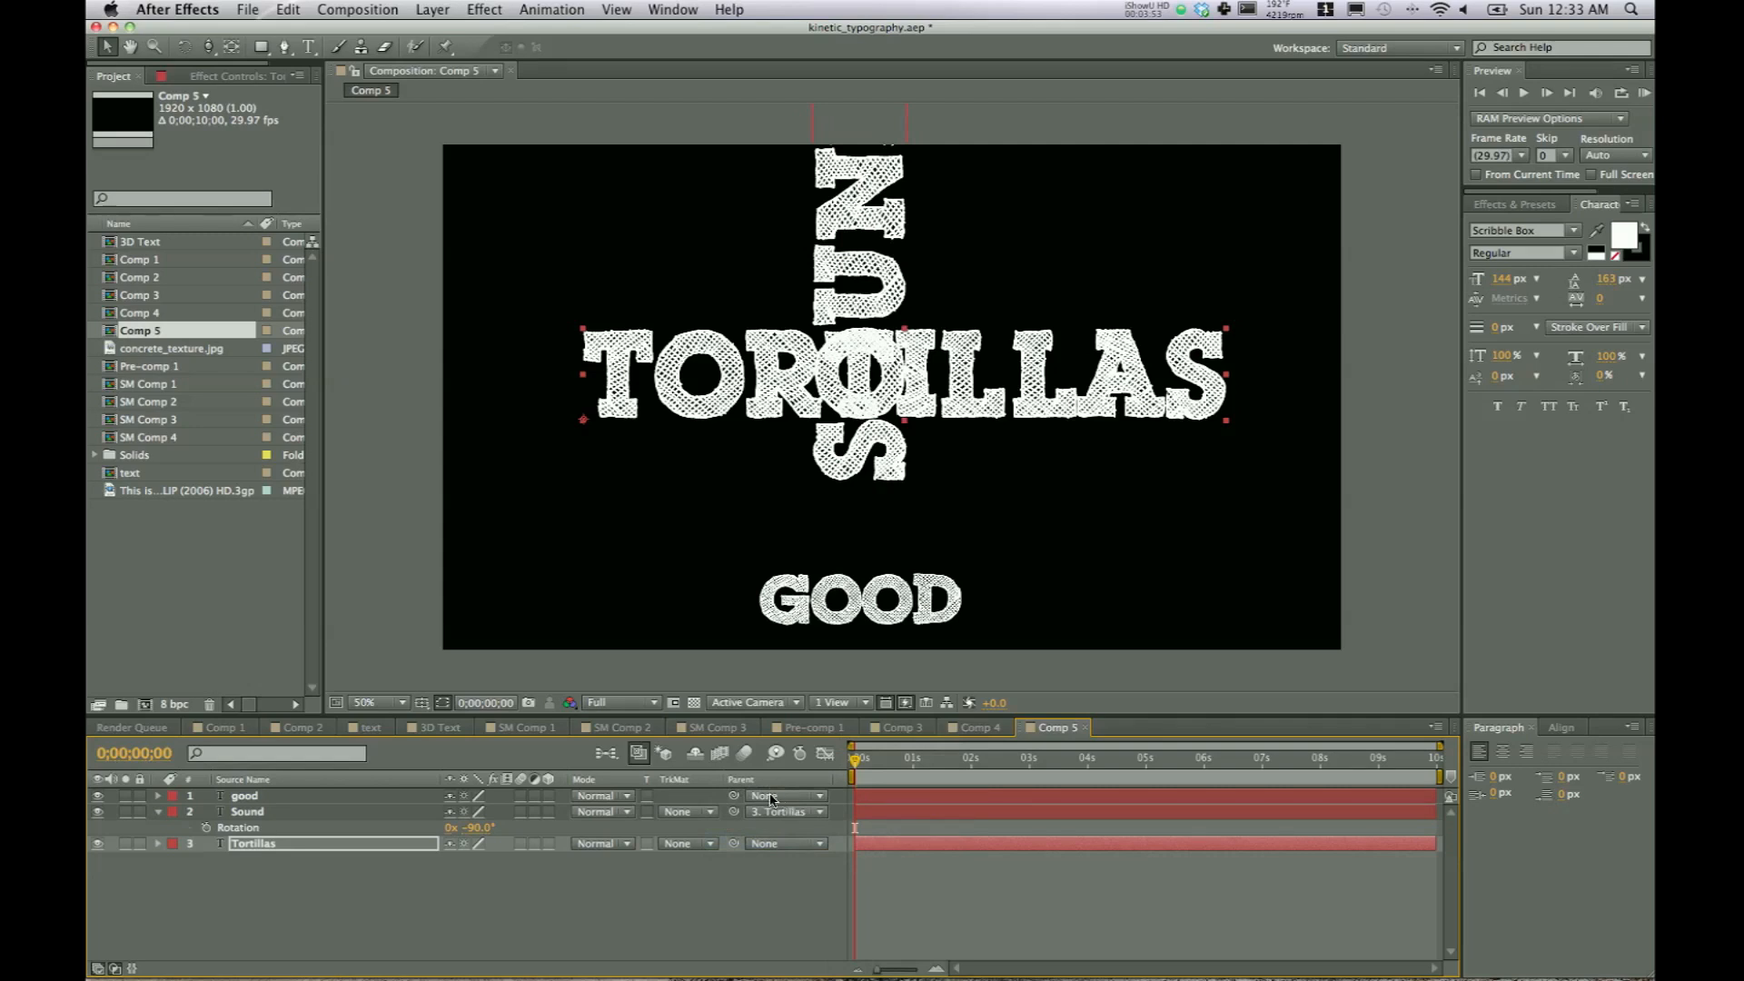
click(789, 796)
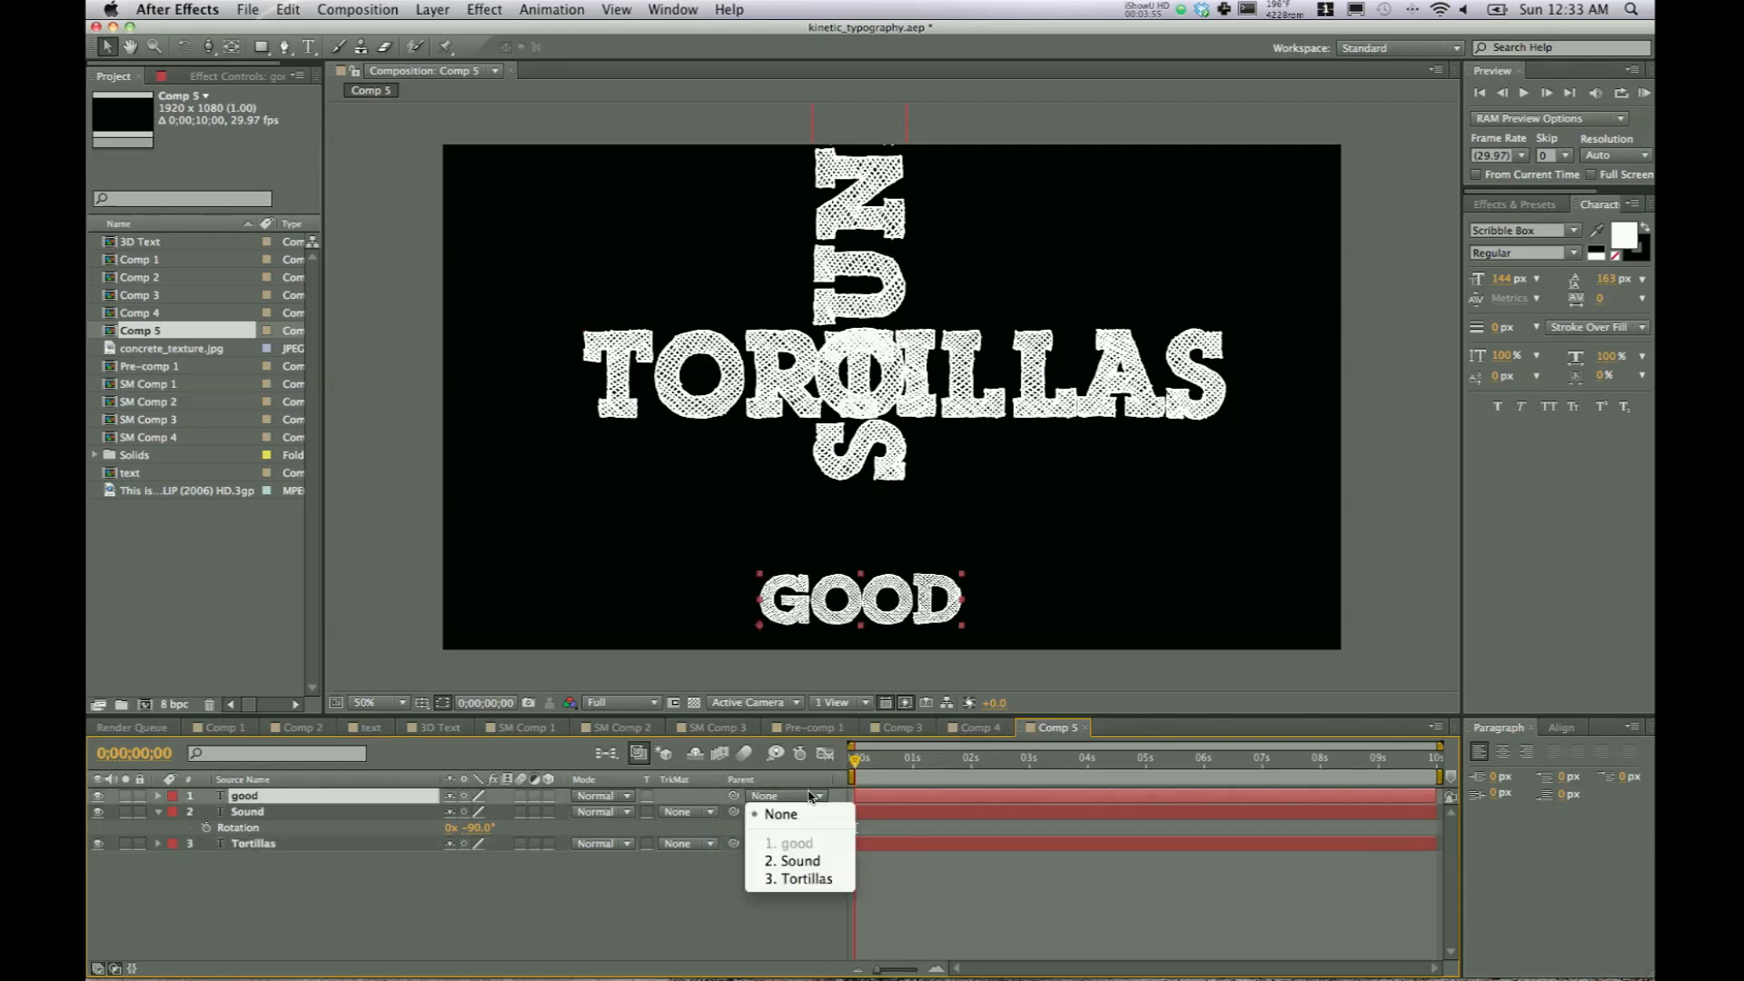
click(805, 878)
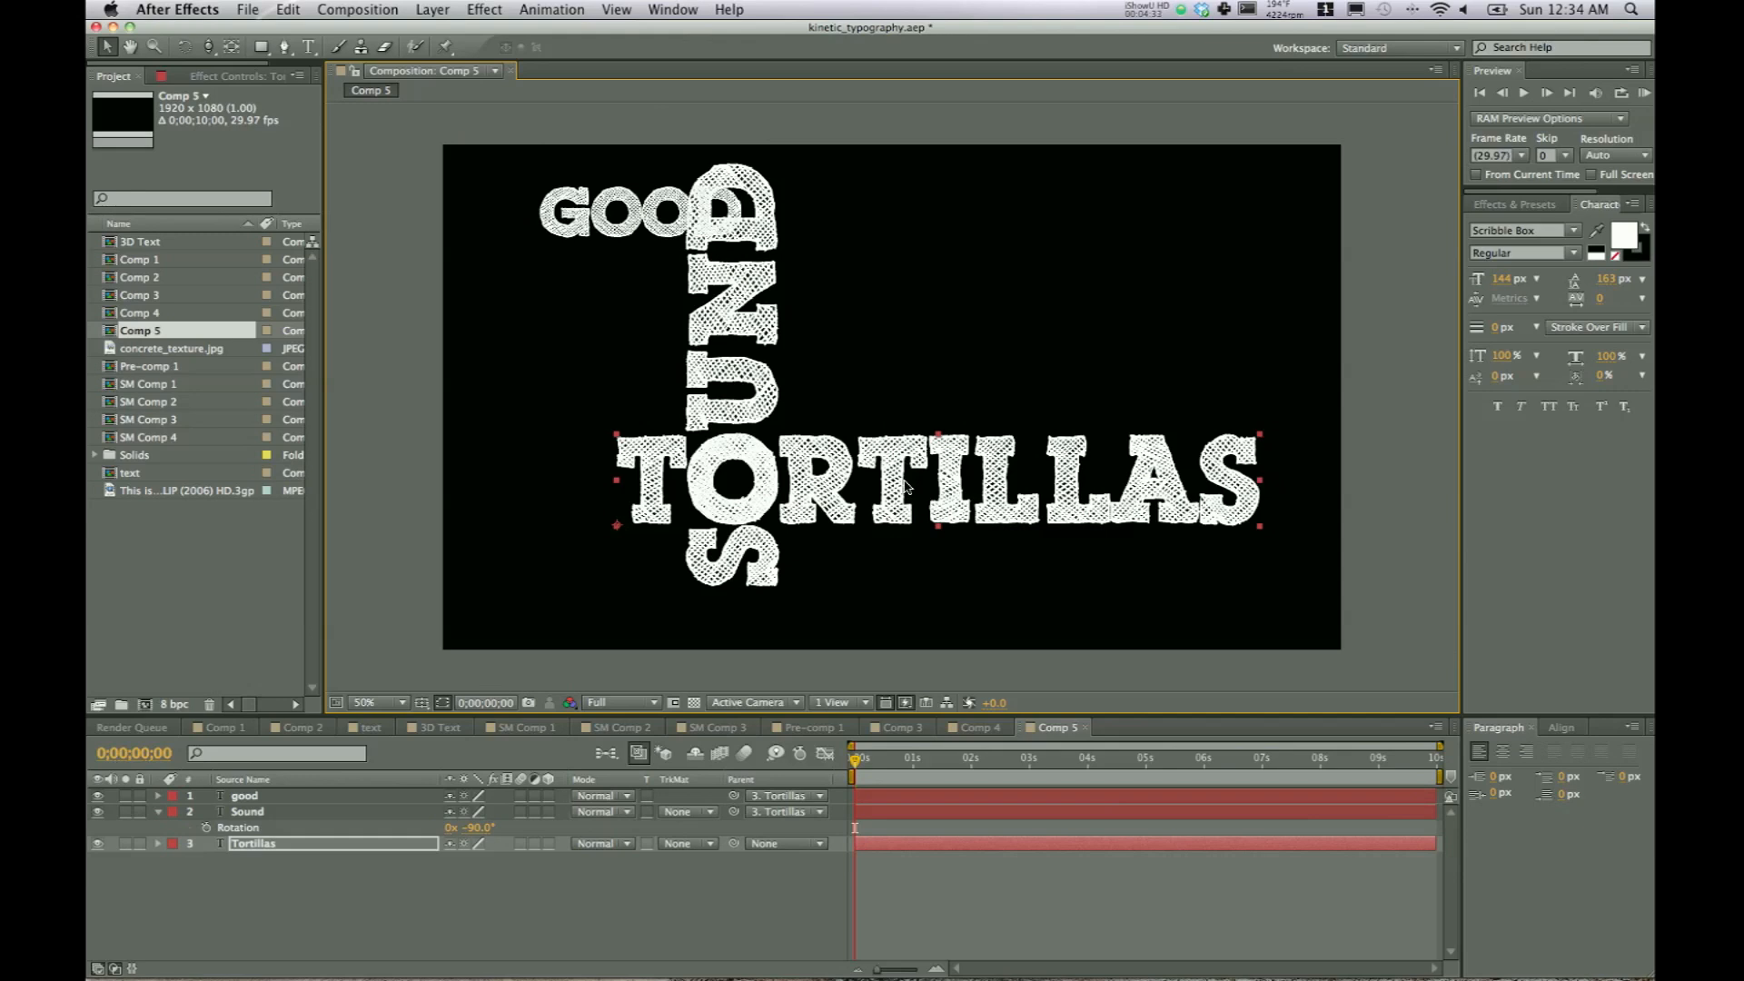
- Add Camera 1 as a Two-Node camera with the 35mm preset
click(431, 9)
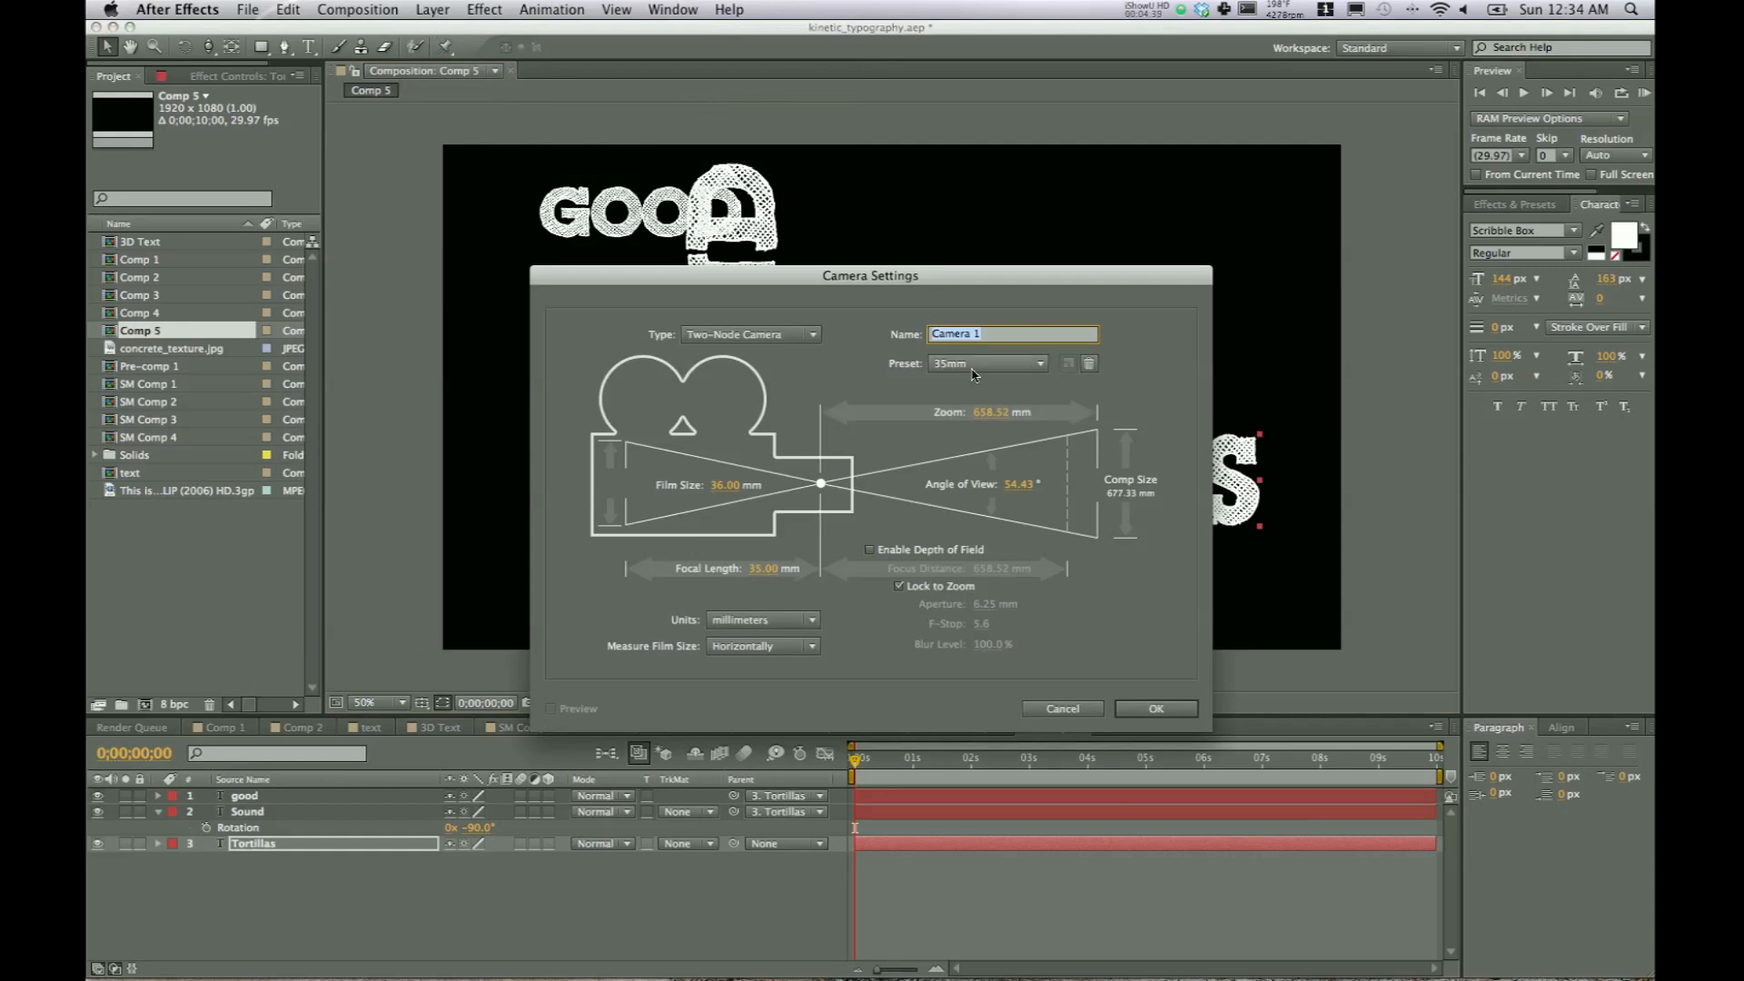
mouse_move(1176, 698)
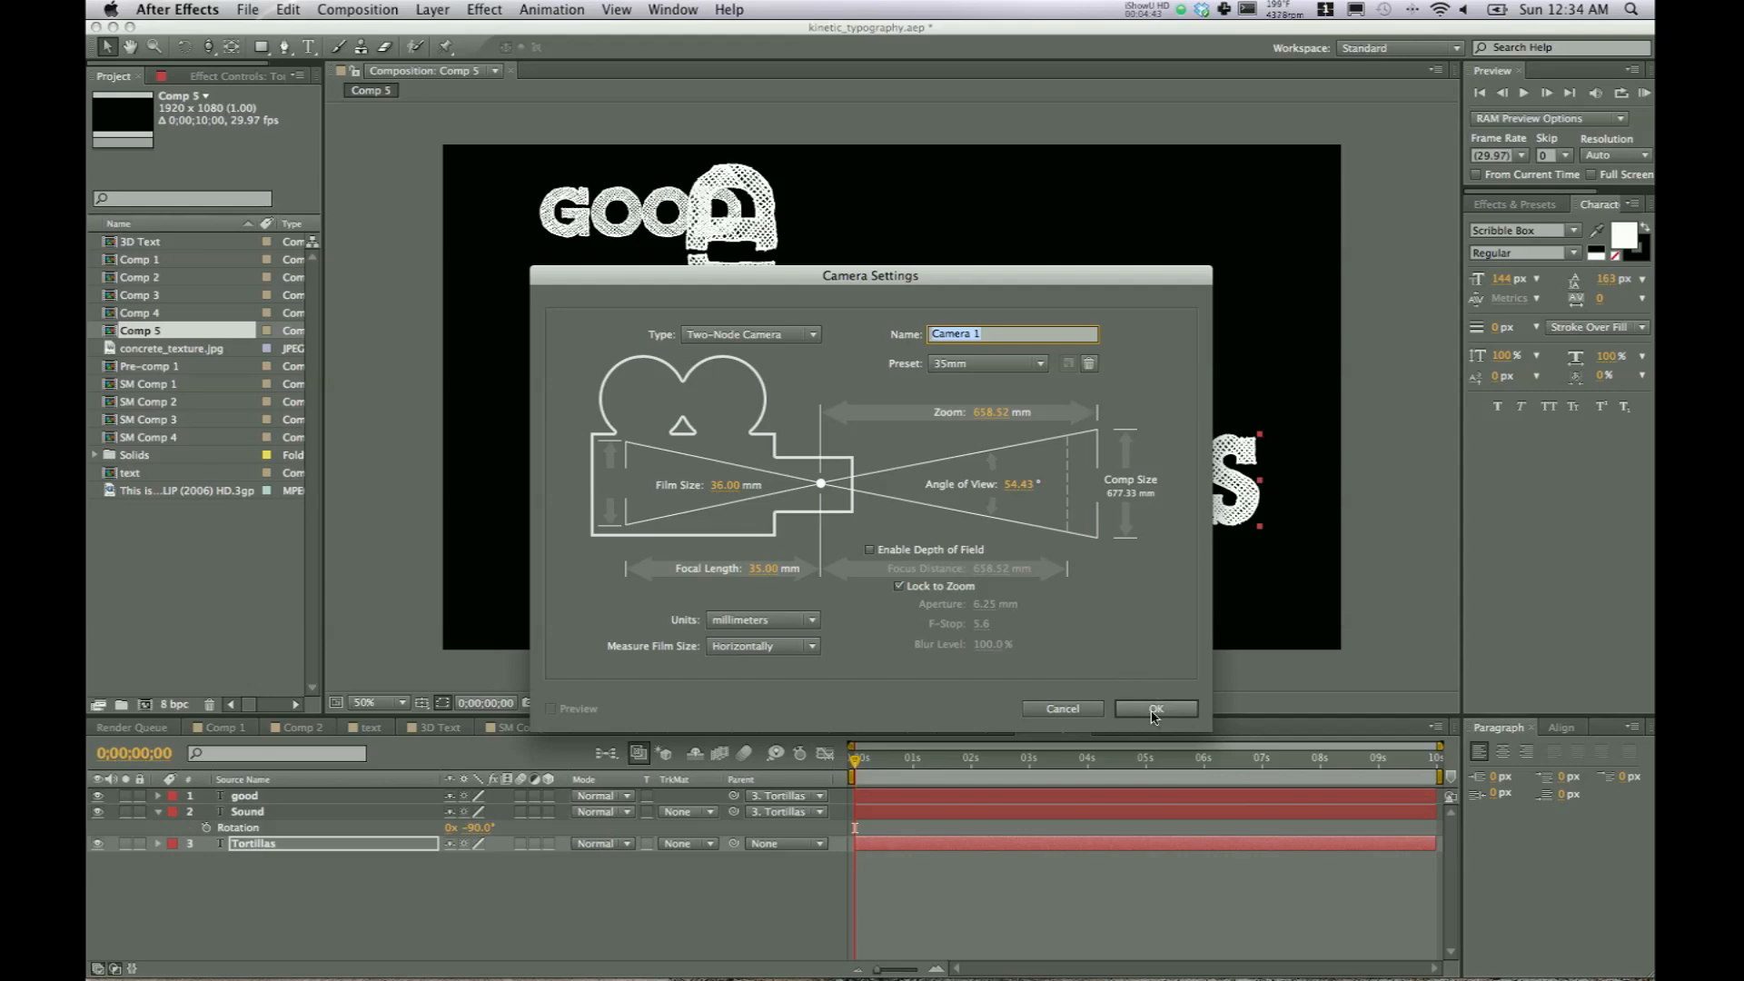
mouse_move(1010, 566)
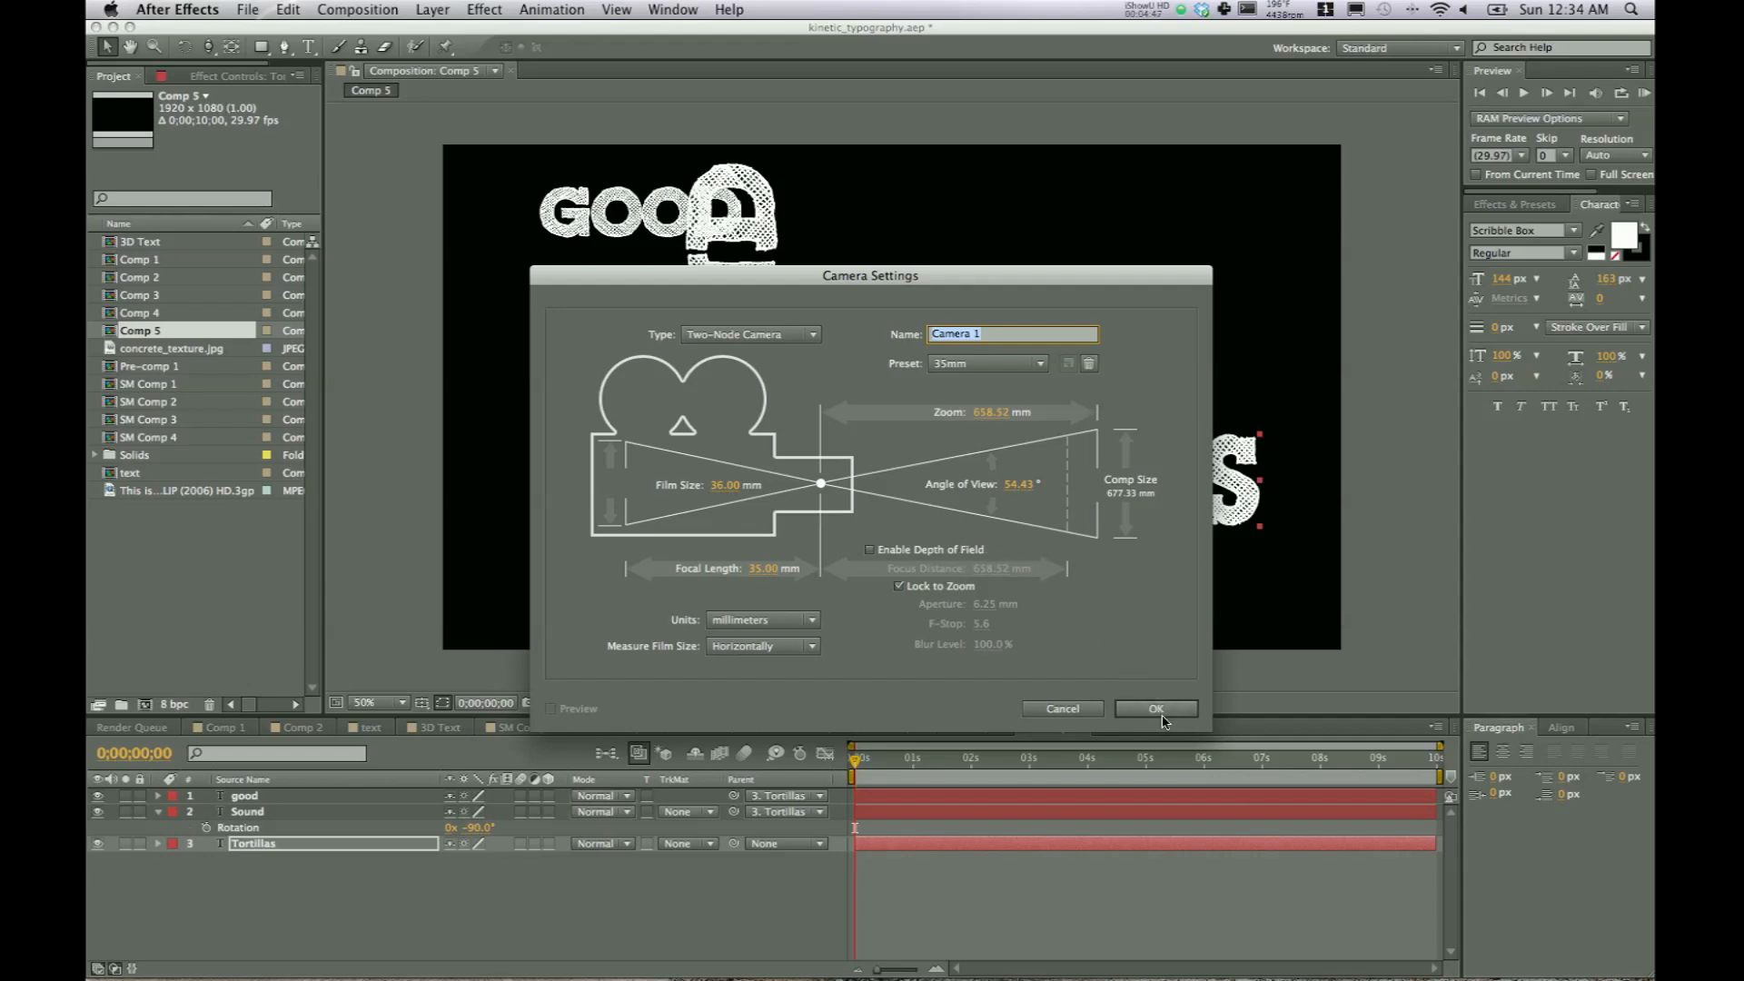
click(1155, 708)
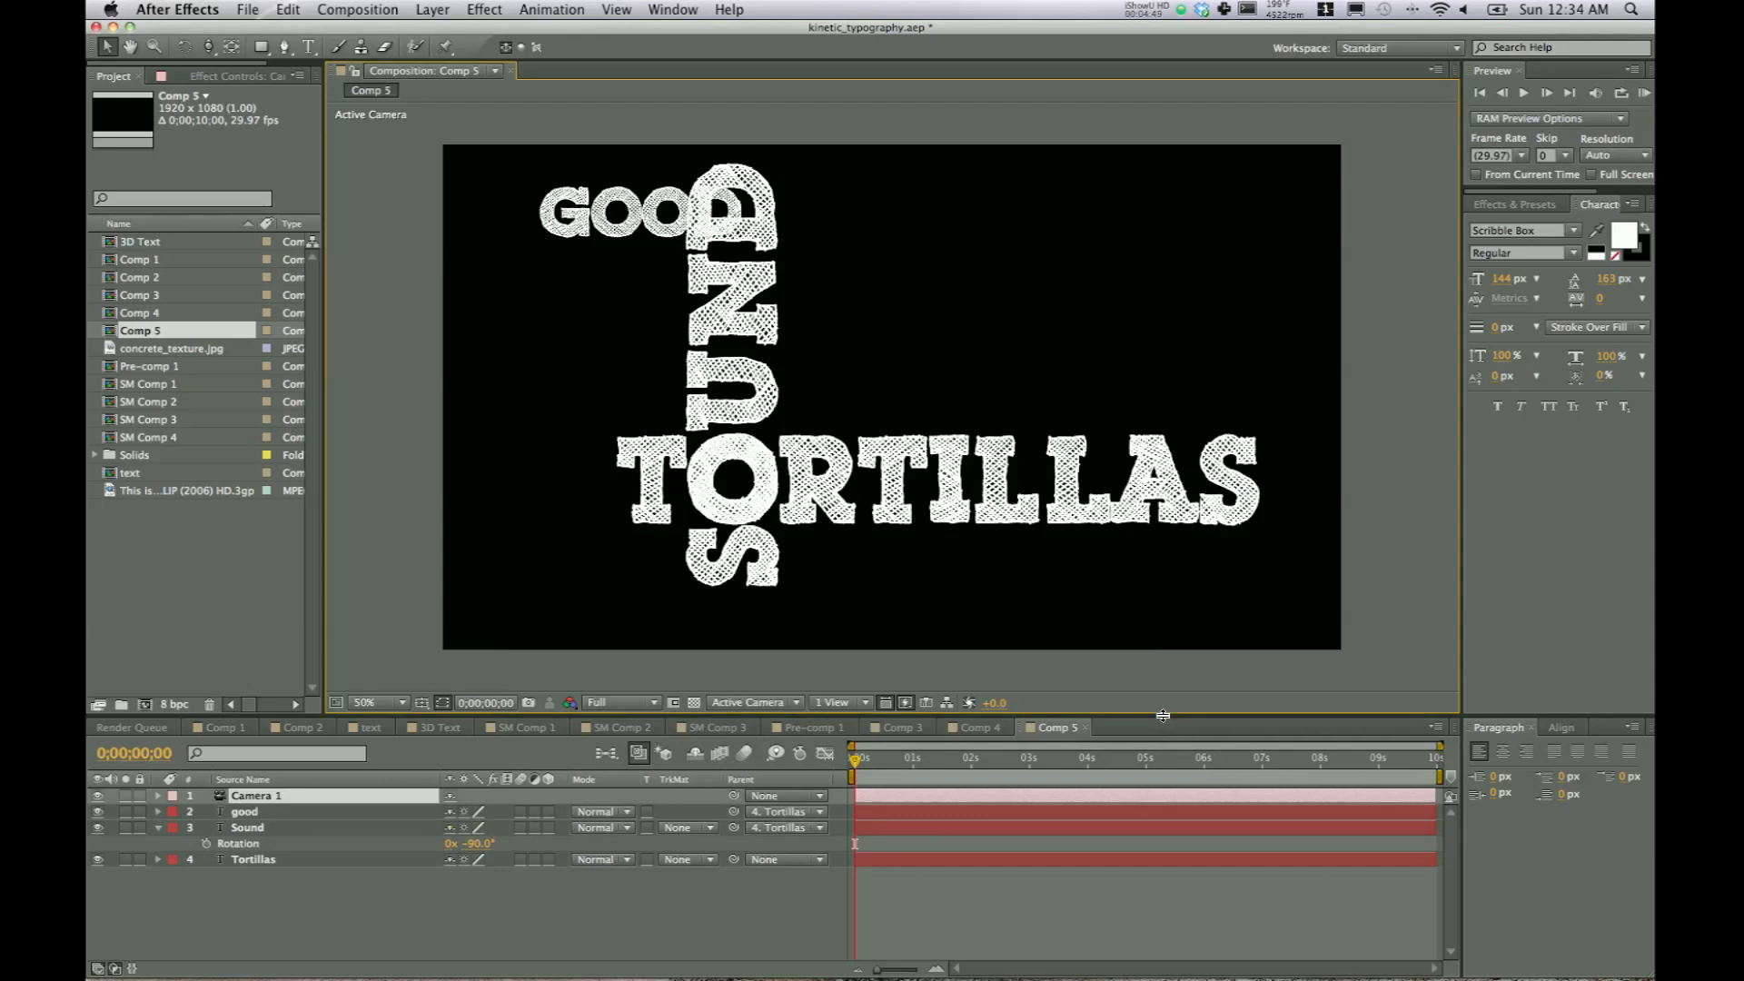
mouse_move(320, 774)
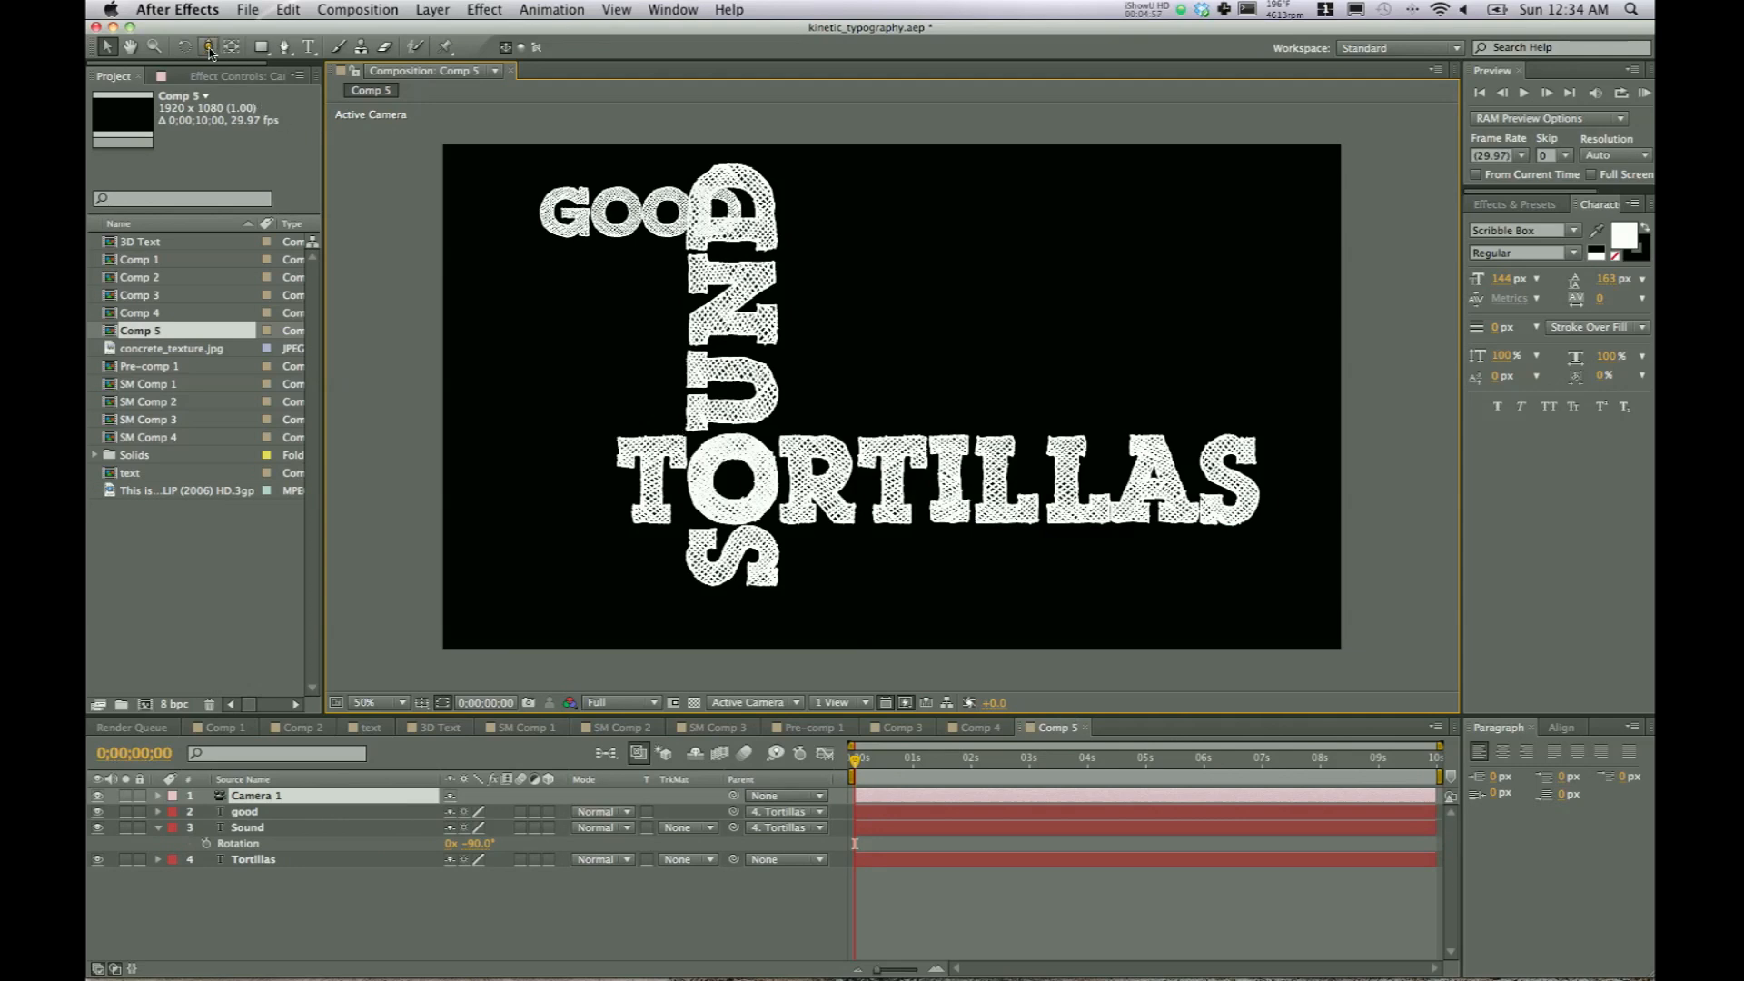
- Move Camera 1 closer, collapse Sound's rotation properties, and expand the camera's transform
click(209, 46)
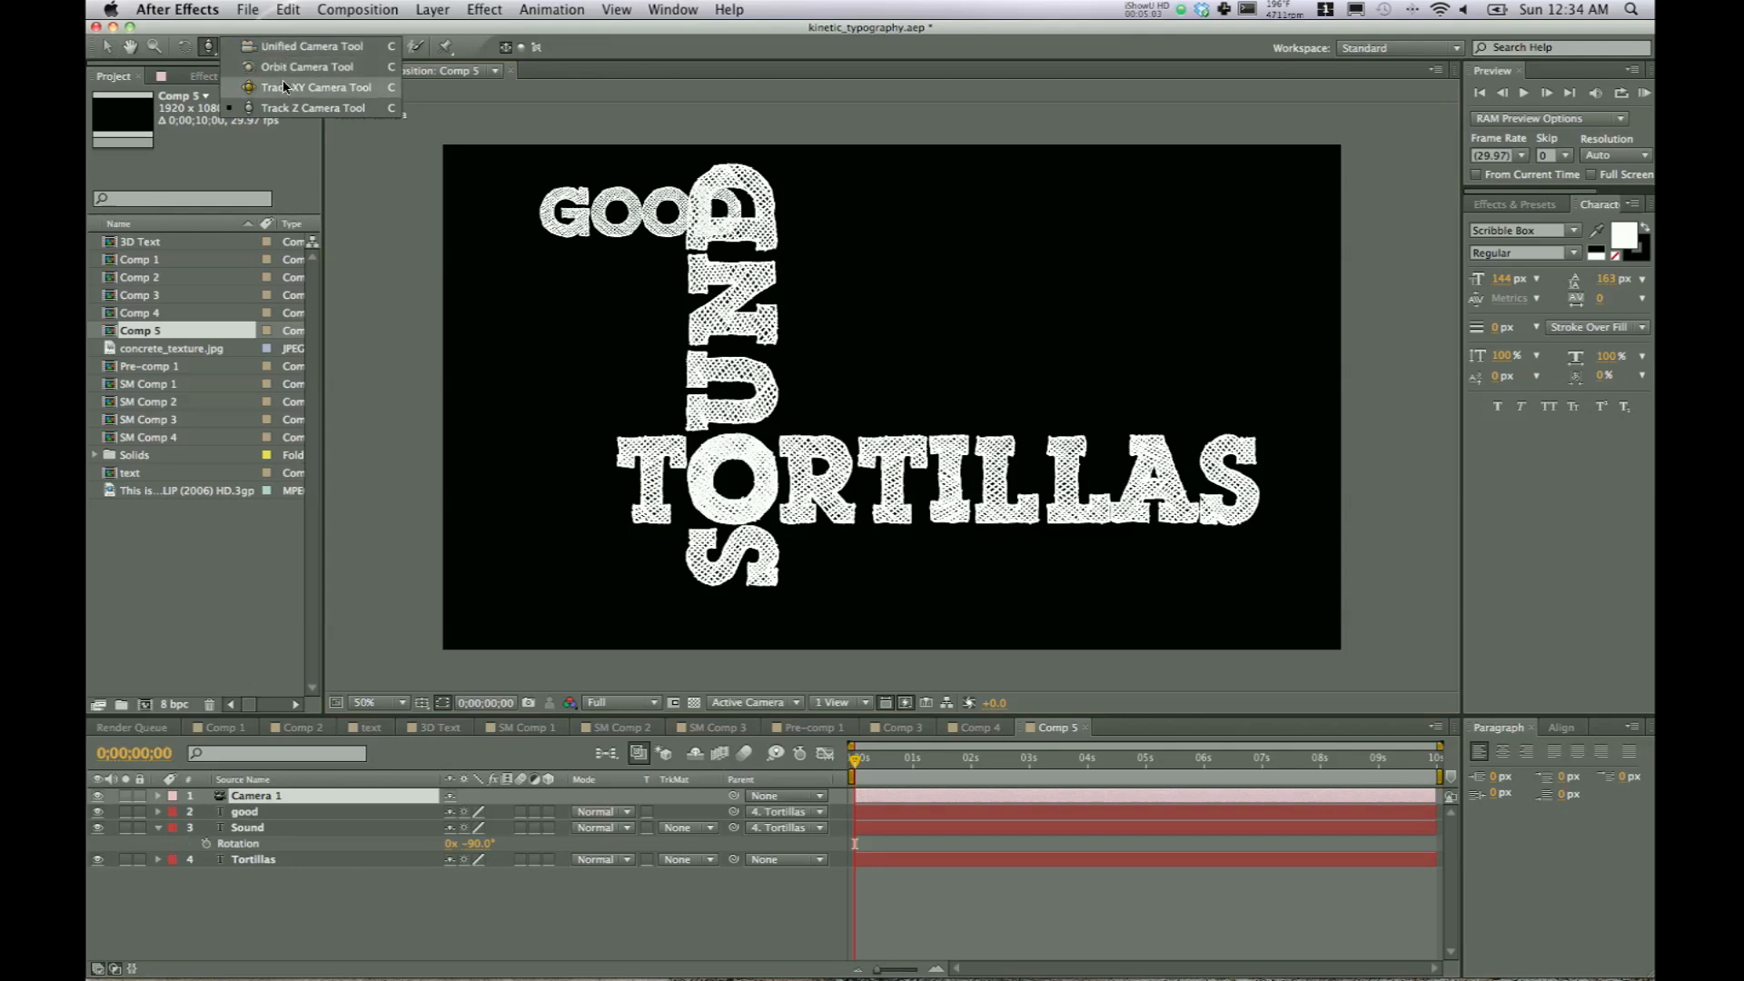
mouse_move(287, 67)
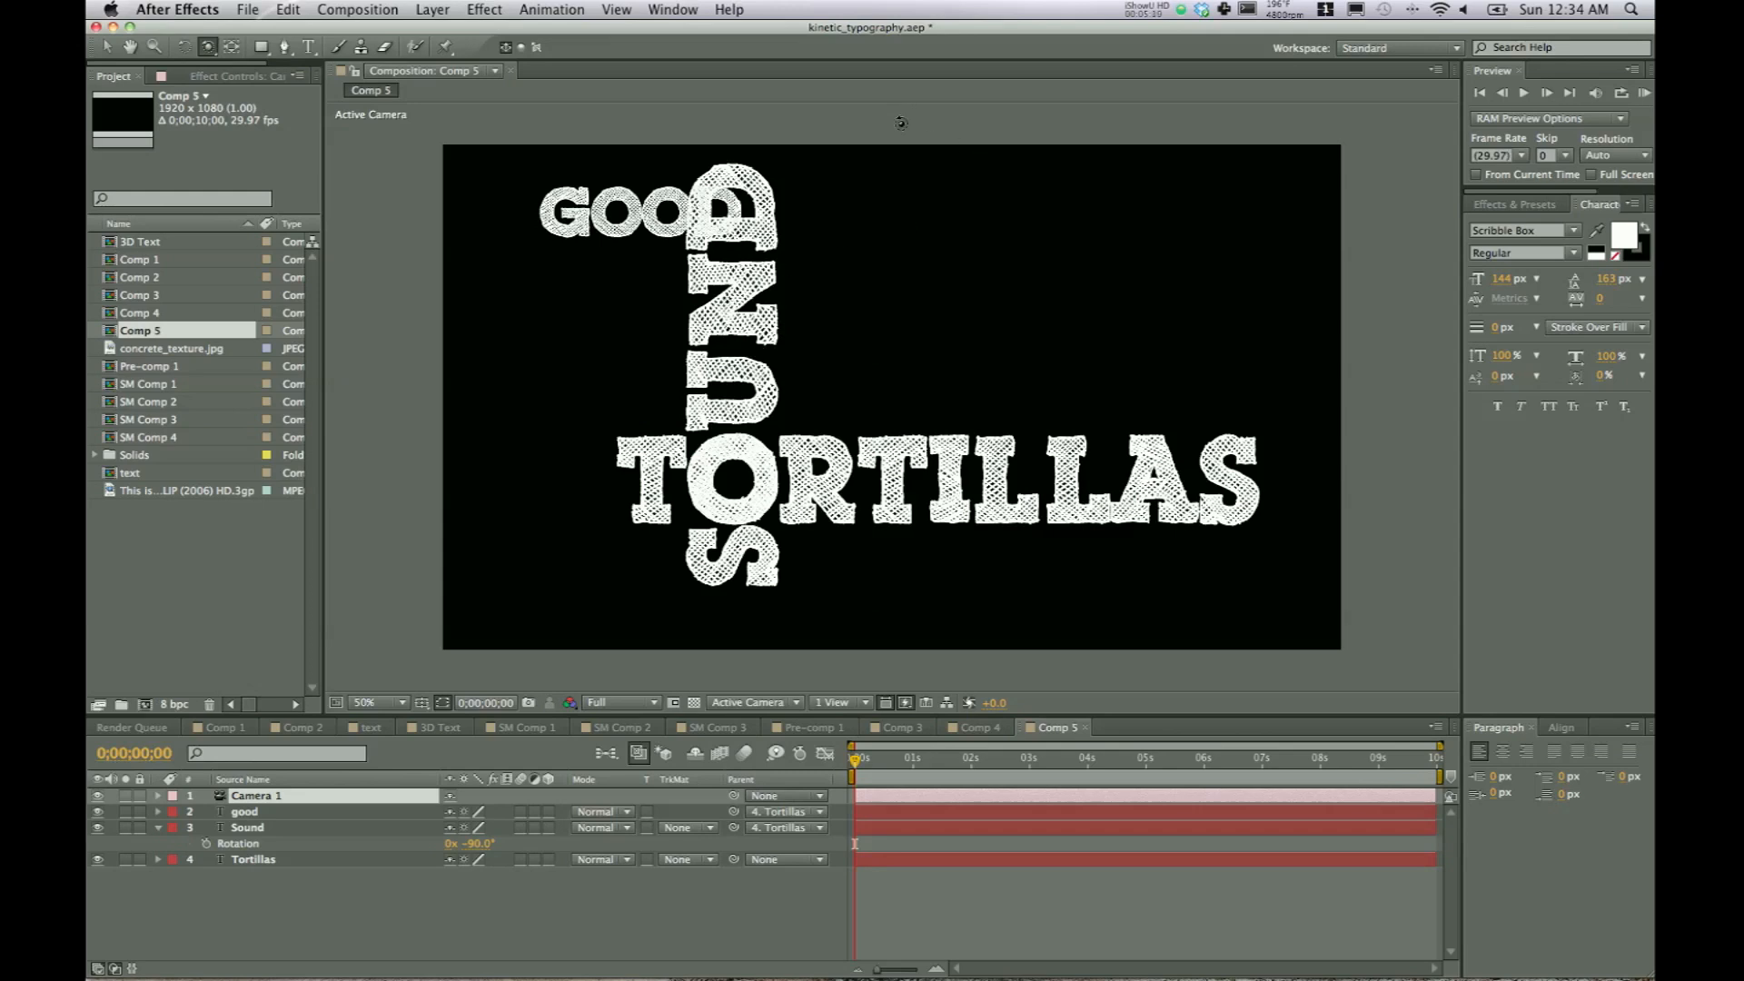
mouse_move(948, 342)
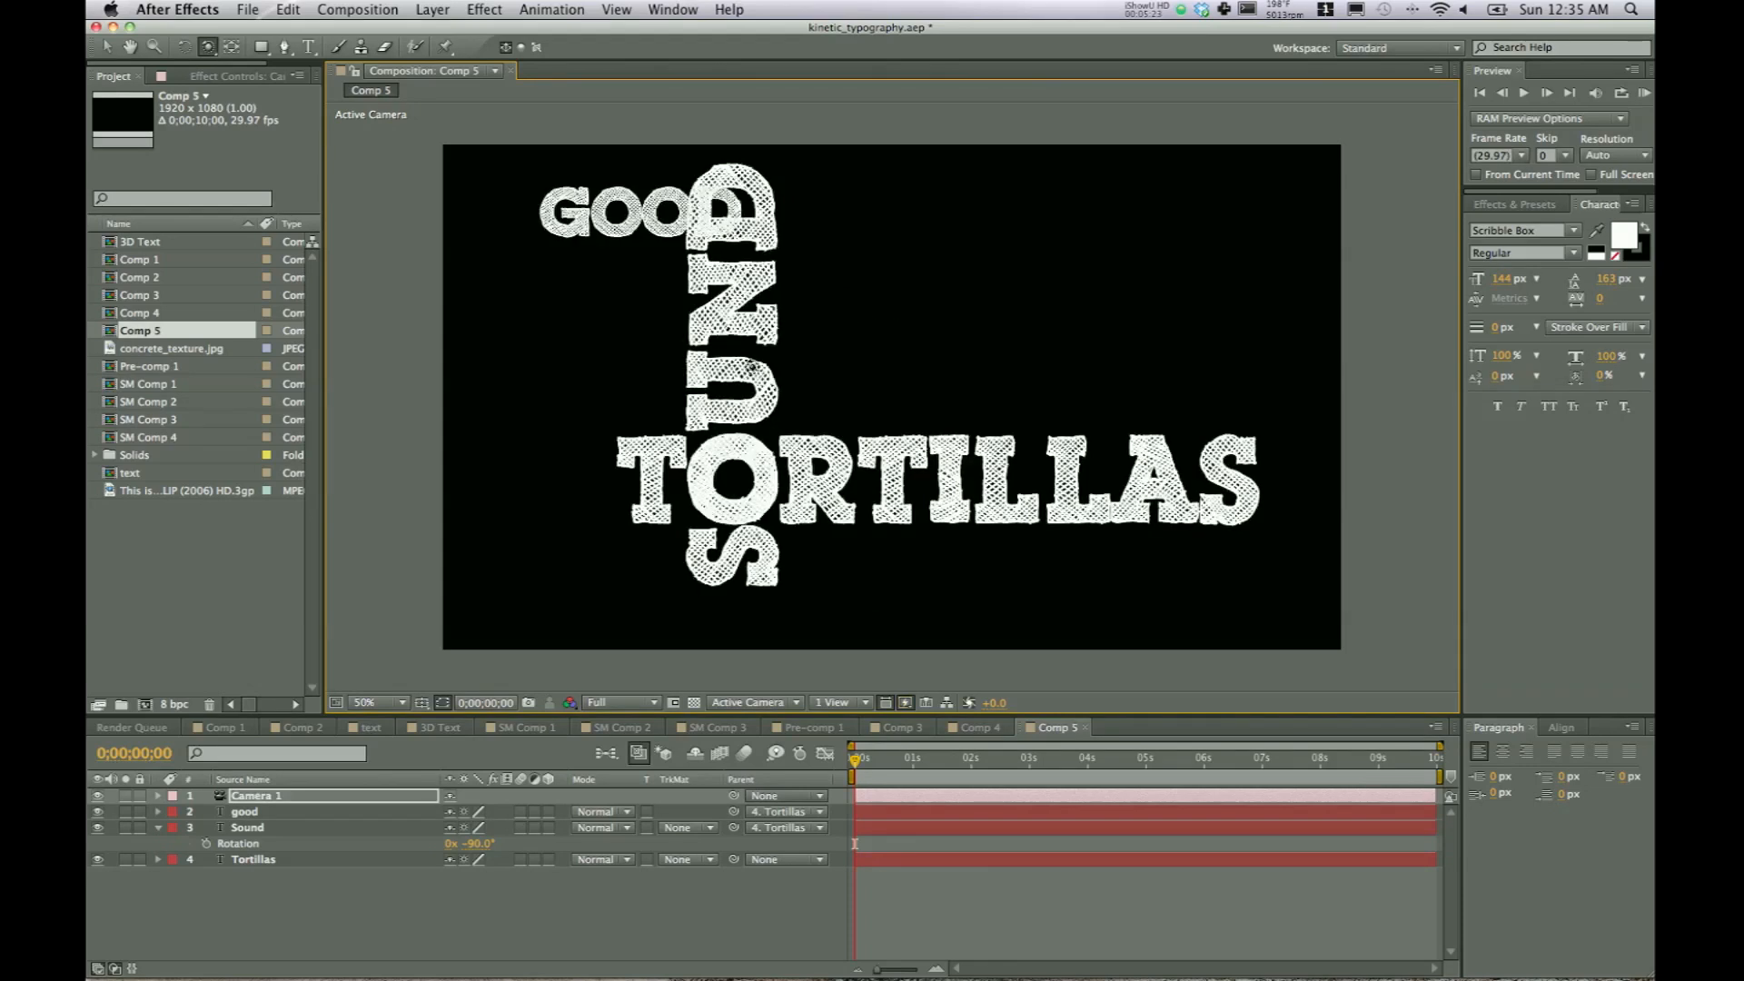
mouse_move(881, 376)
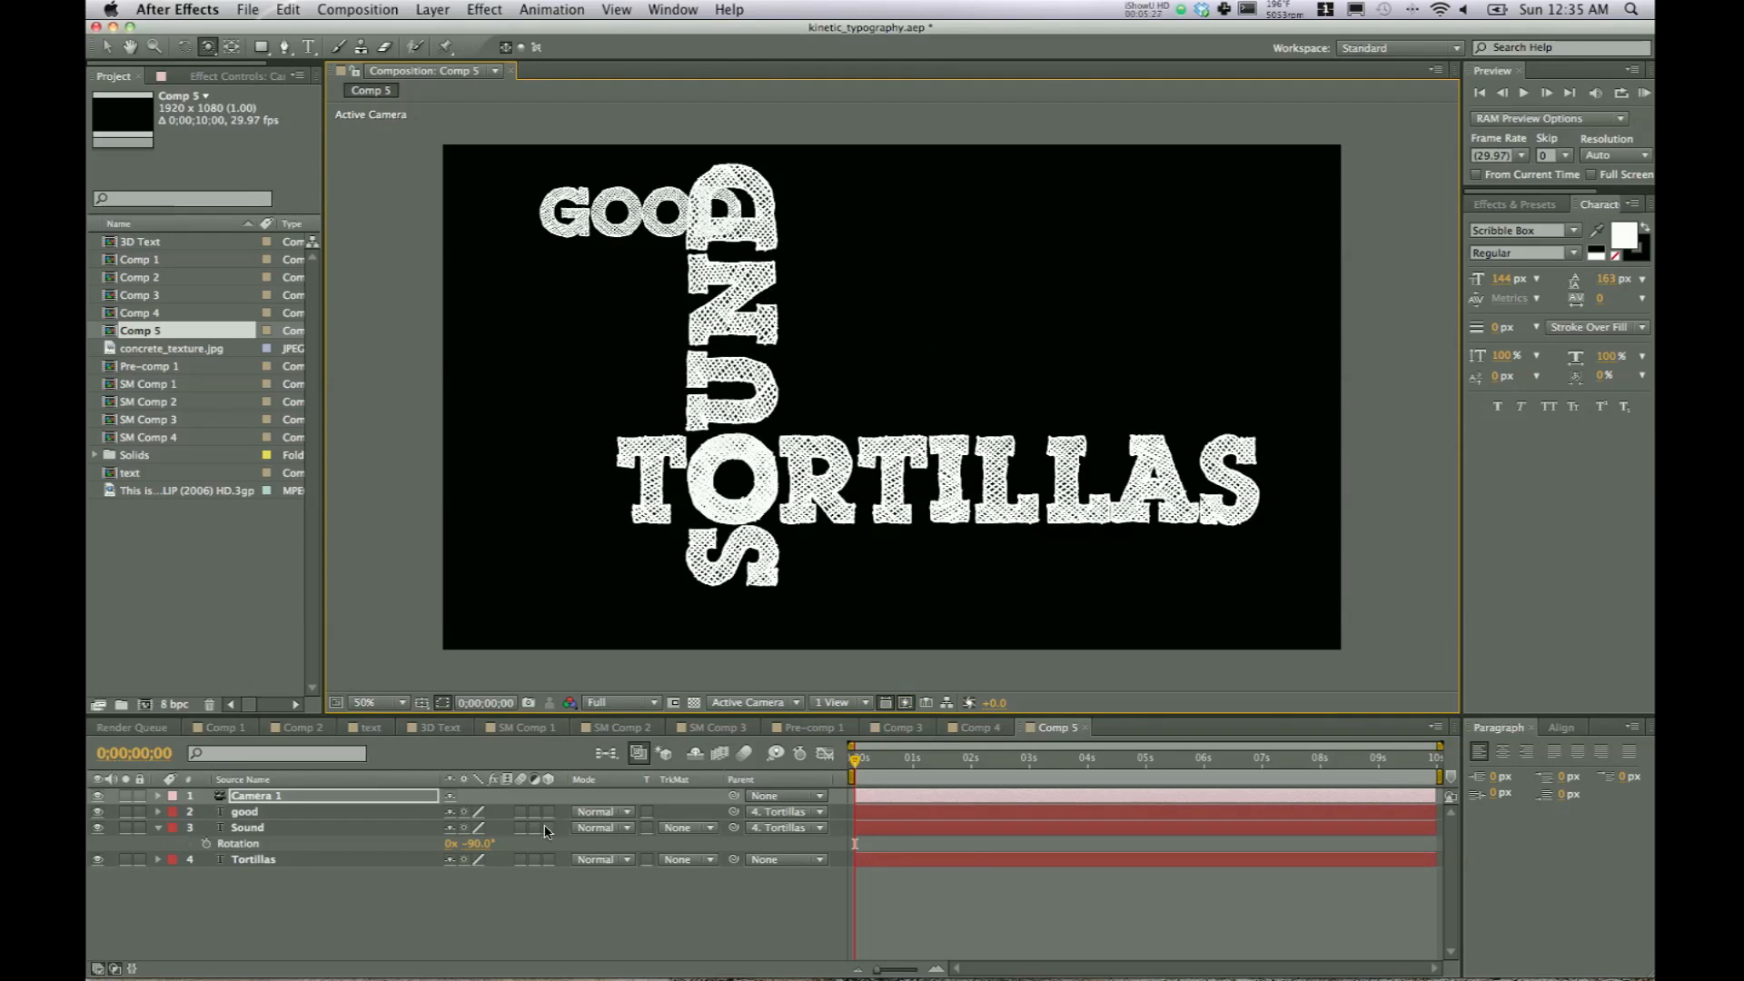
mouse_move(549, 863)
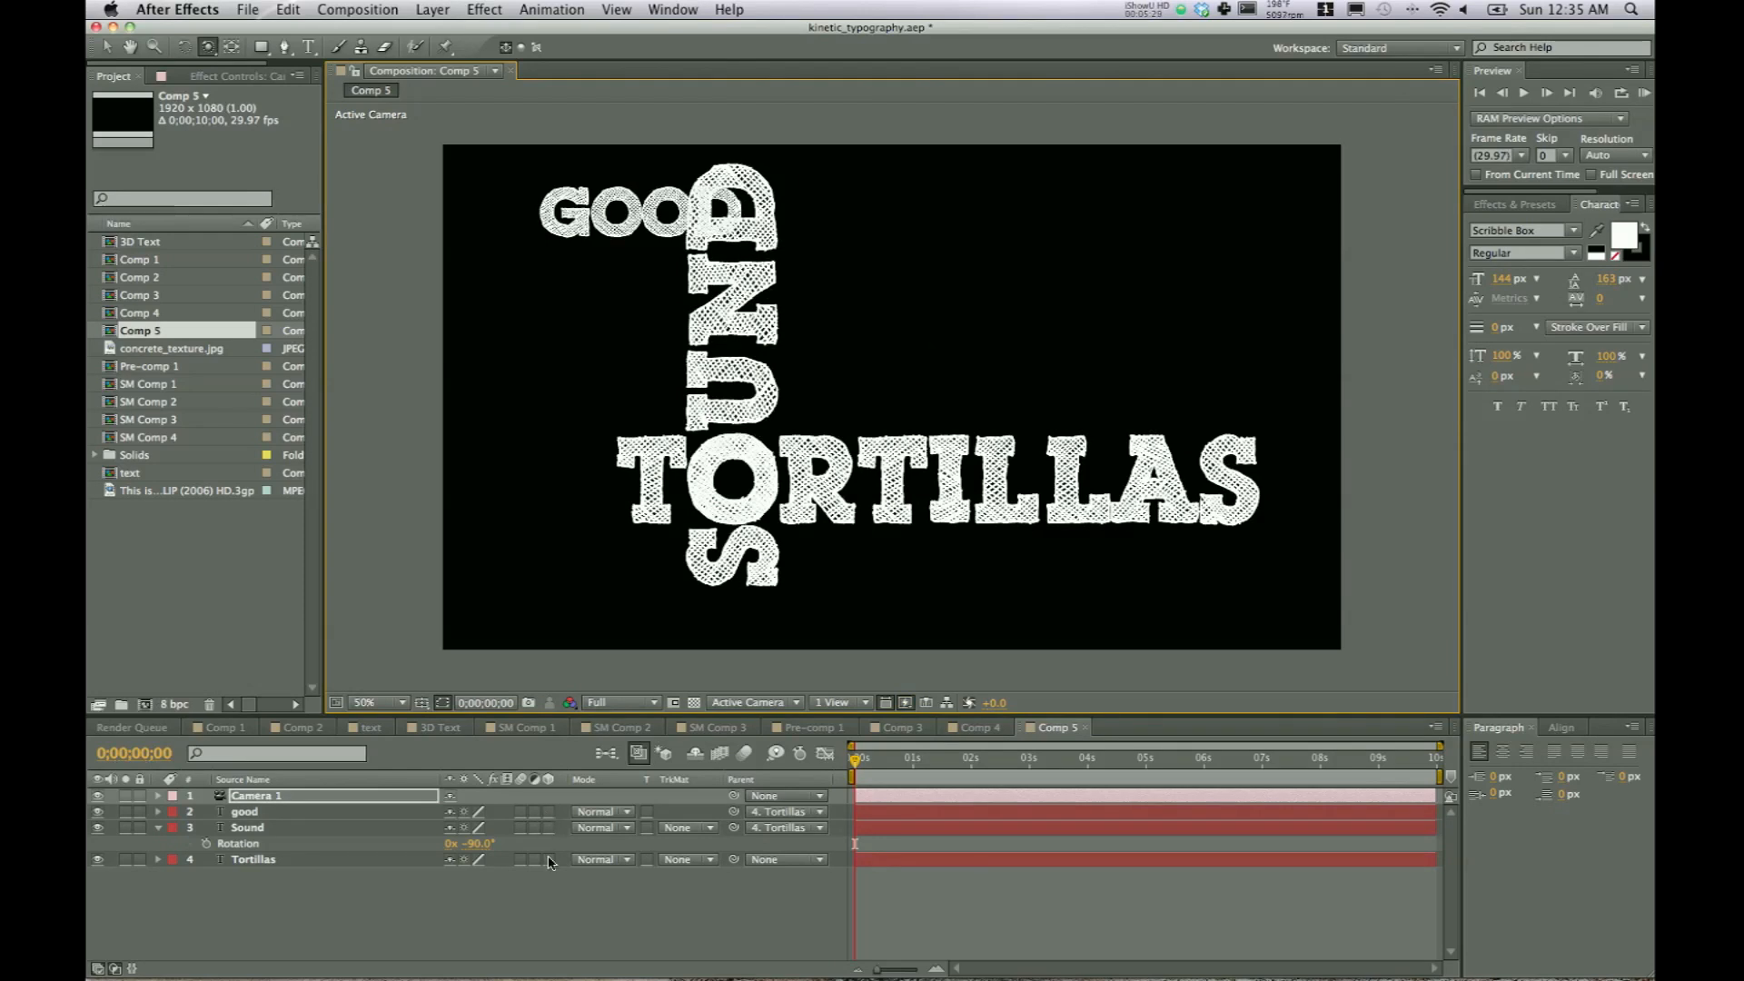
mouse_move(531, 779)
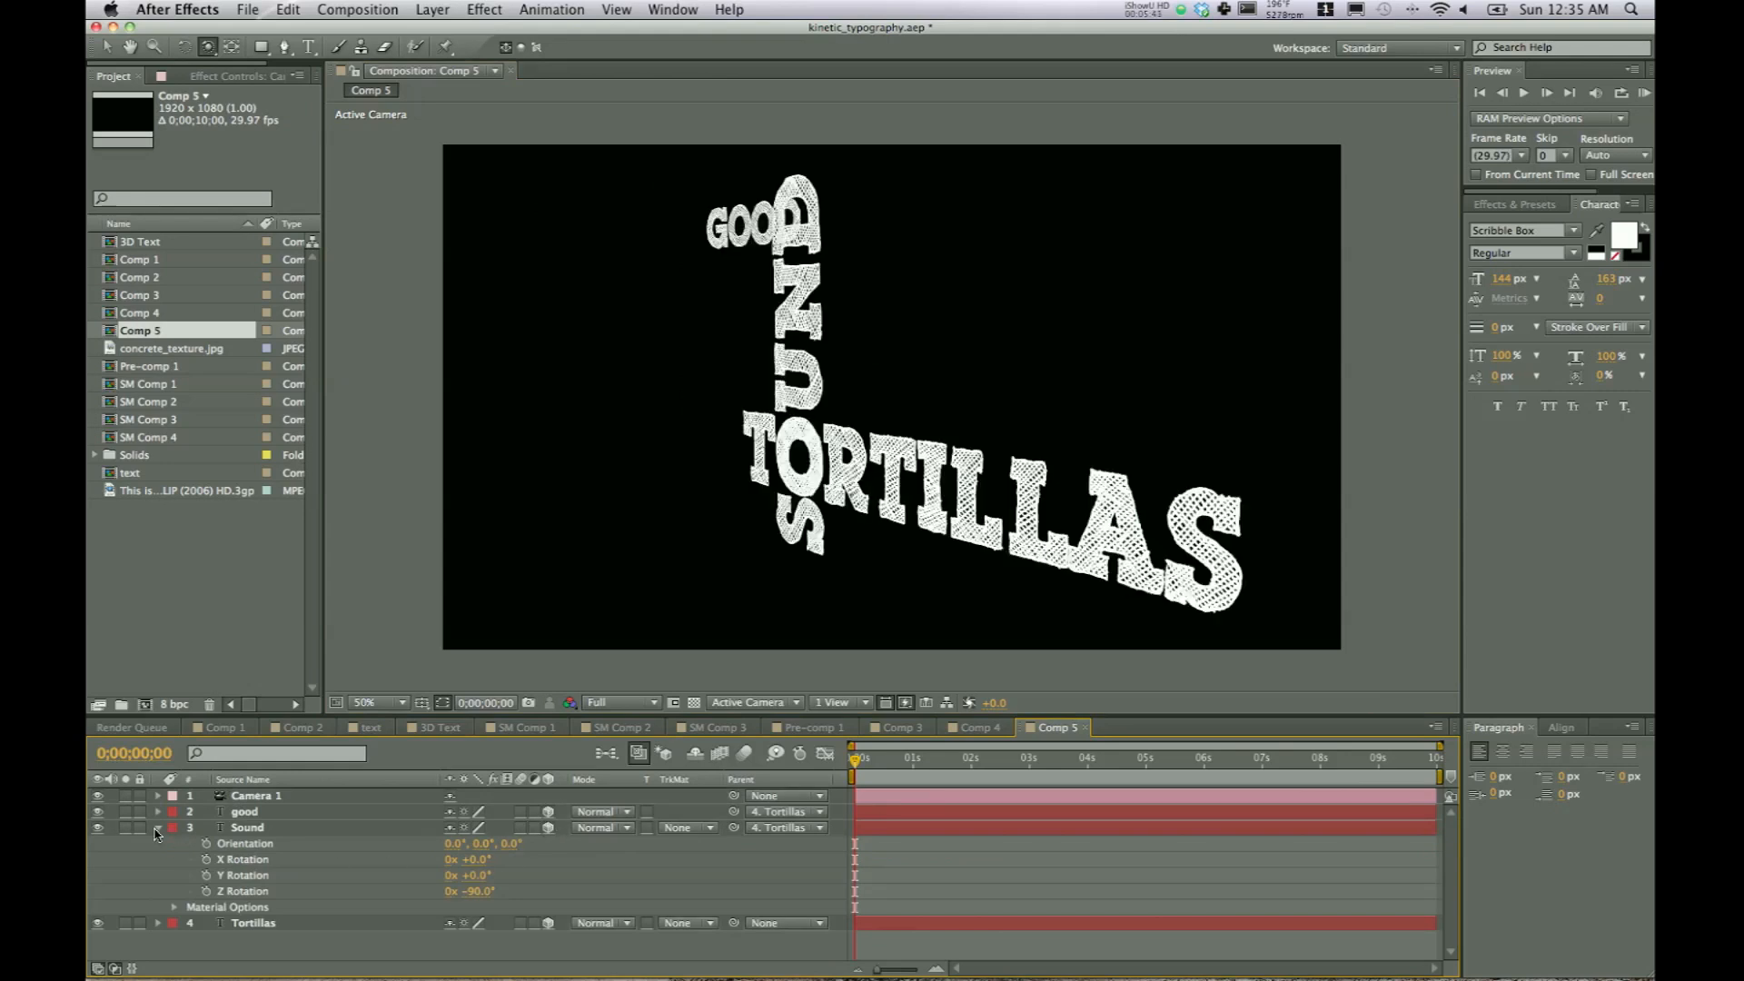
click(159, 826)
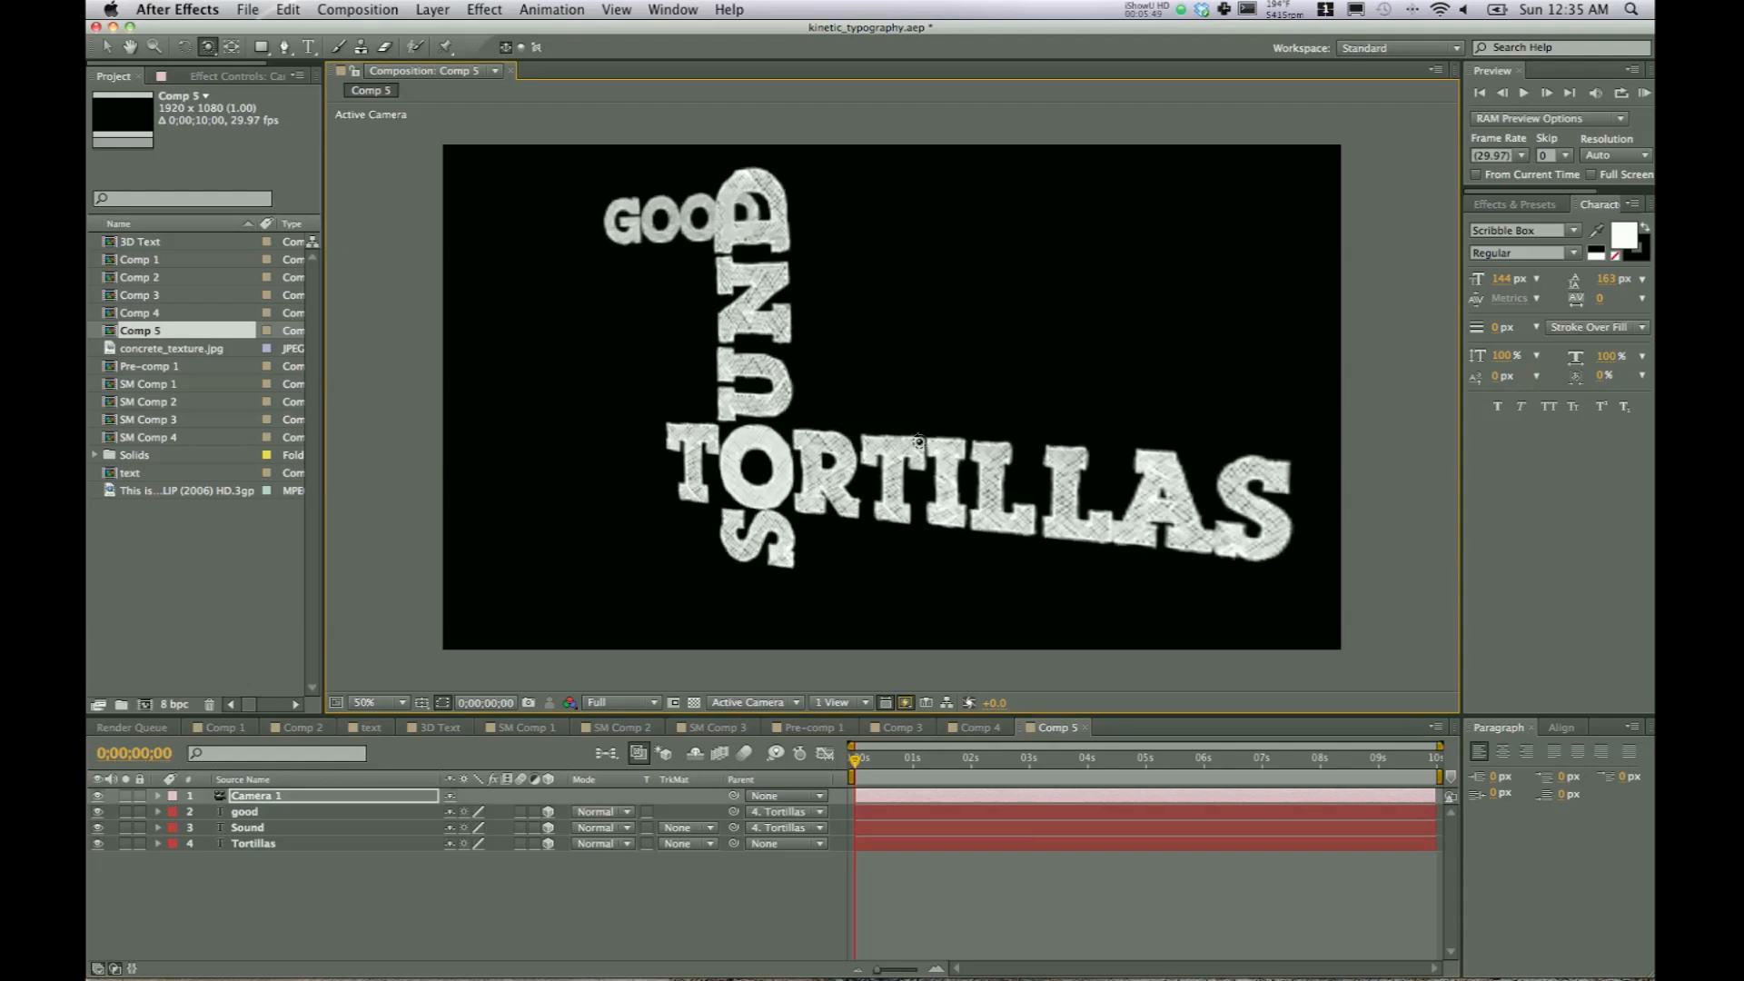
click(159, 796)
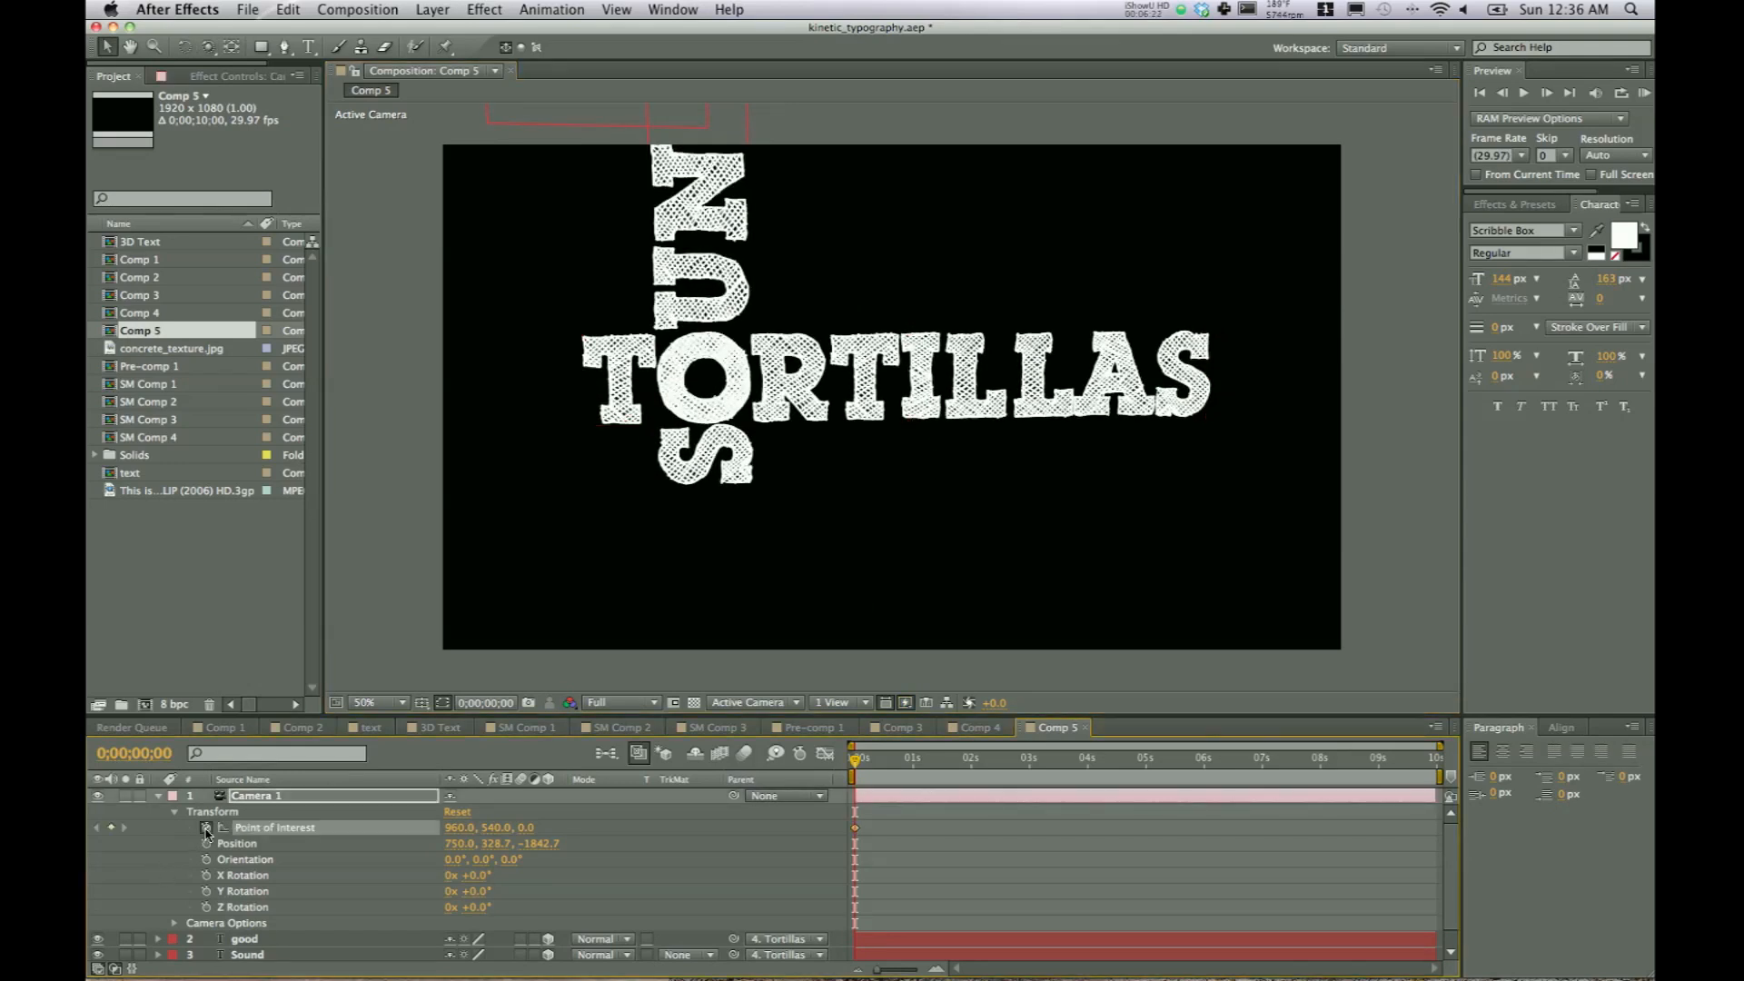
- Keyframe Camera 1's Position and Z Rotation at the start, then reframe at 15 frames
click(254, 842)
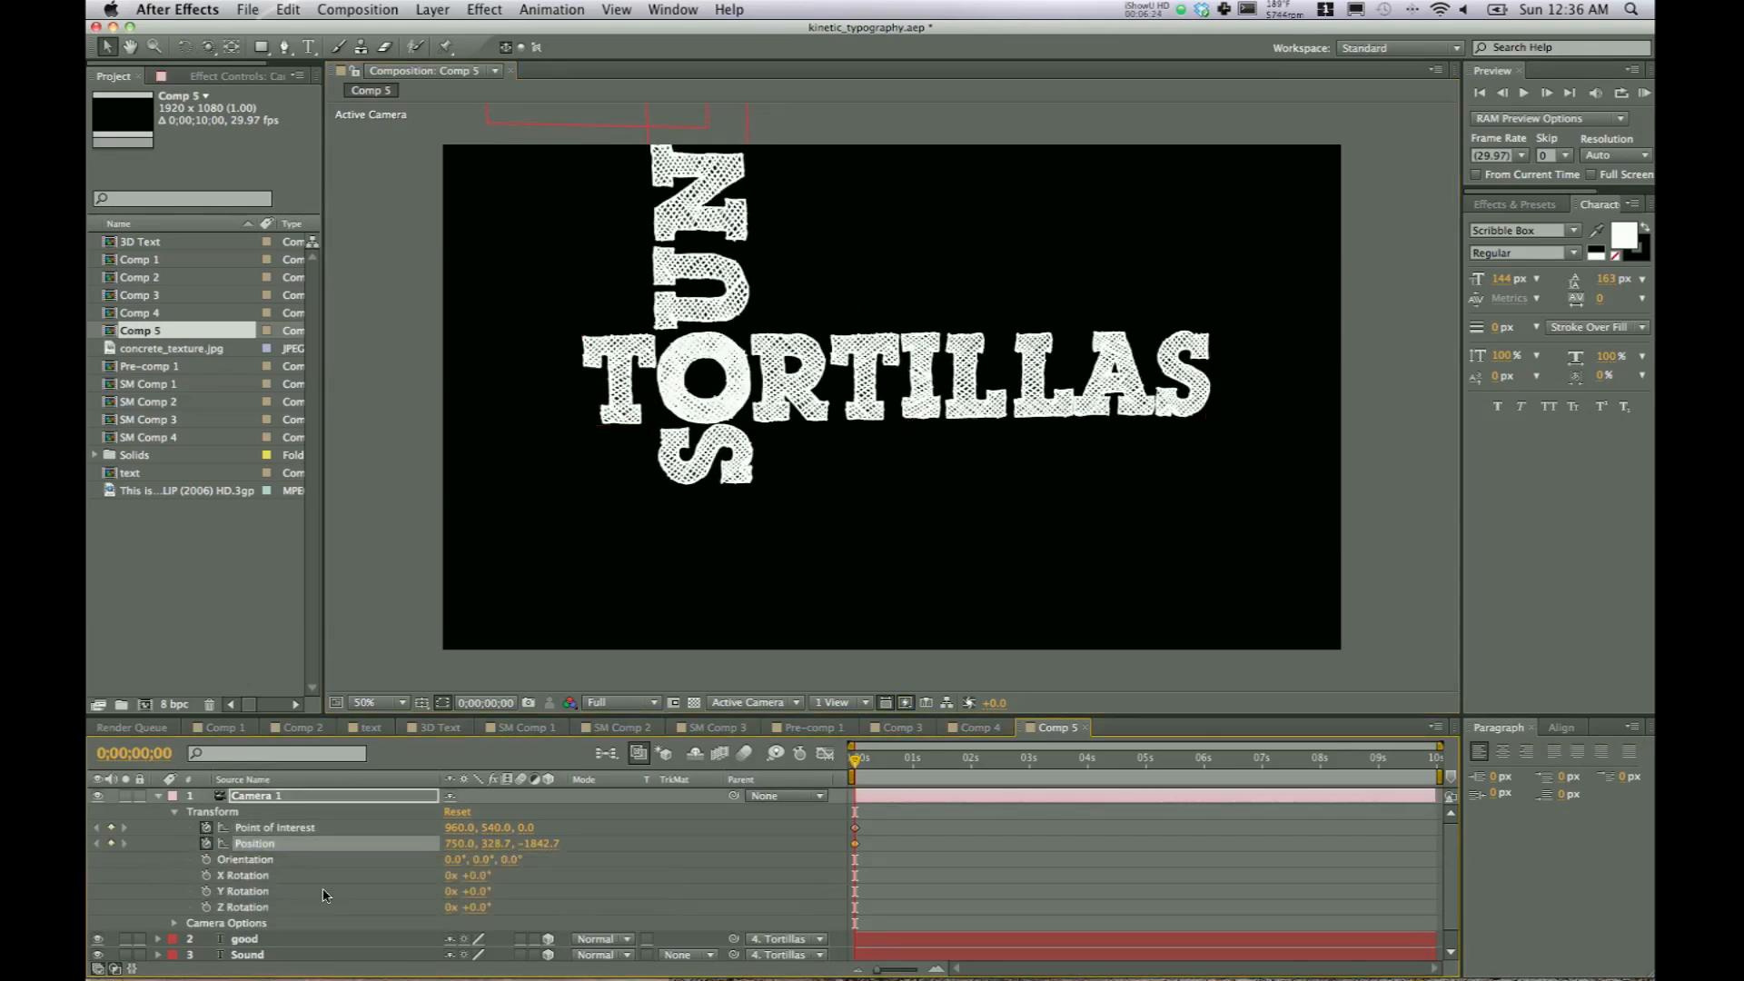
click(260, 906)
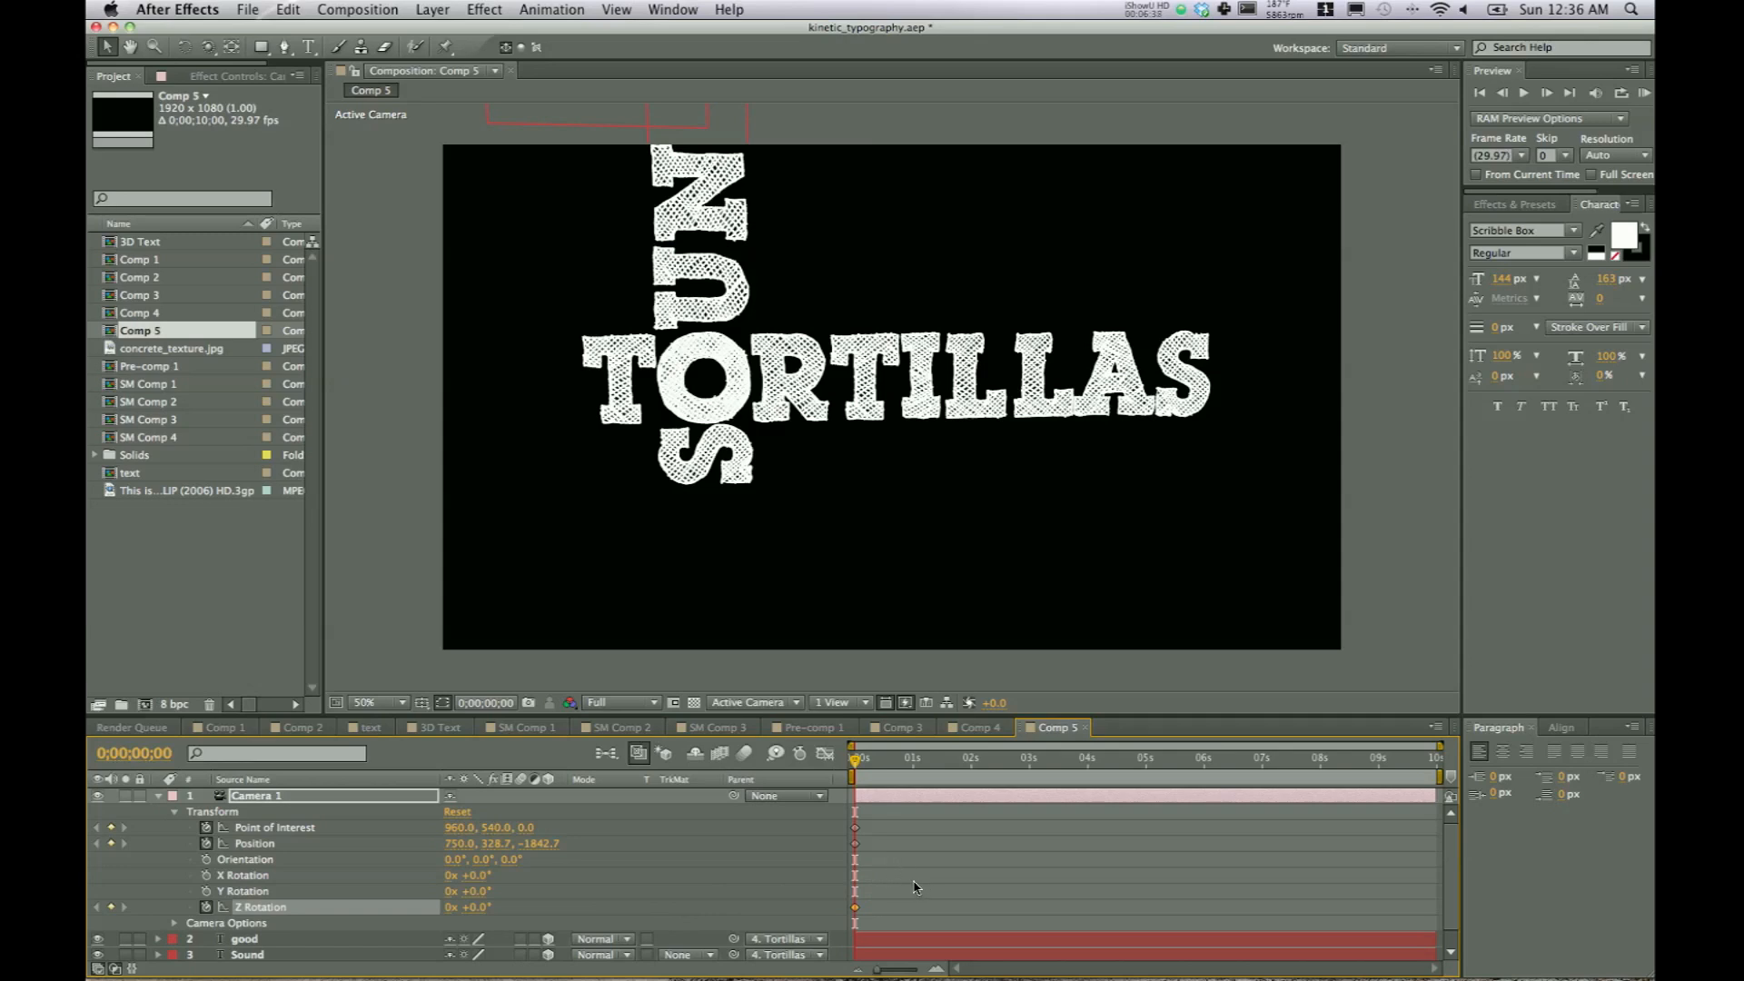
mouse_move(882, 793)
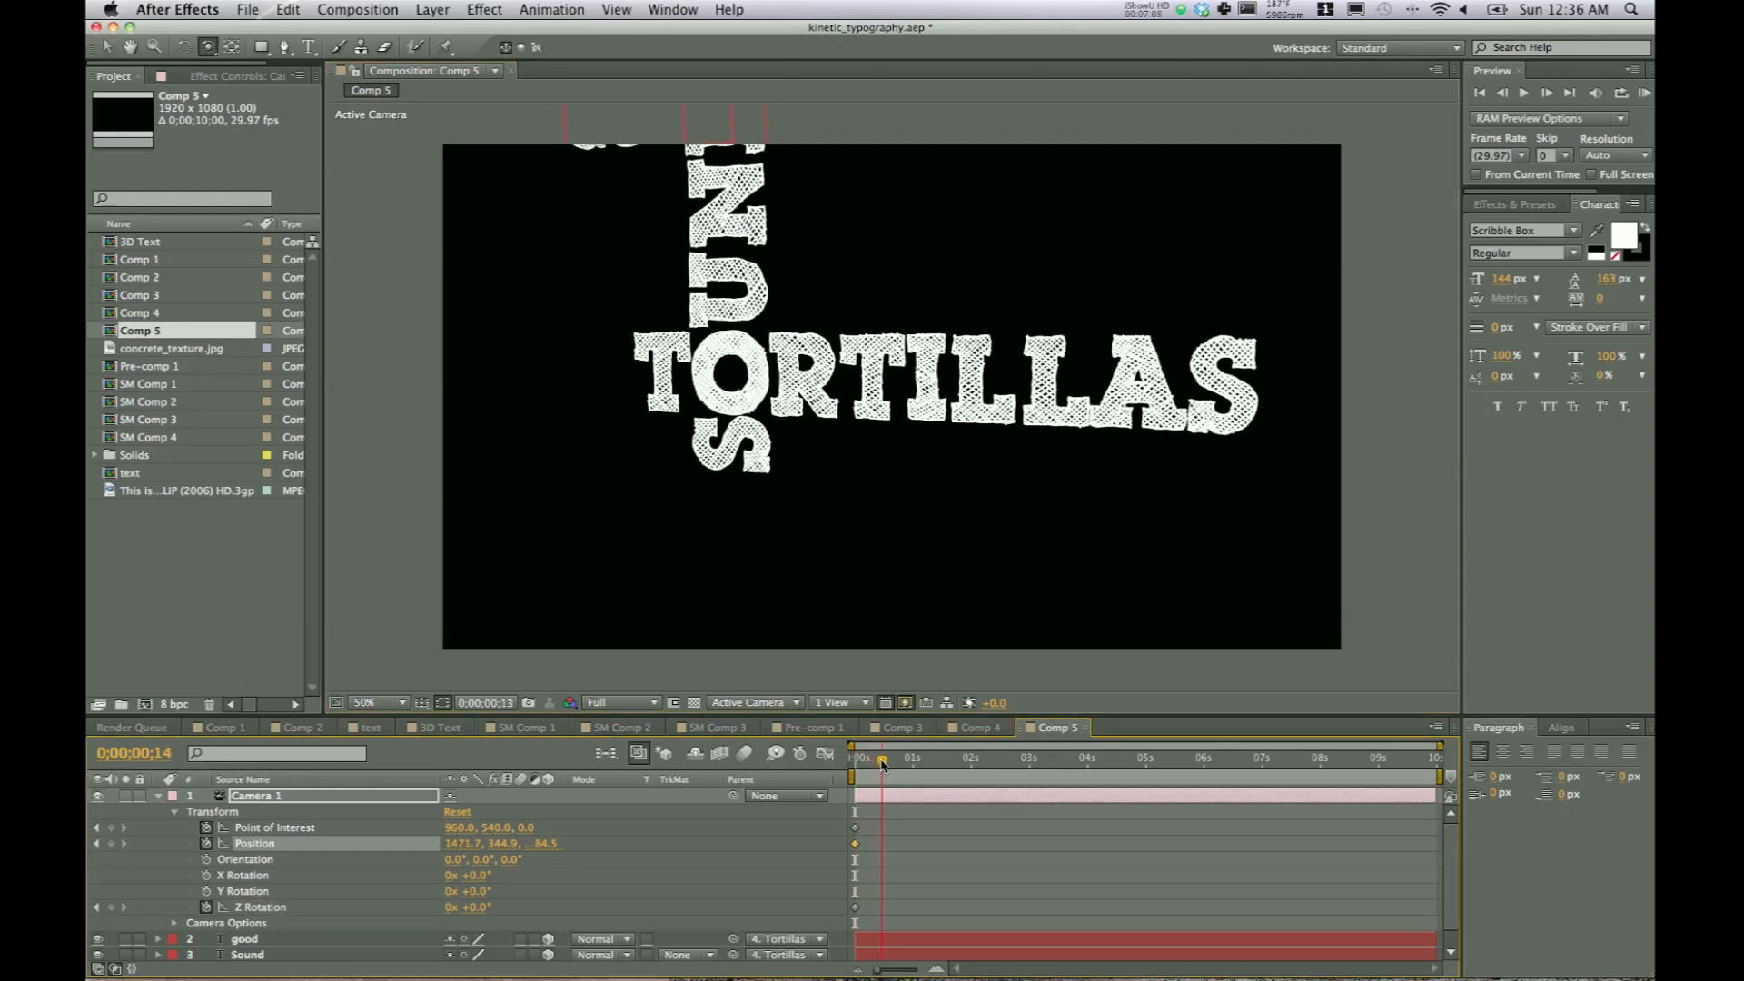
click(882, 758)
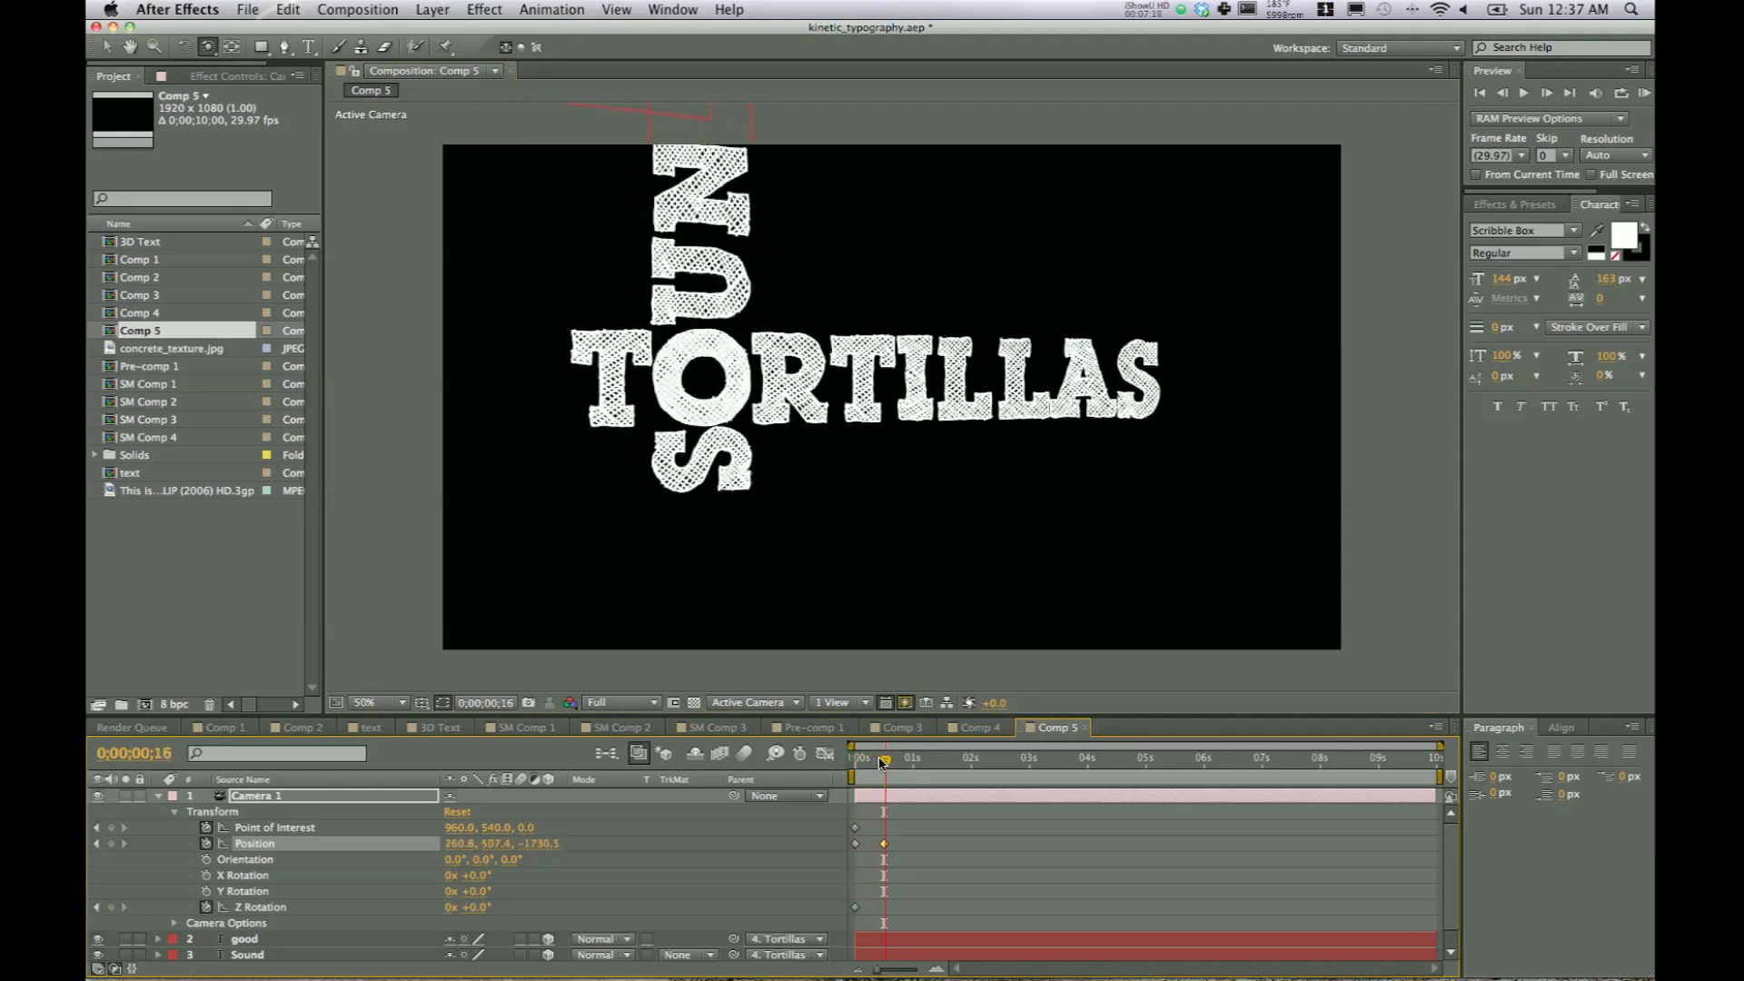
click(860, 757)
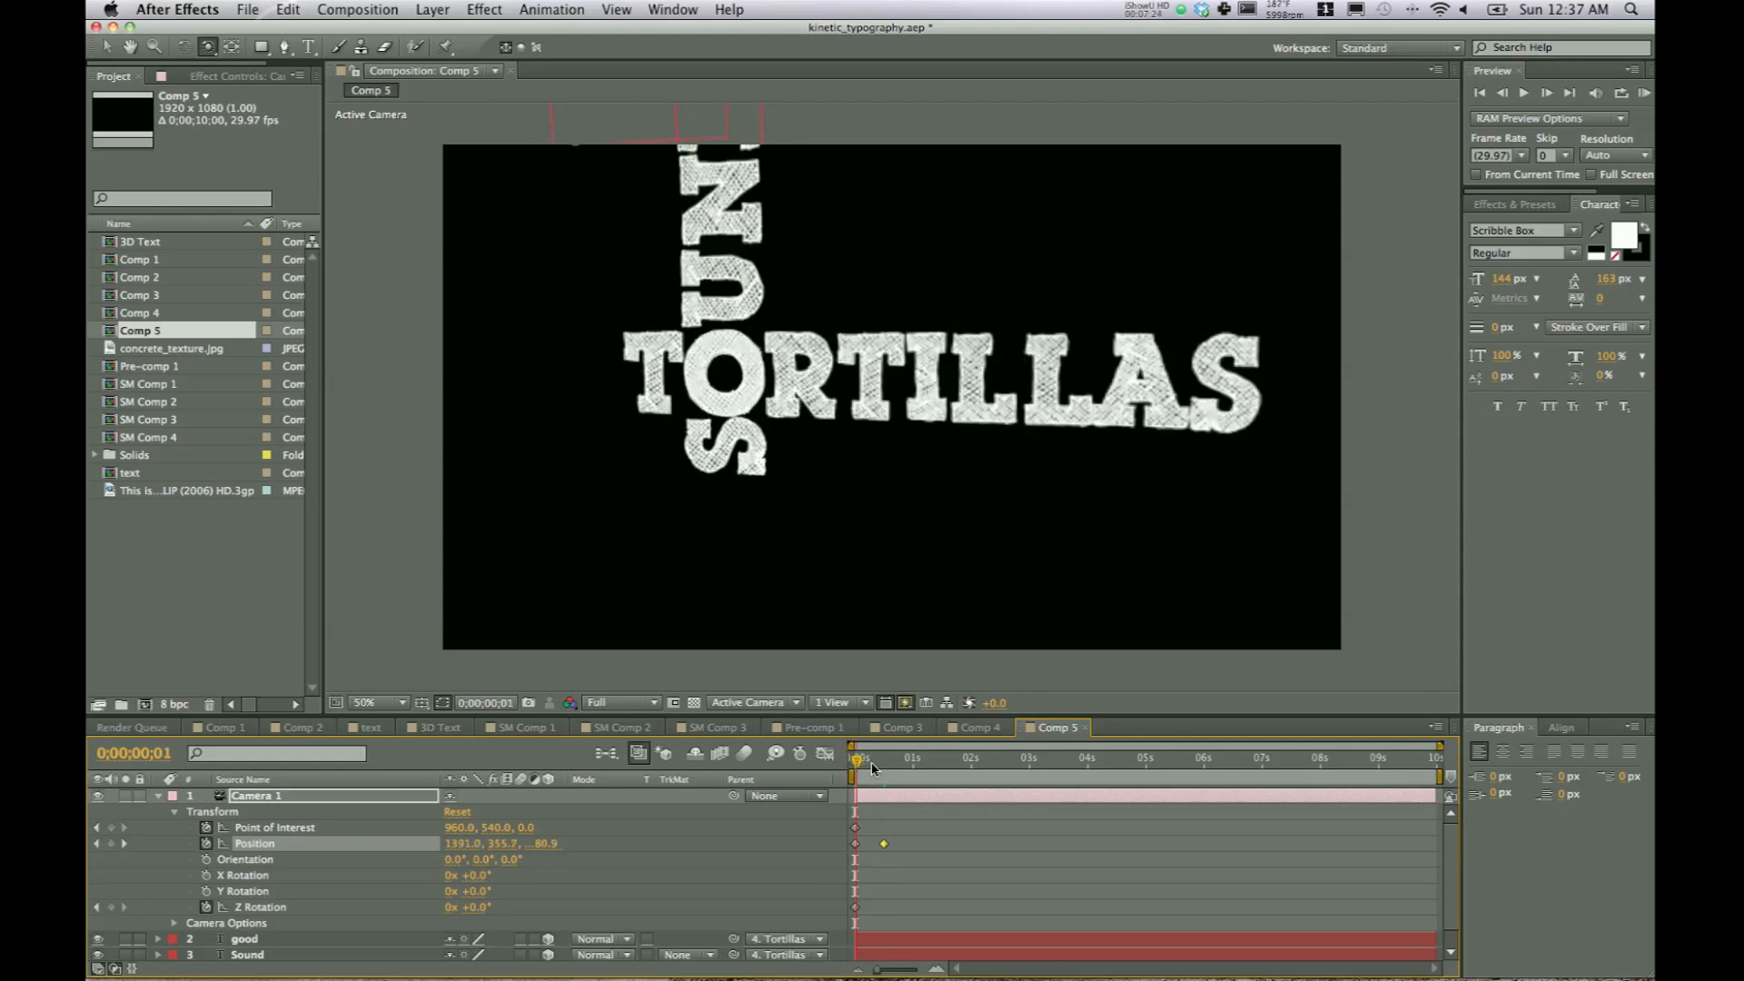
click(881, 757)
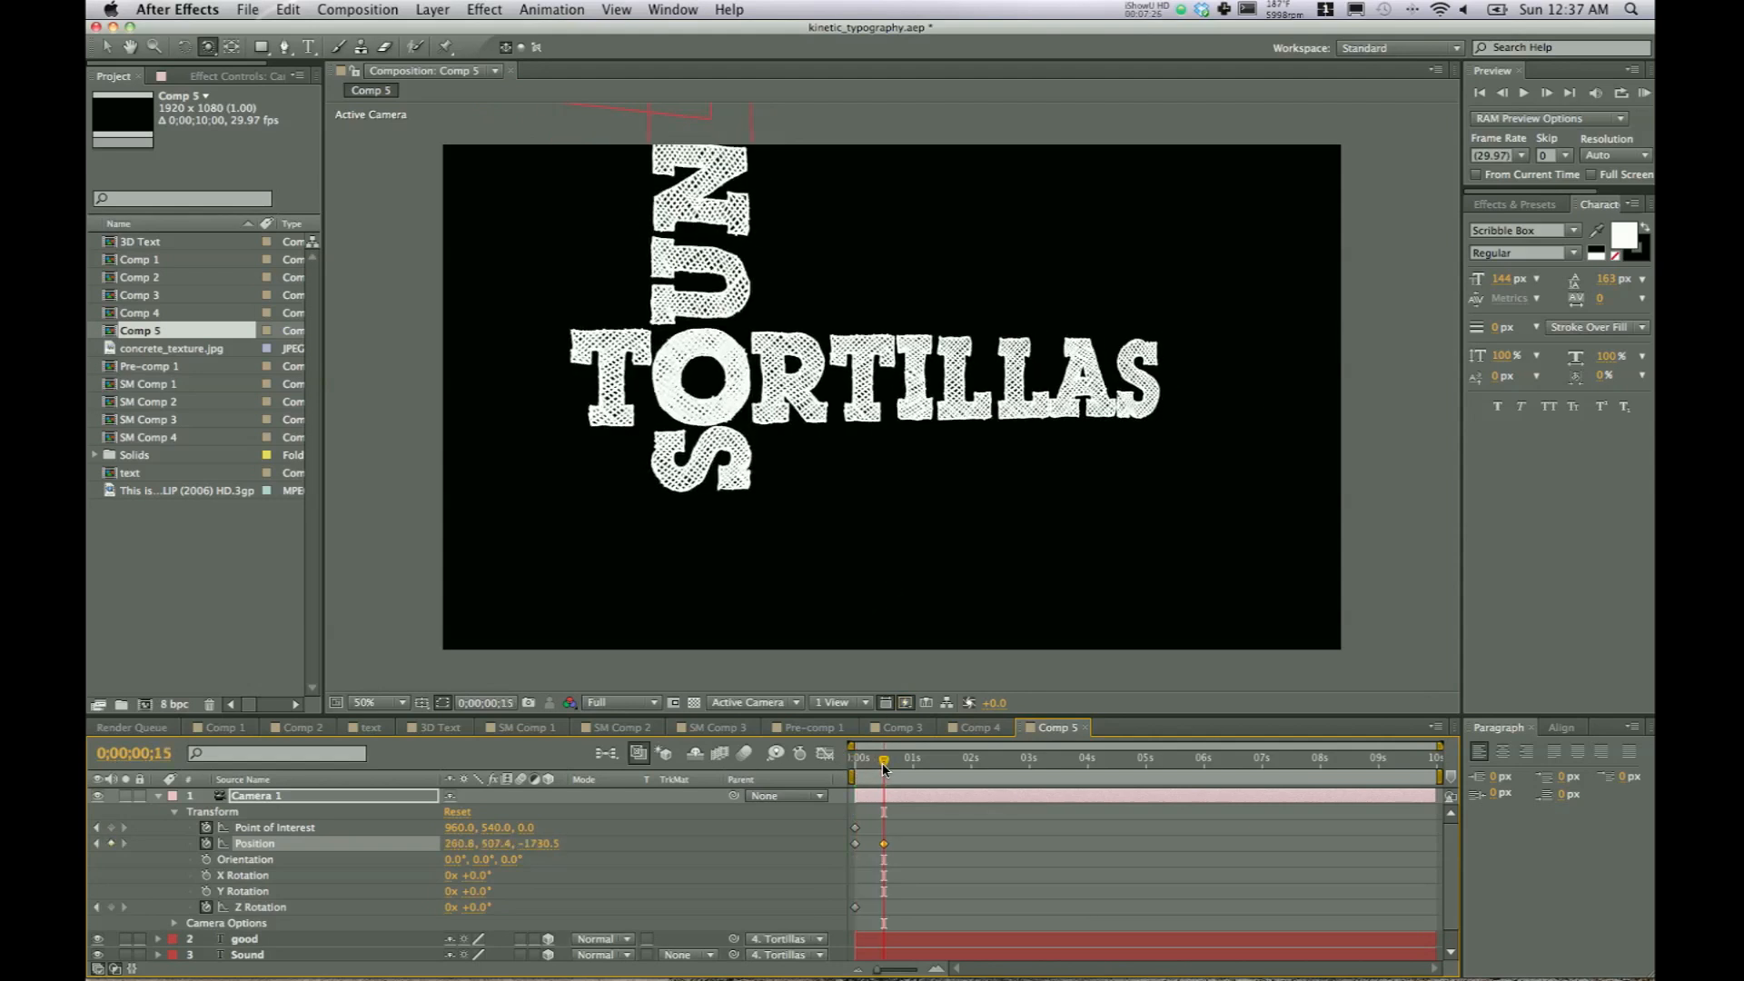
mouse_move(884, 765)
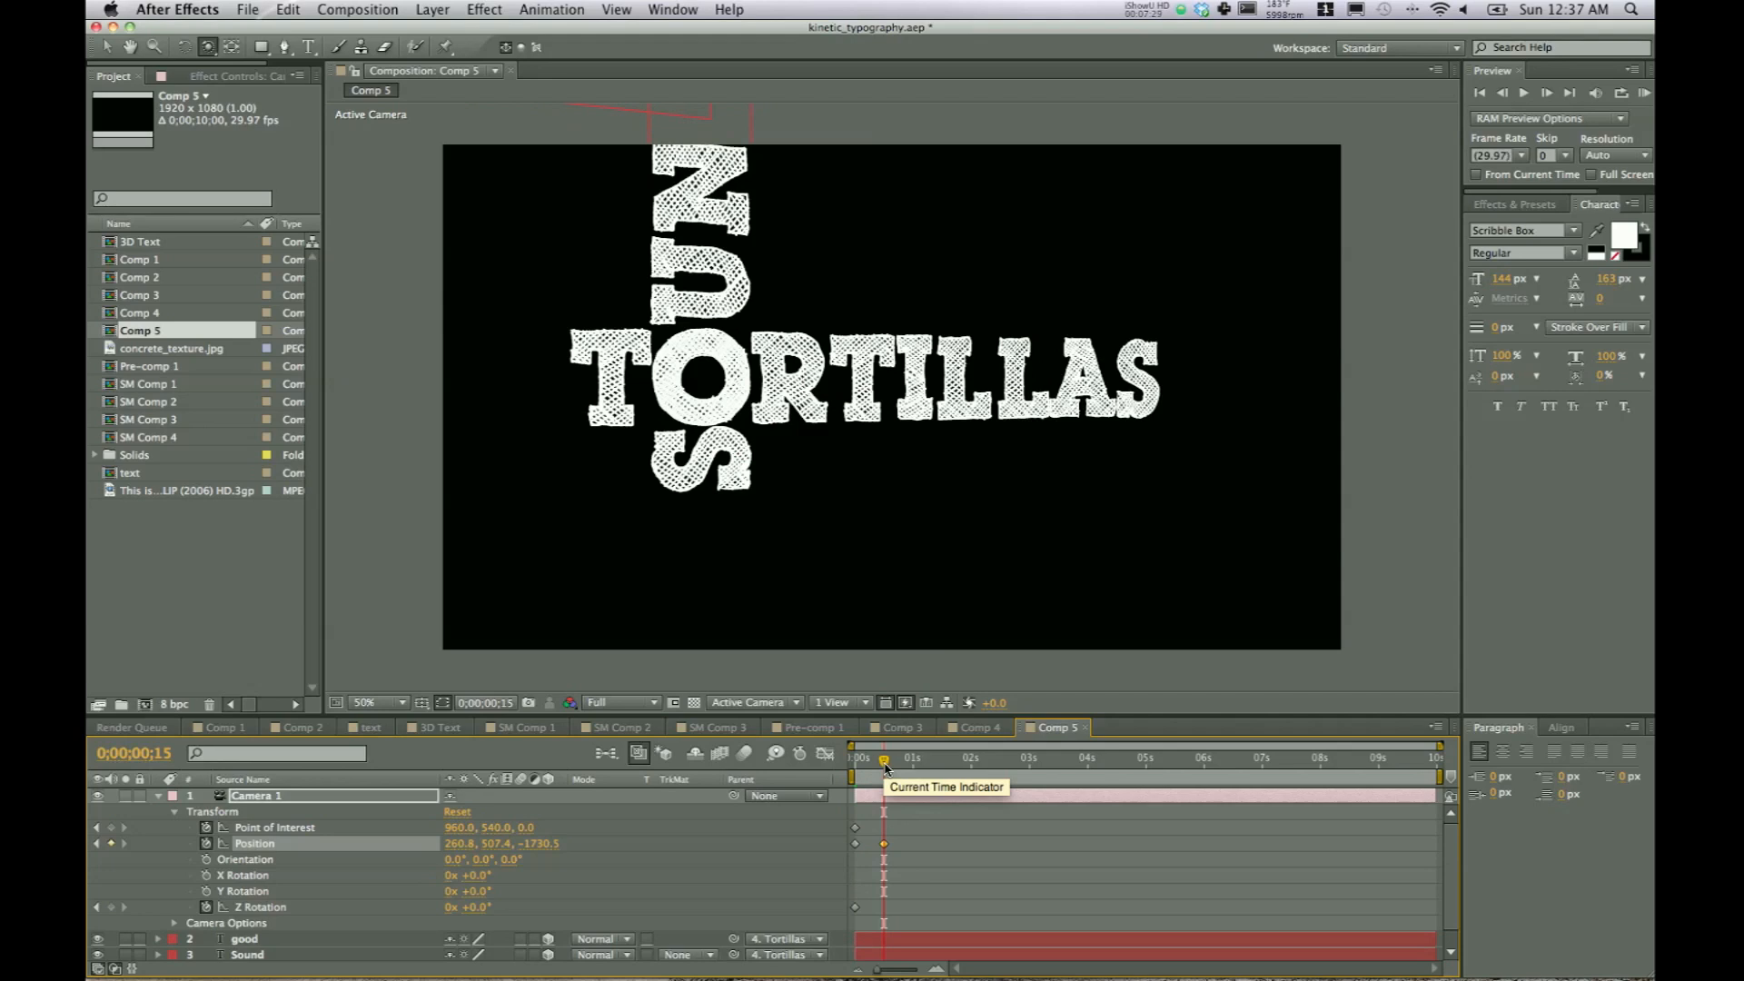
mouse_move(791, 247)
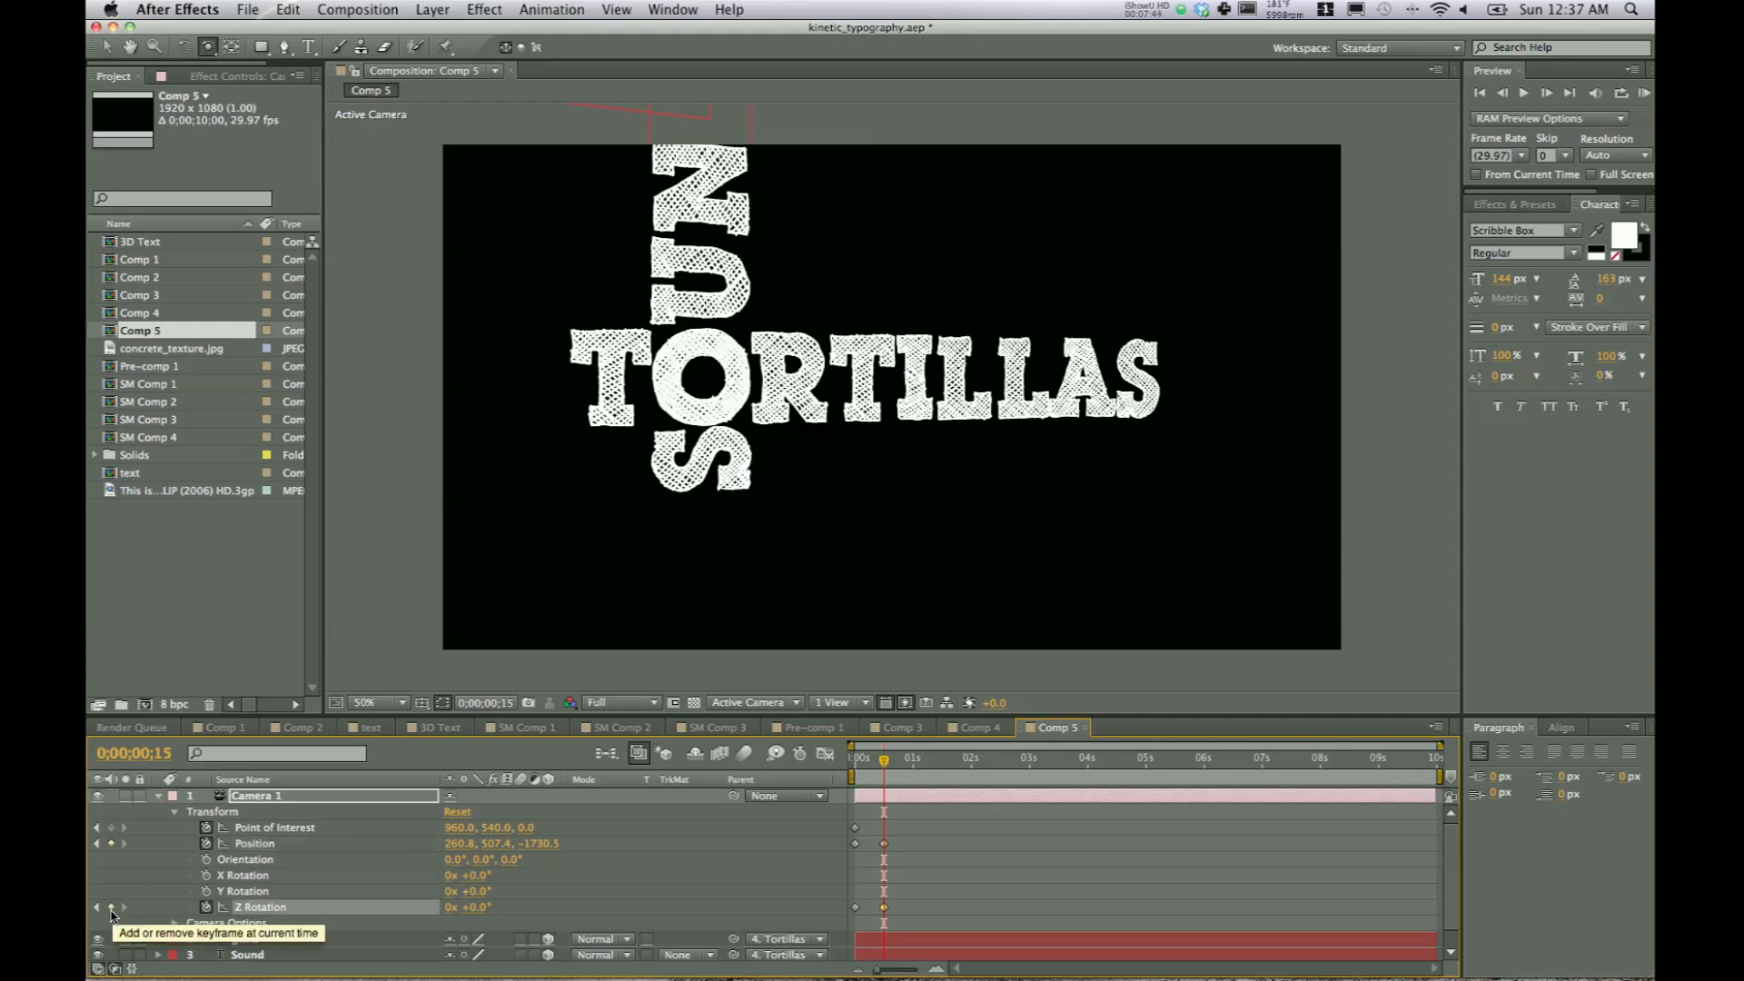
- Add a Z Rotation keyframe at 0:15, then go to 1:00 for -90°
click(904, 757)
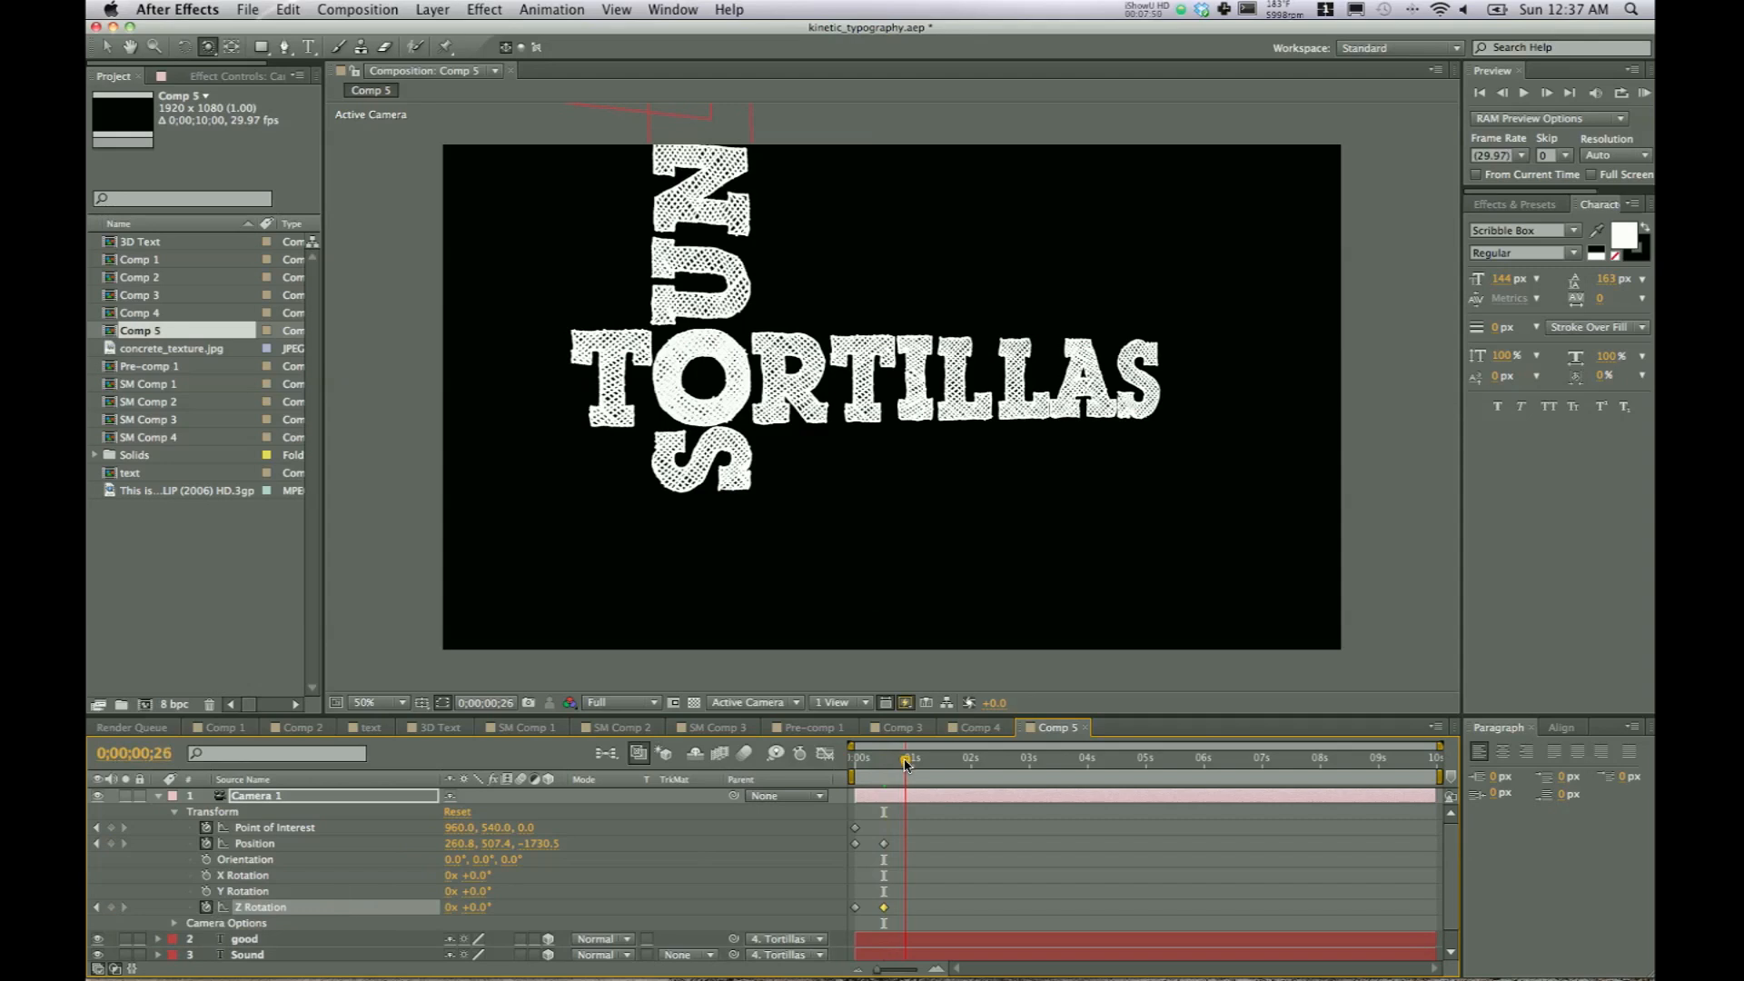
click(912, 757)
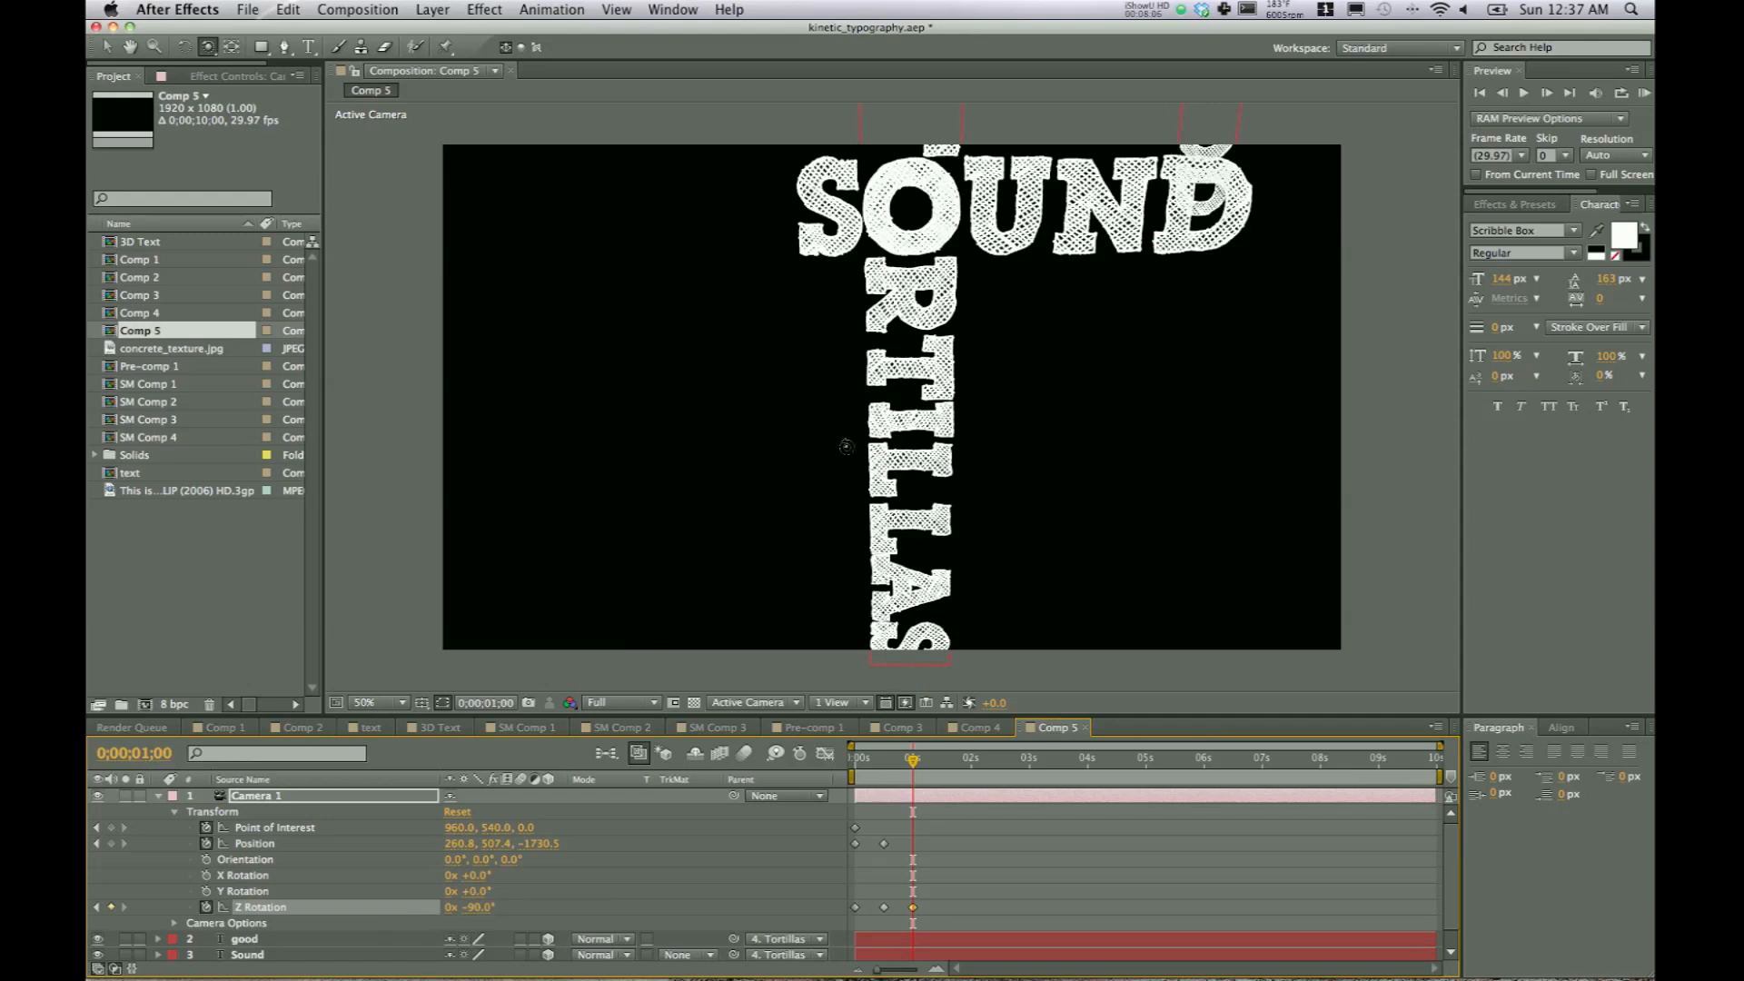
mouse_move(937, 228)
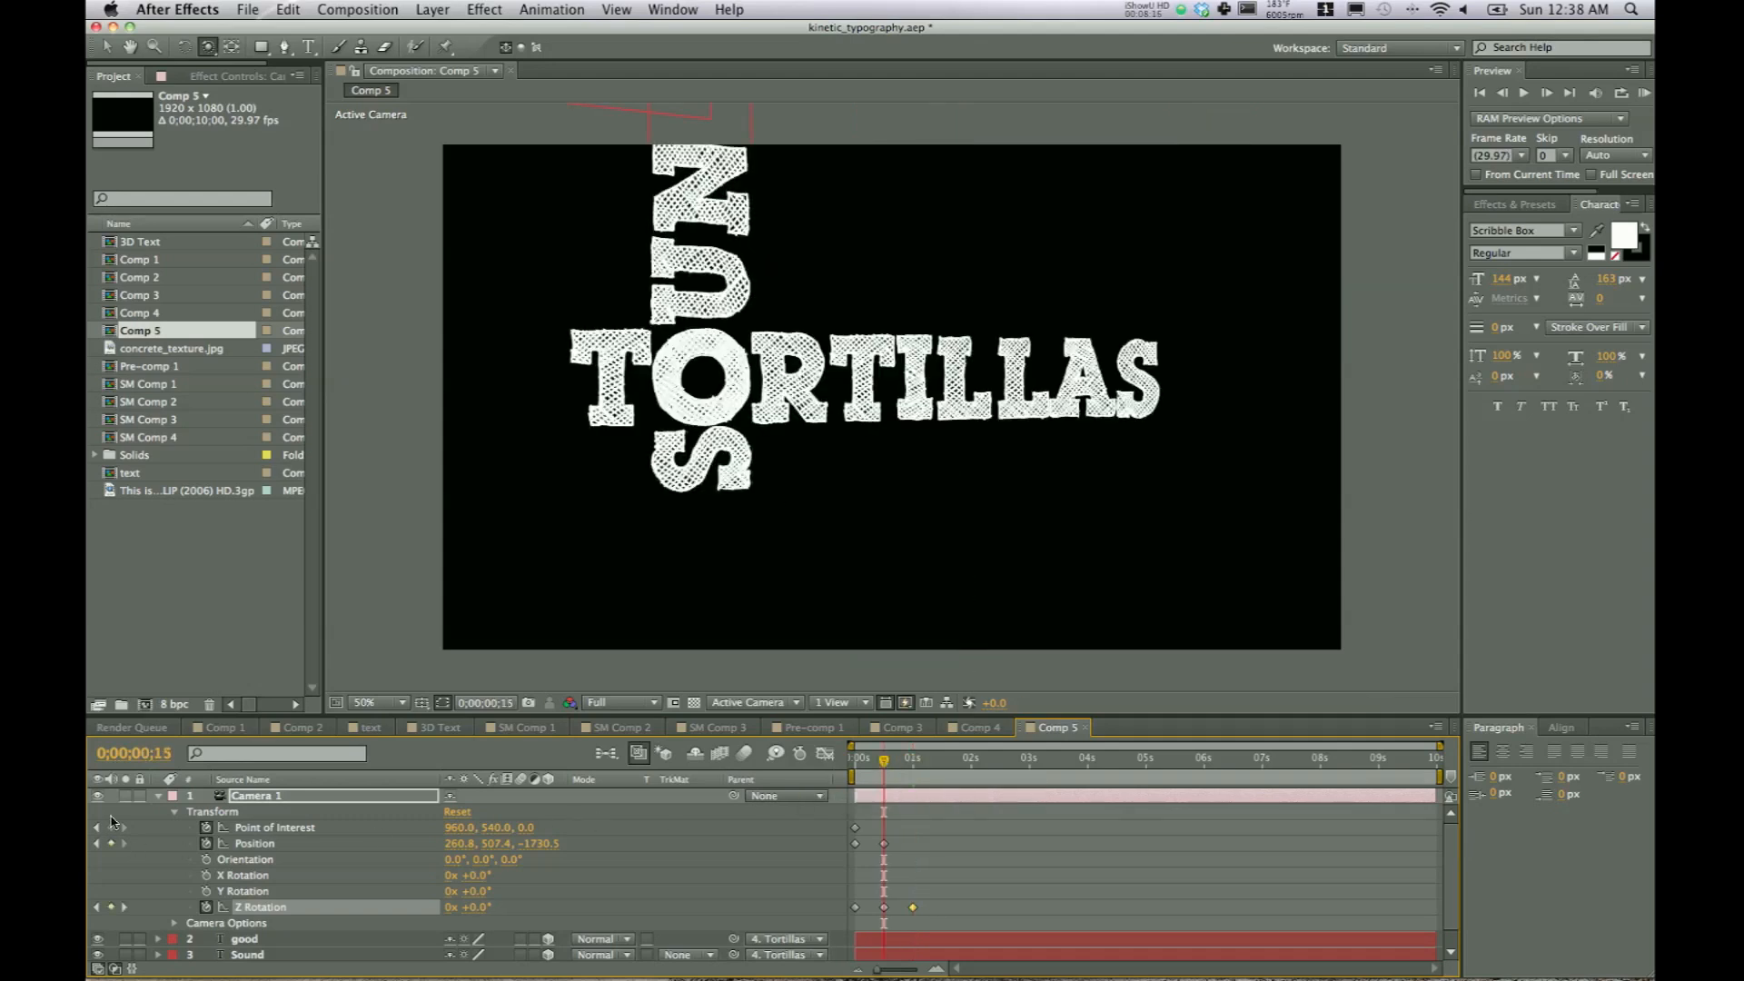
- Keyframe Point of Interest at 0:15, then pan with Track XY Camera through 1:15
click(274, 827)
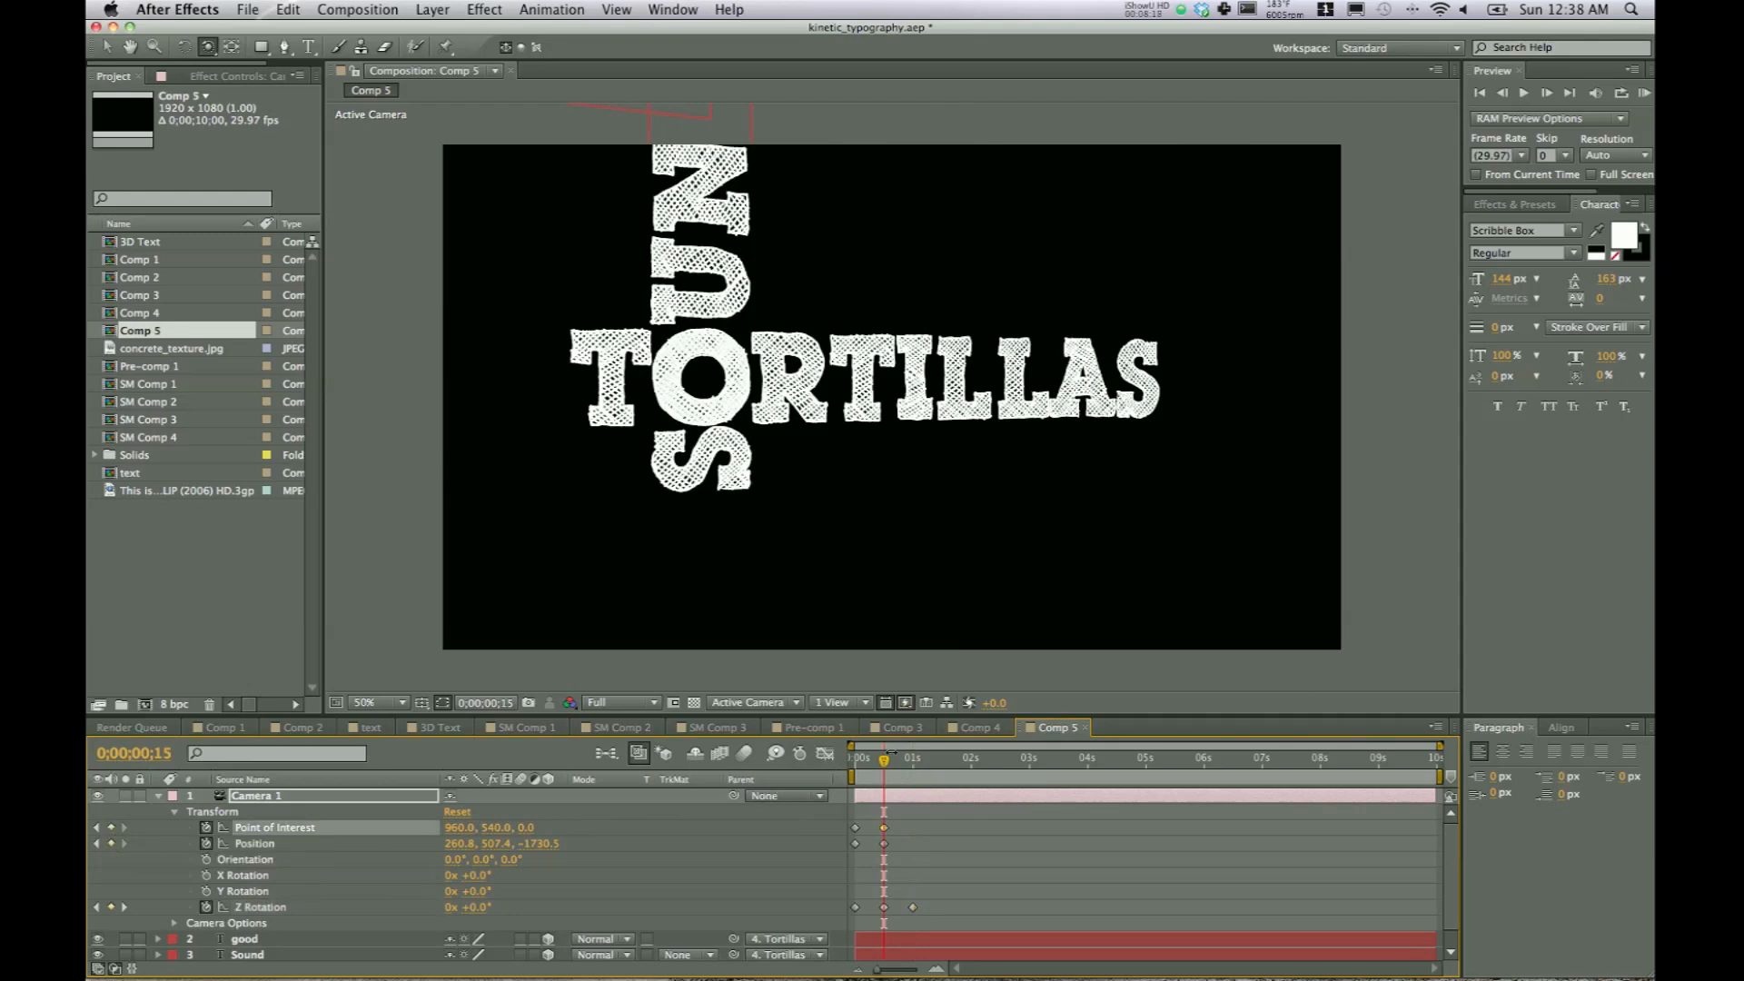
click(911, 757)
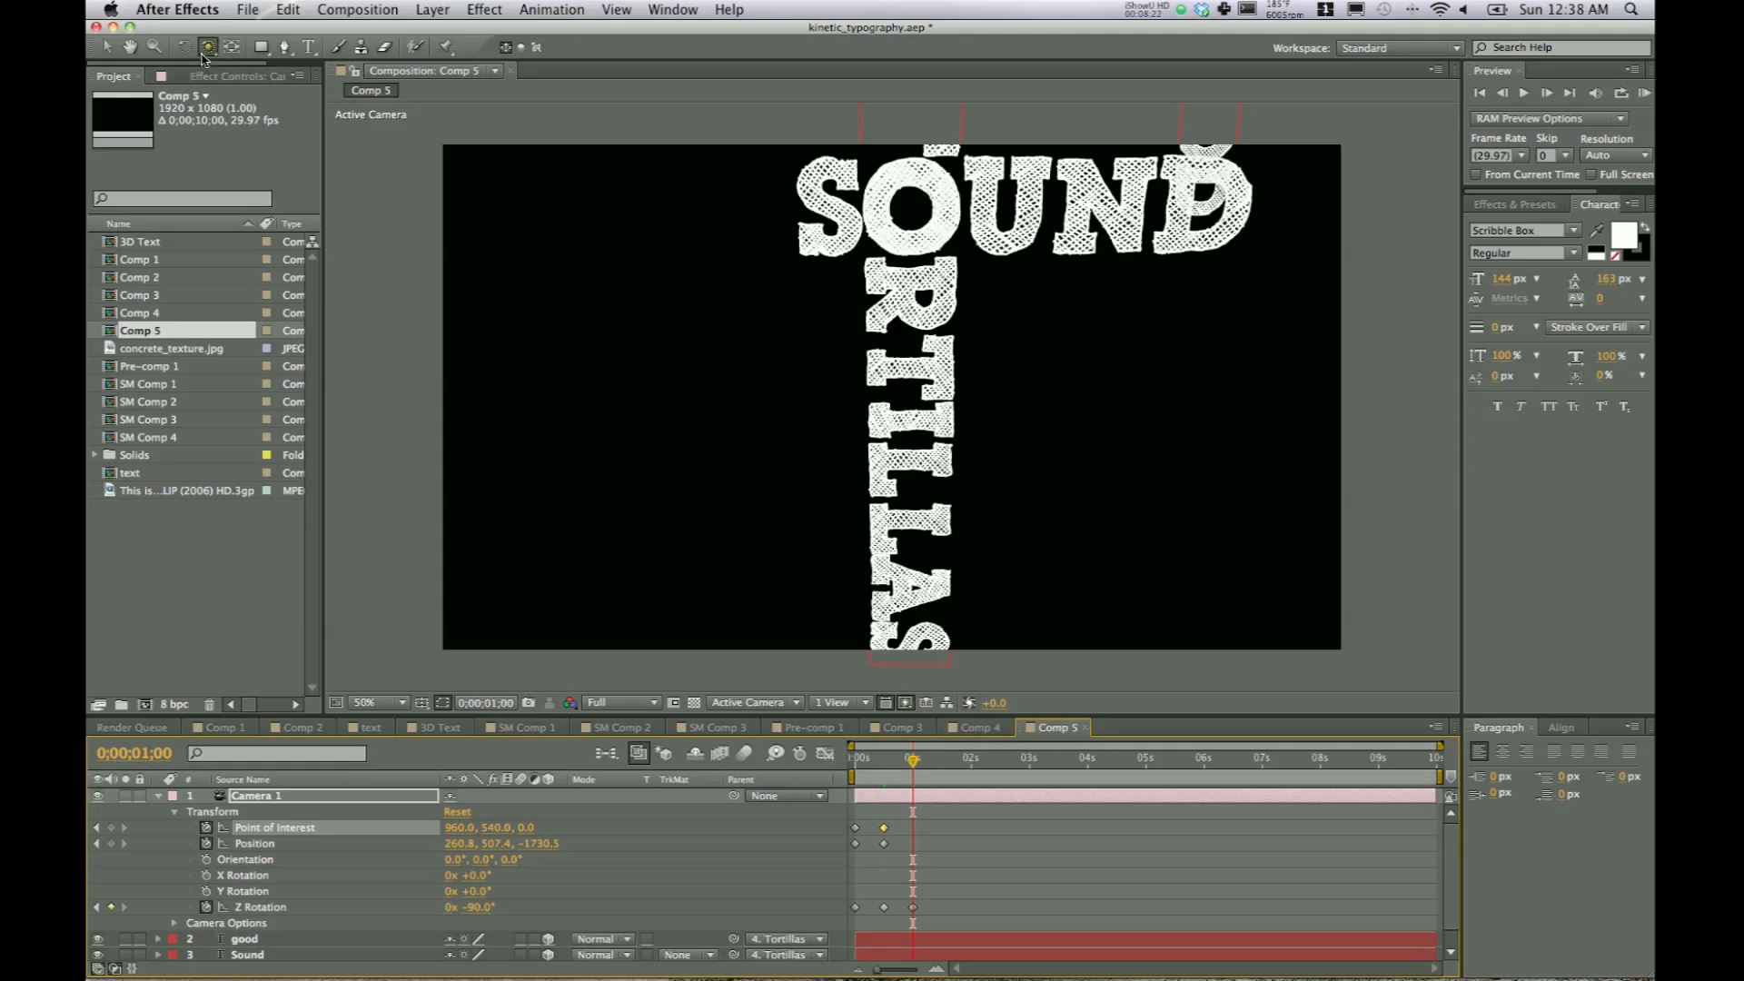
click(207, 46)
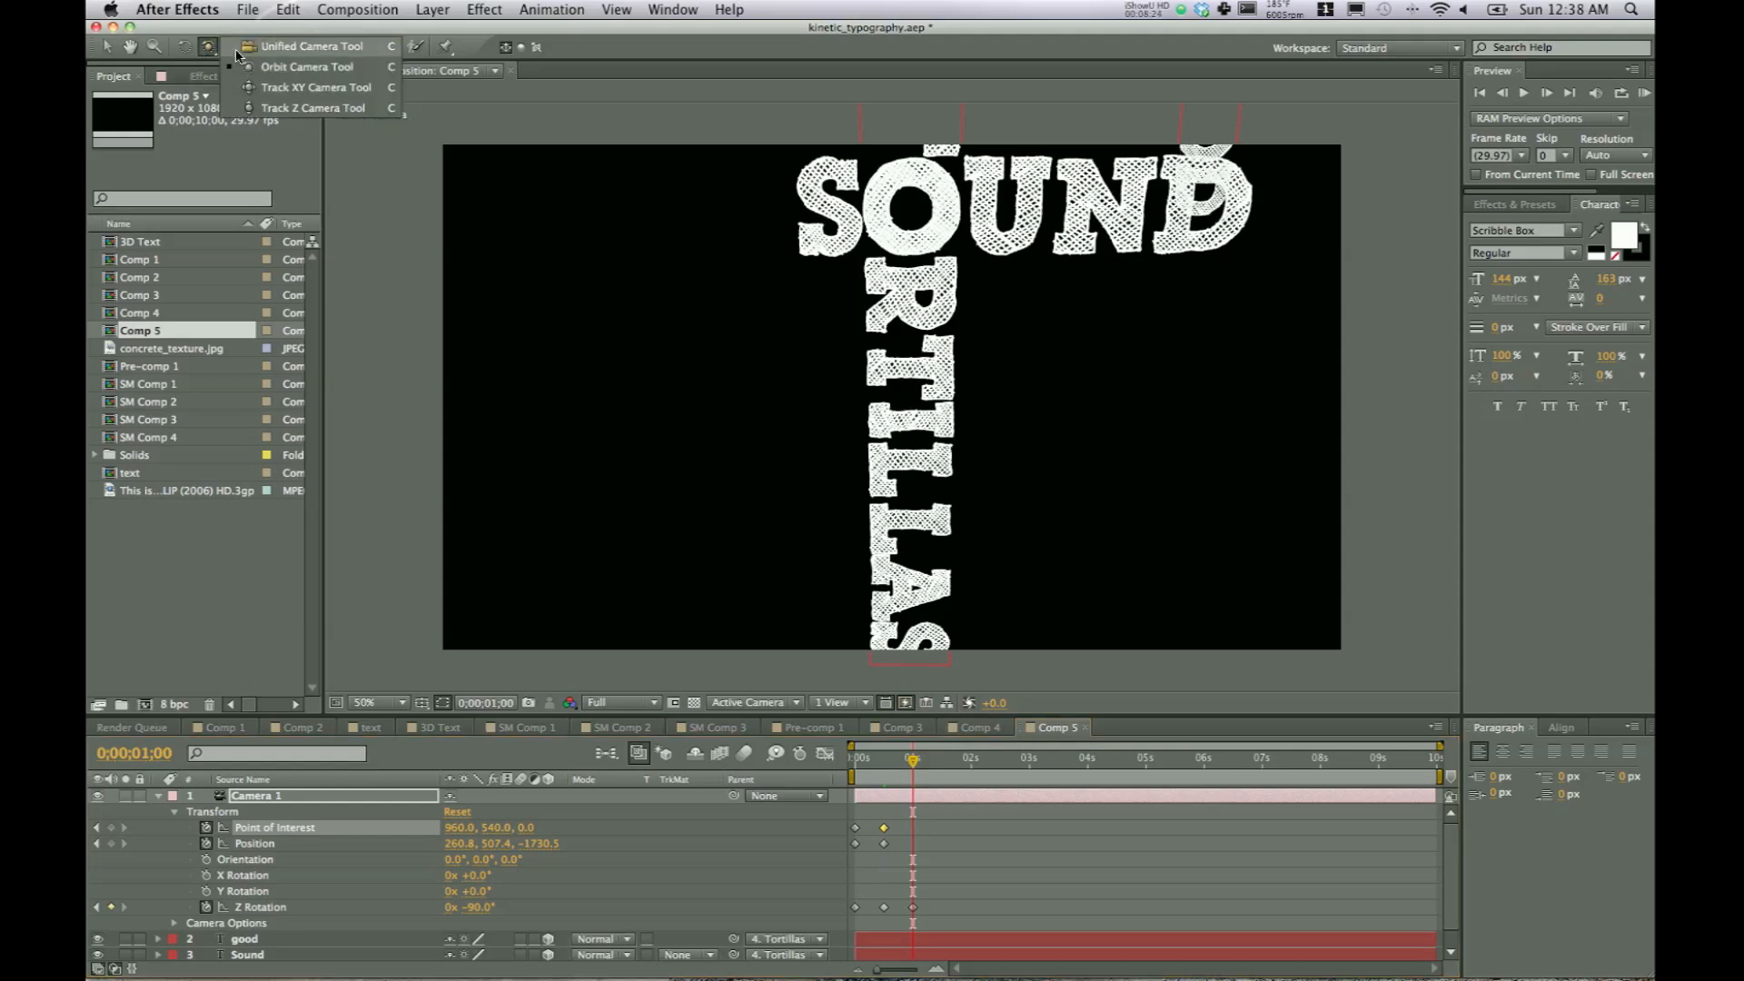
mouse_move(278, 87)
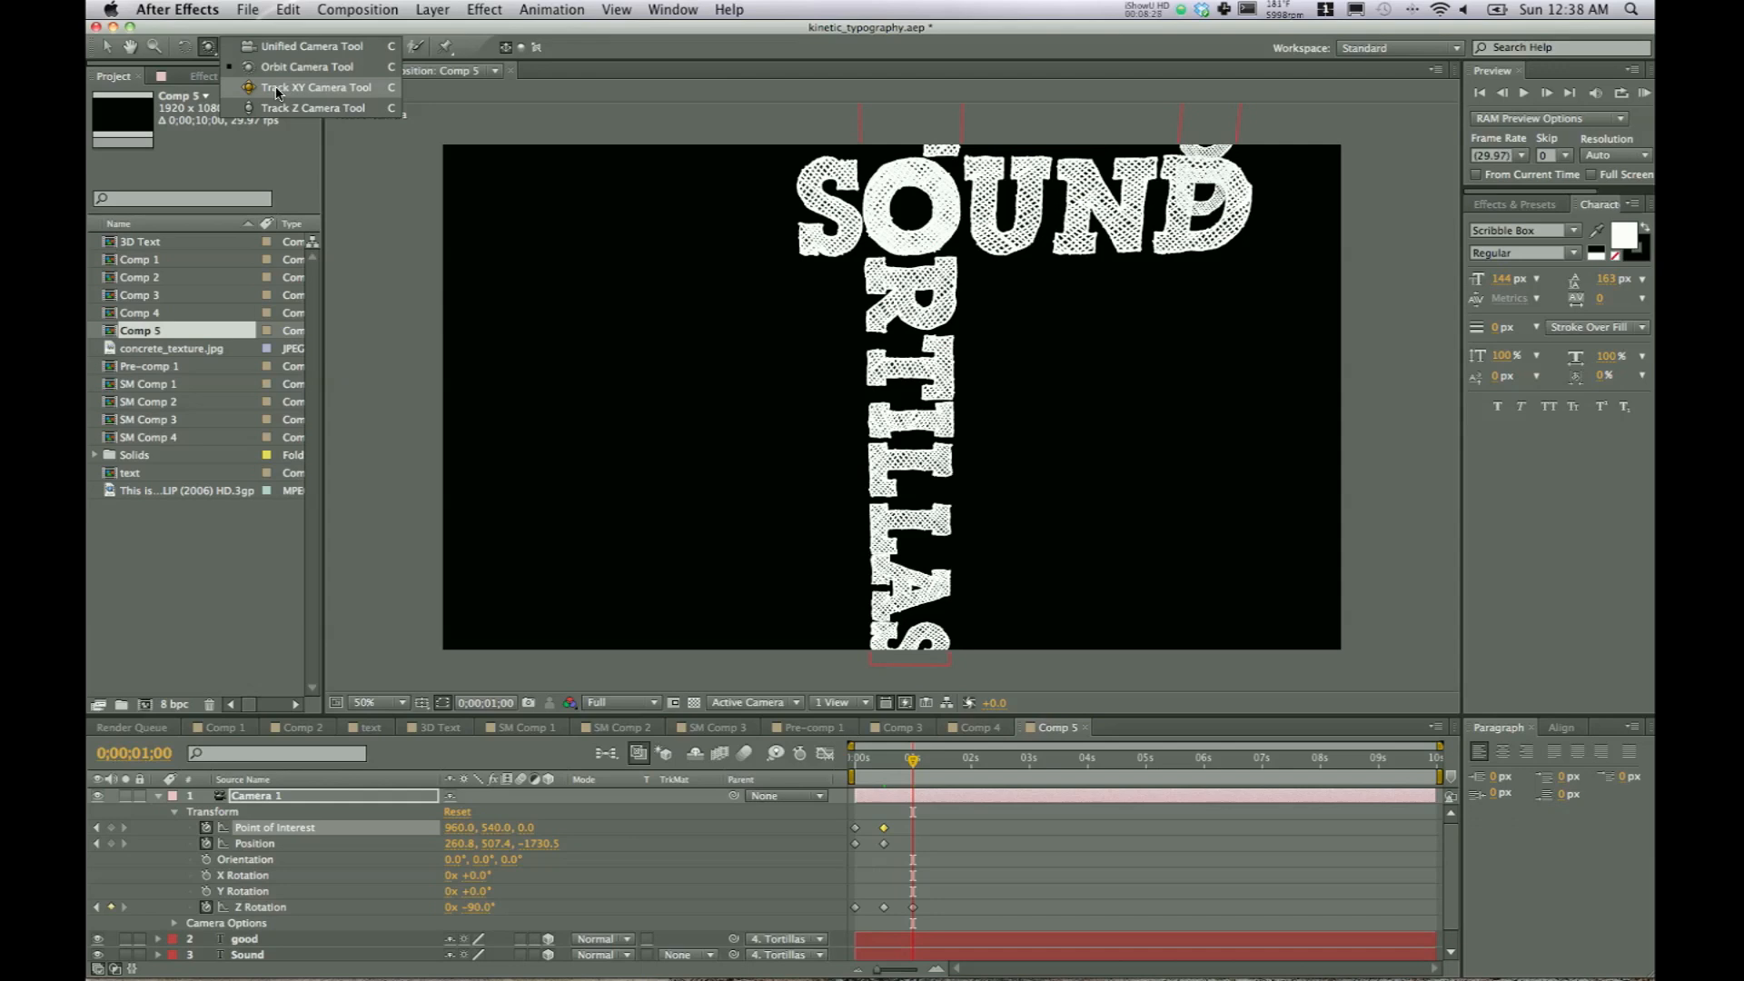
click(207, 47)
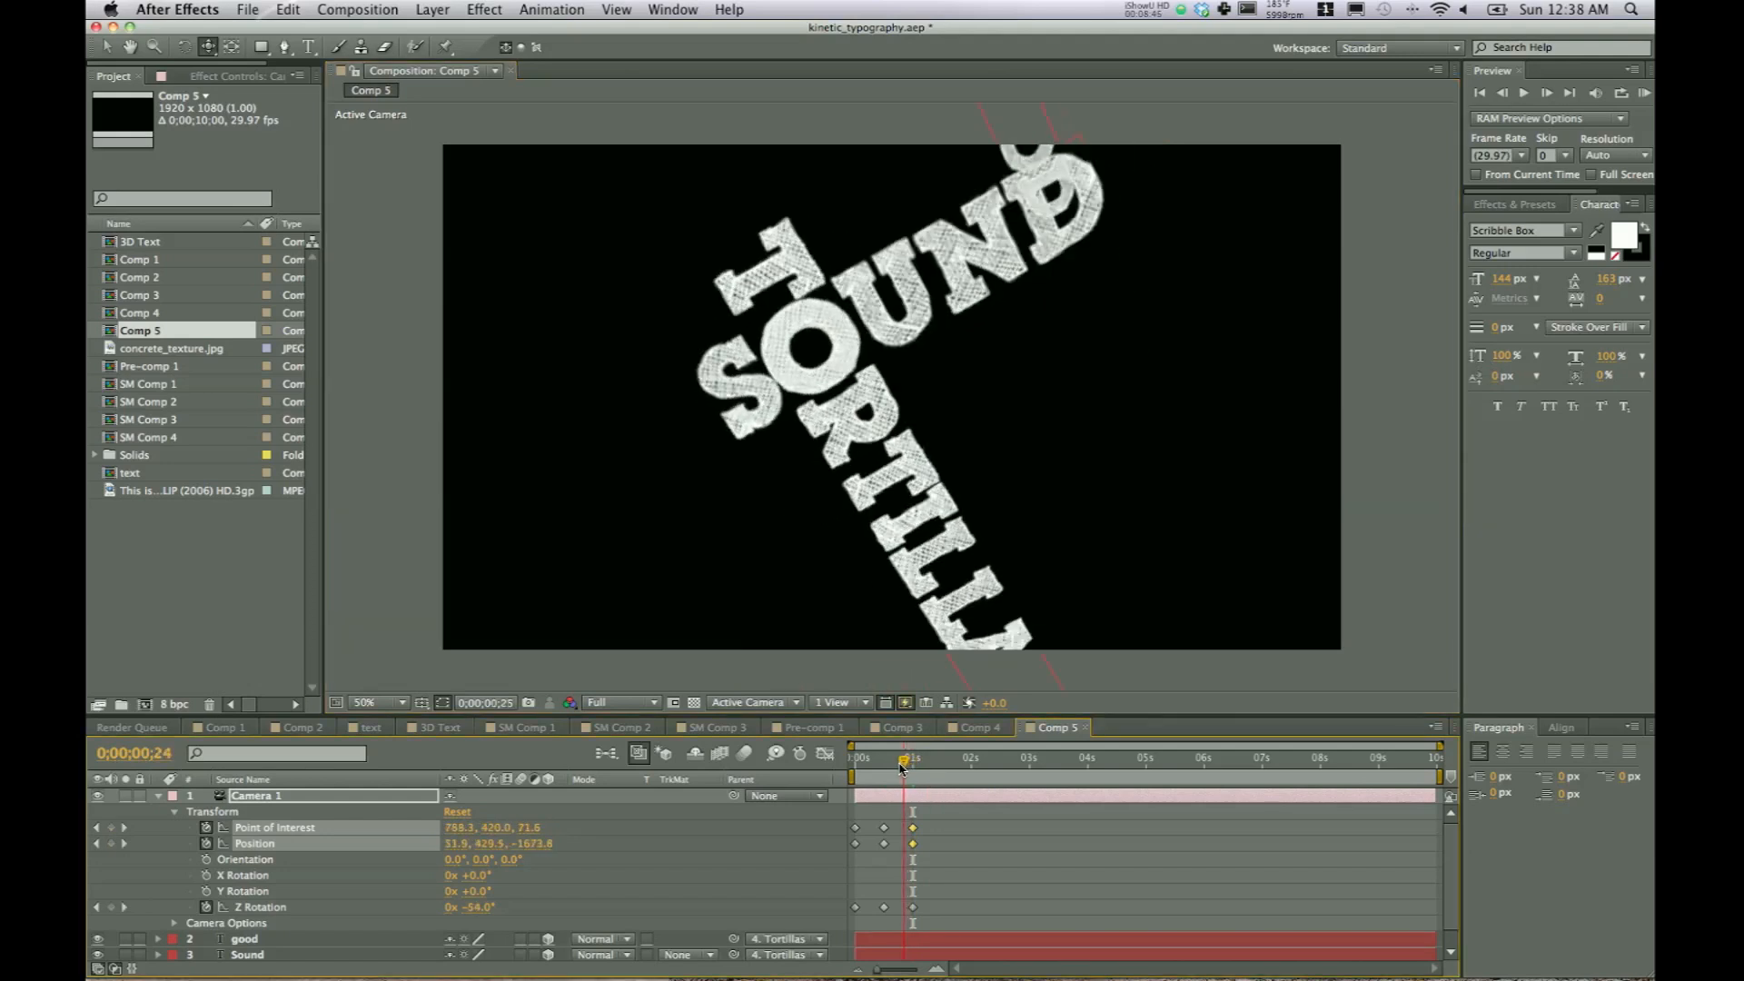
click(856, 757)
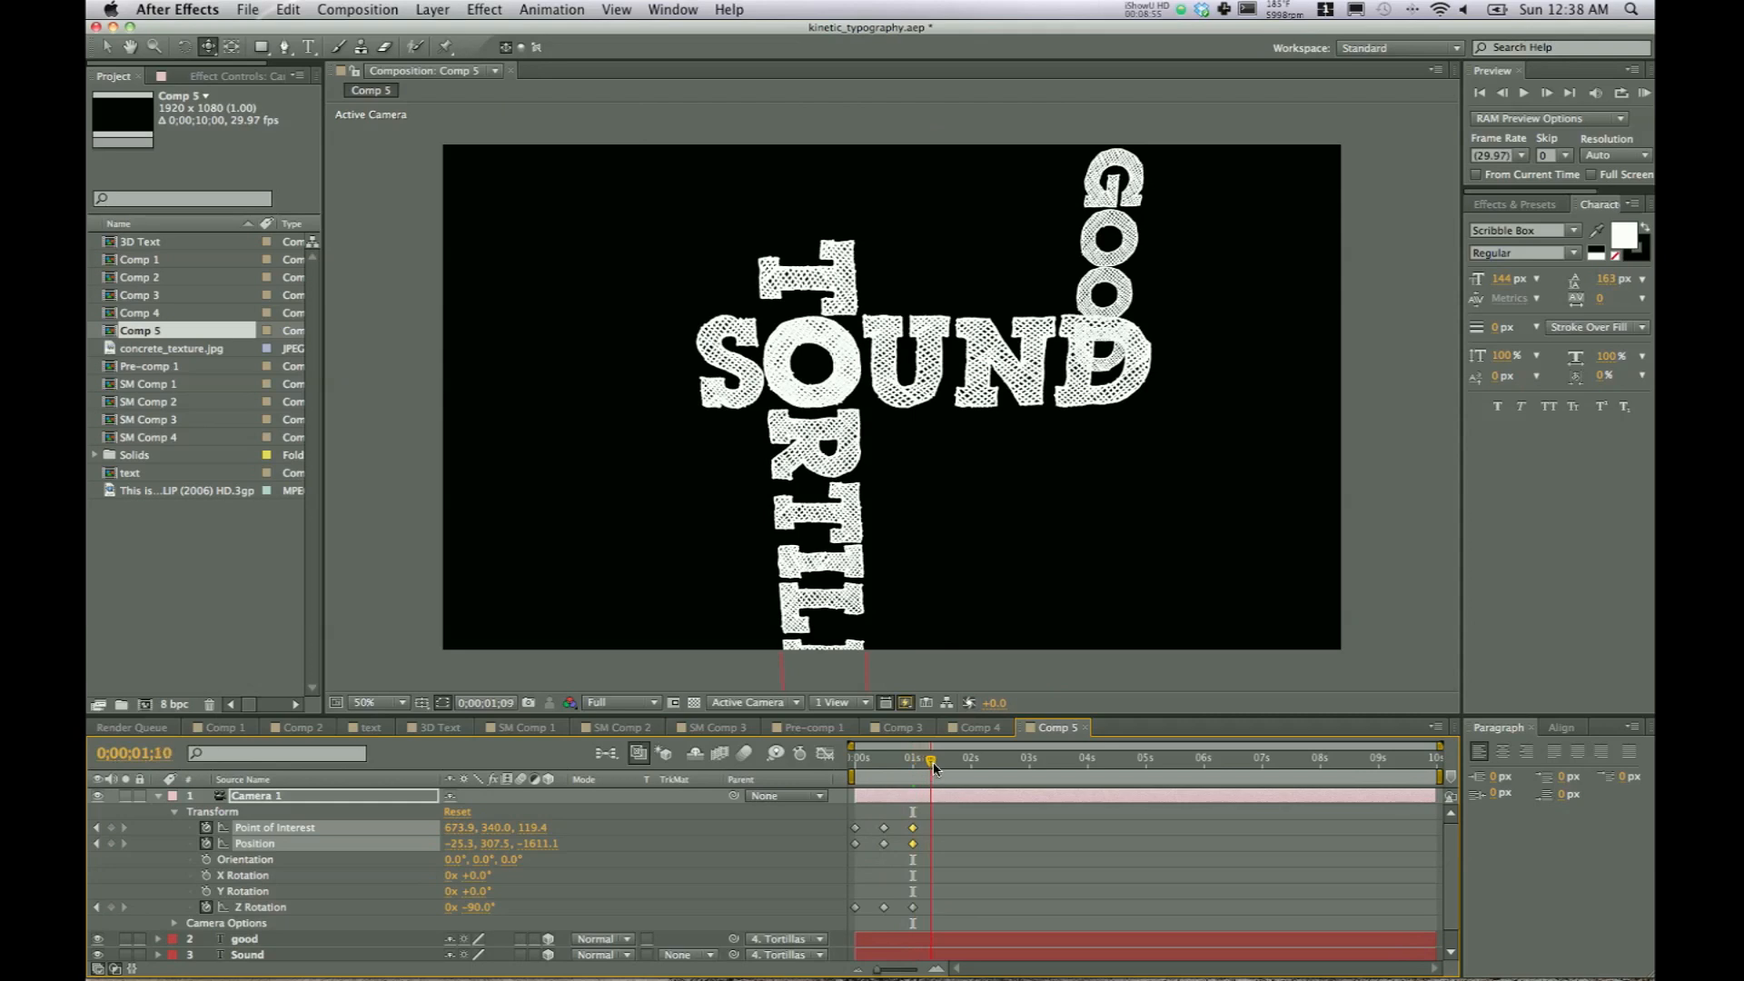
click(942, 757)
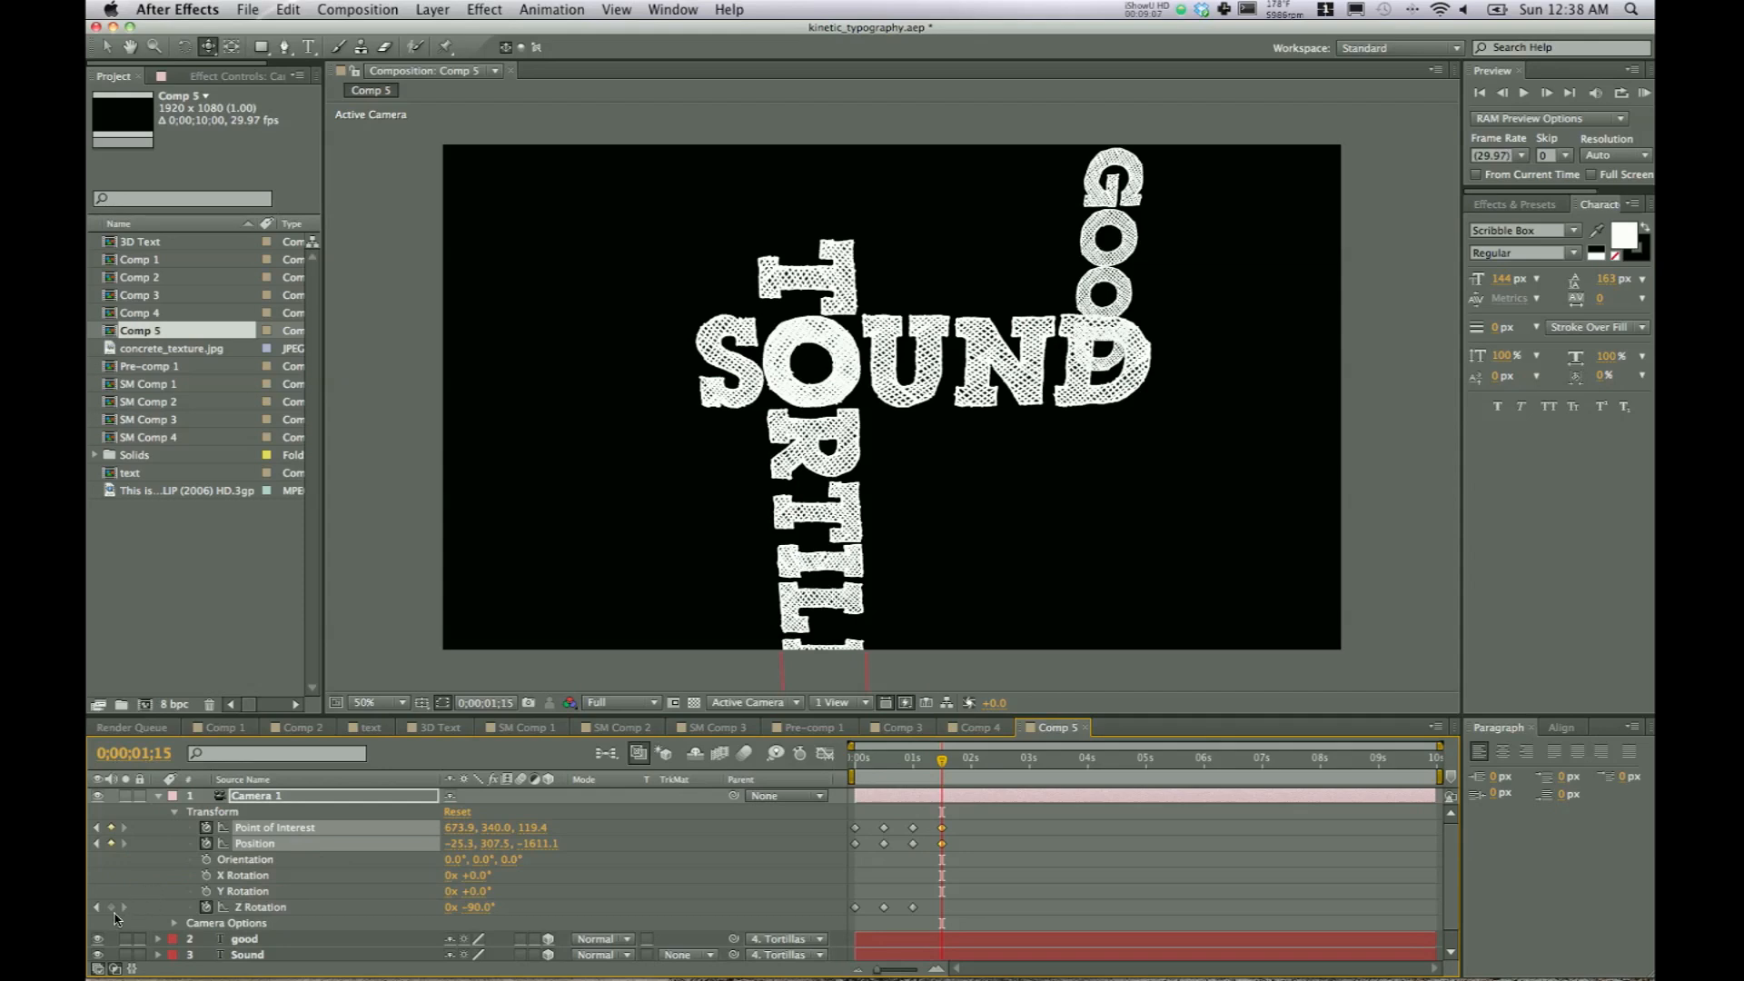
mouse_move(961, 765)
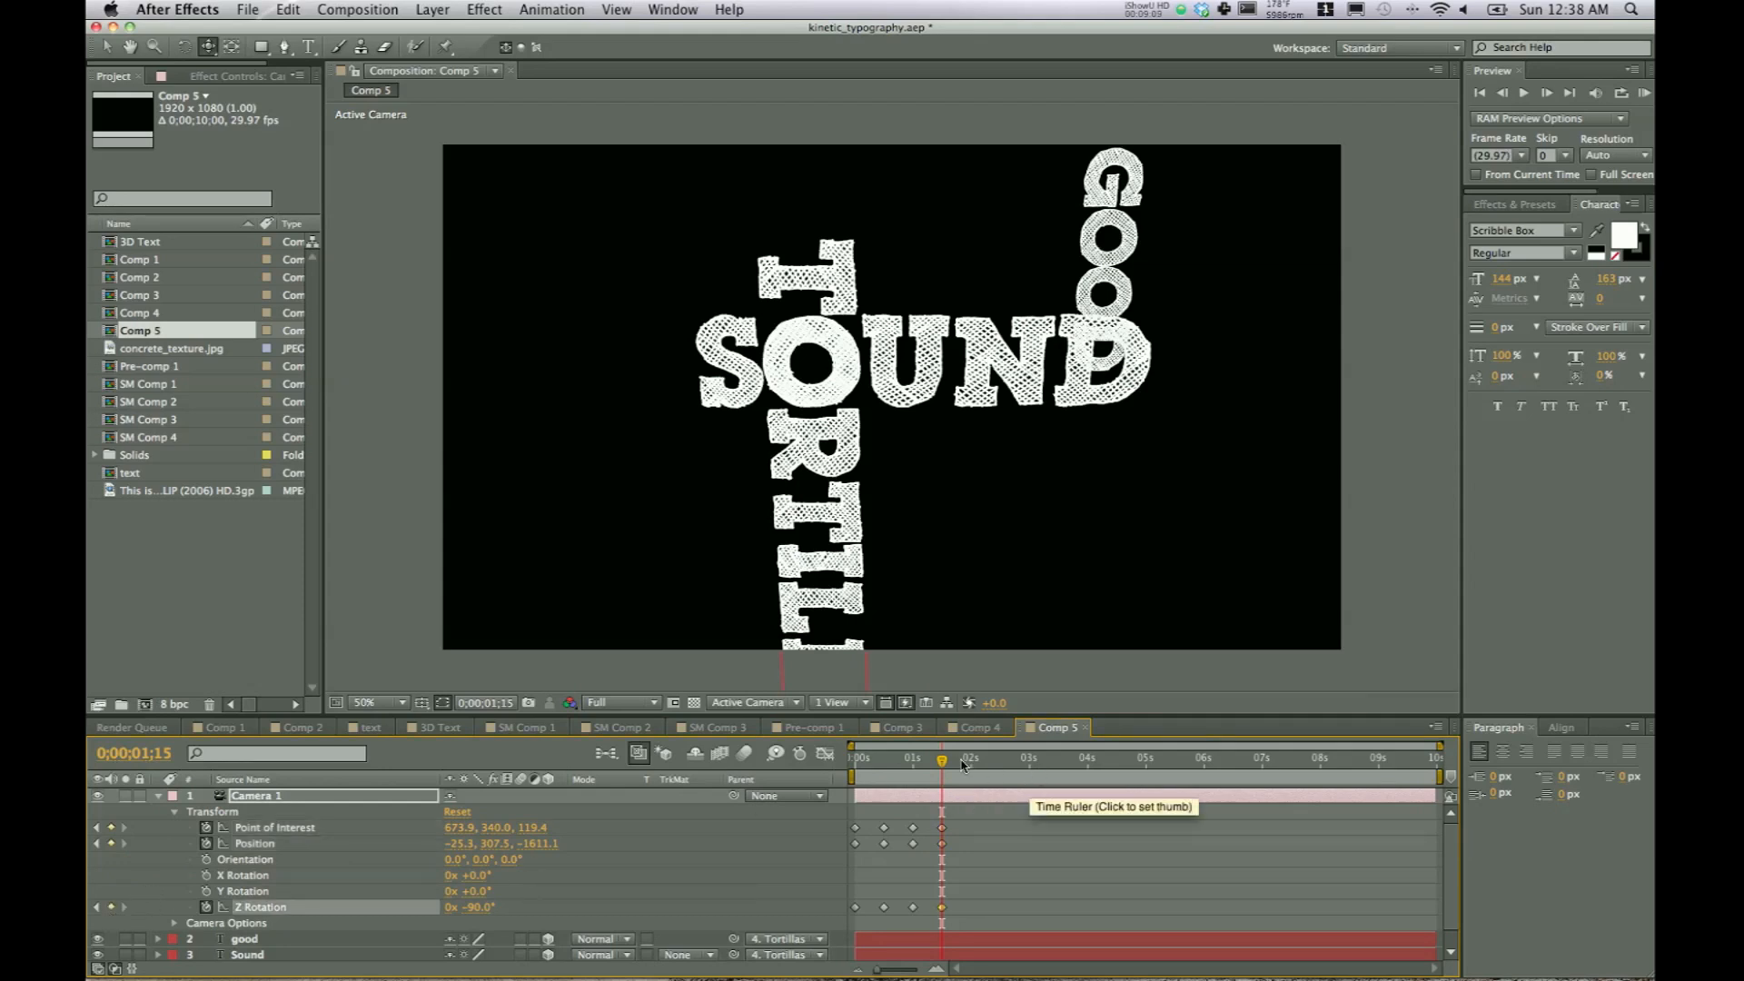
mouse_move(942, 763)
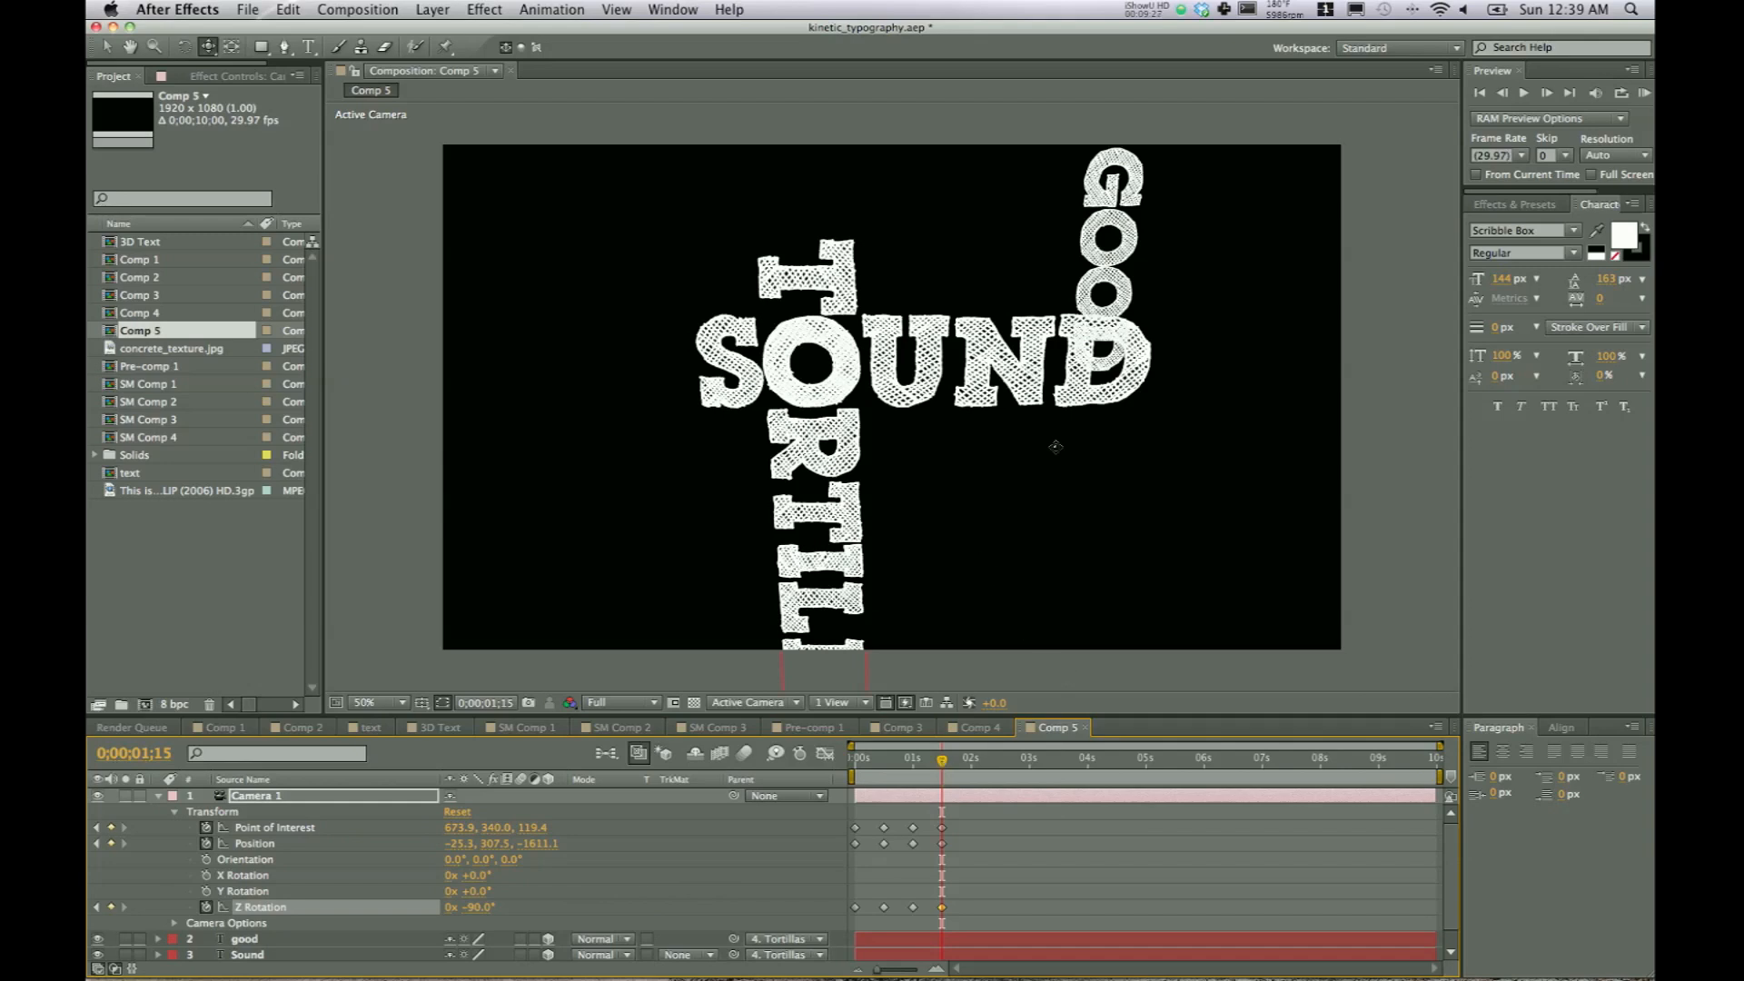
- Select a layer in the timeline to begin duplicating the Sound text layer
click(242, 937)
text(D)
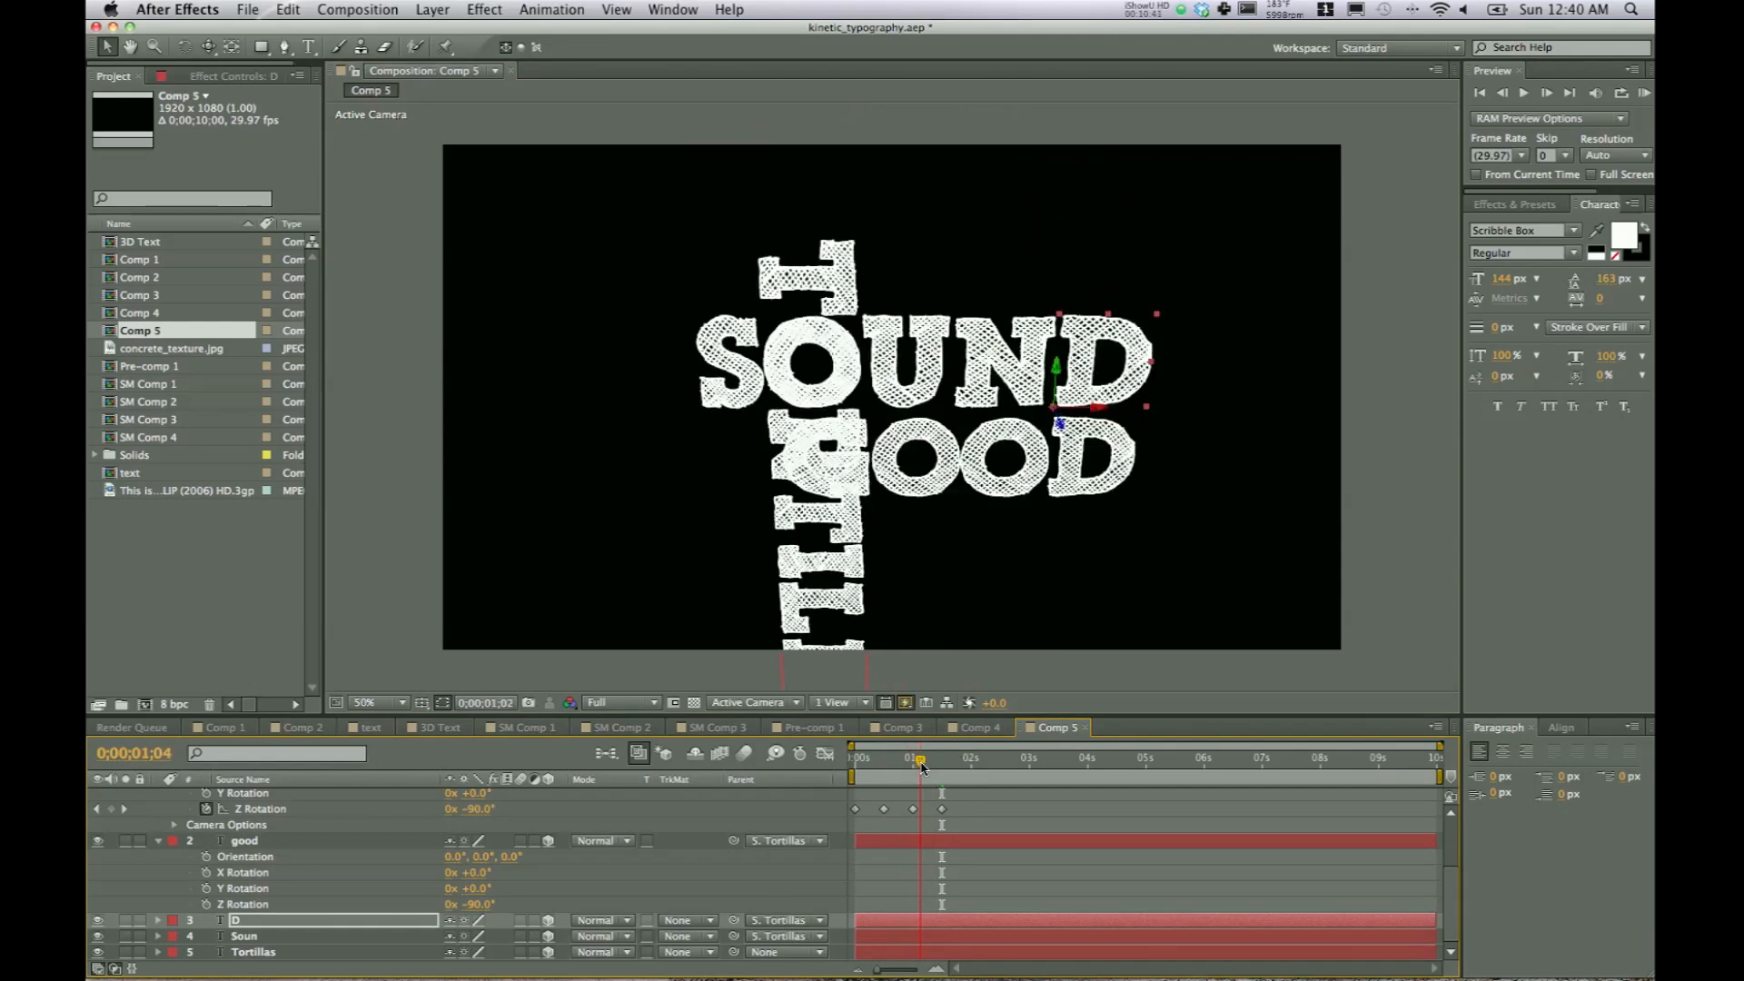
- Name the D layer and keyframe GOOD's Y Rotation at -90° and 0°
click(940, 756)
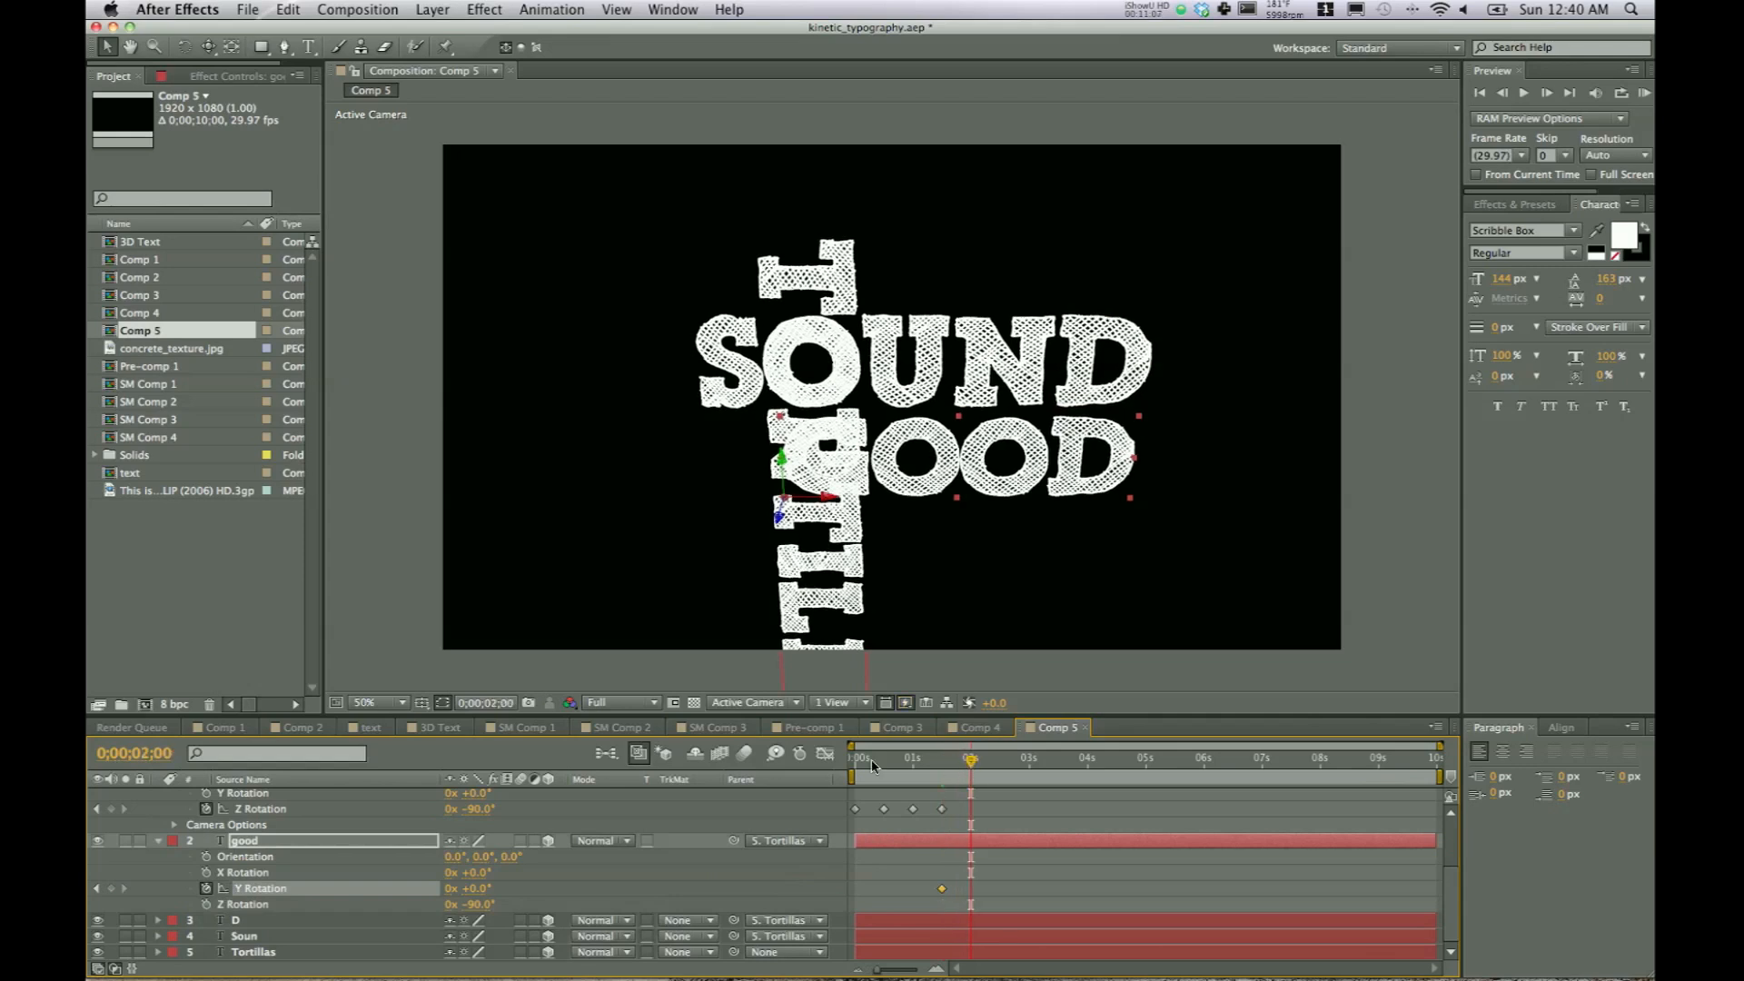
double_click(470, 888)
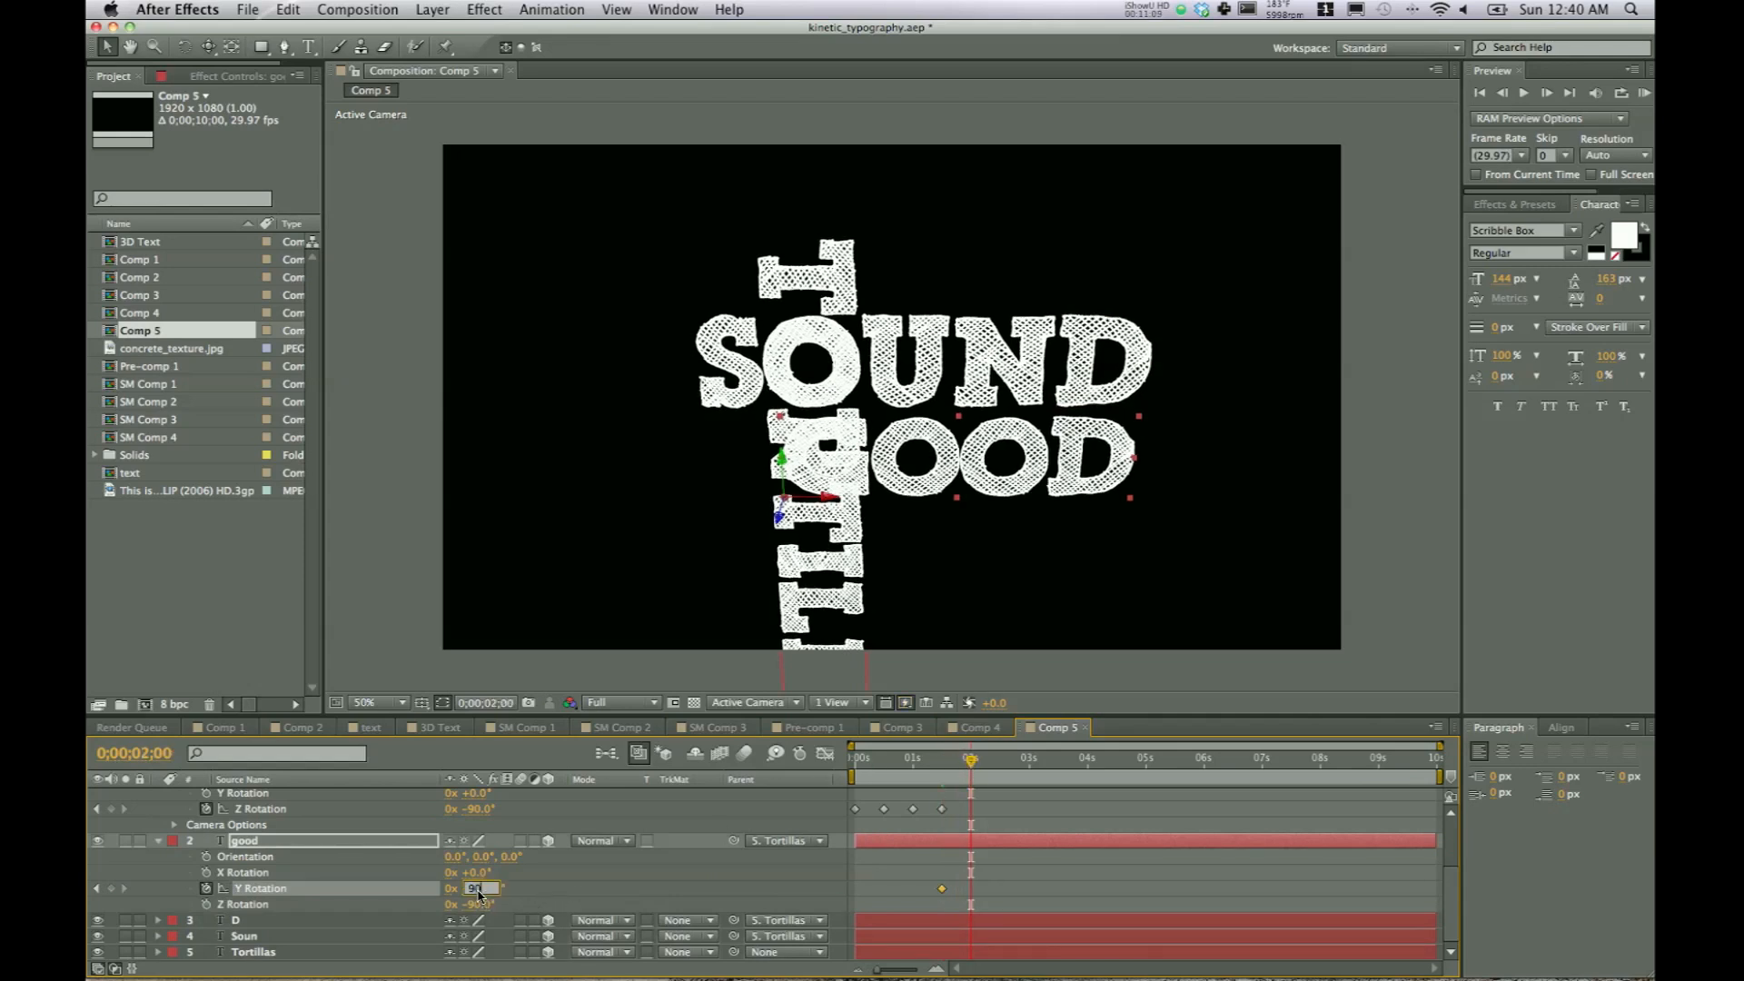
click(964, 757)
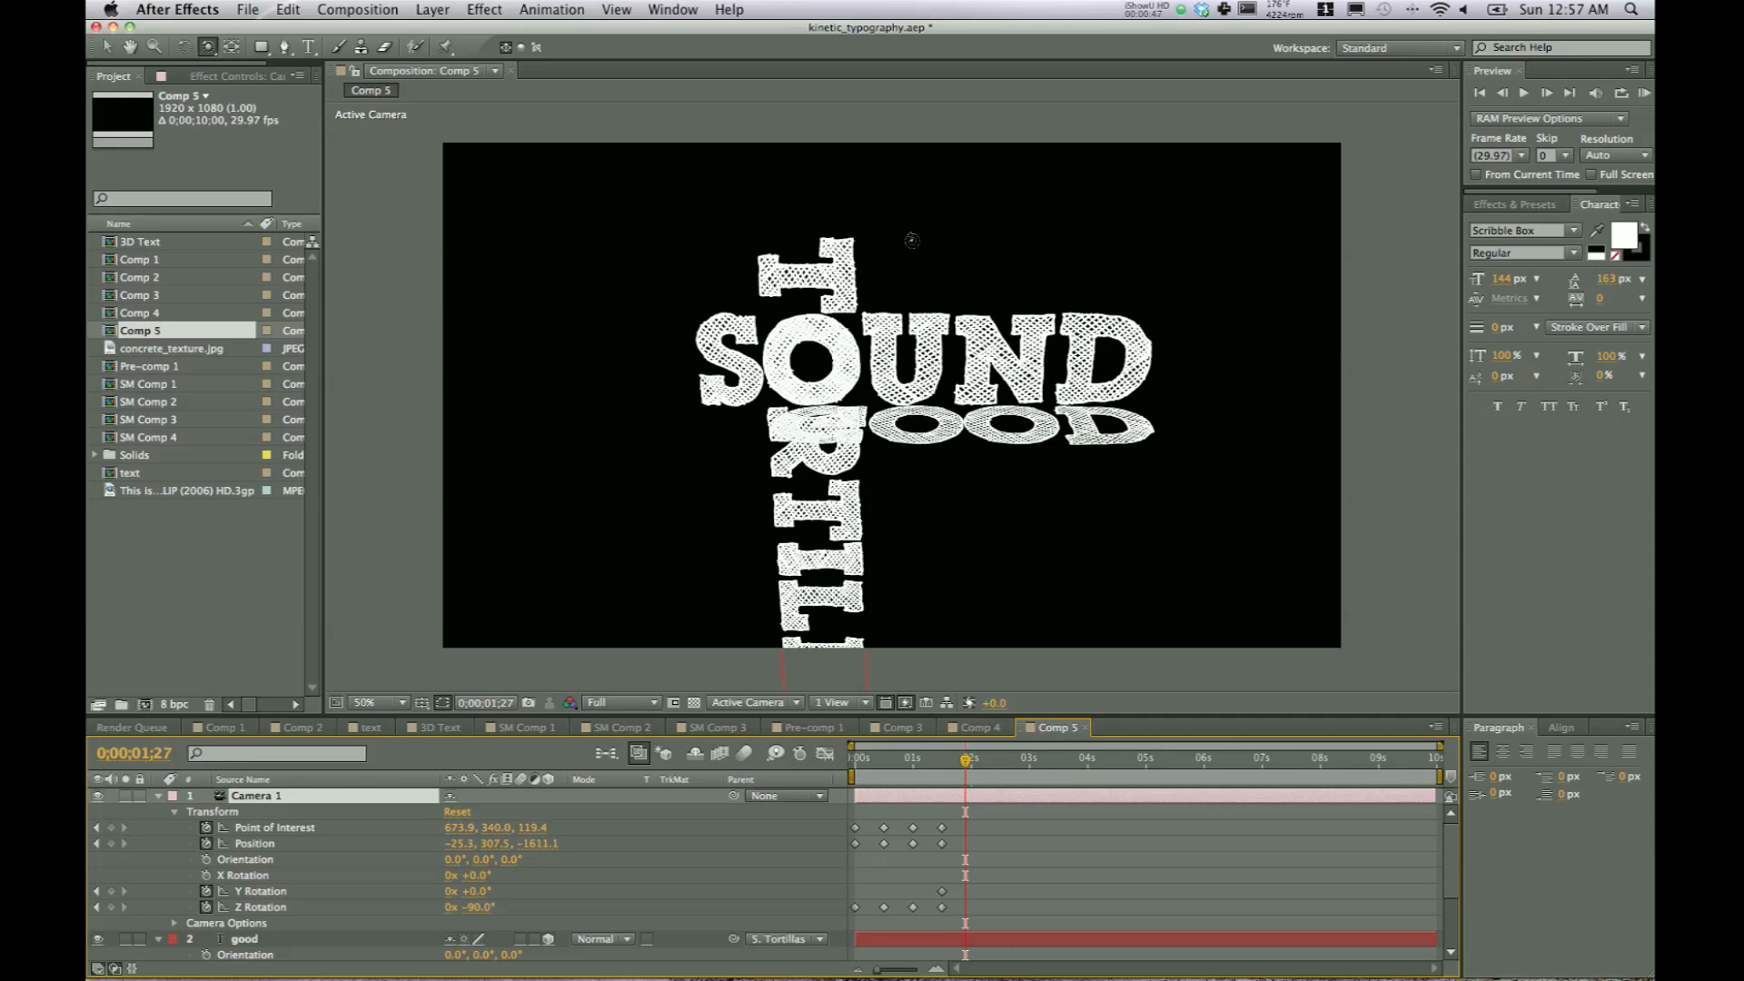
mouse_move(905, 301)
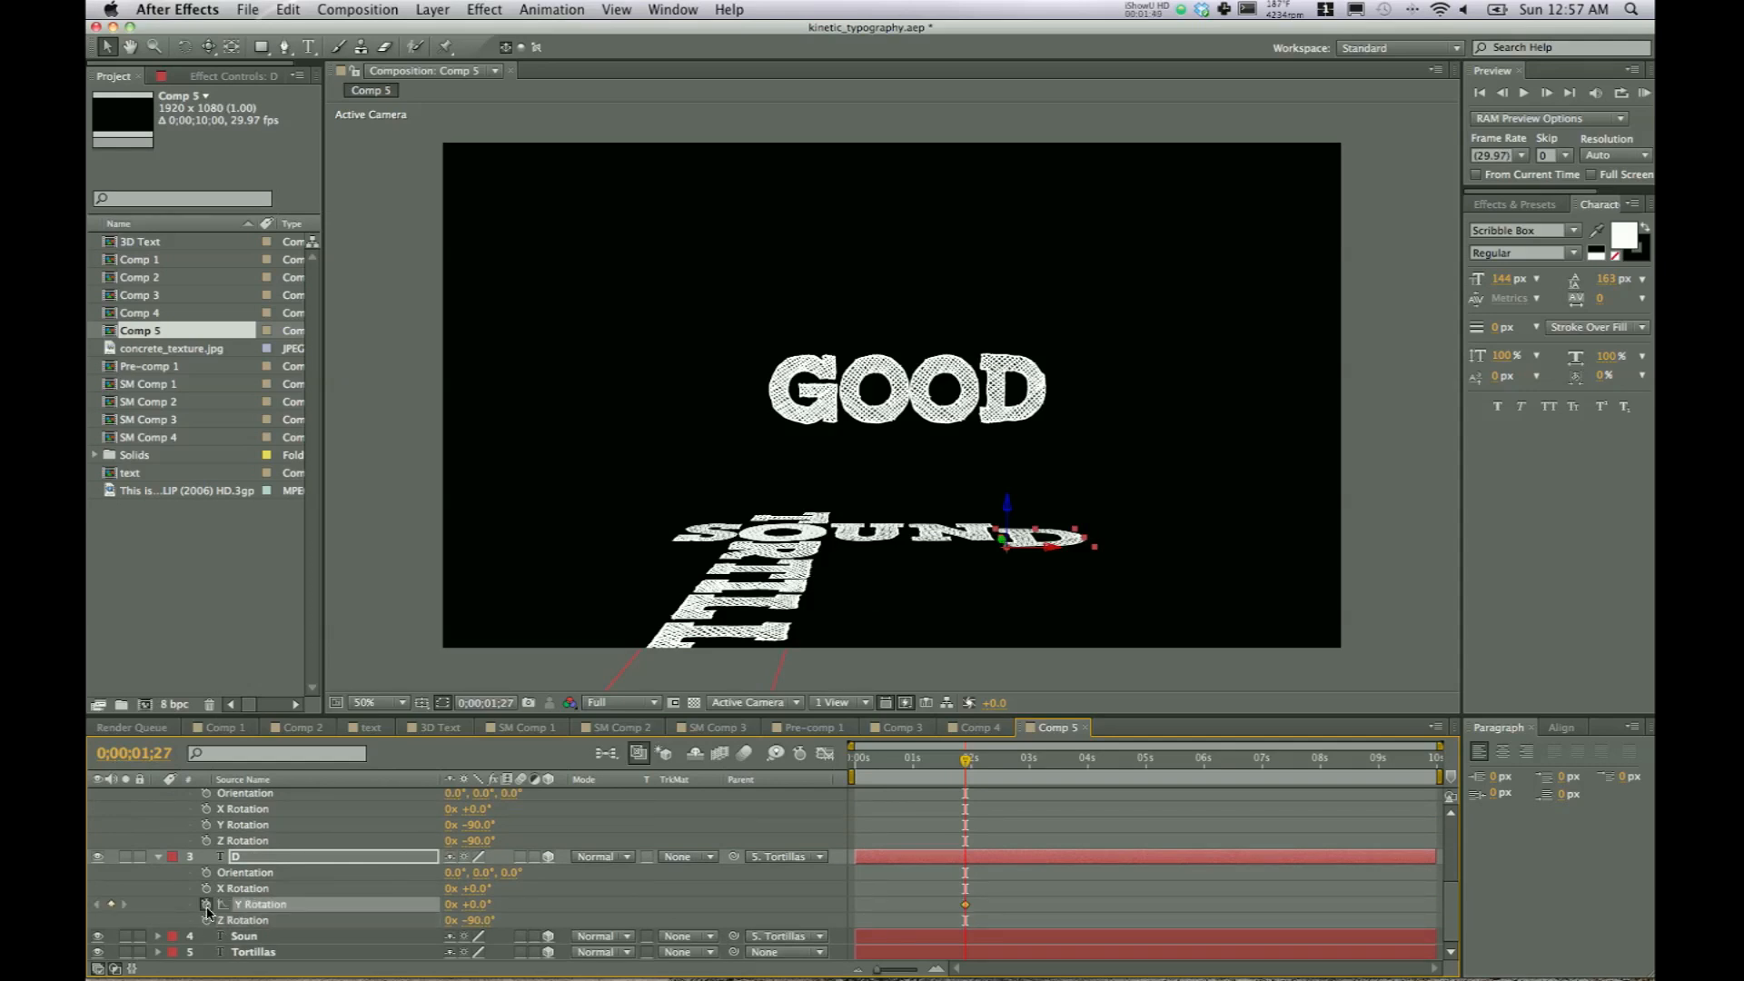
- Edit Camera 1's Point of Interest and Position to dolly in on GOOD above SOUND
double_click(466, 903)
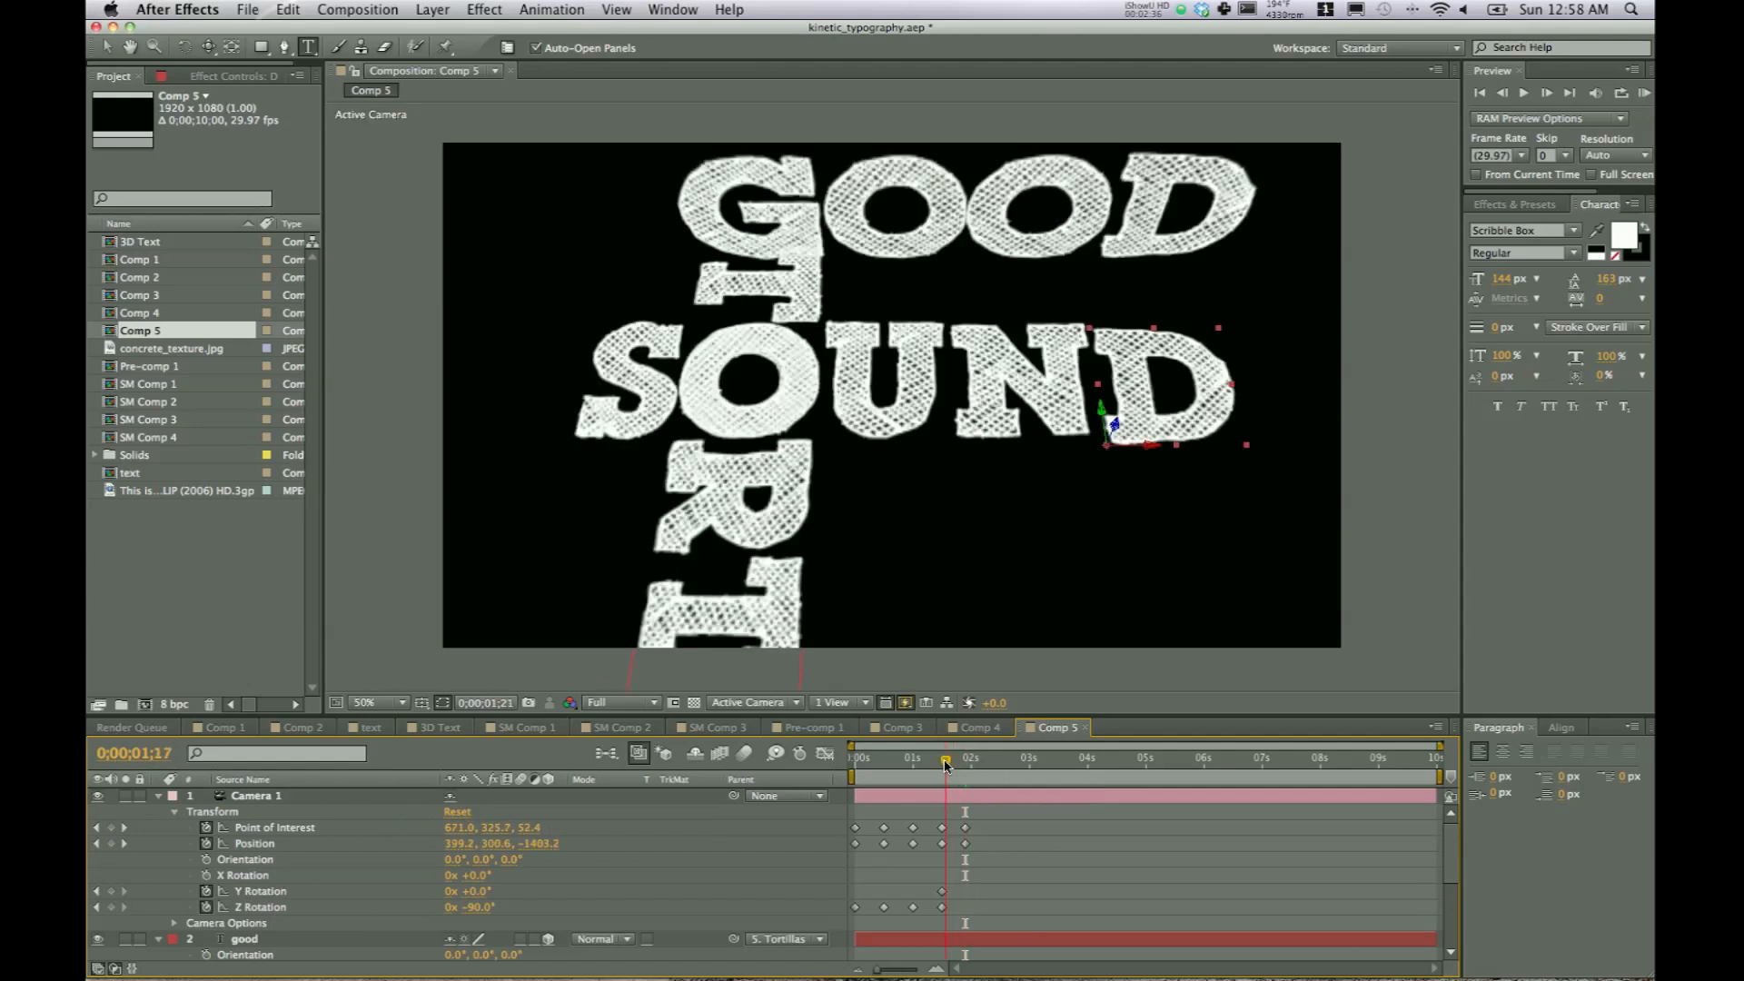
- Keyframe Camera 1 Position and Point of Interest near 0;00;01;27 to frame GOOD
click(942, 757)
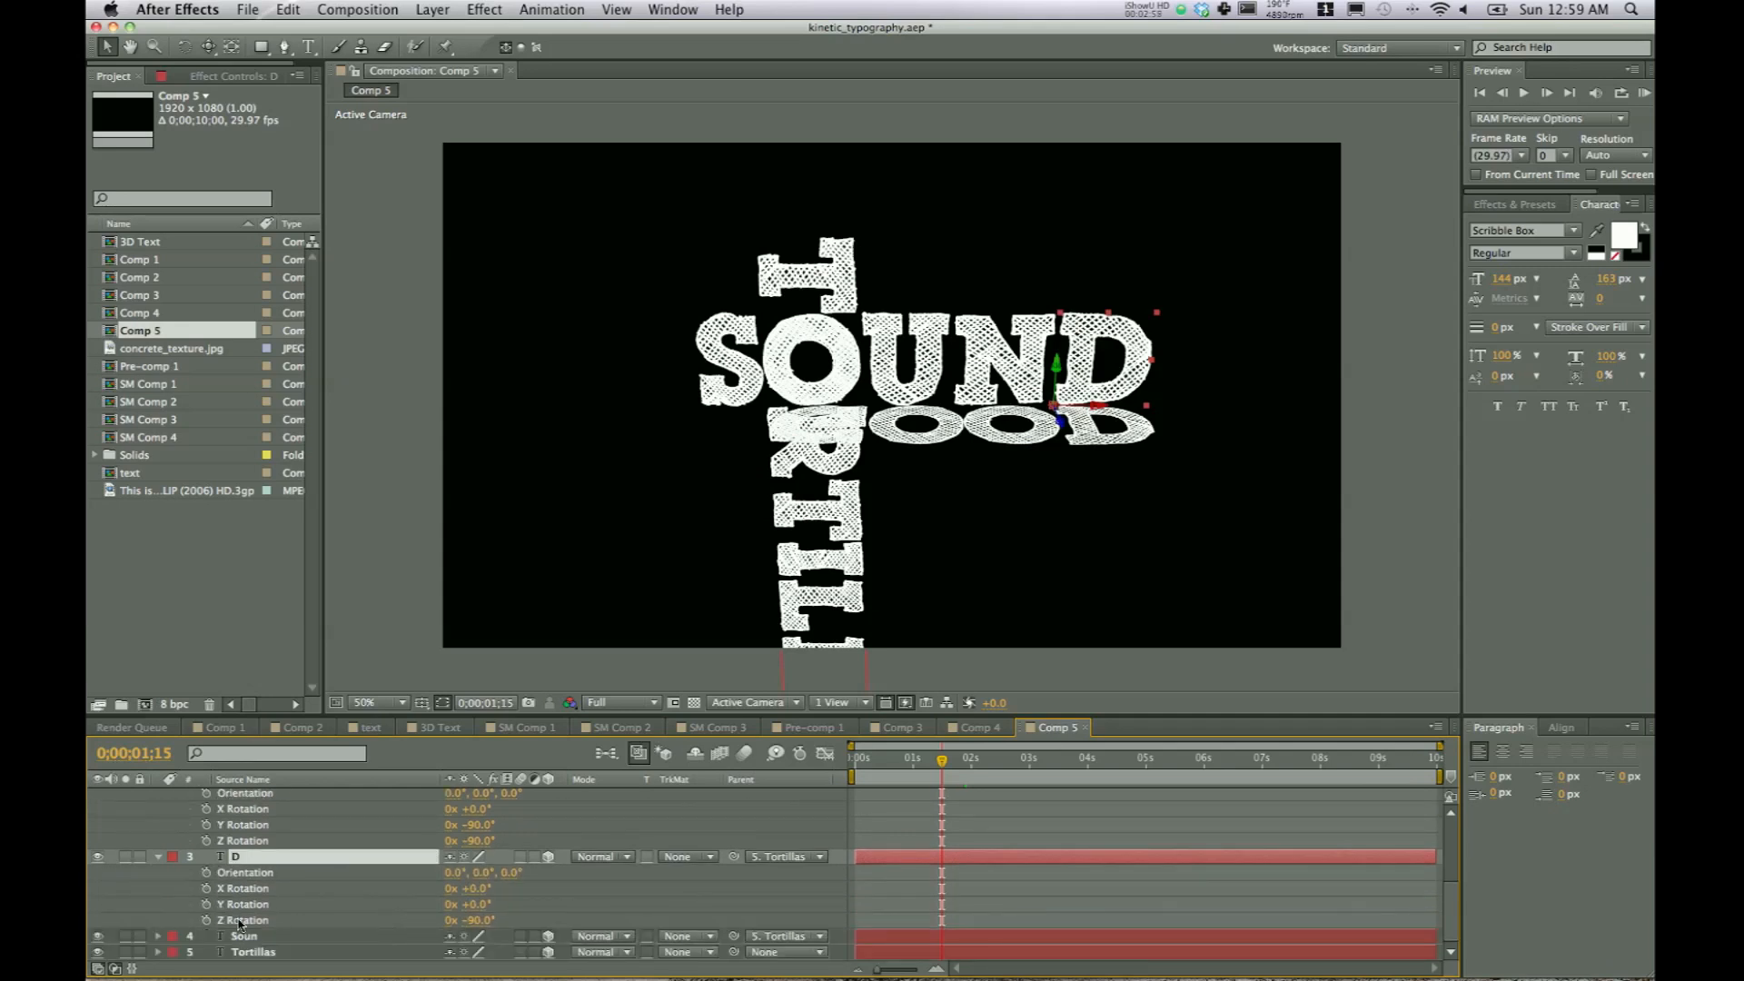
click(245, 903)
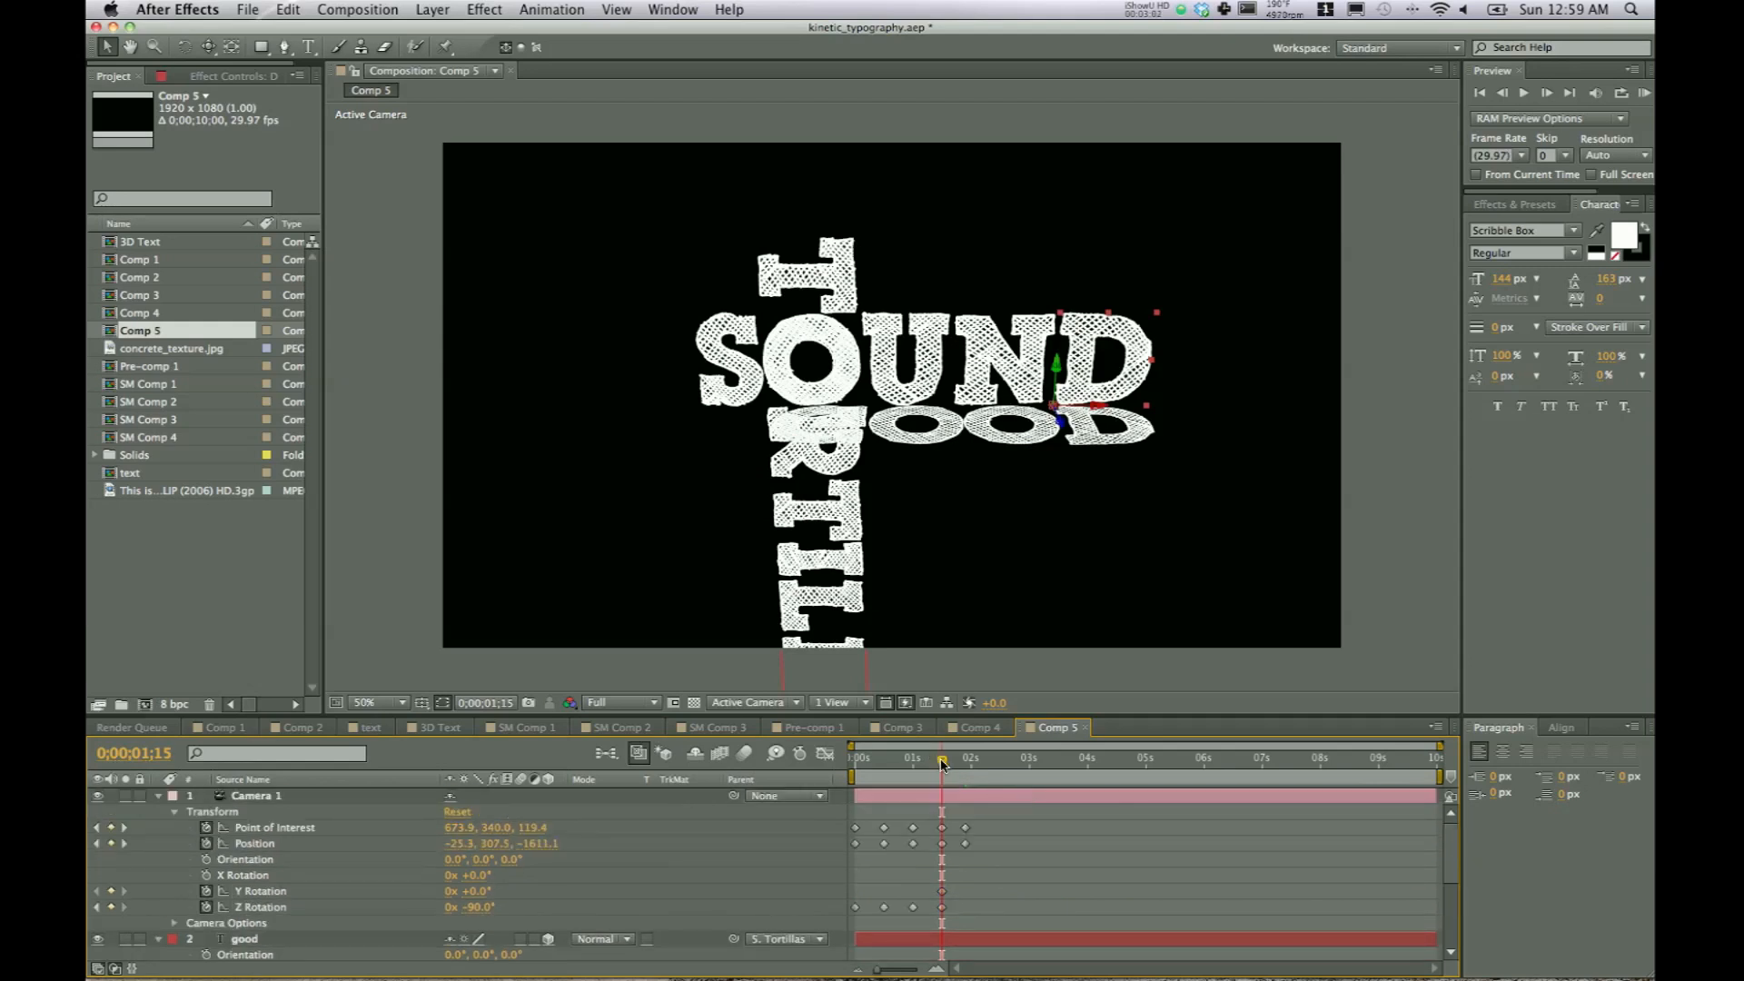
click(966, 758)
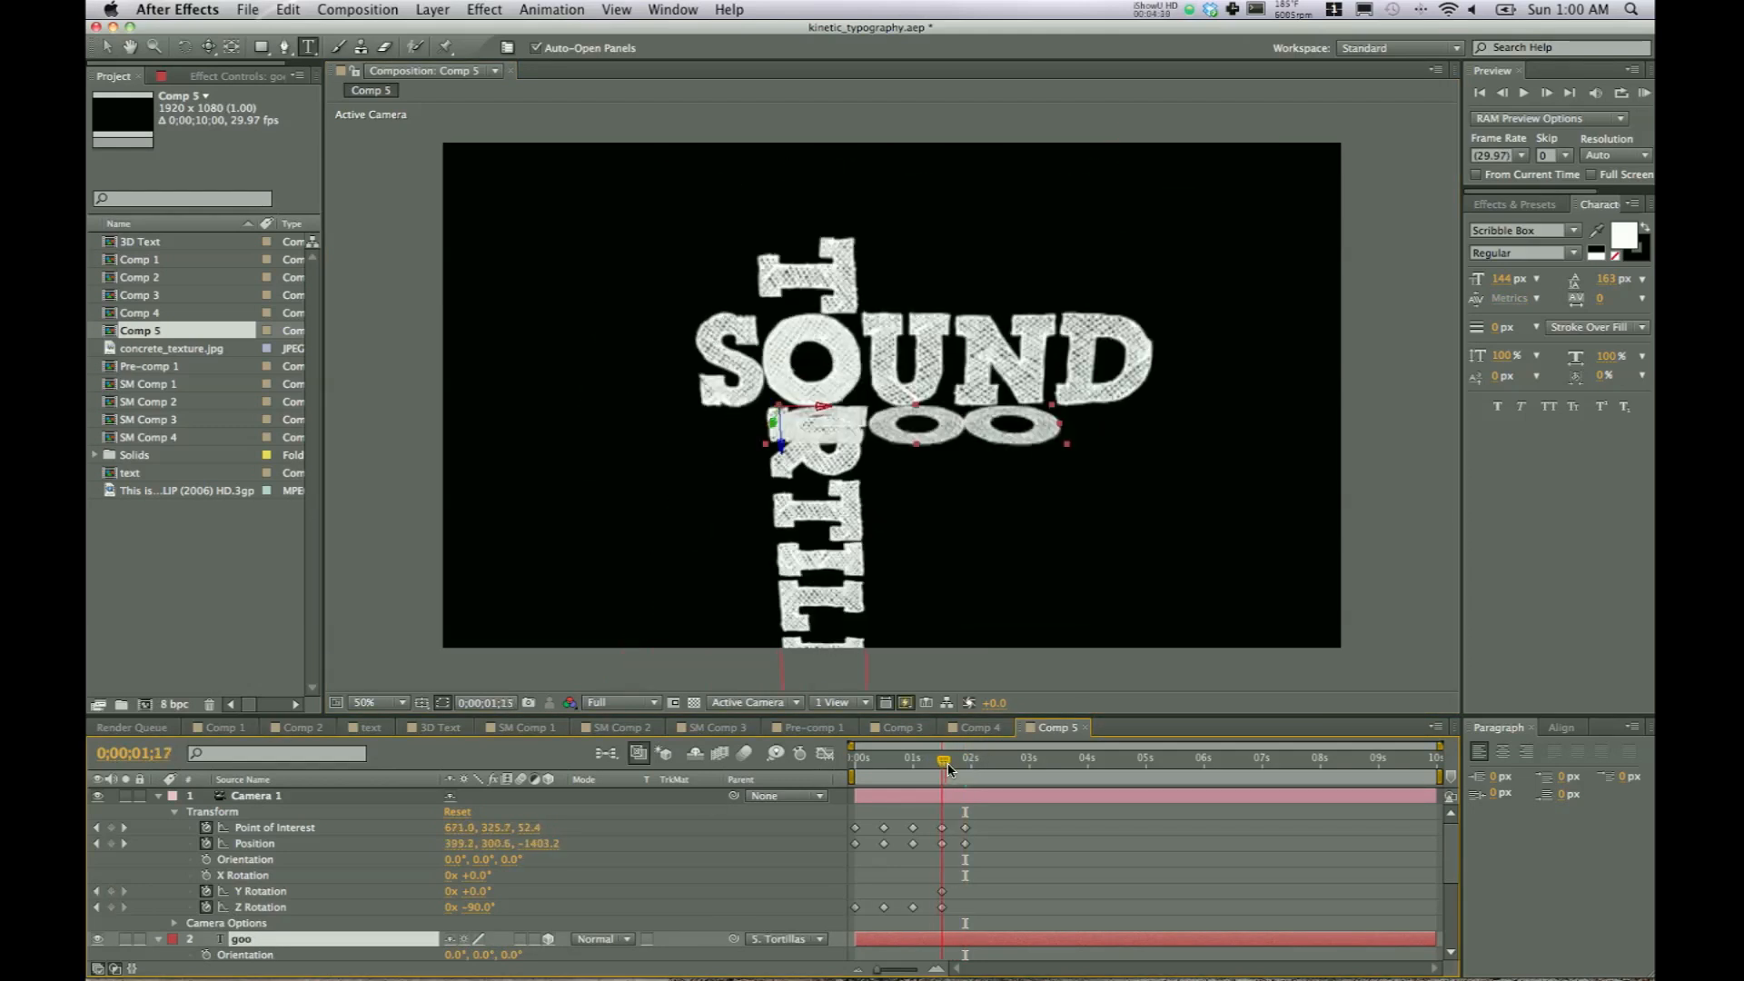
click(971, 758)
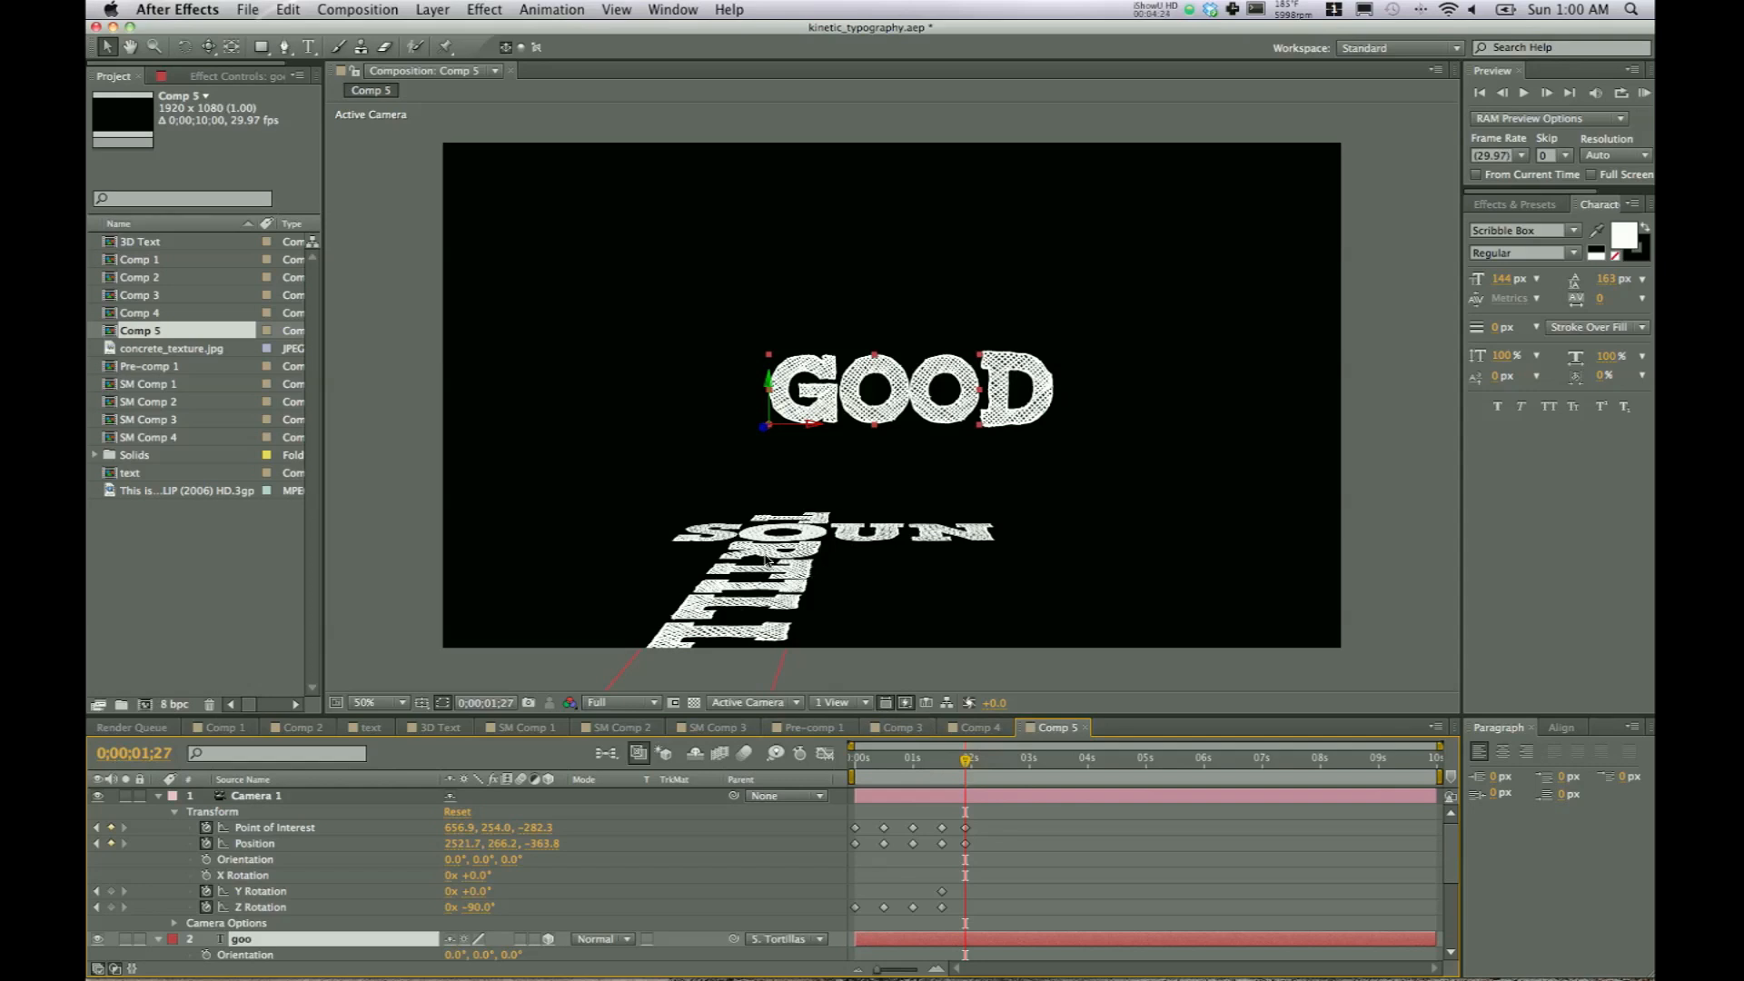
mouse_move(847, 477)
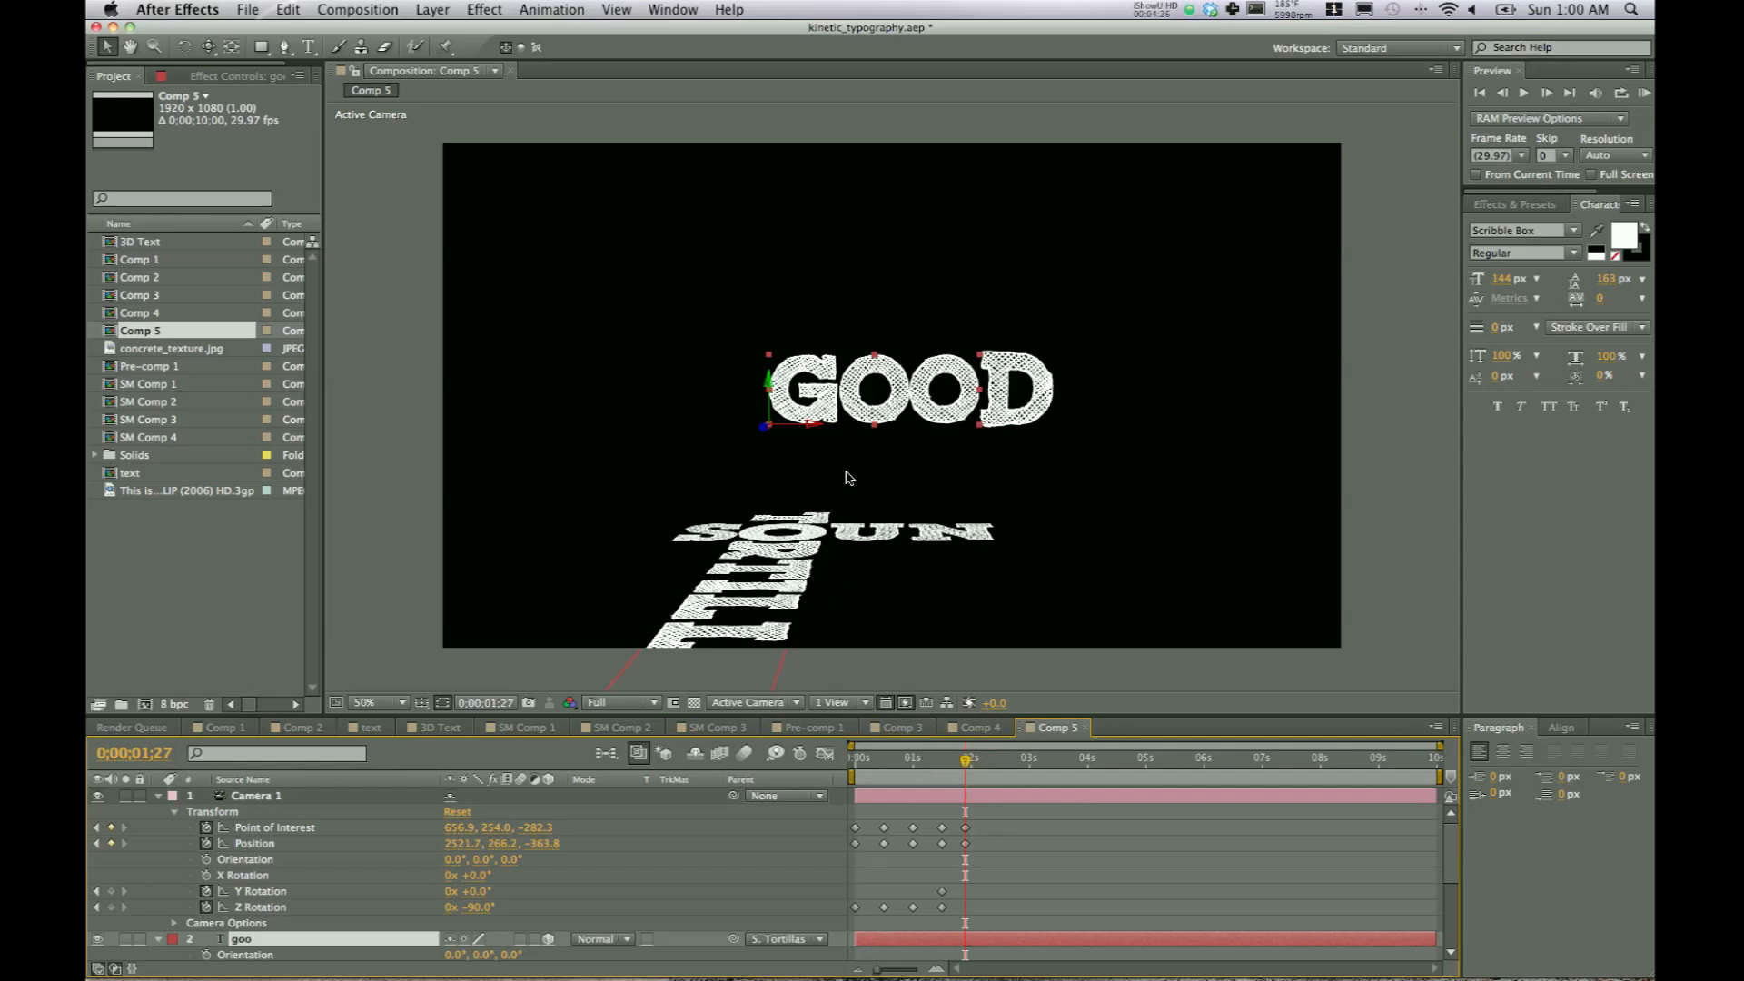
mouse_move(782, 672)
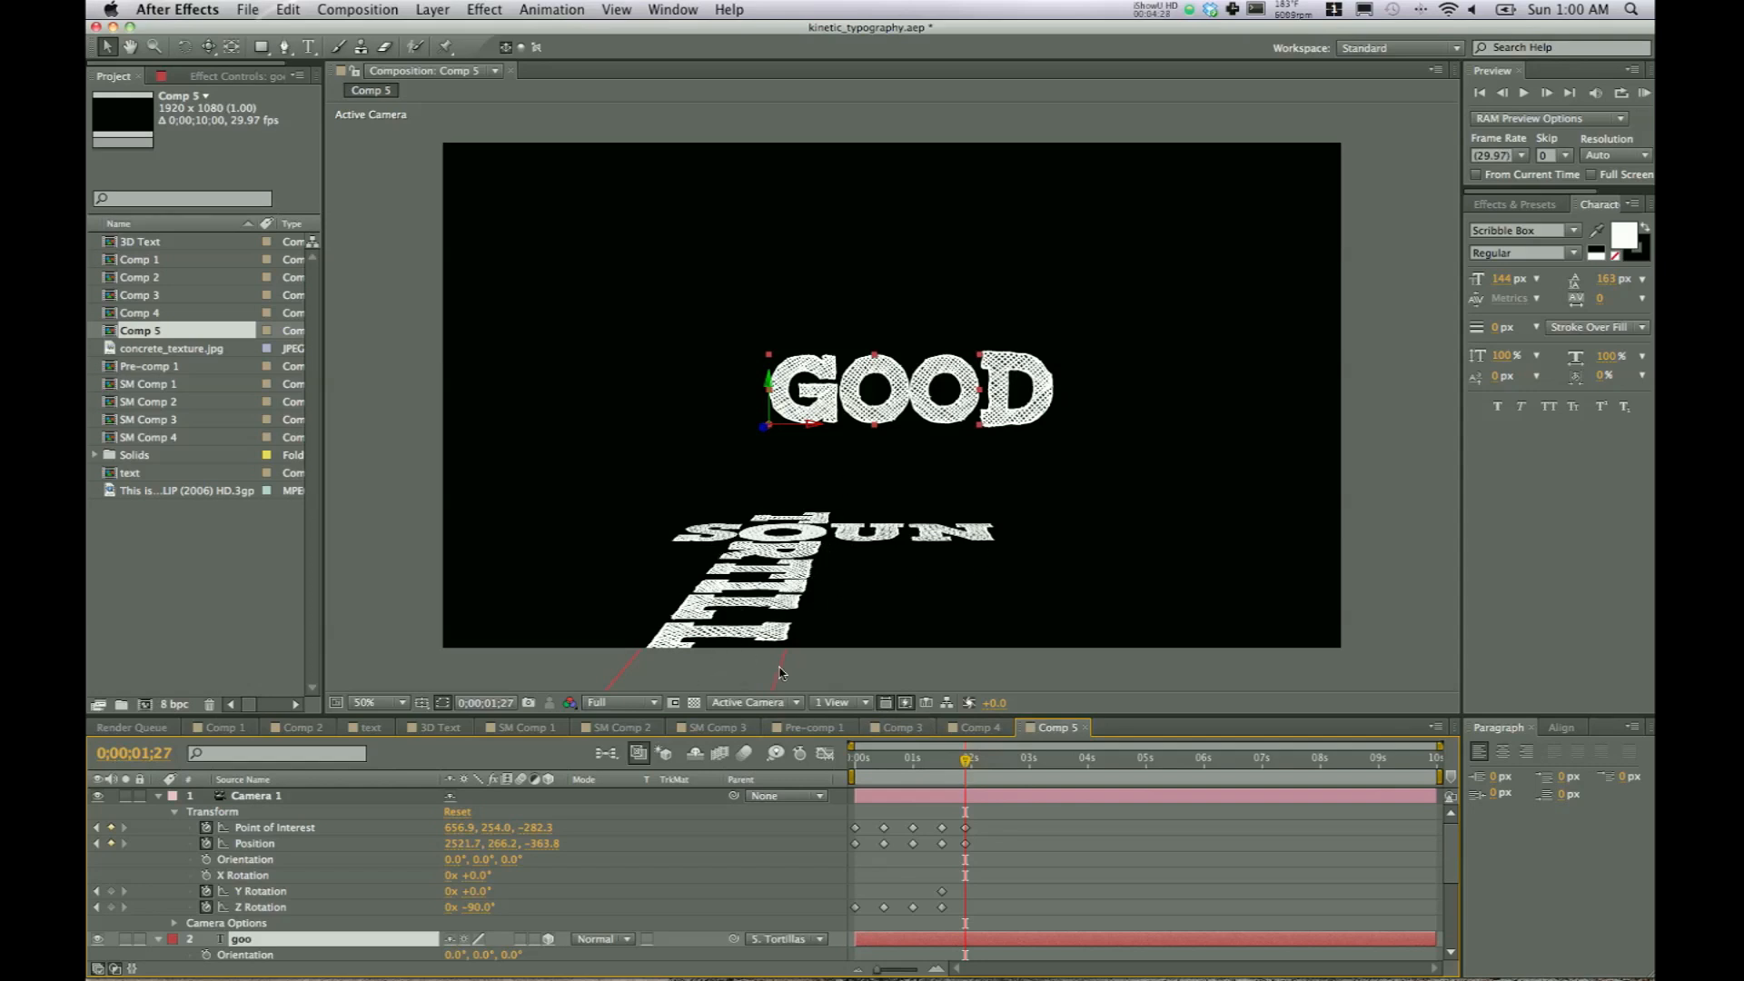
mouse_move(965, 762)
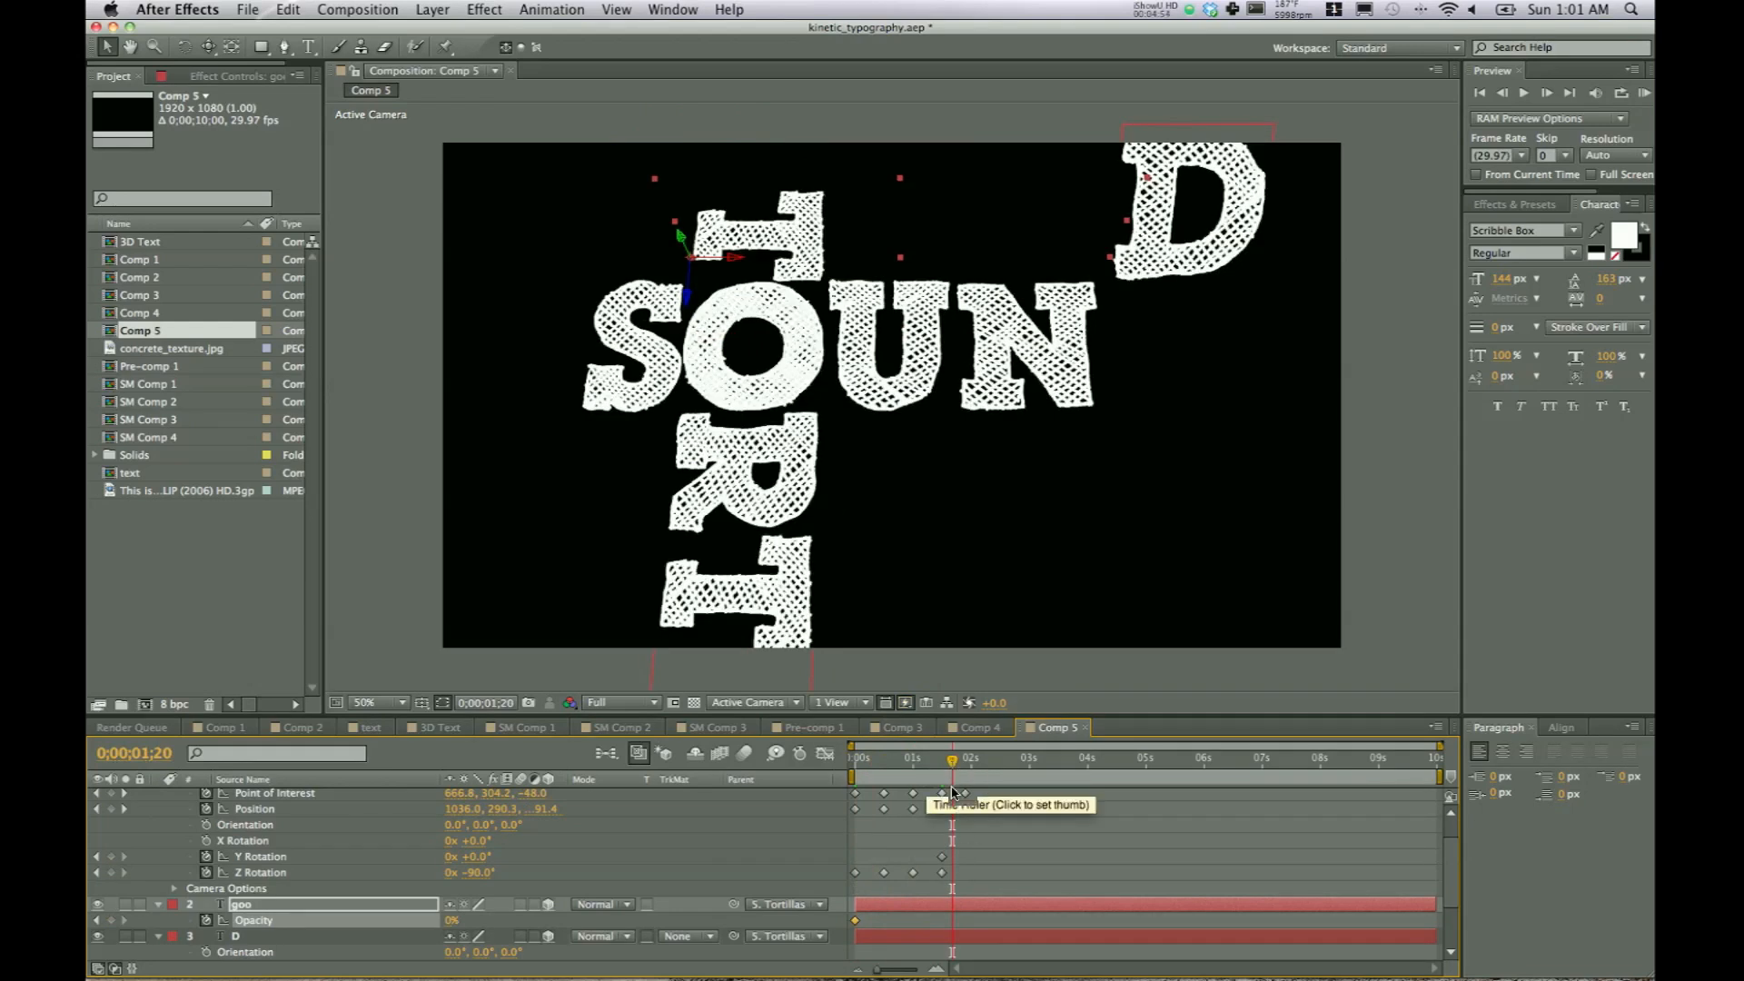
mouse_move(292, 946)
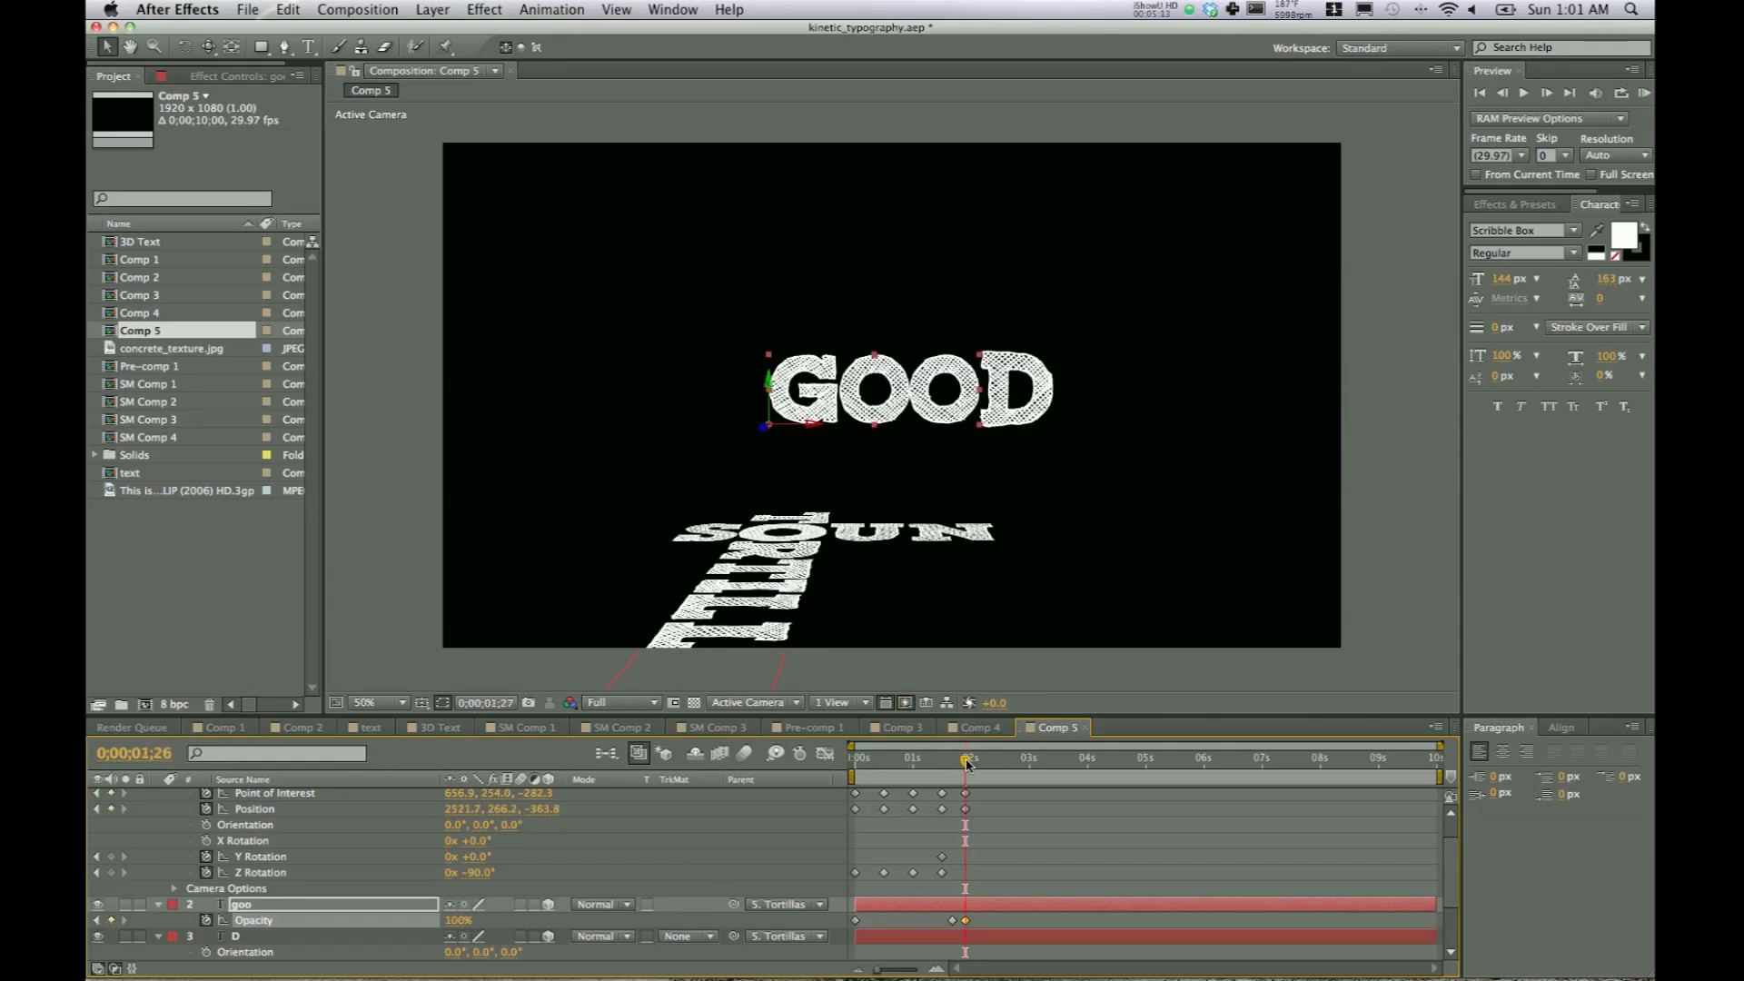
- Return to the start after keying goo's Opacity from 0% to 100% at 0;00;01;27
click(856, 757)
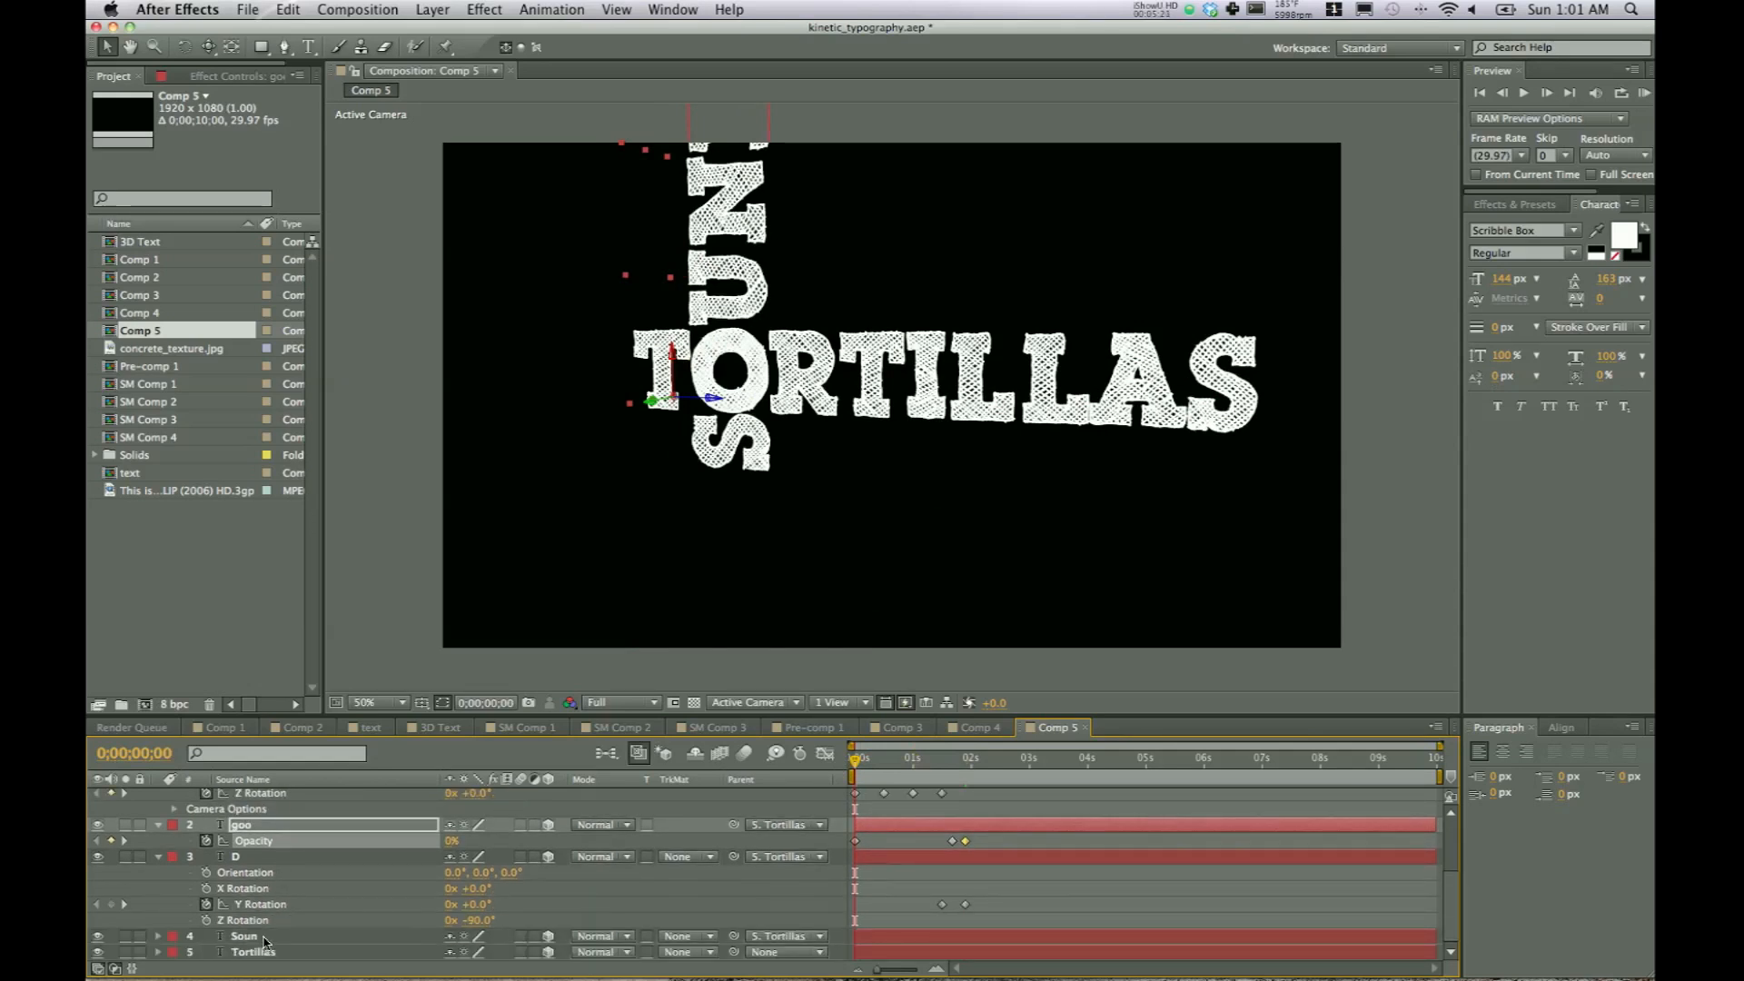
- Select the Soun layer and keyframe its Opacity at 0% on frame 0
click(244, 935)
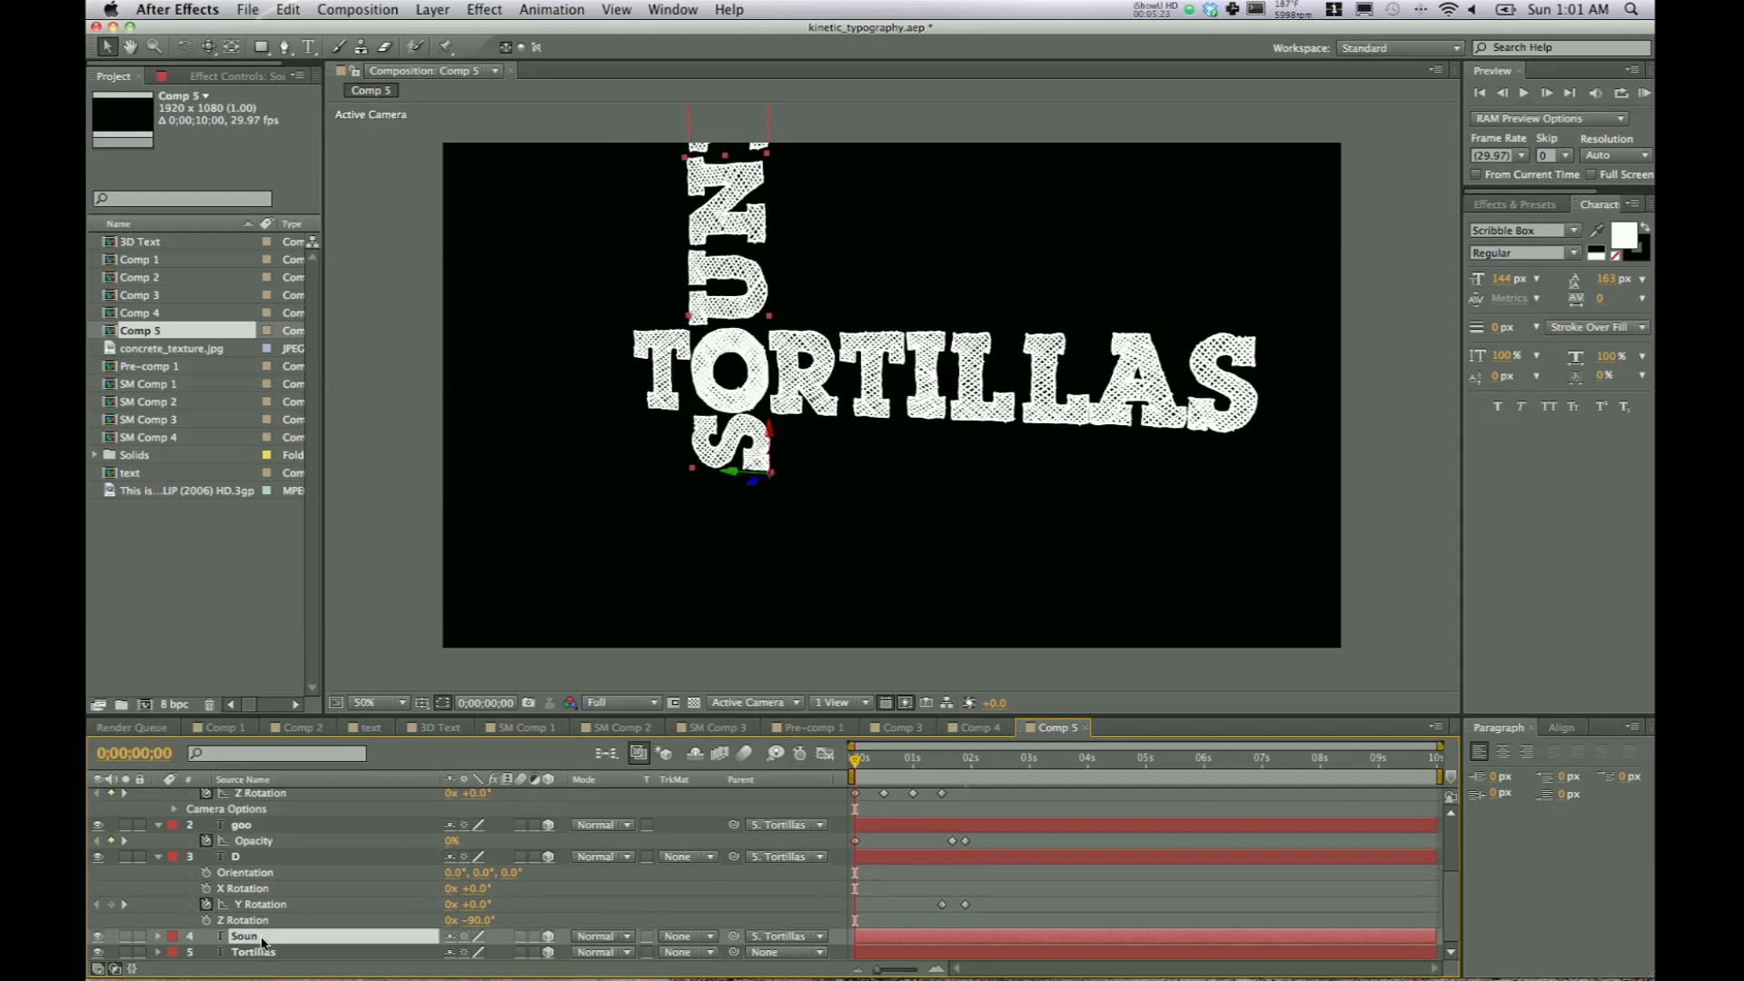
mouse_move(737, 237)
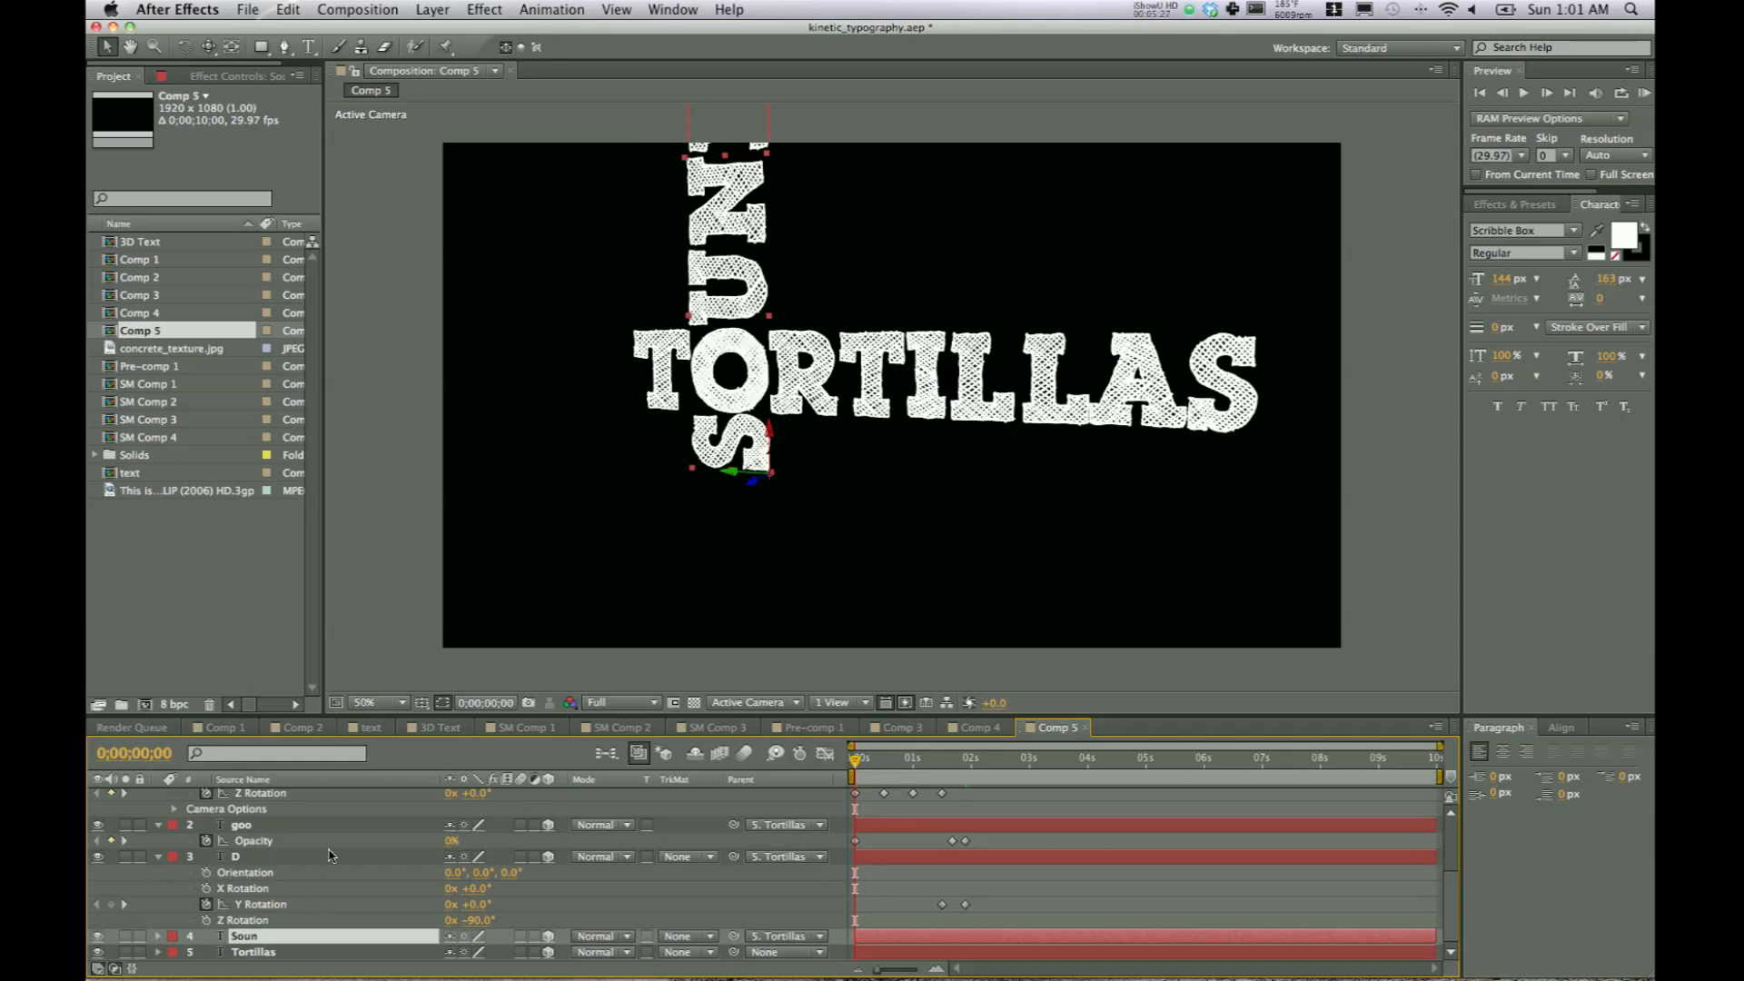
click(157, 951)
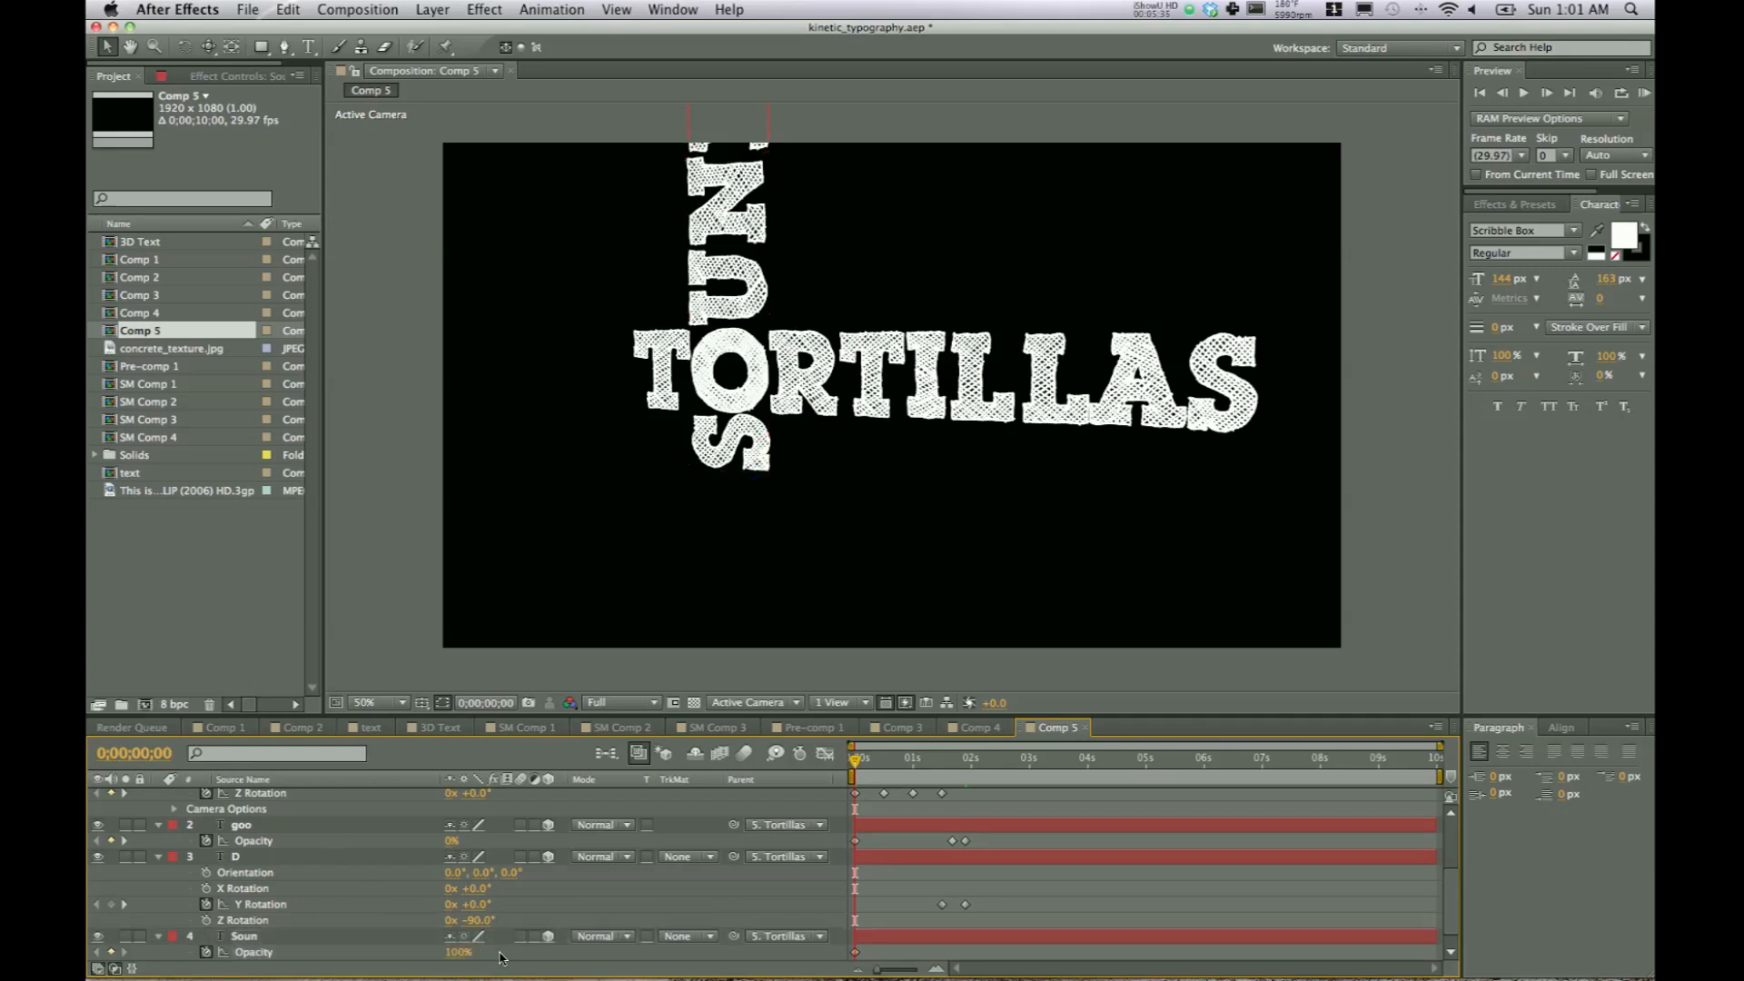
click(245, 935)
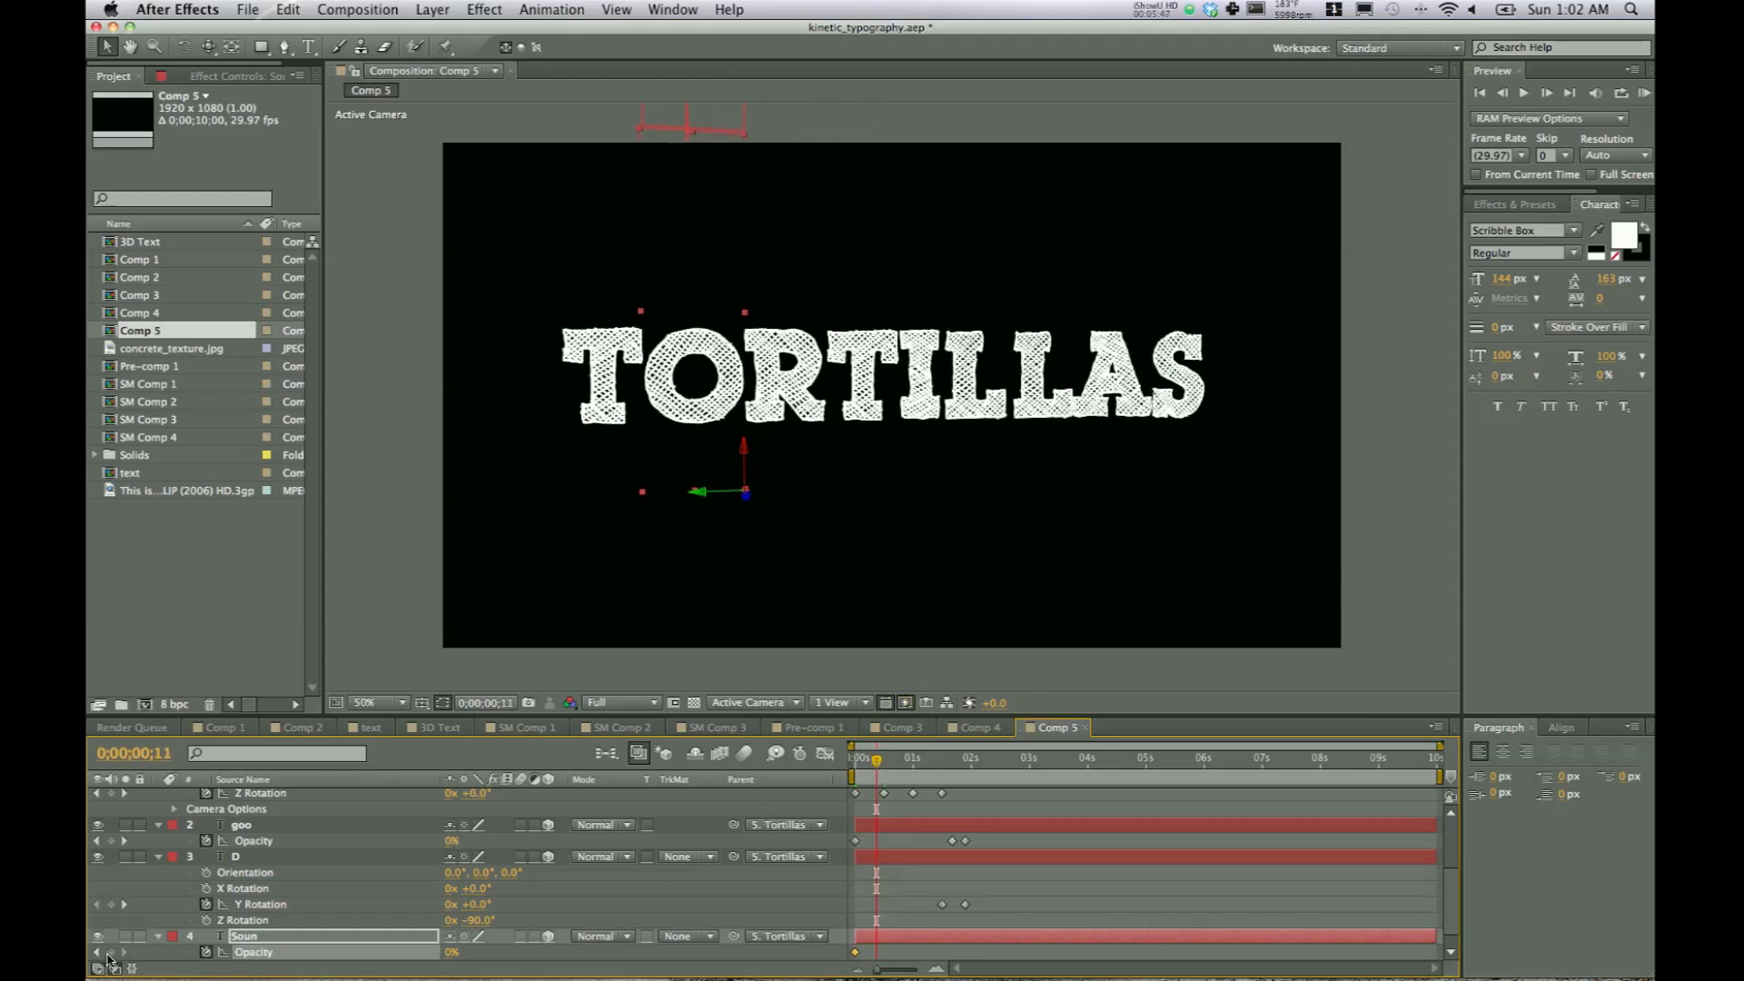
mouse_move(109, 952)
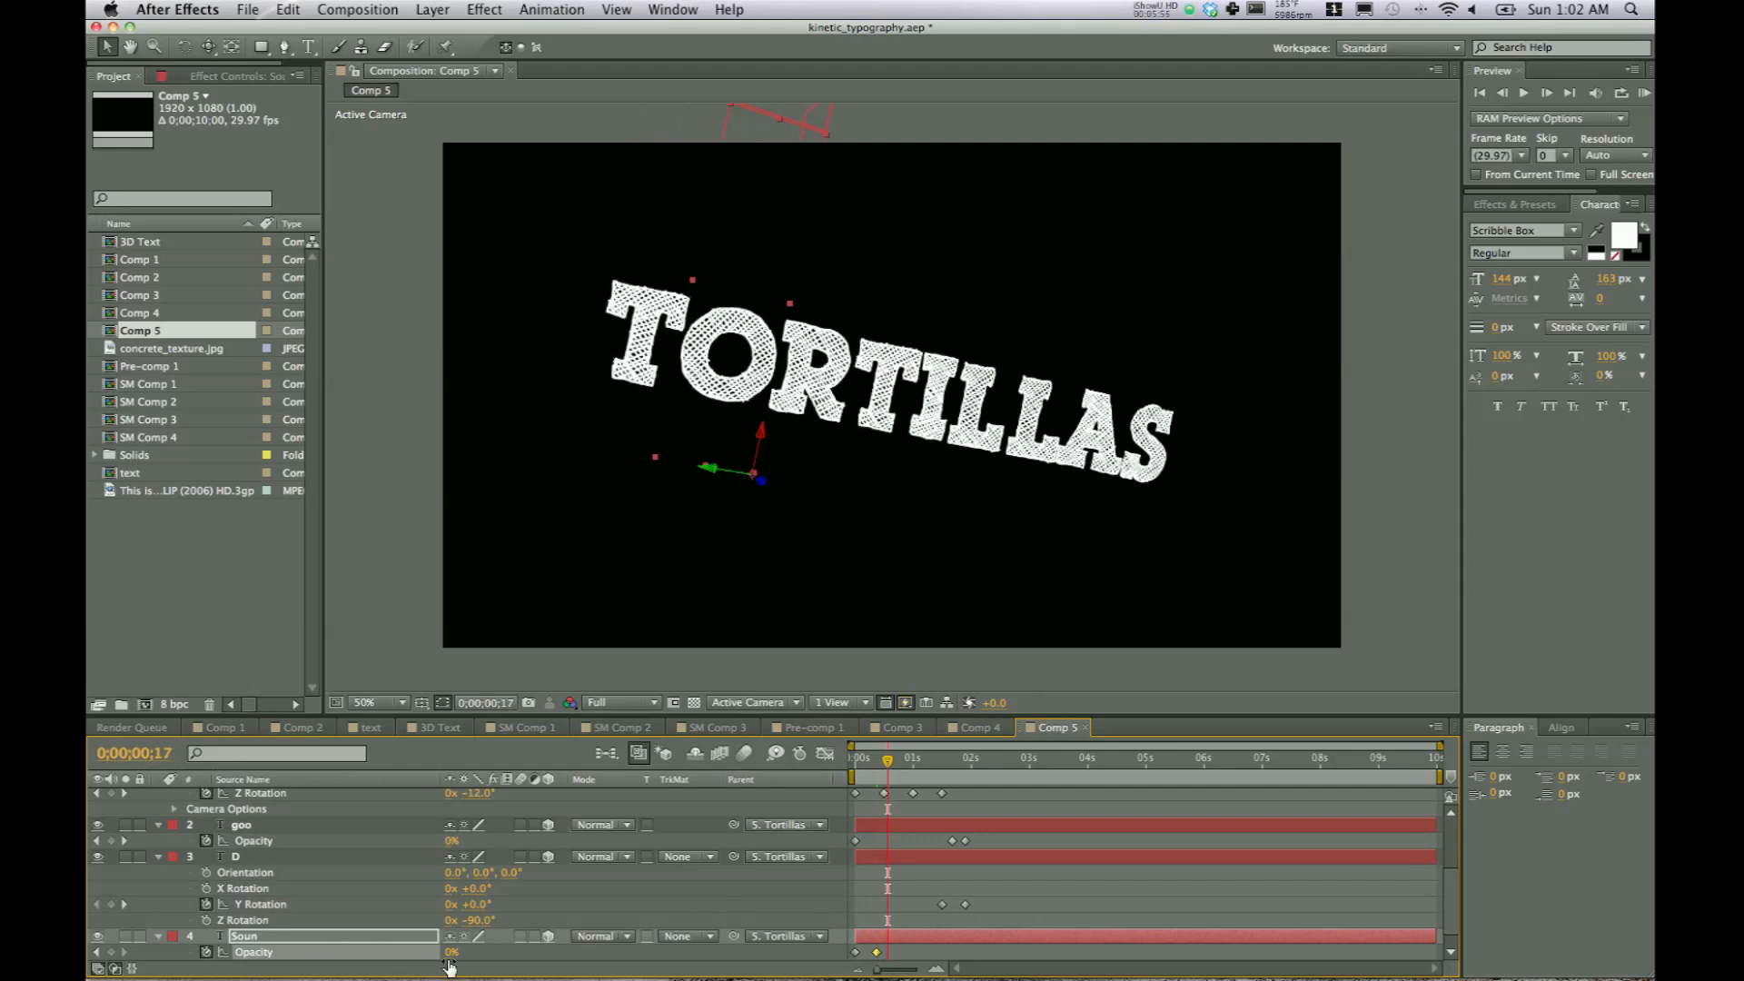
click(450, 952)
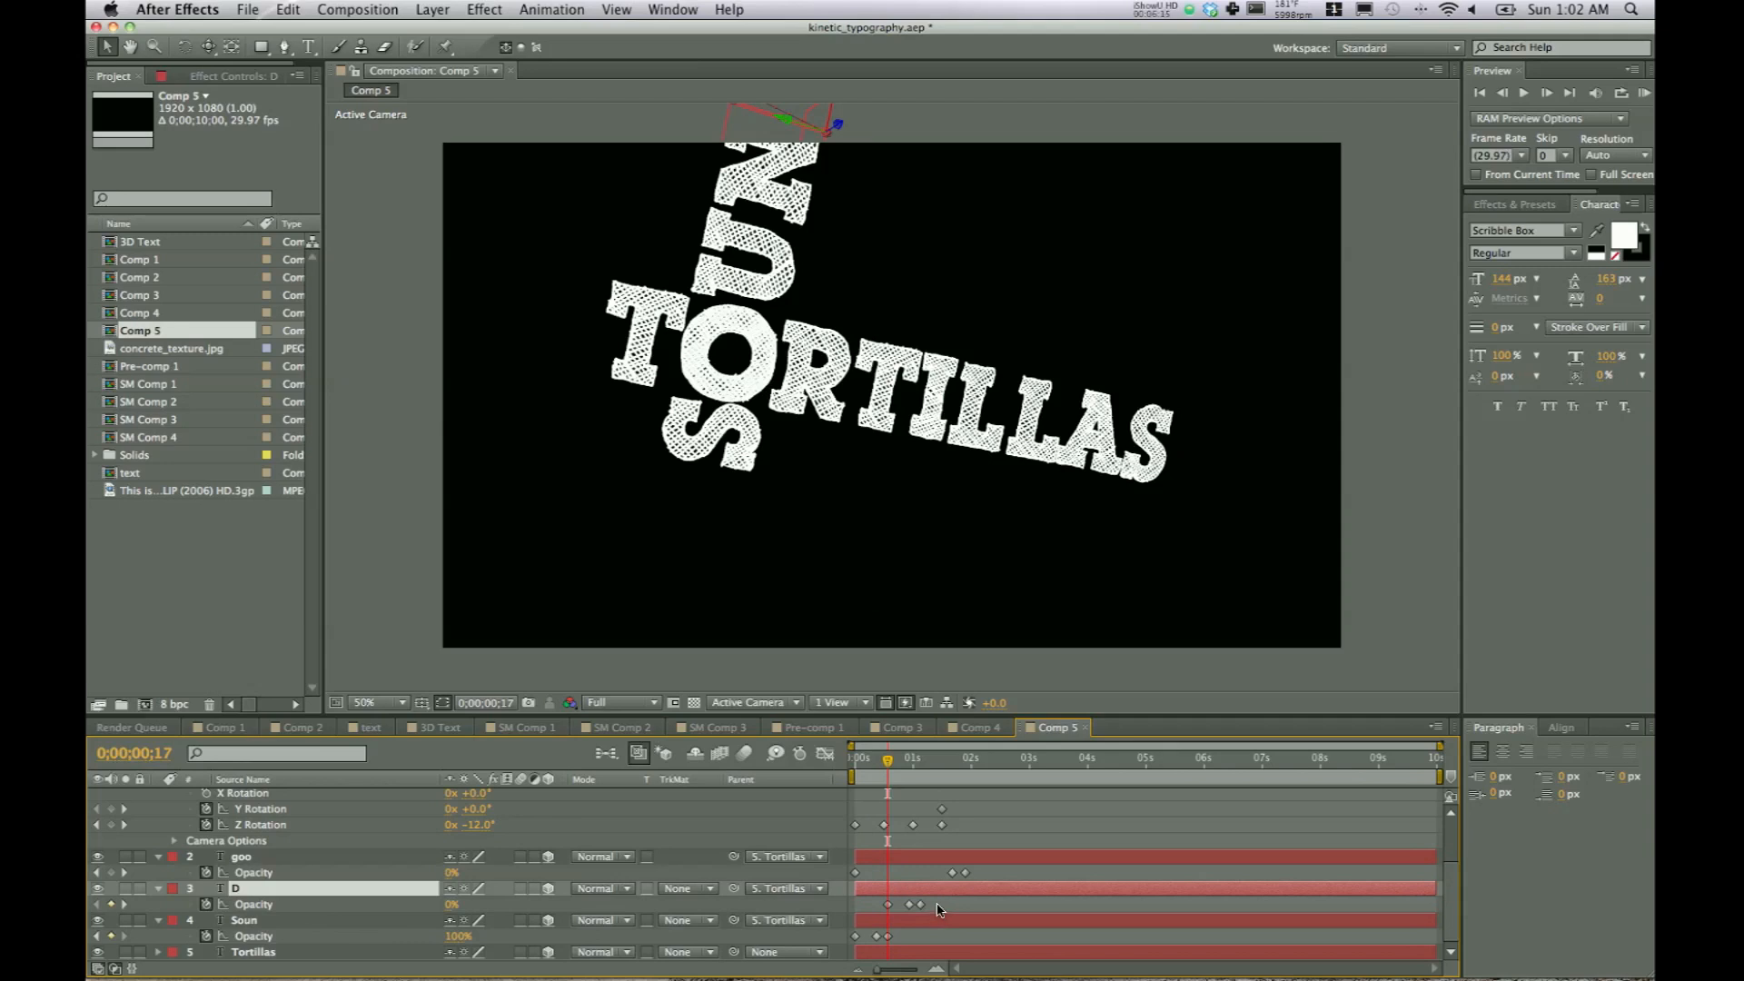
mouse_move(887, 813)
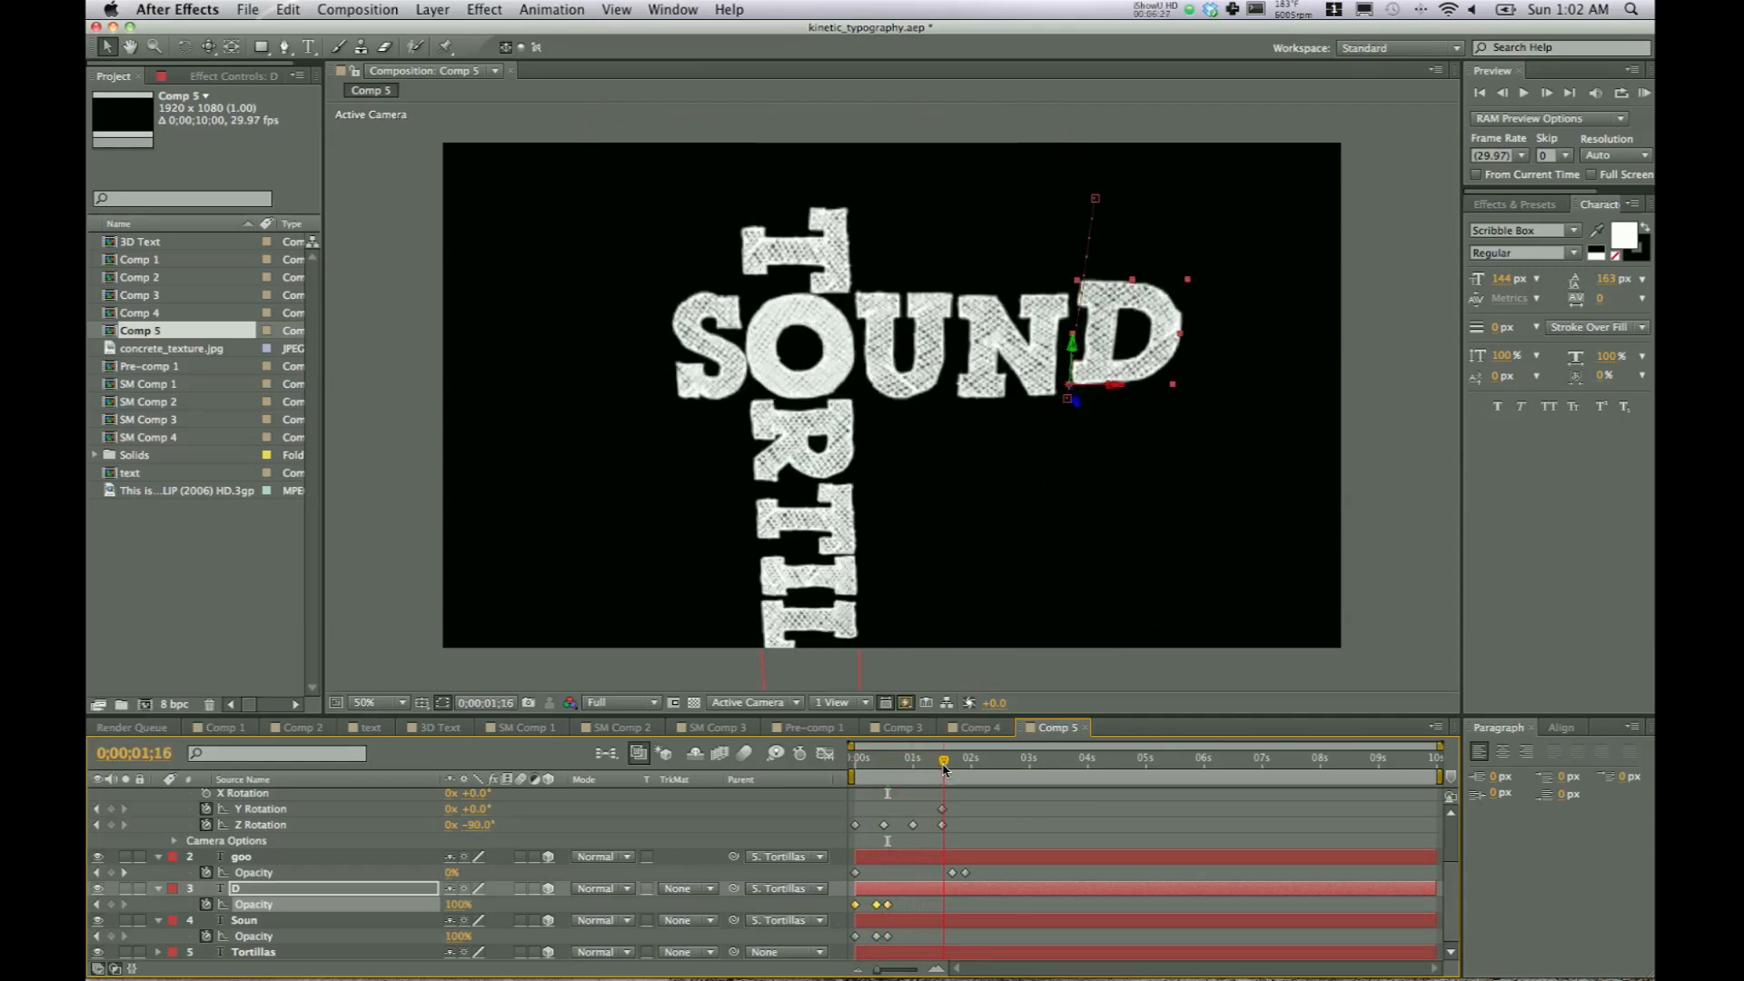
- Check that Soun and D reach 100% Opacity so SOUND reads complete near 1:15
click(941, 754)
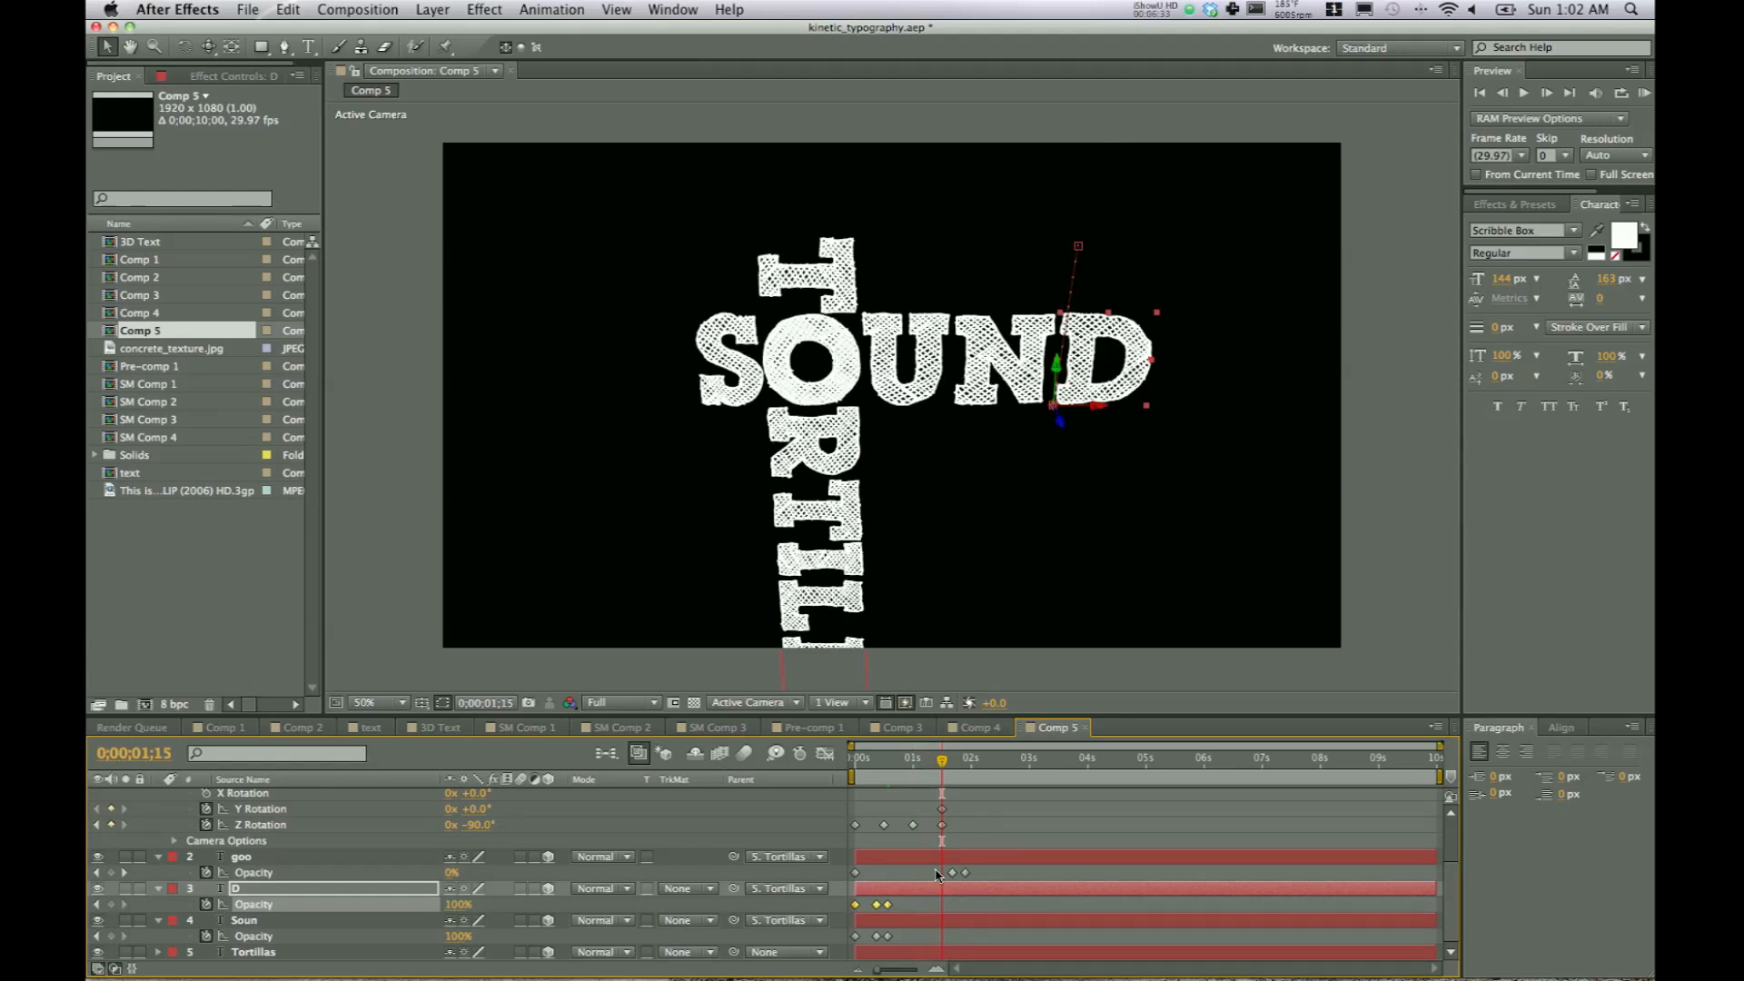
- Fade TORTILLAS Opacity from 100% to 0% at 0;00;01;00, then scrub to review
click(912, 759)
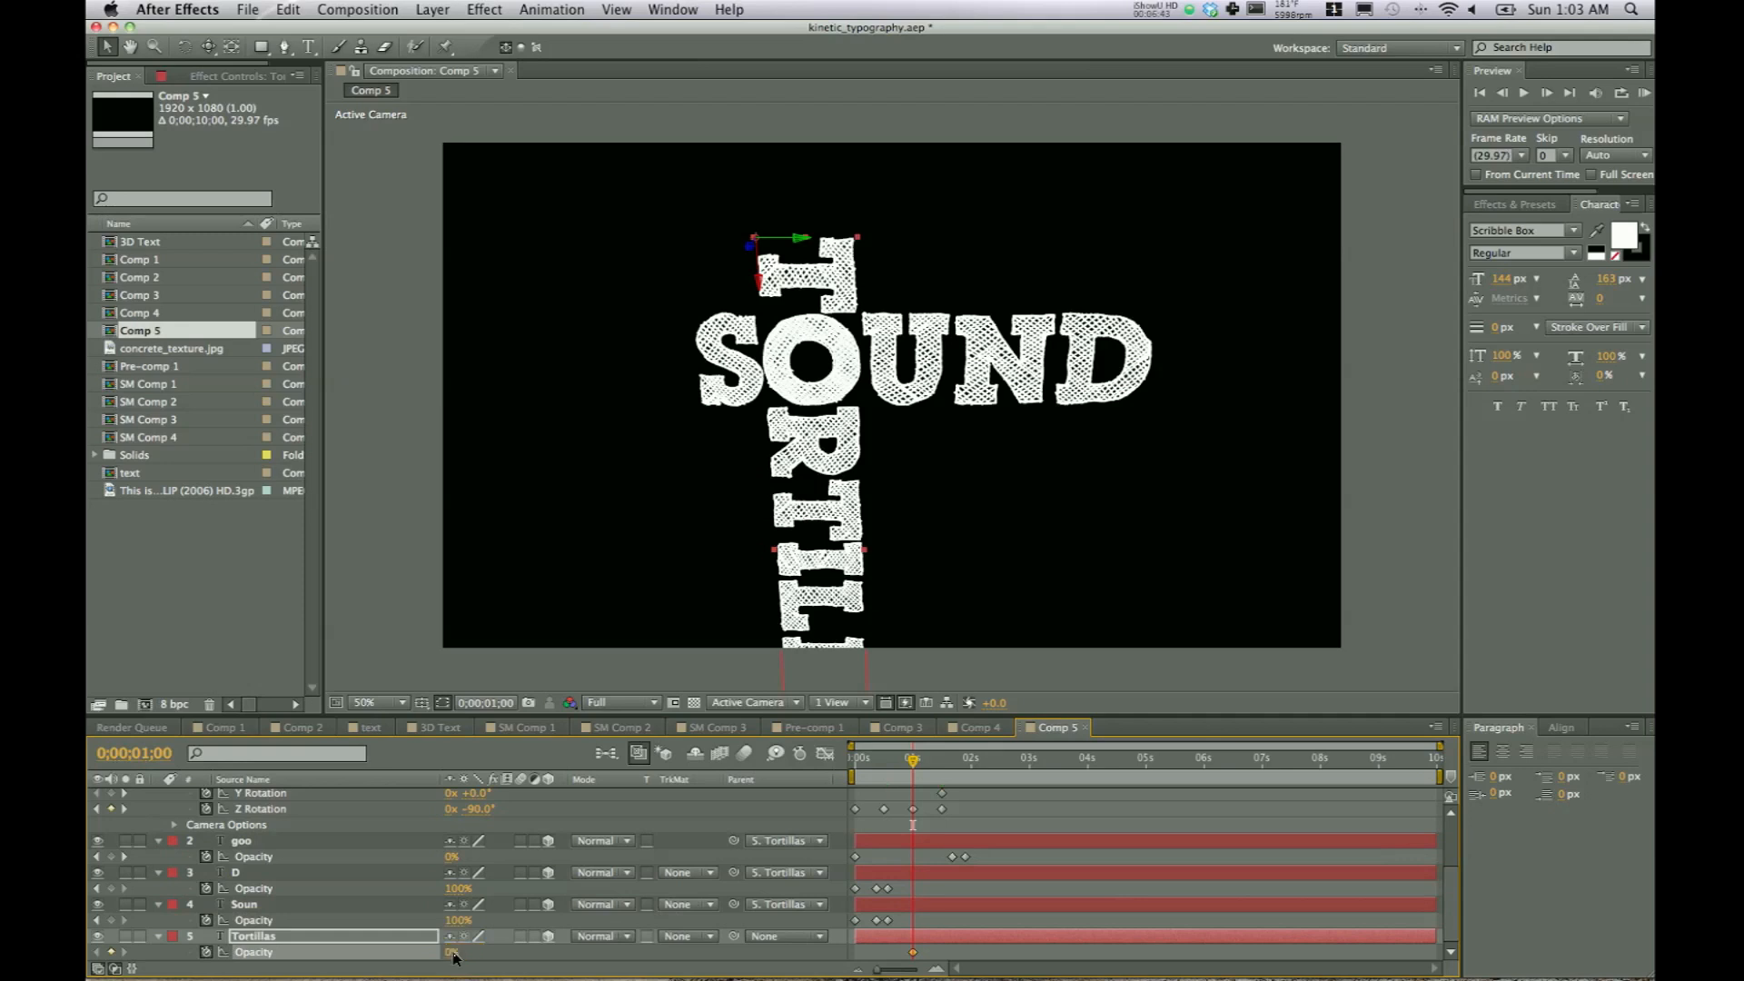
click(890, 758)
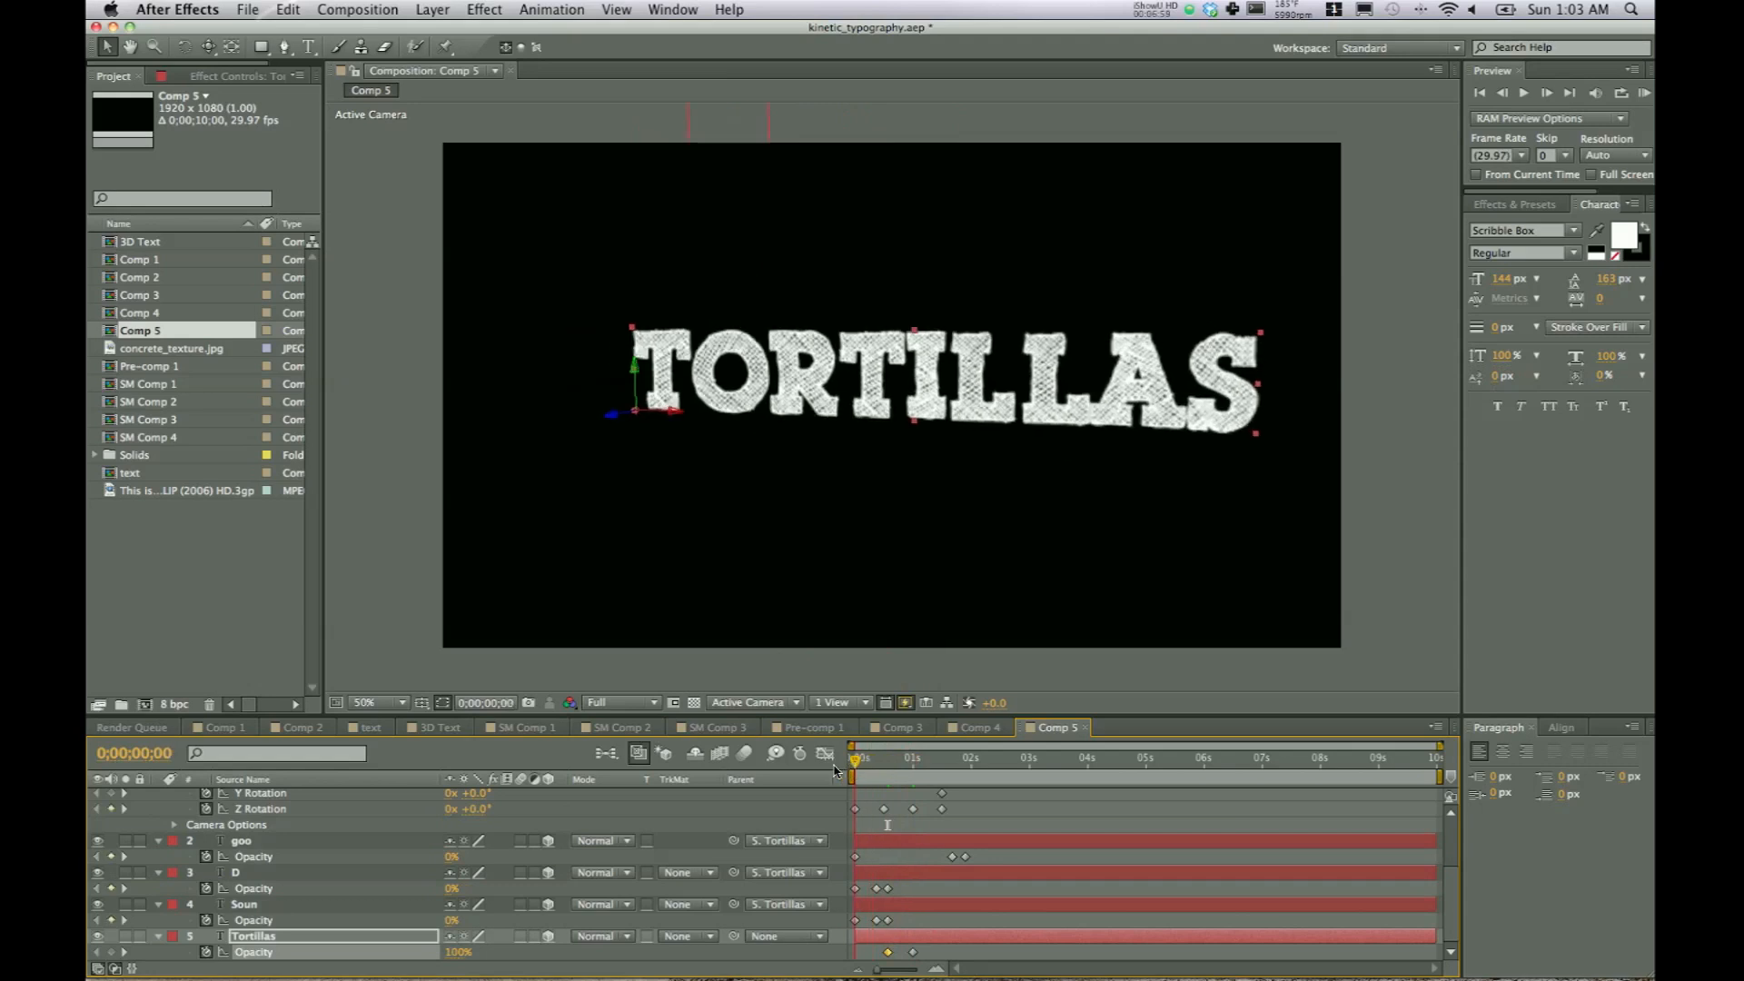
click(956, 757)
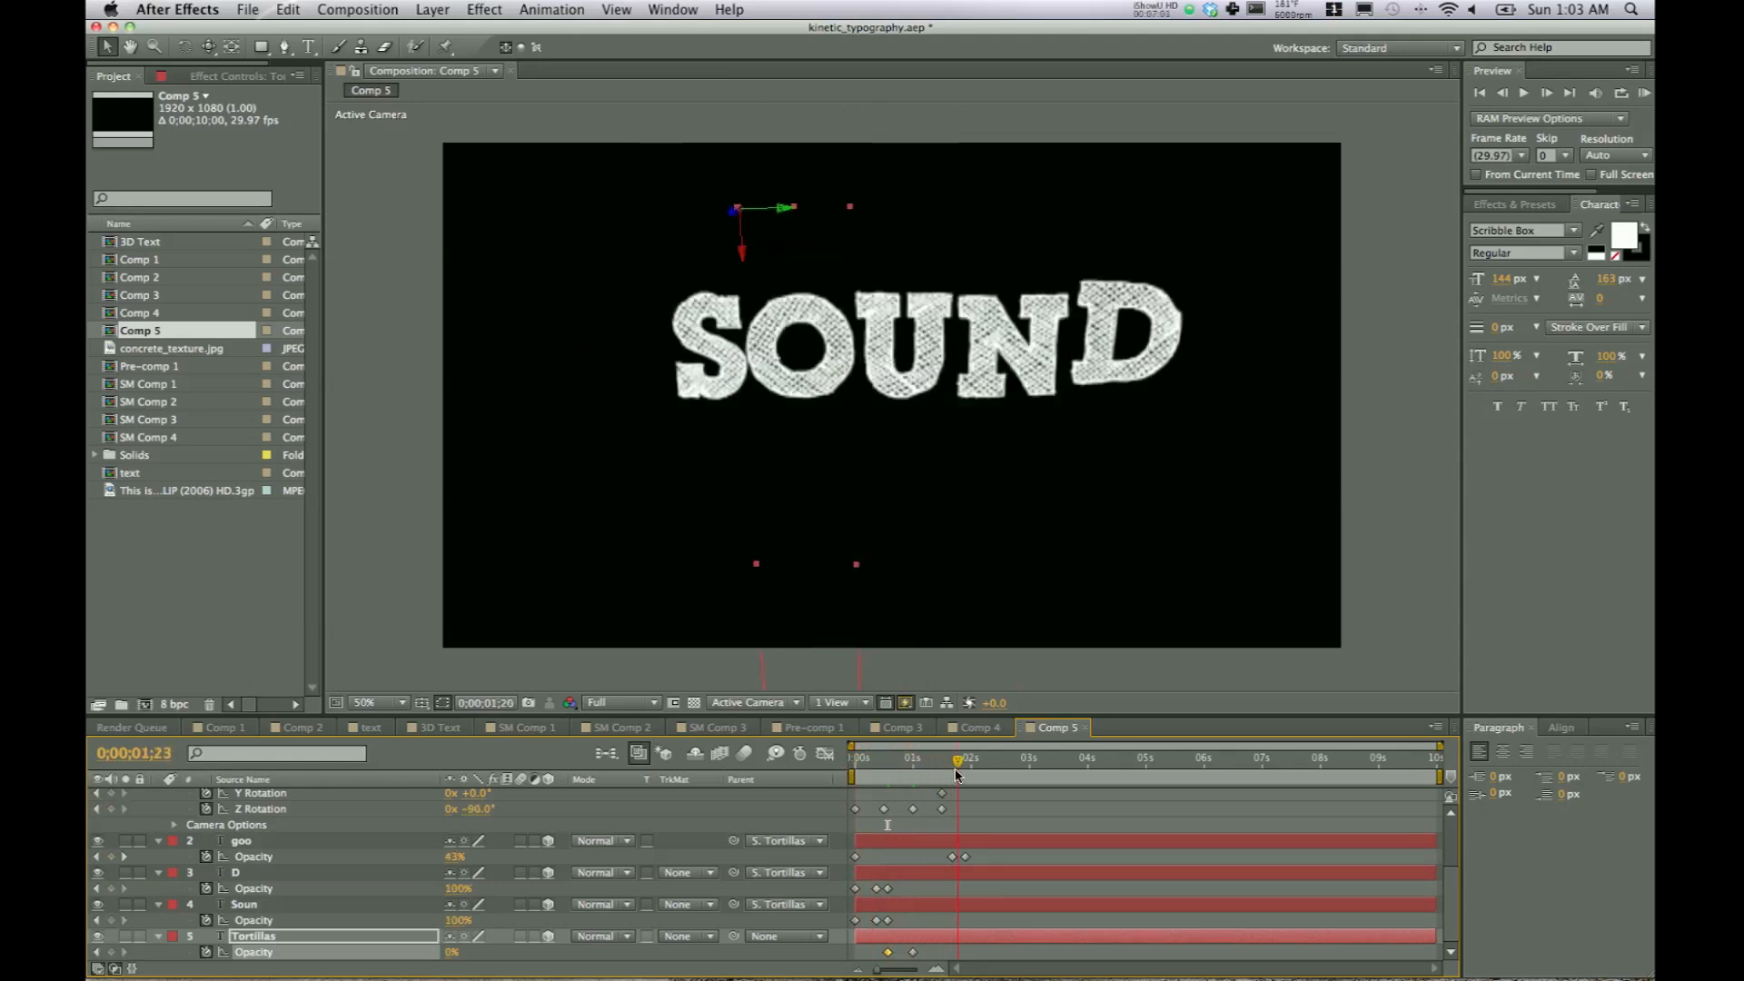
click(992, 757)
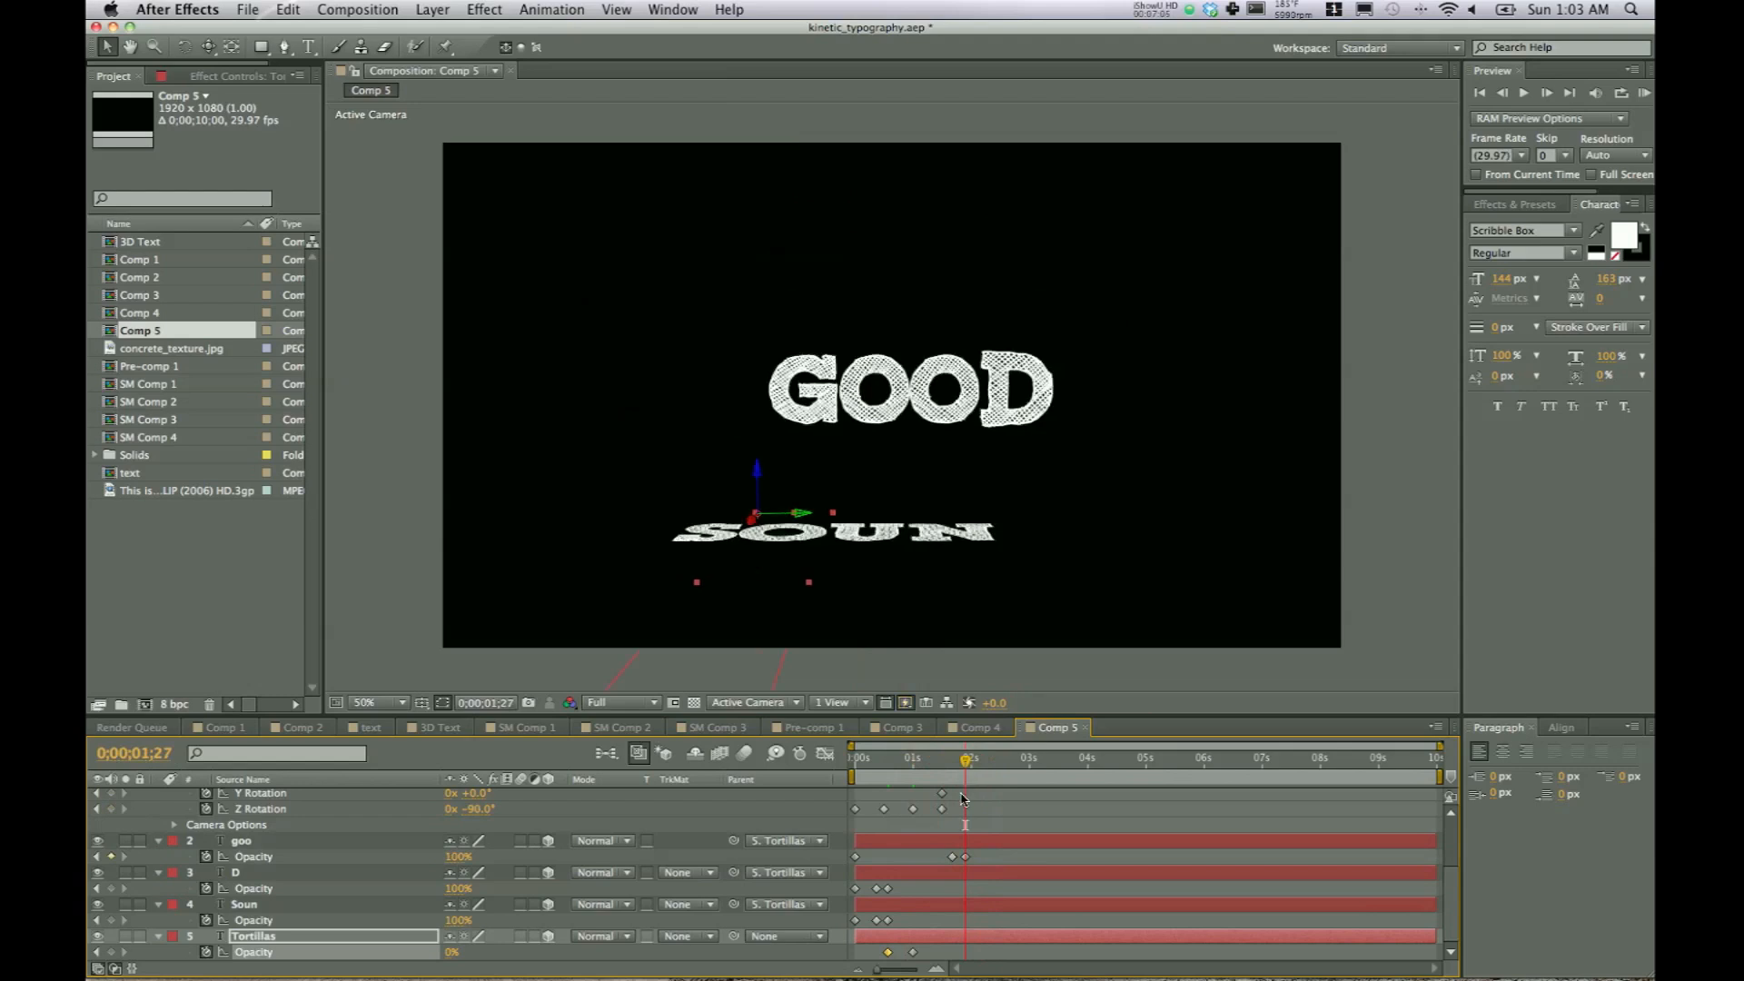
mouse_move(951, 912)
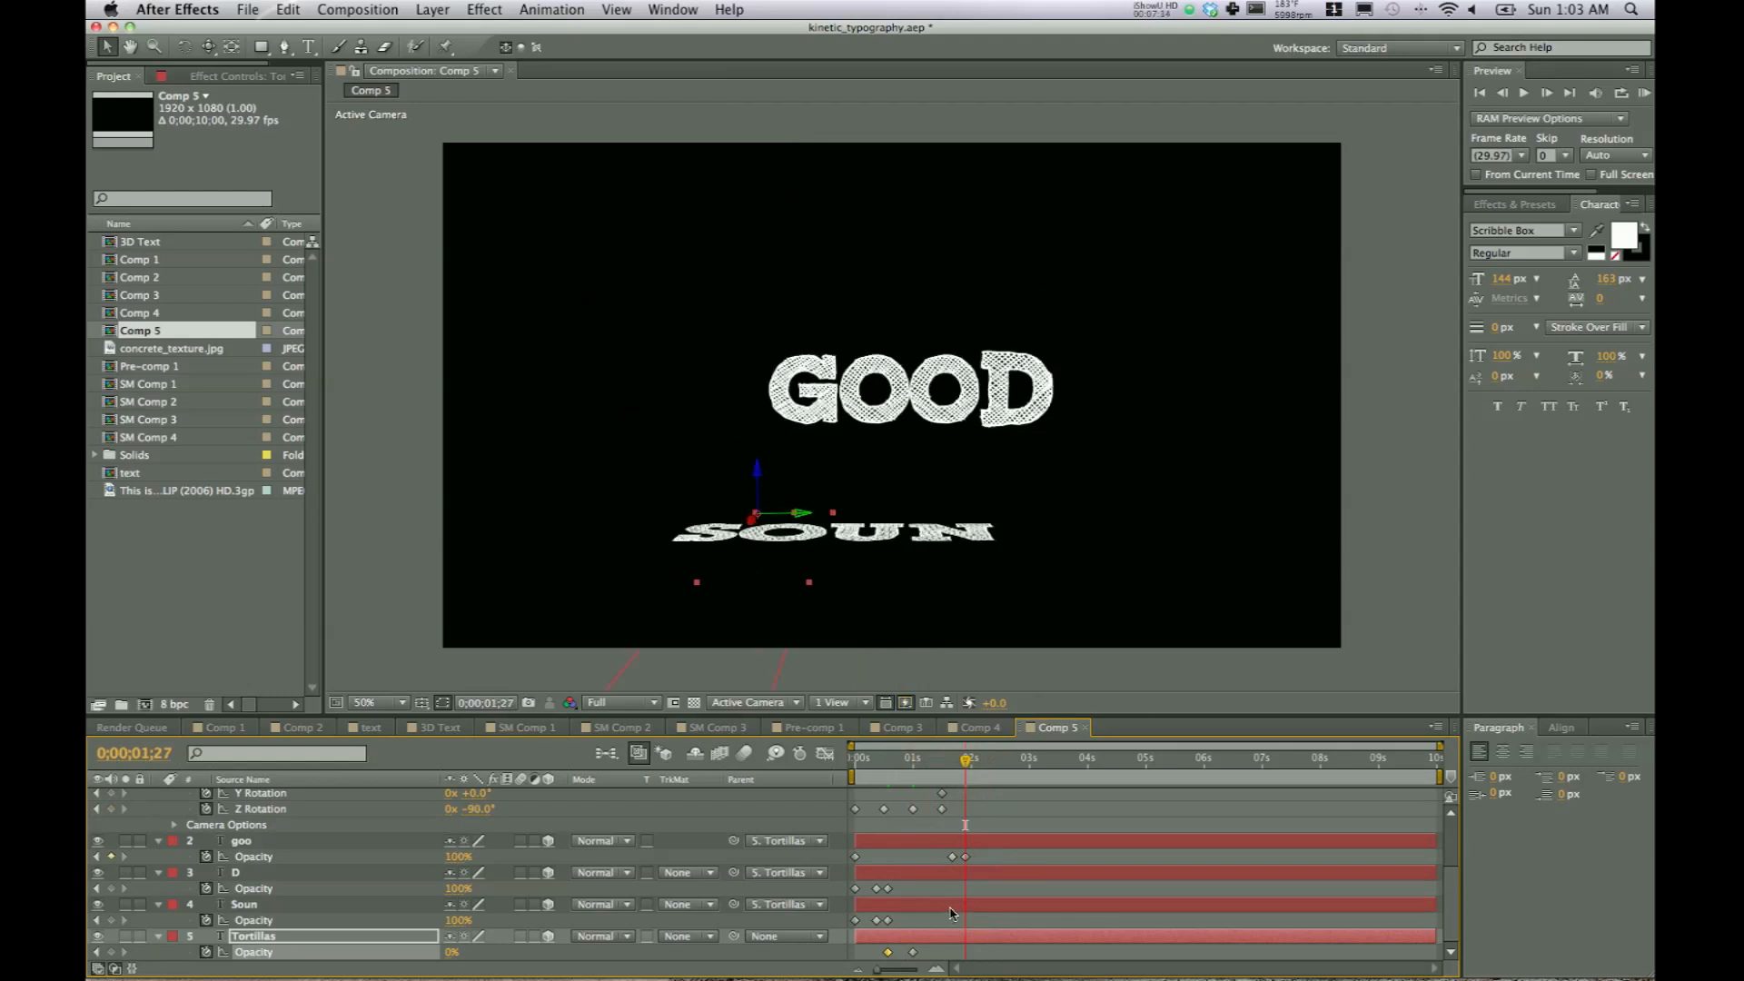
- Add a 100% Soun Opacity keyframe at 0;00;01;27 and move slightly later
click(243, 902)
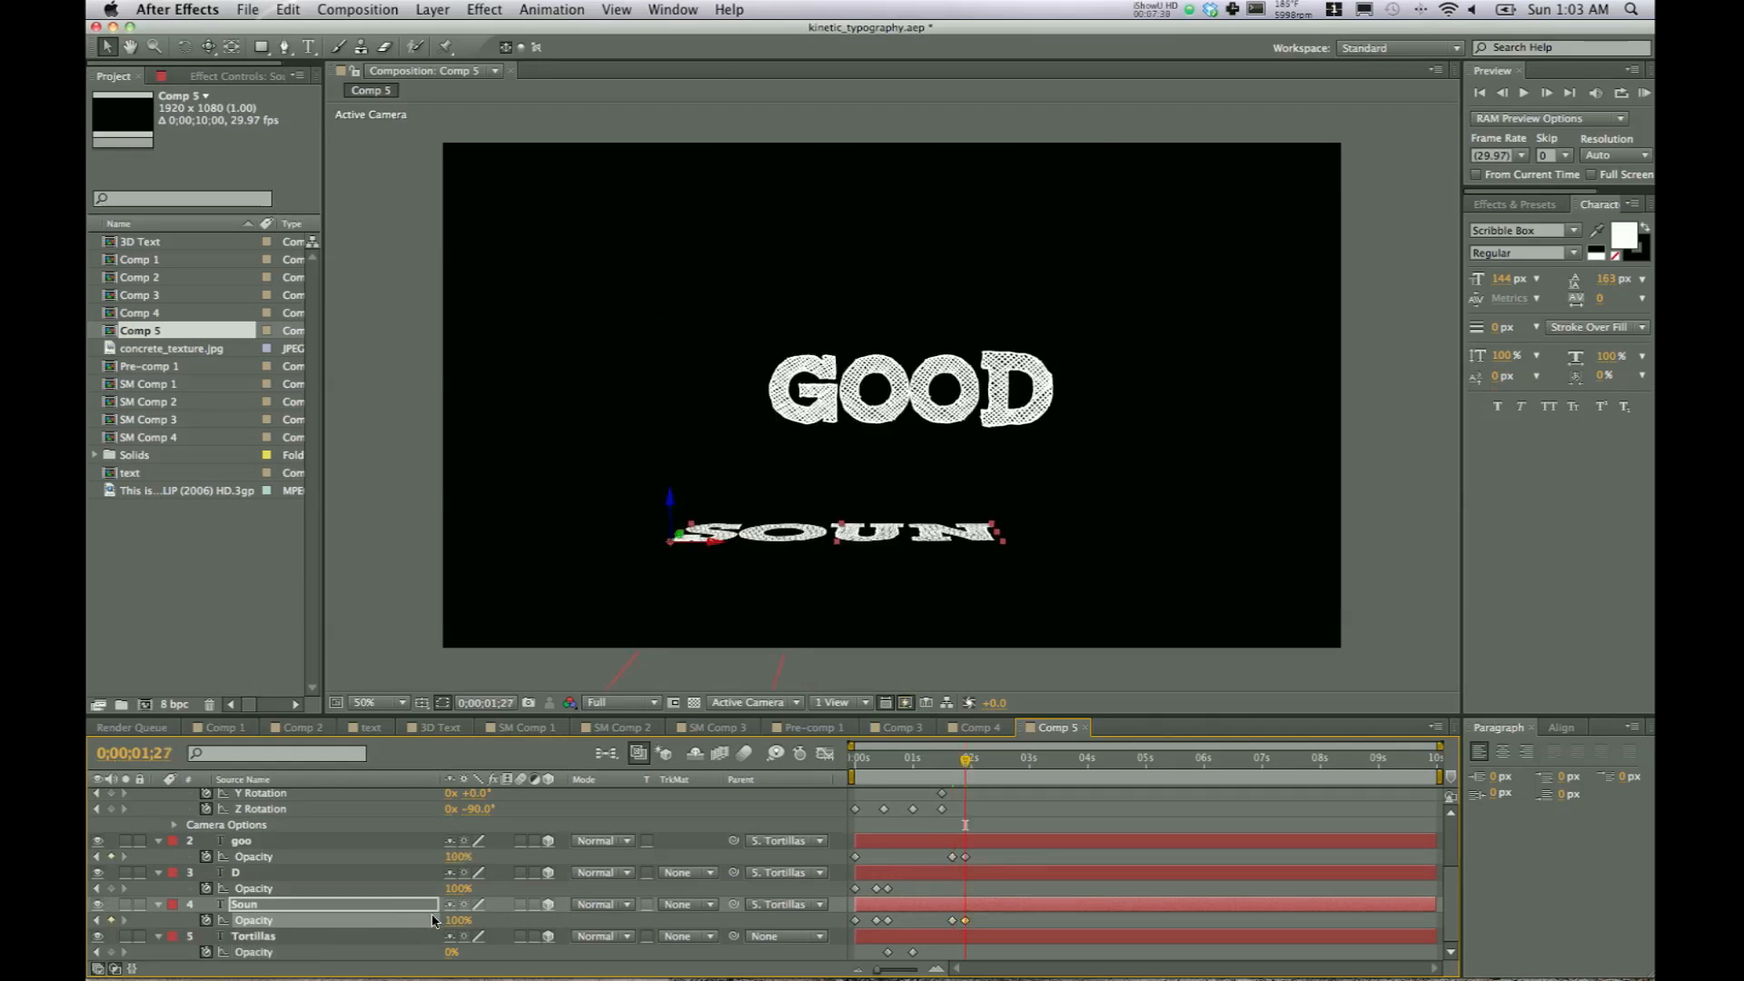
click(457, 920)
text(0)
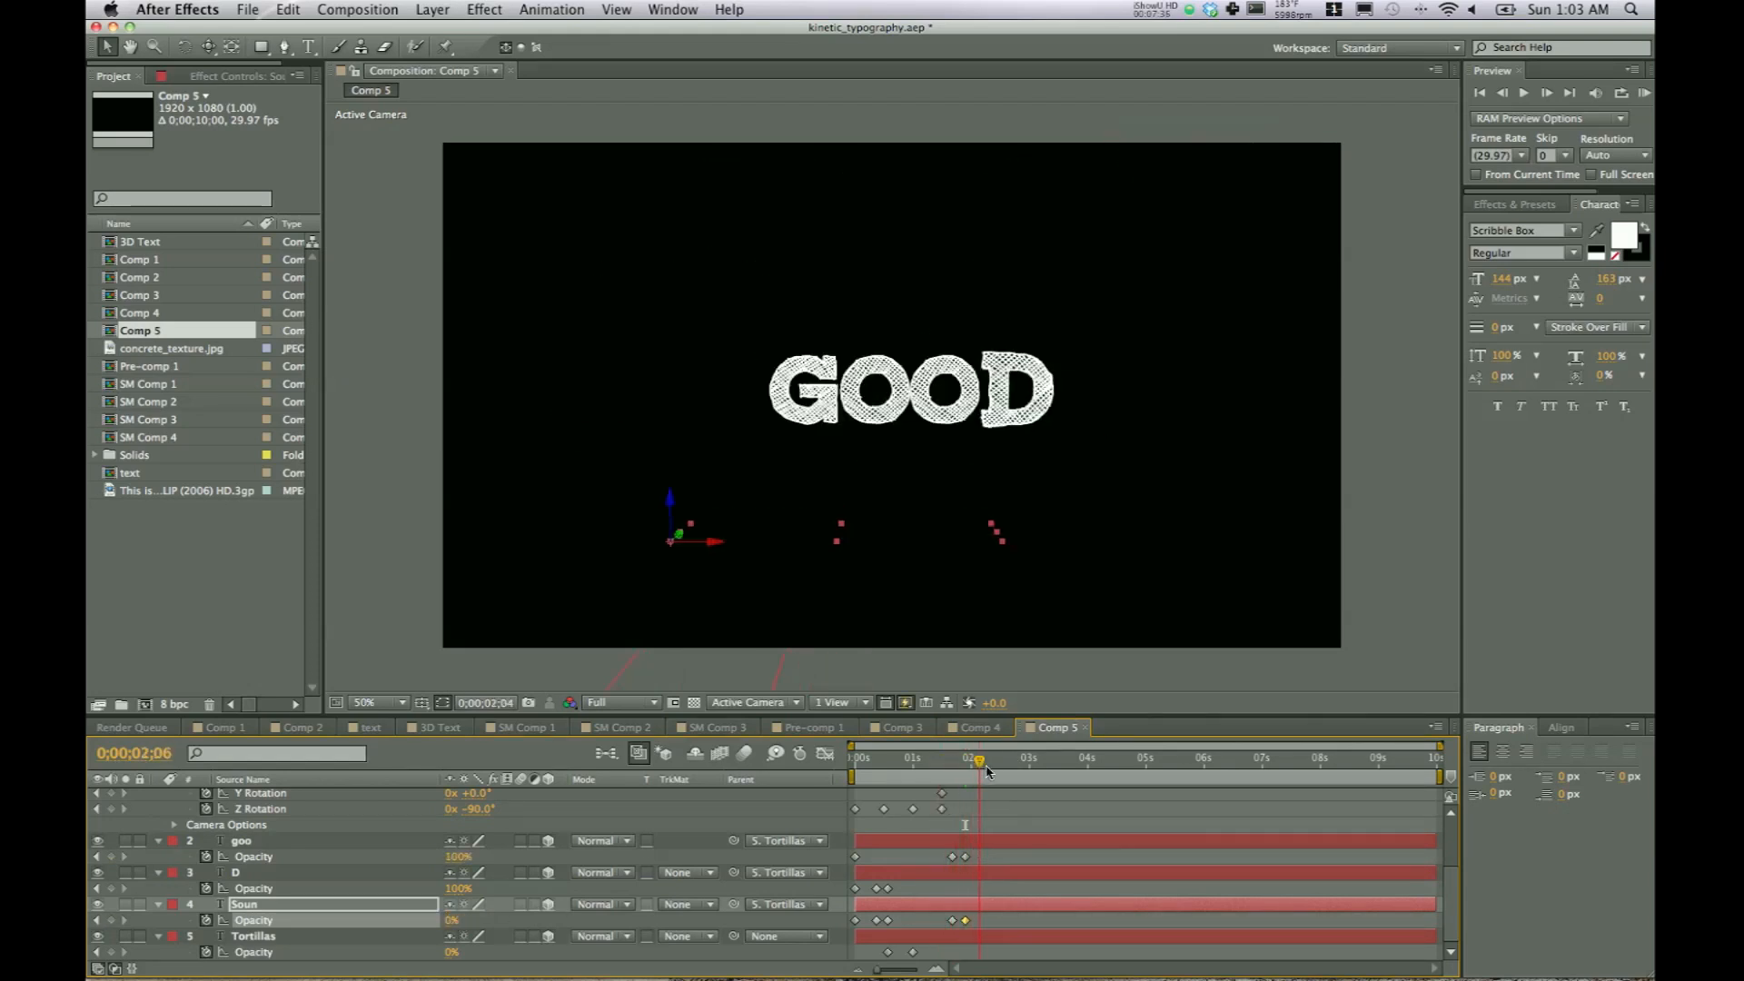
click(853, 757)
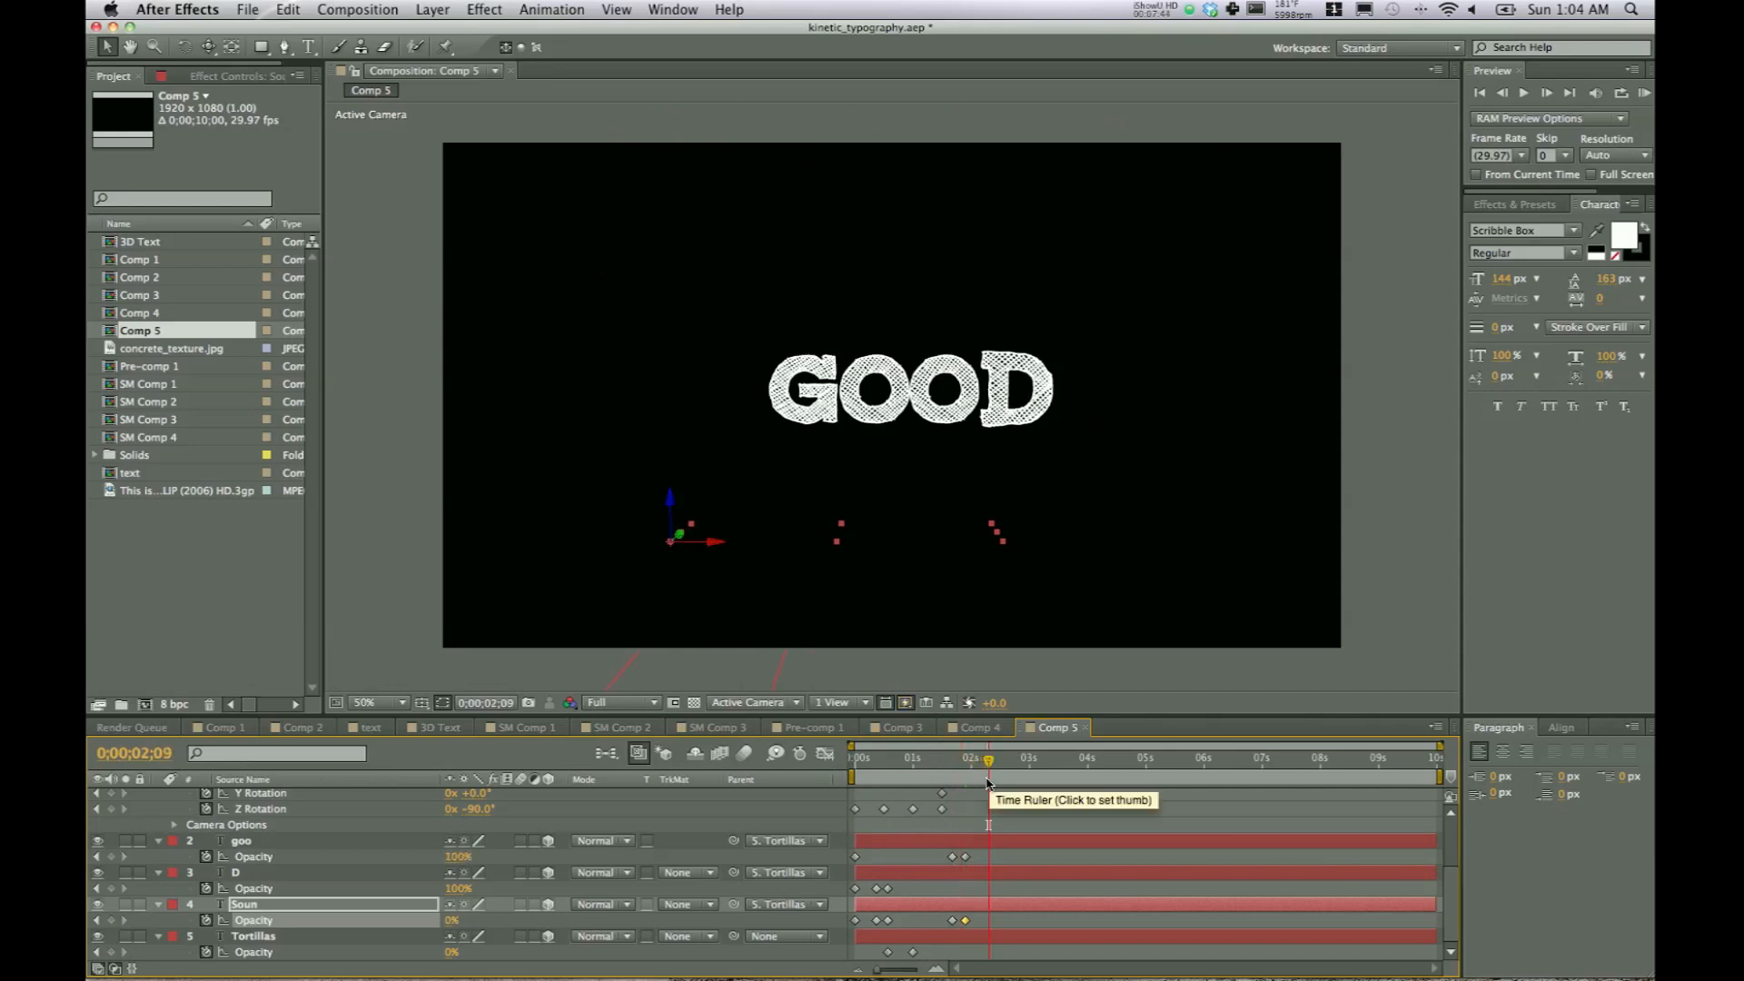
mouse_move(987, 762)
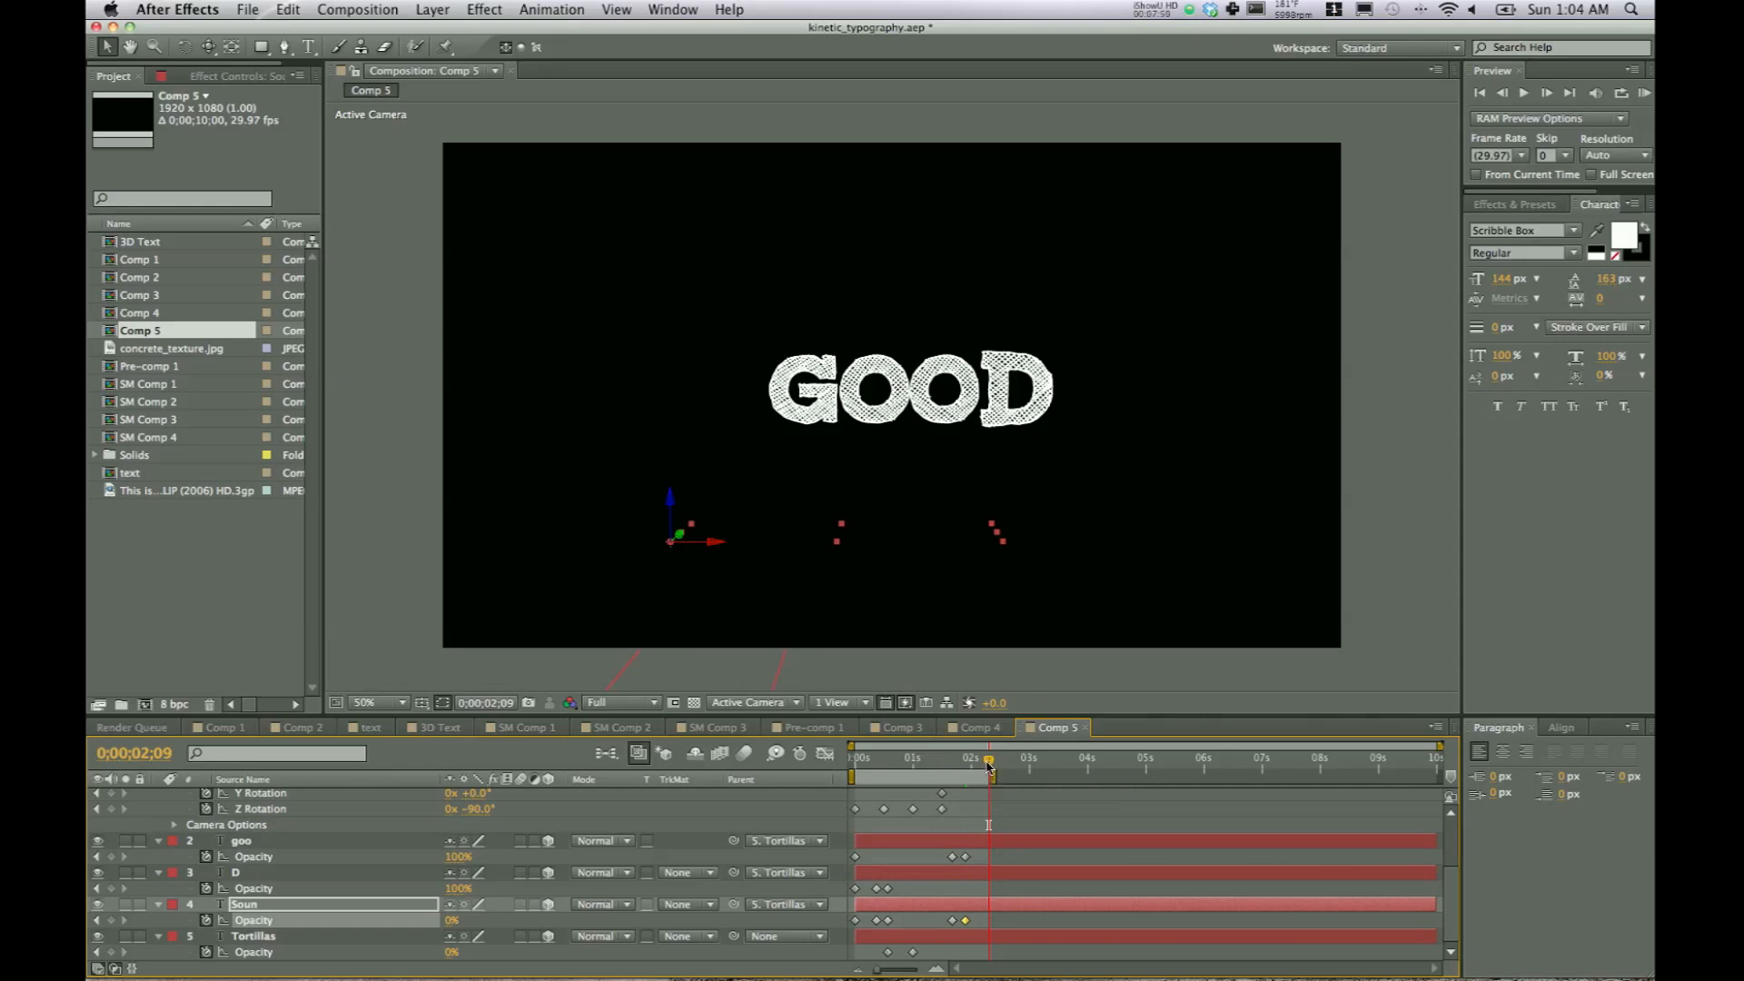
- End the work area near 0;00;02;09 and RAM Preview the camera move
click(854, 756)
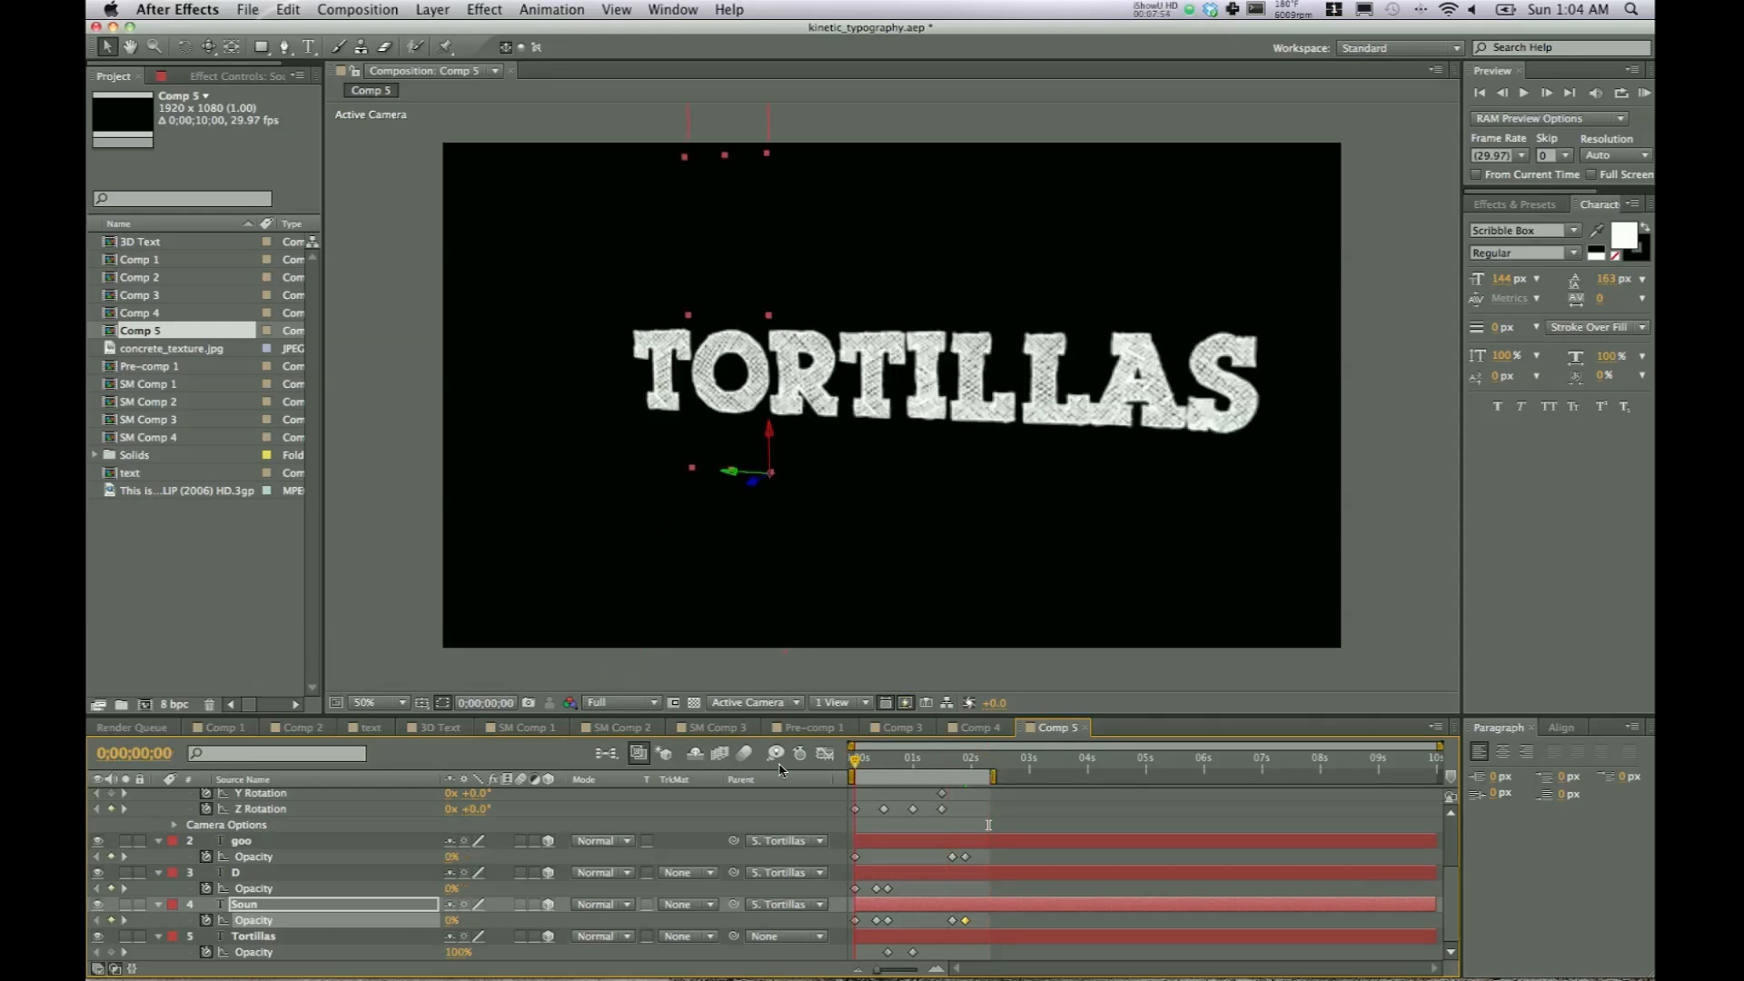
click(1646, 92)
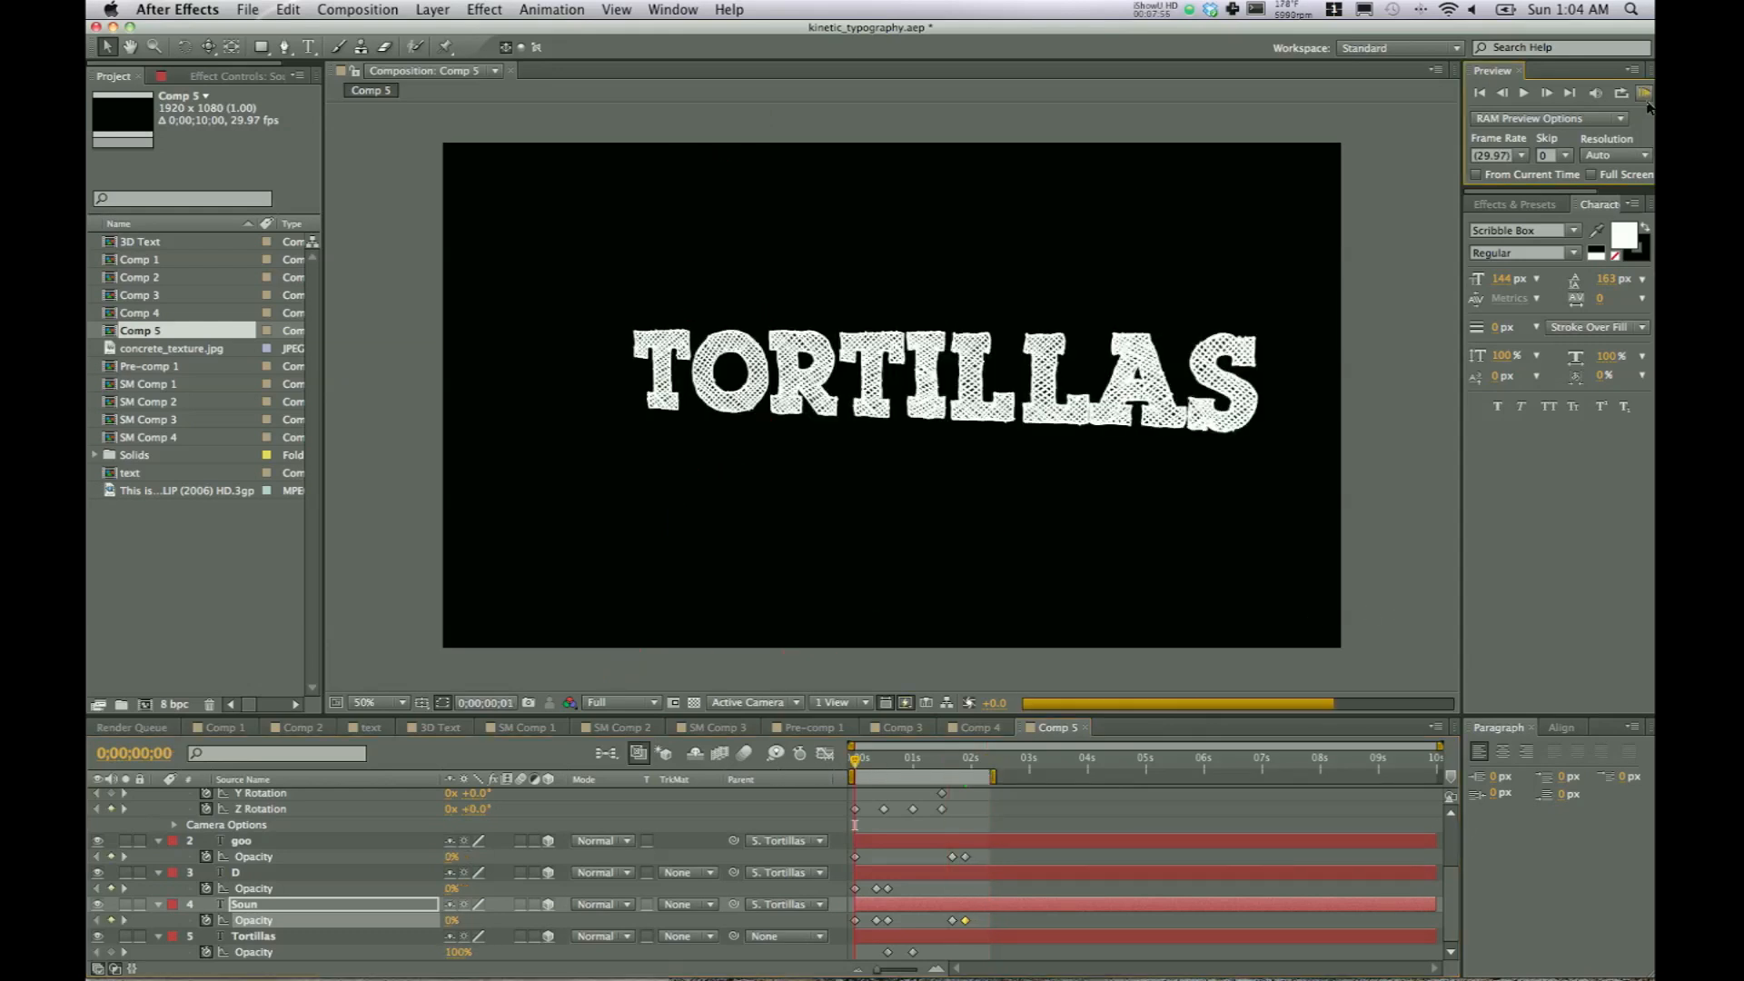
click(1644, 93)
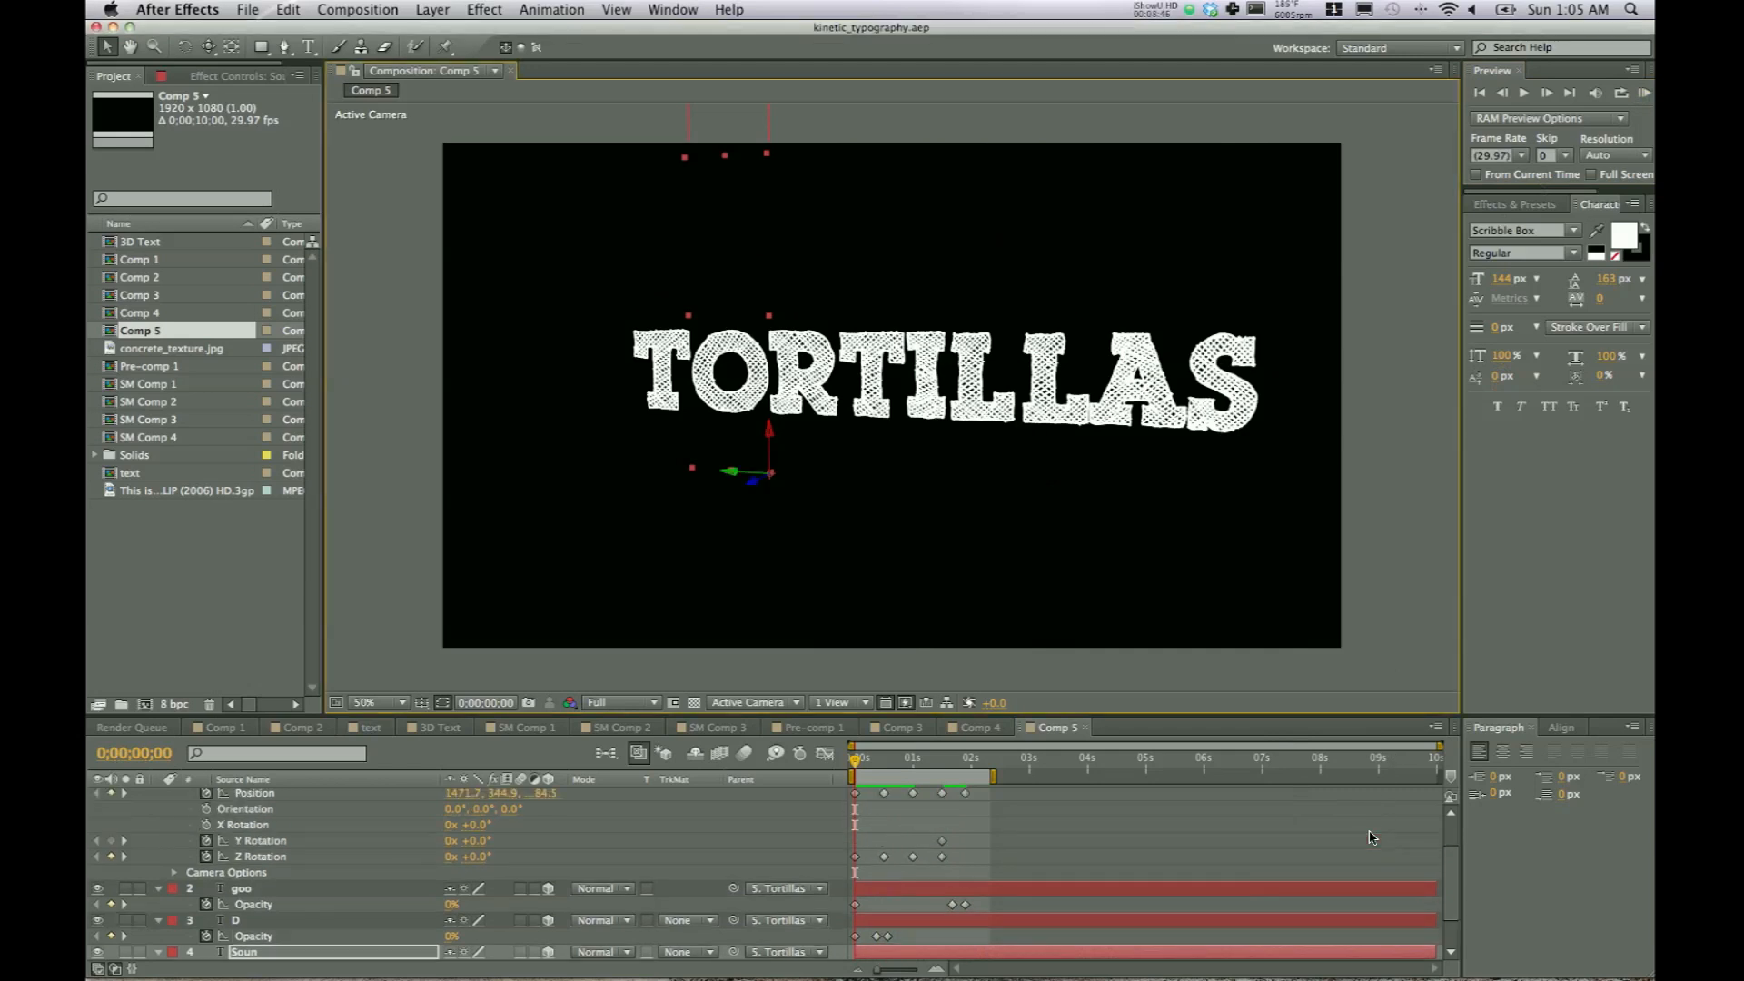
click(159, 796)
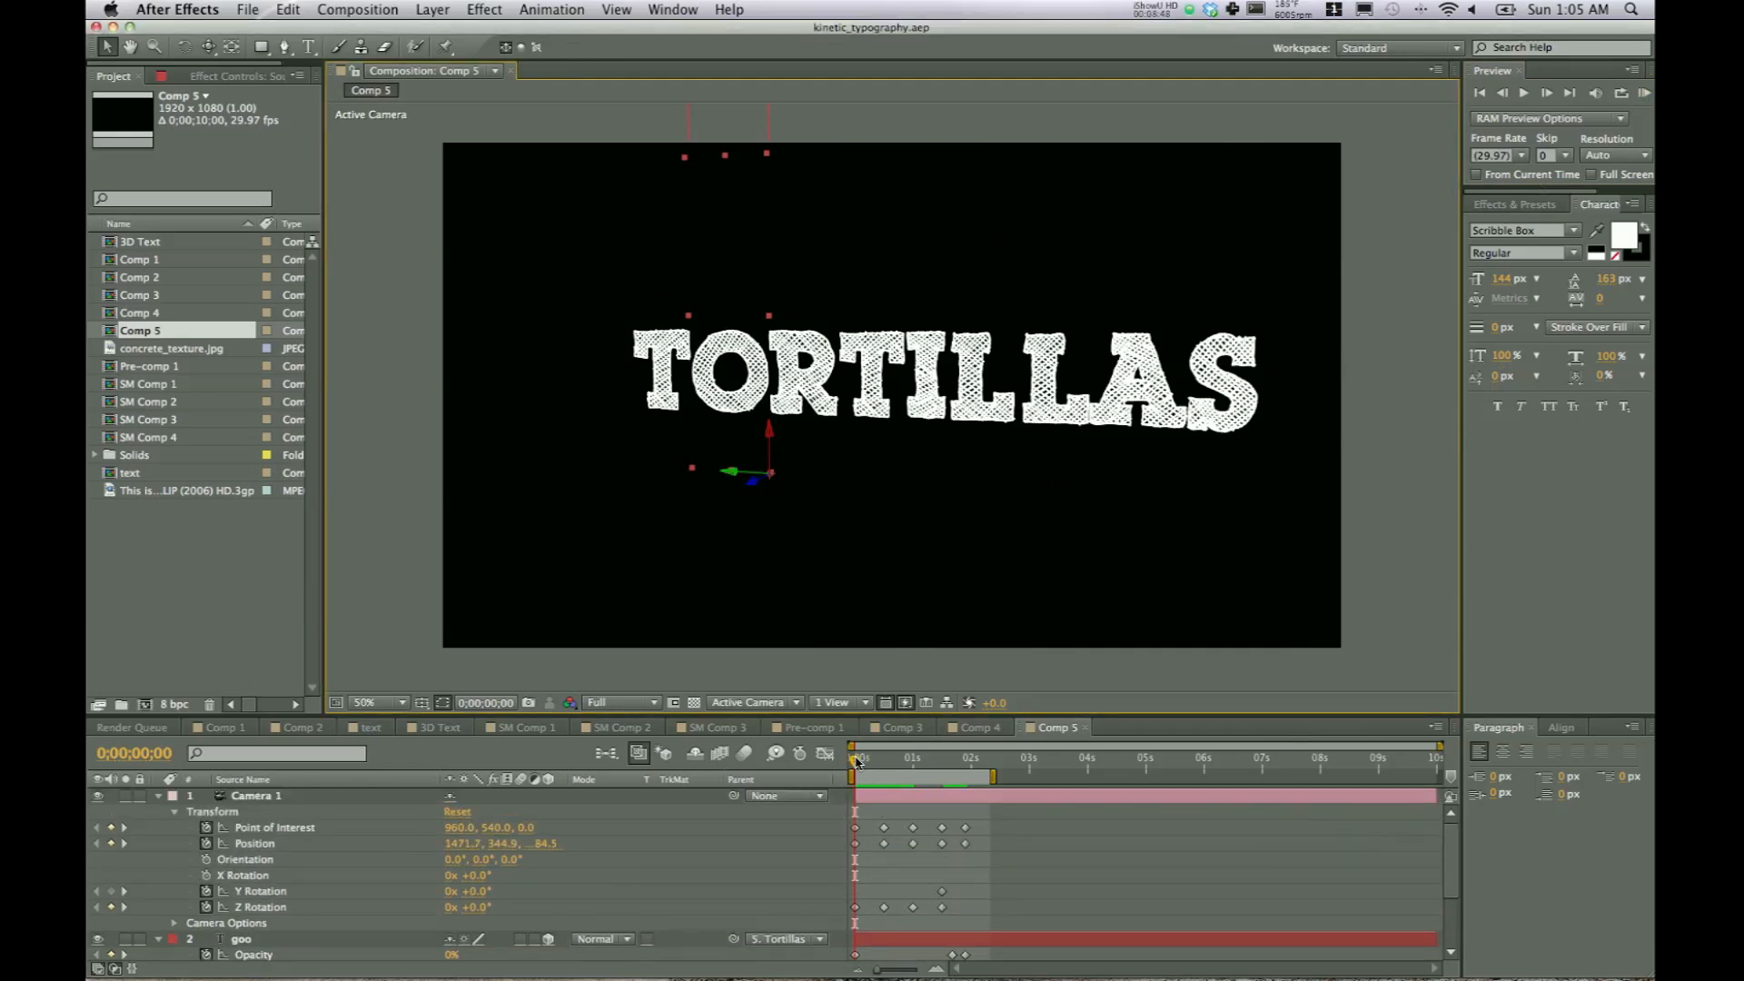
mouse_move(856, 759)
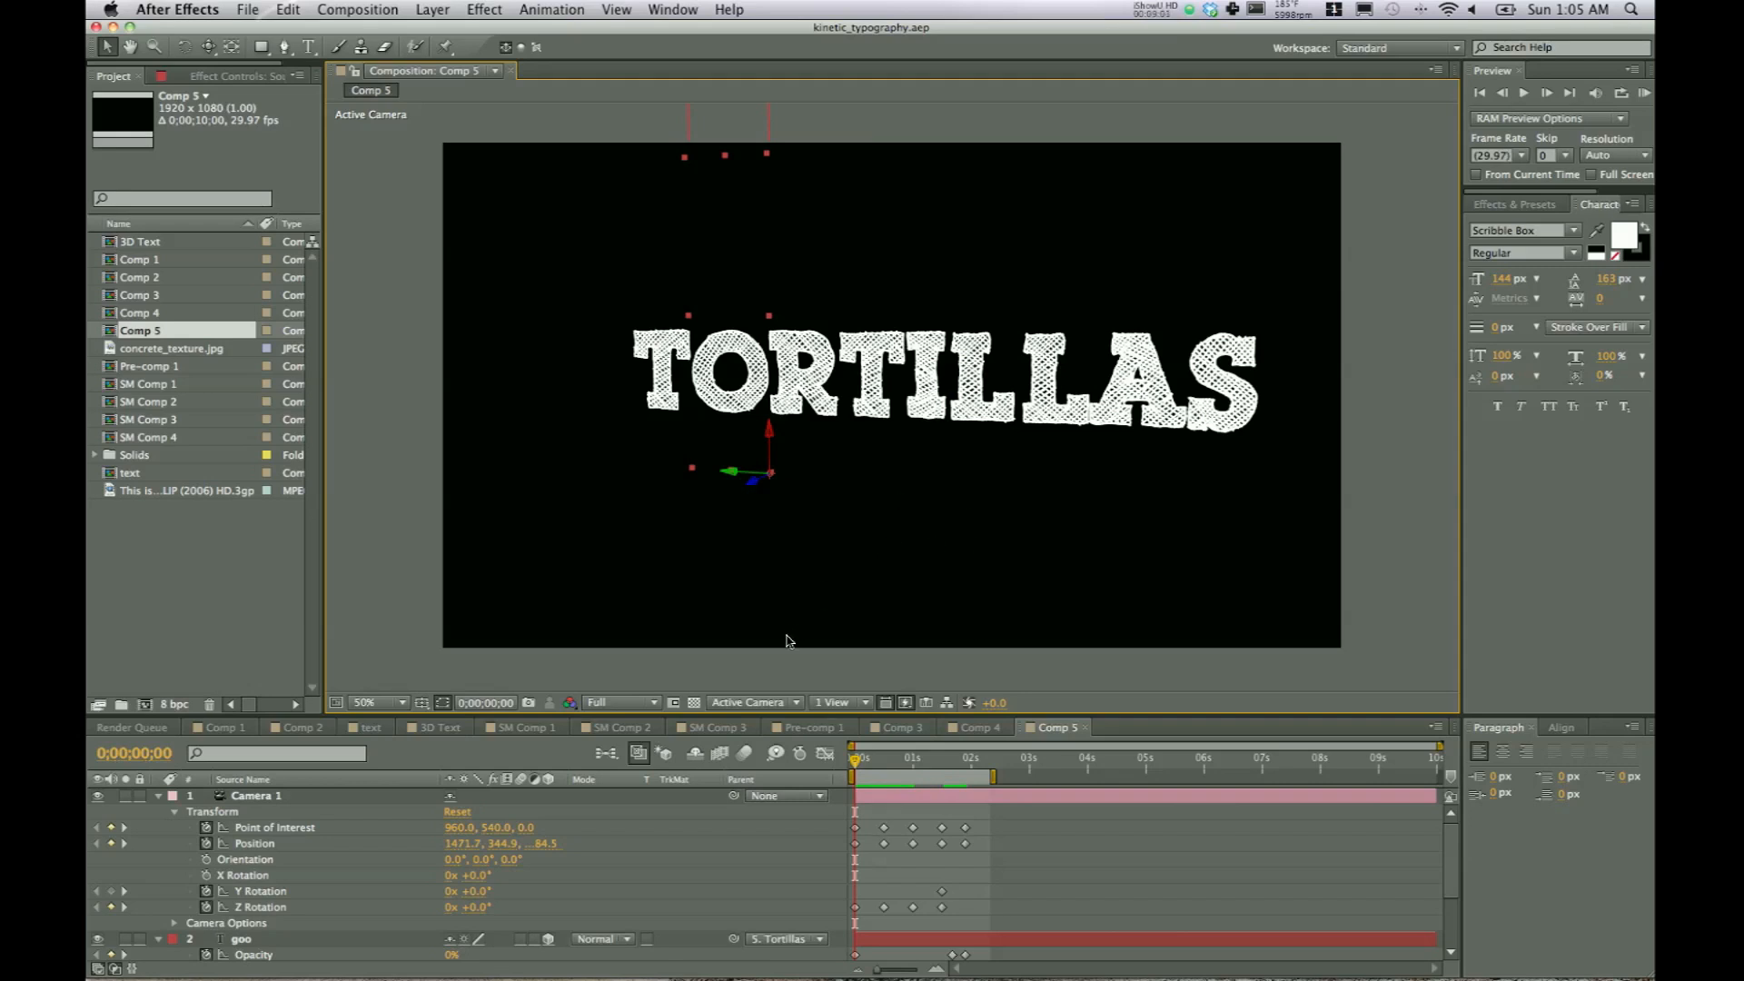
mouse_move(853, 765)
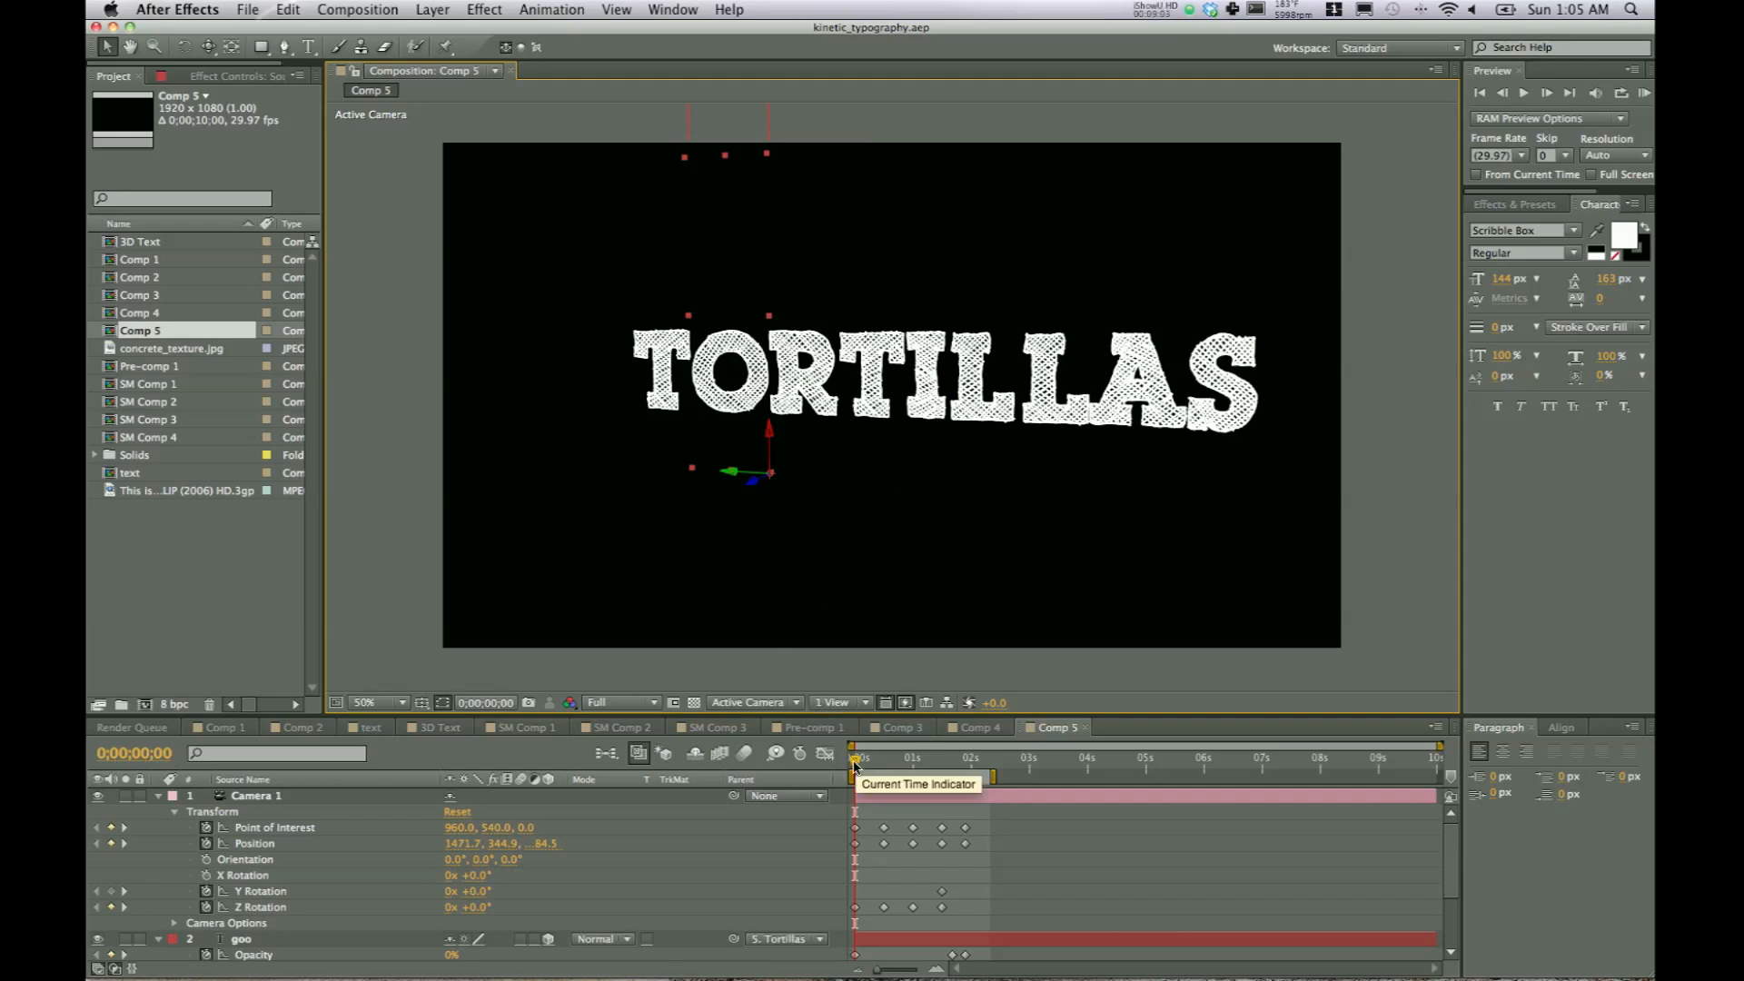